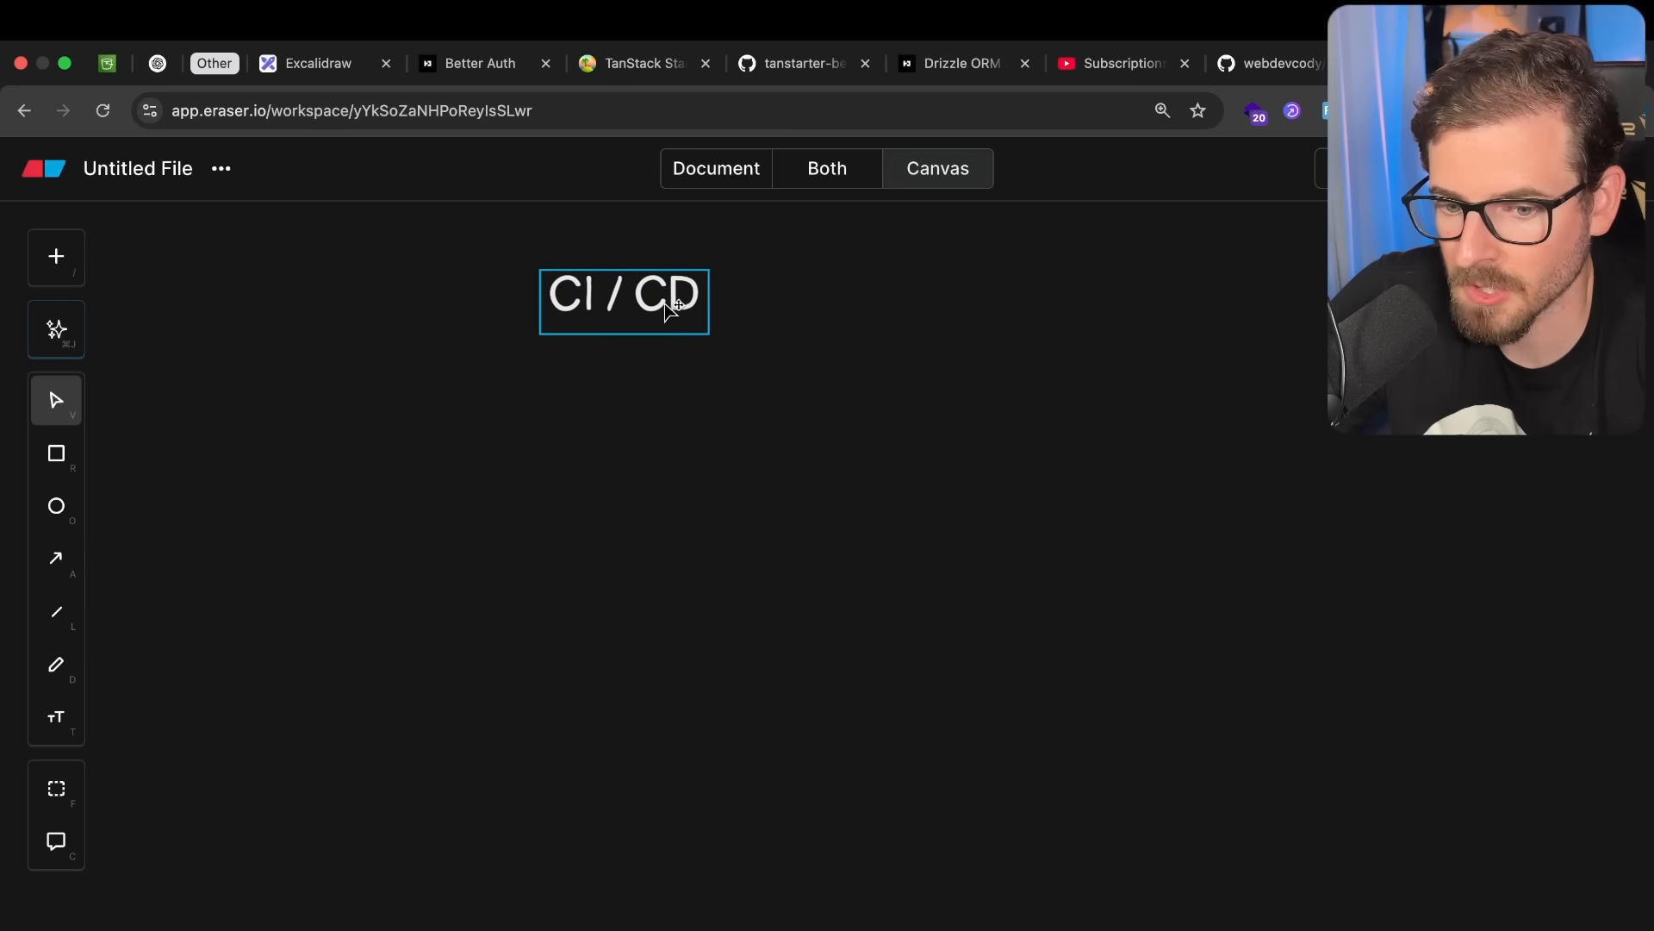
Position the CI / CD title and add the 'continuous integration' label beneath it.
left_click_drag(622, 300, 586, 293)
type("cint")
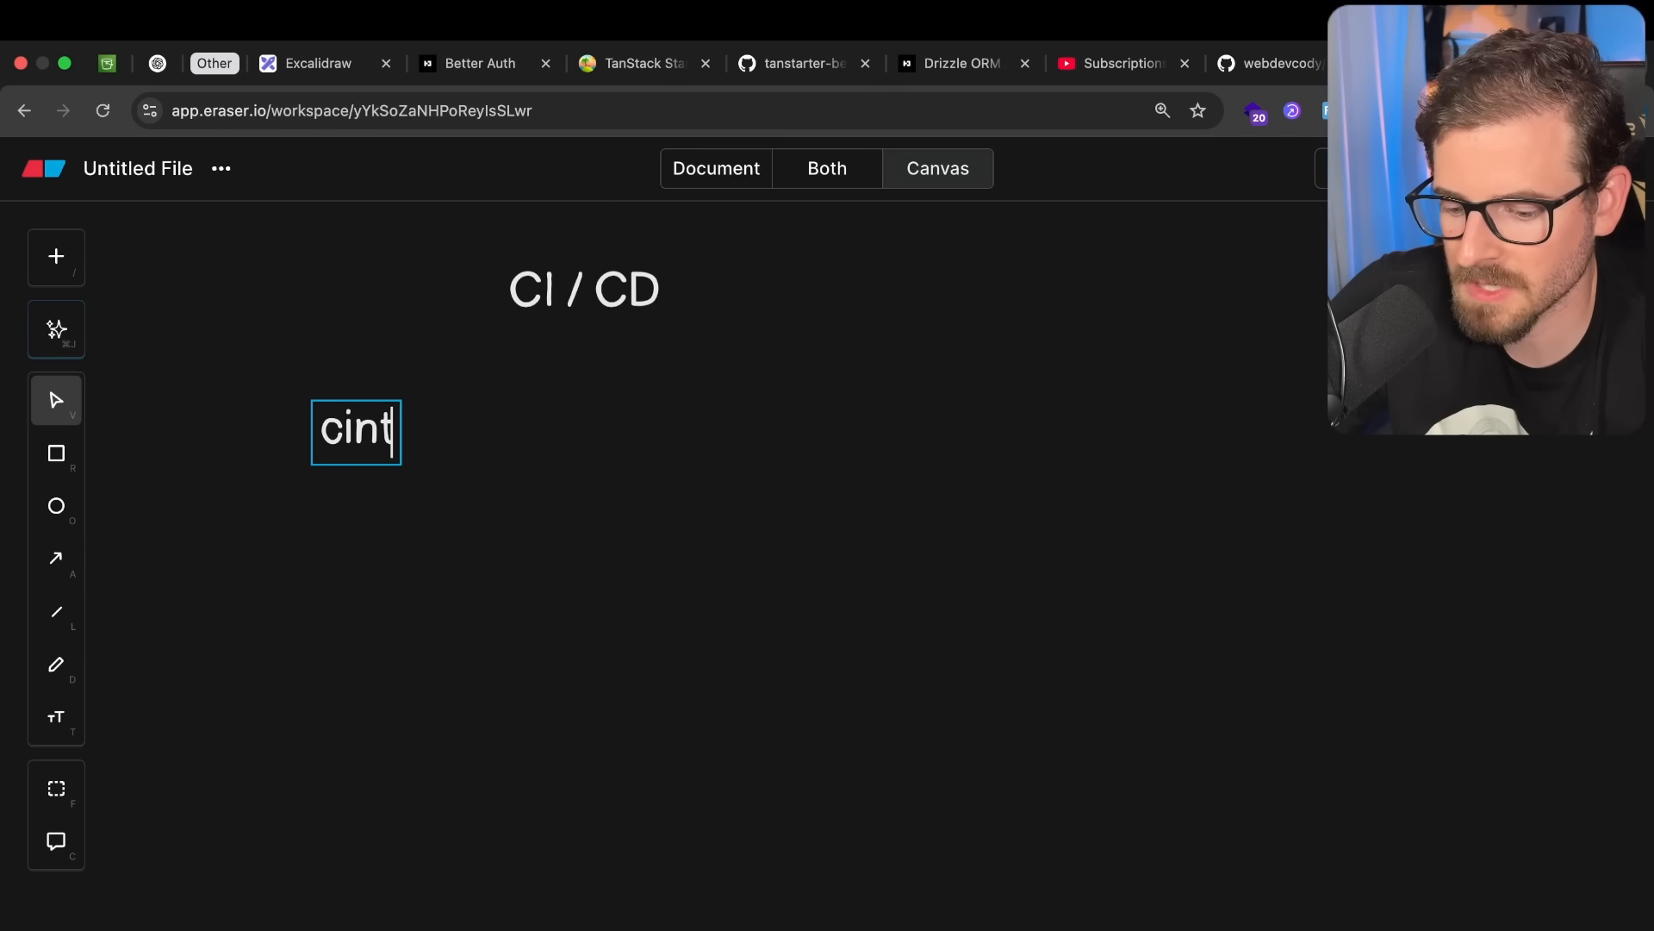
type("inuous integ")
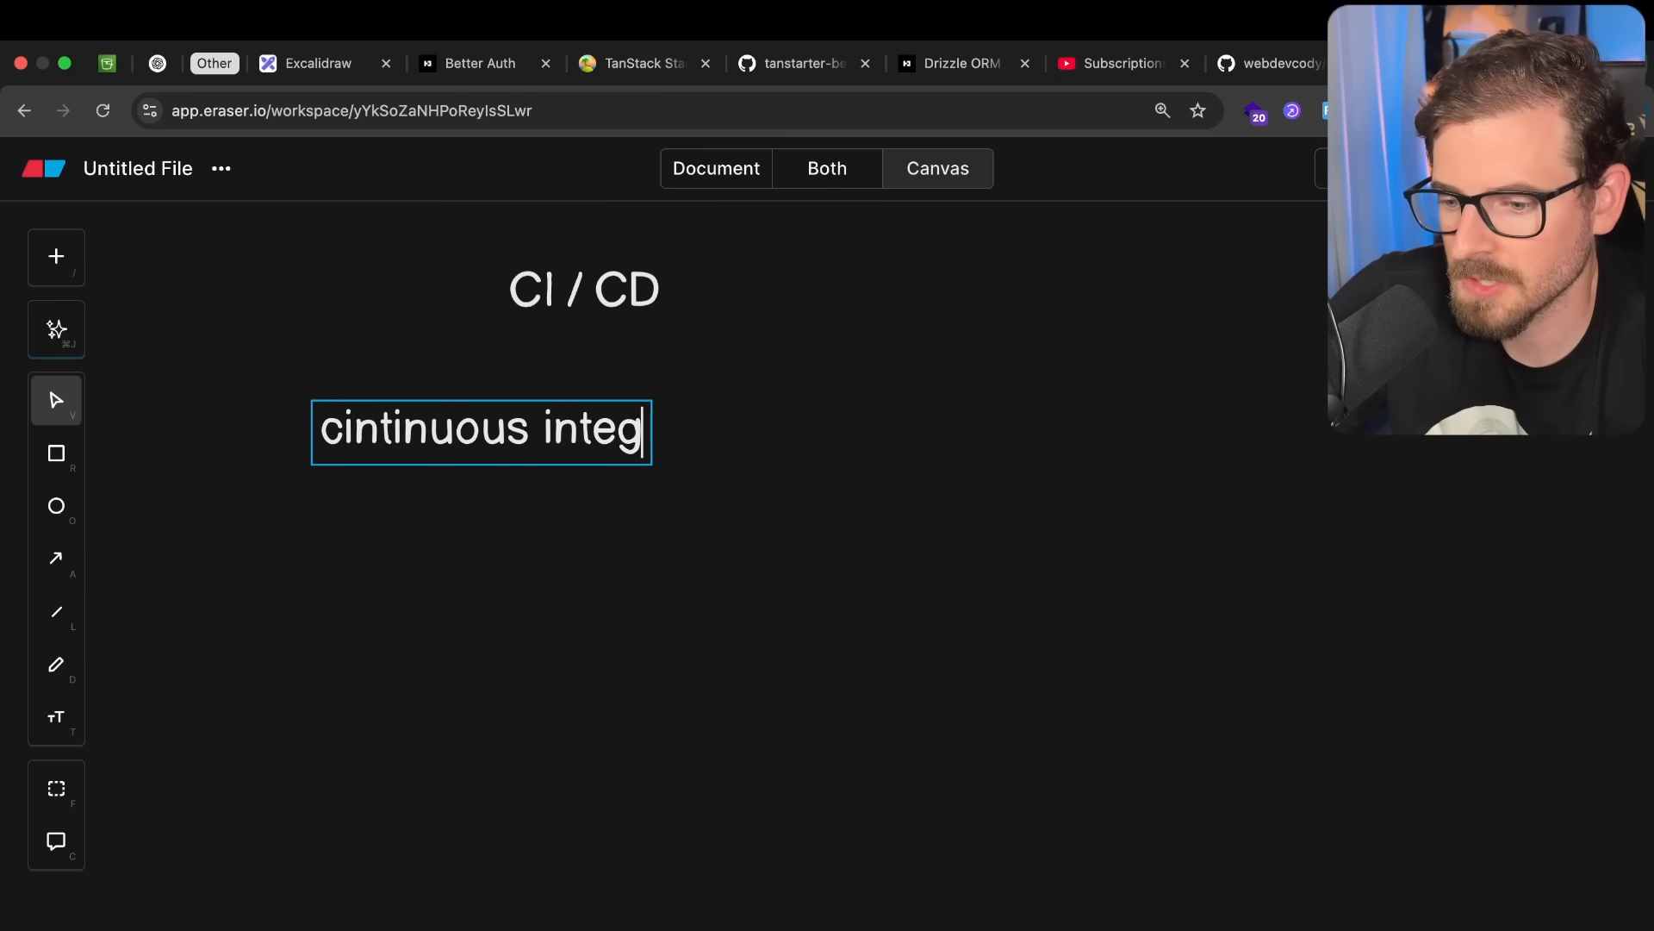
type("ration")
type("continuous deploymen")
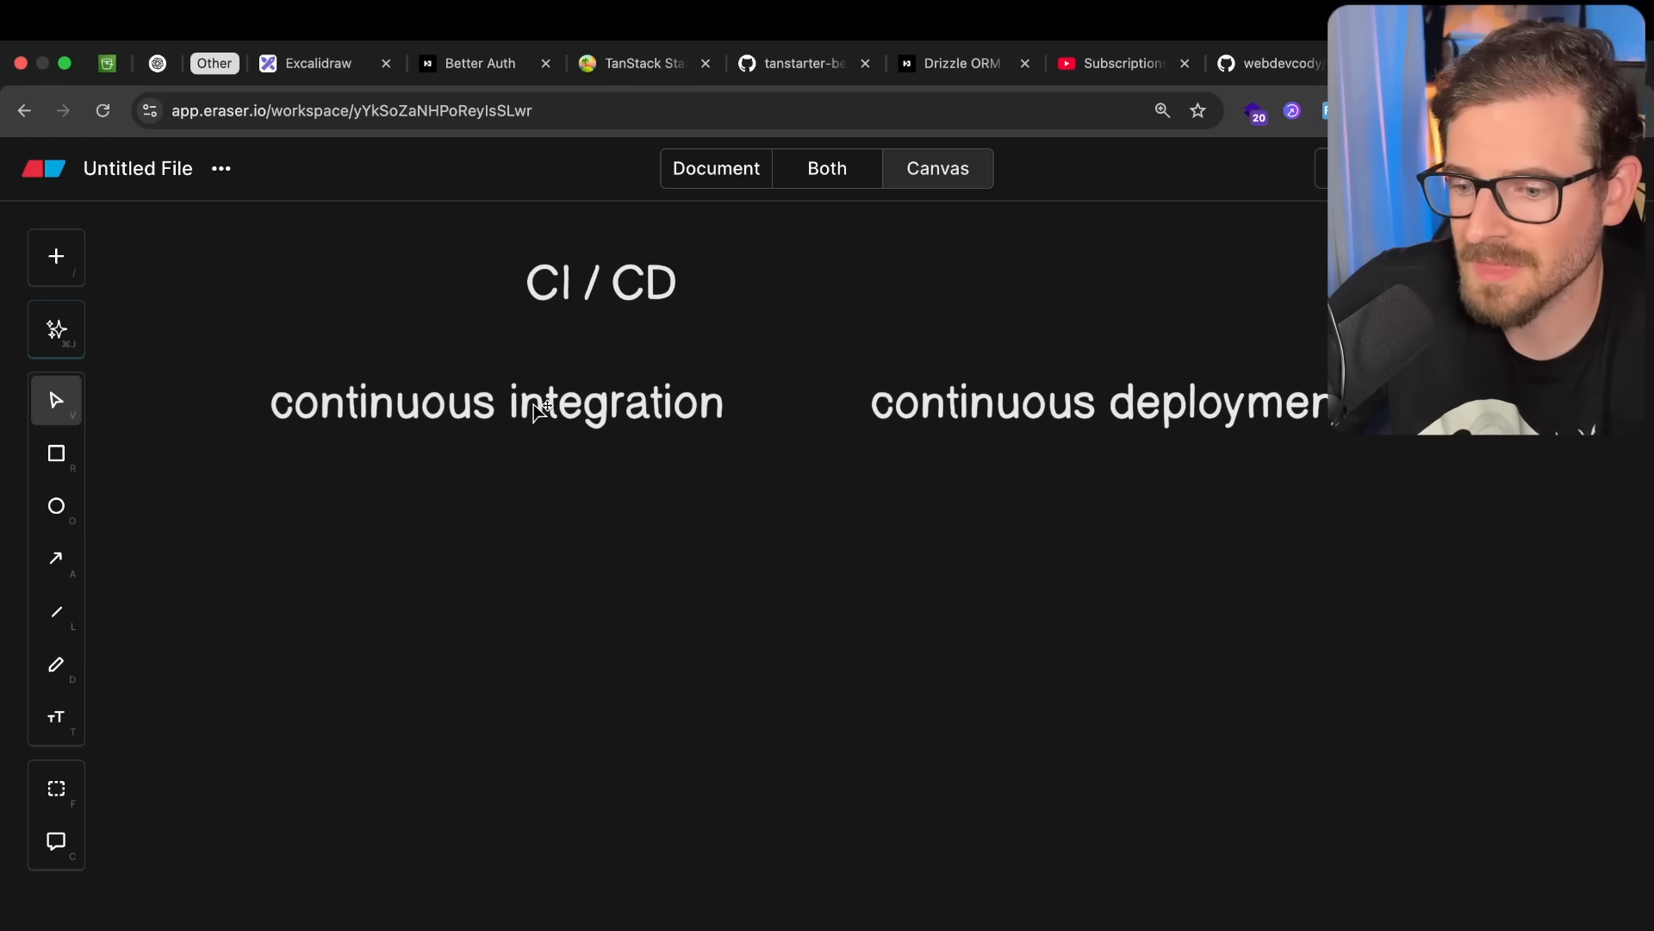
mouse_move(239, 355)
type("ur")
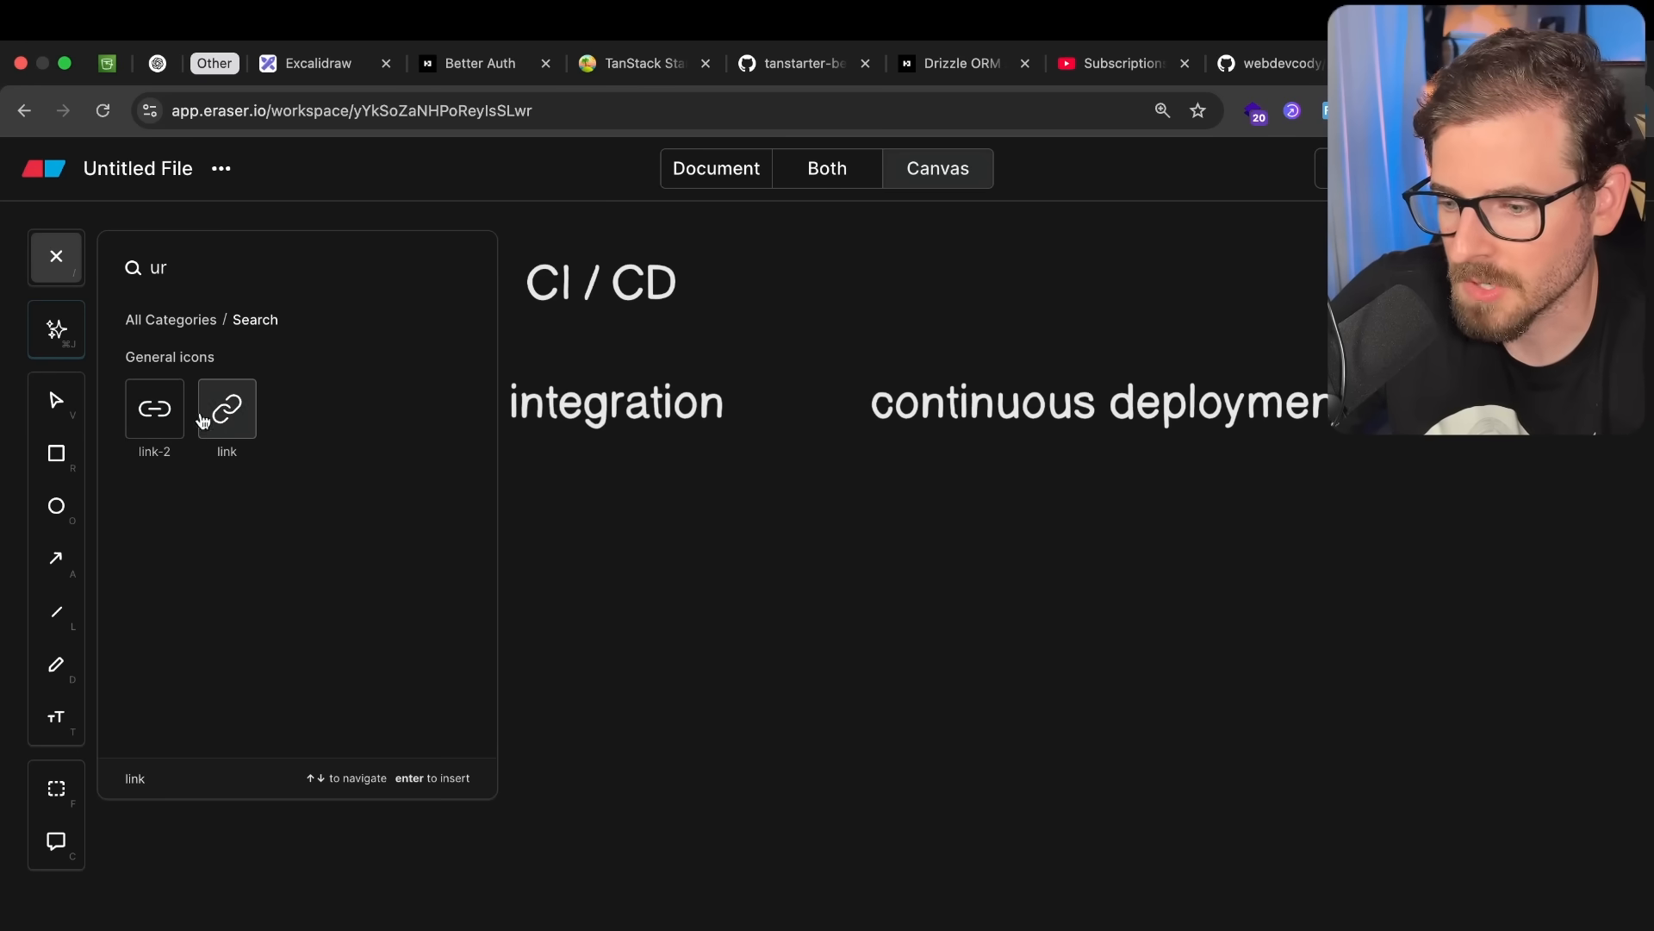
Place four user icons (bob, cody, rick, james) and move a code icon beside the top user.
left_click(228, 409)
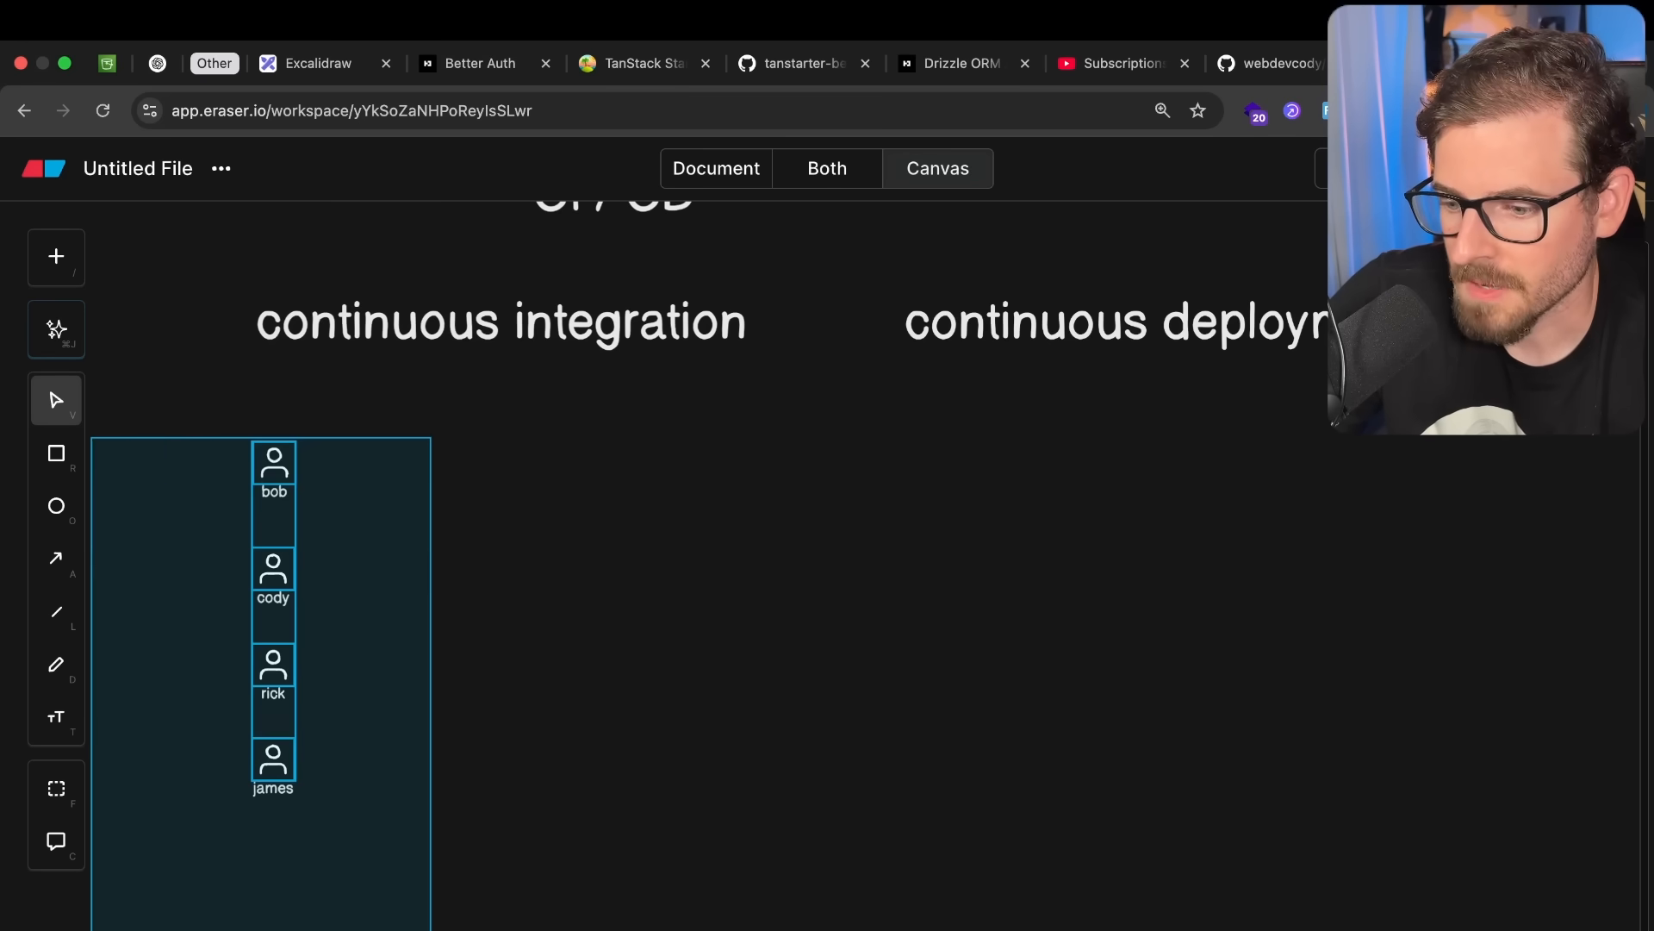
left_click(364, 417)
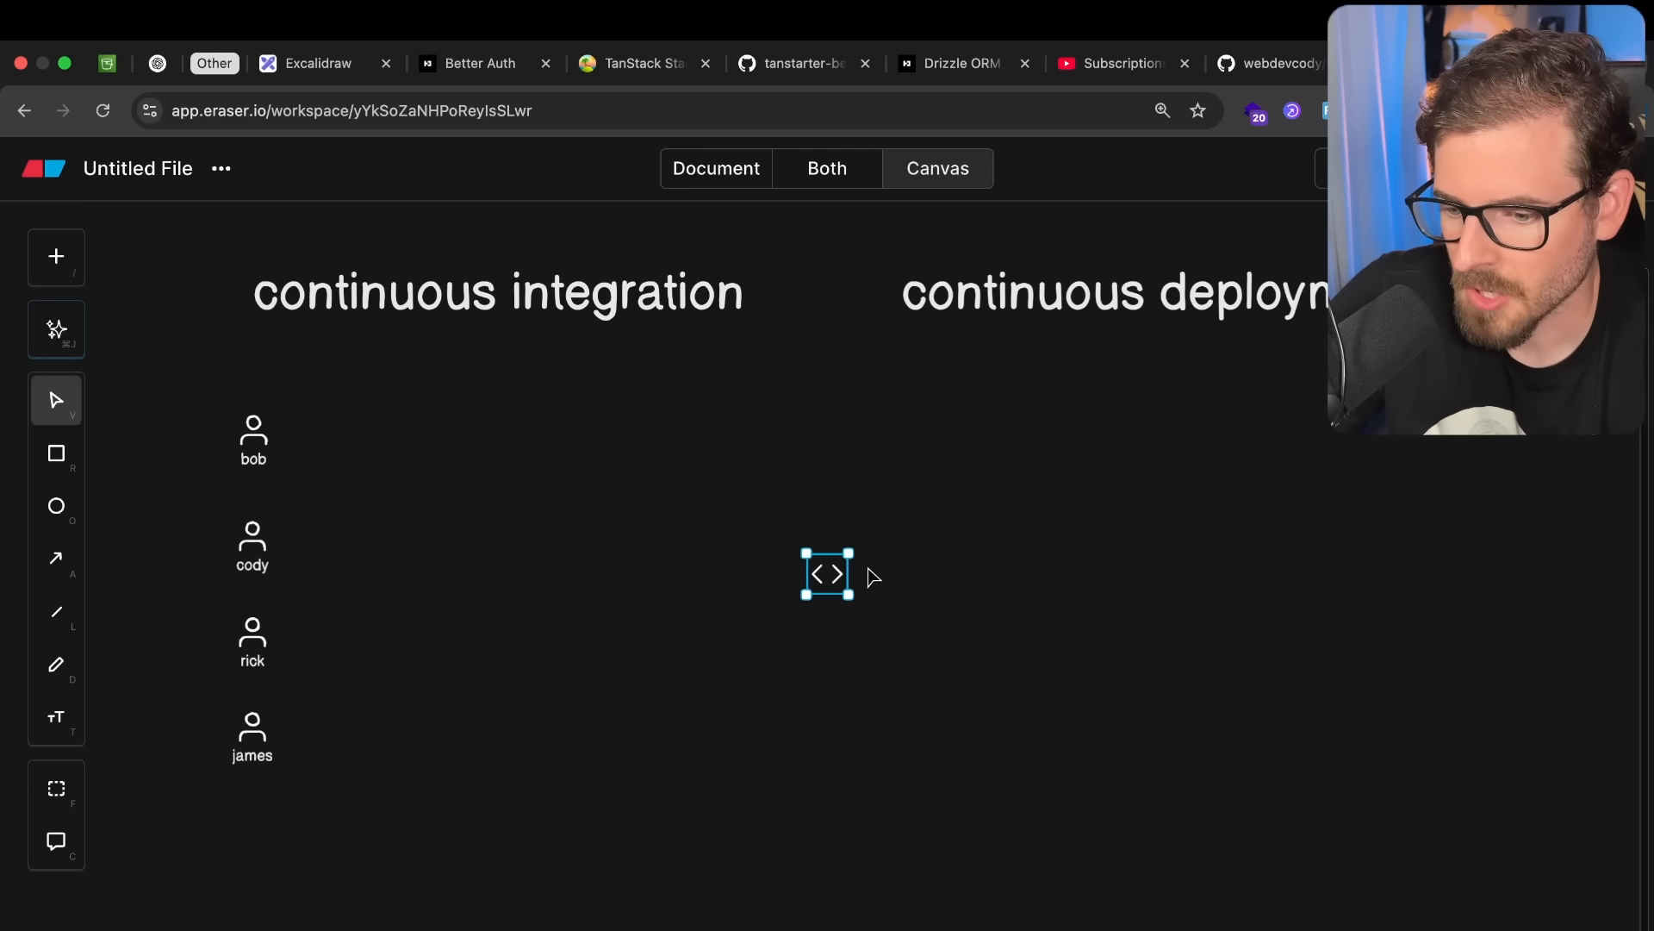
left_click_drag(829, 576, 348, 432)
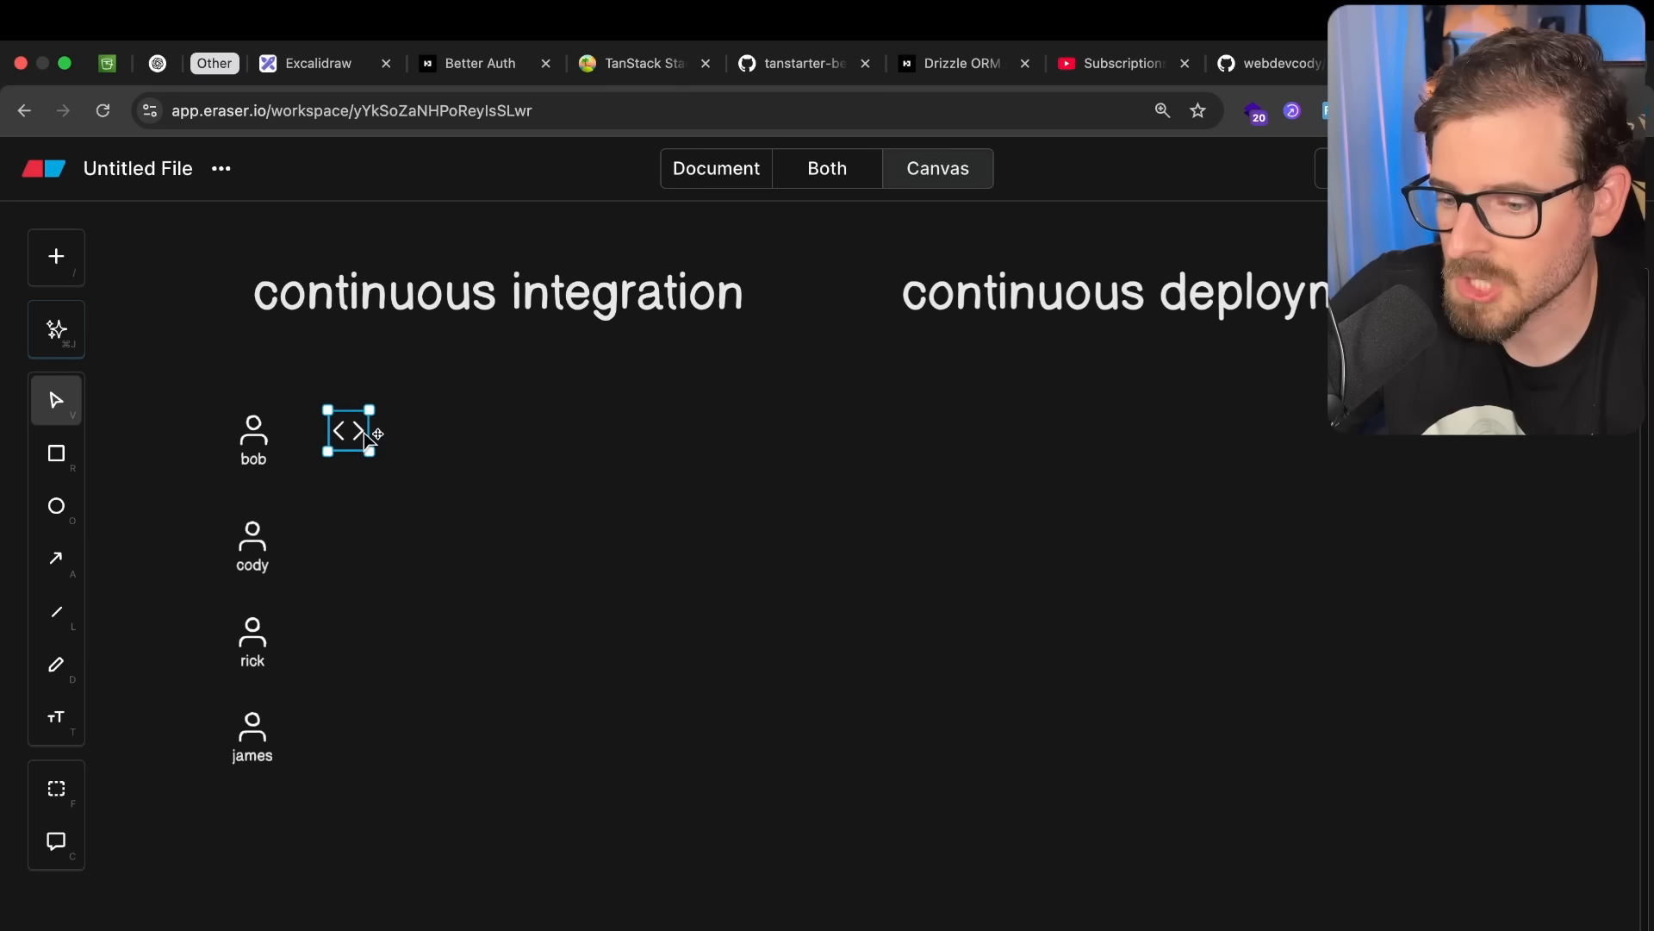
left_click_drag(350, 431, 410, 443)
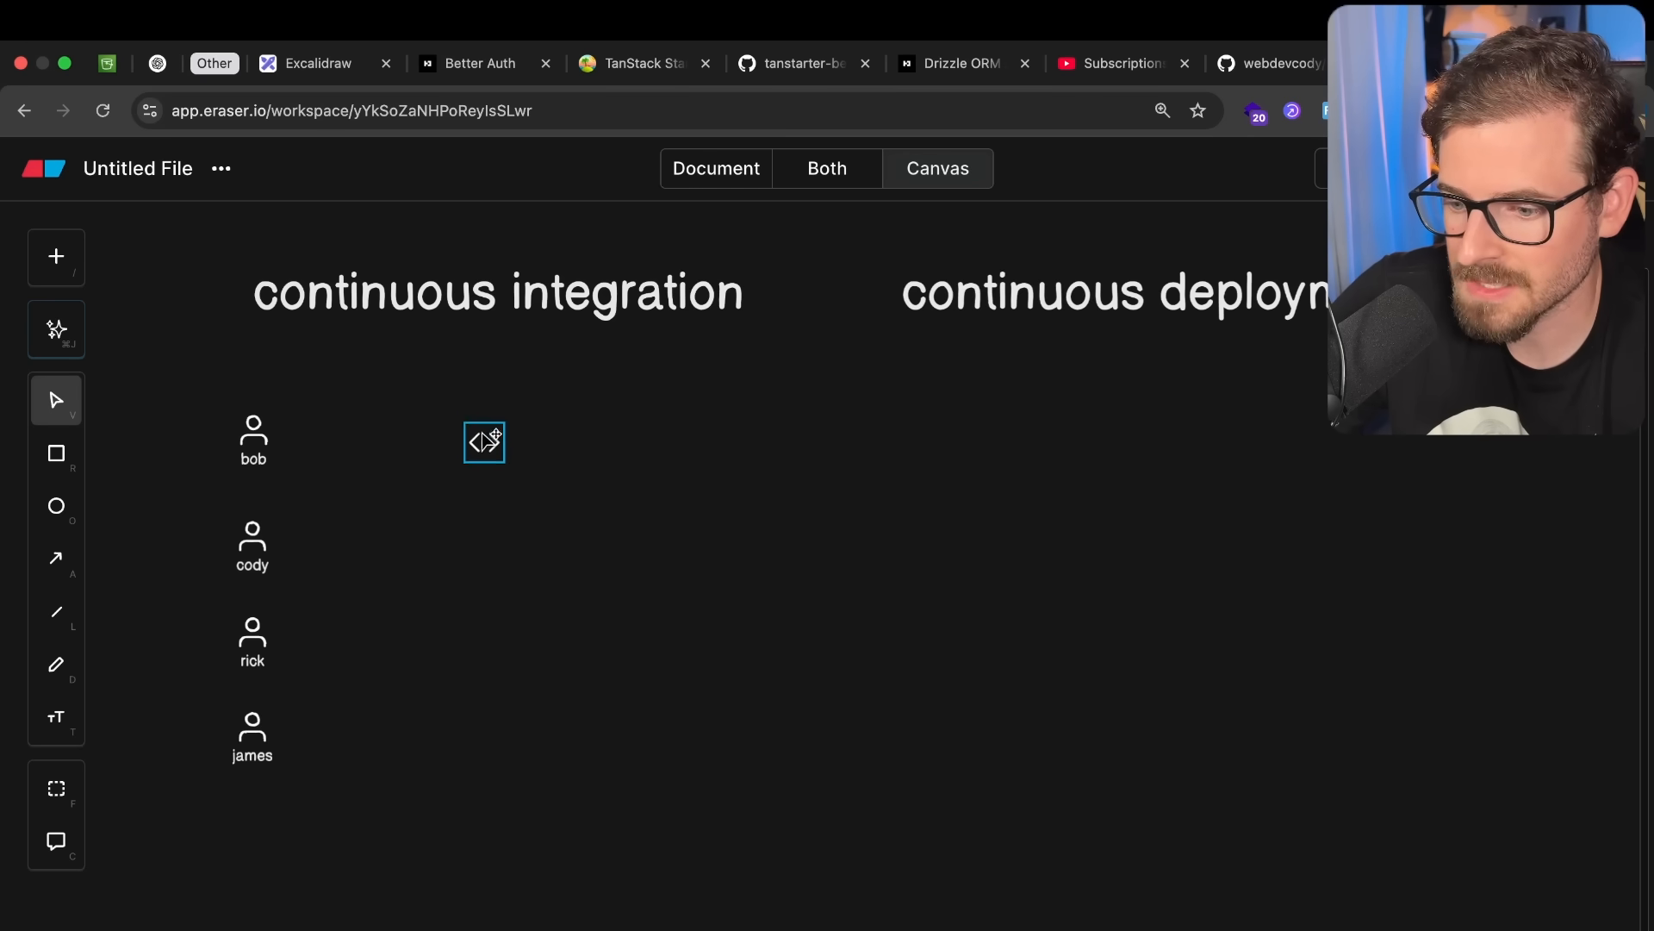
Draw arrows from the user icons into the code icon, then deselect.
left_click_drag(281, 441, 464, 441)
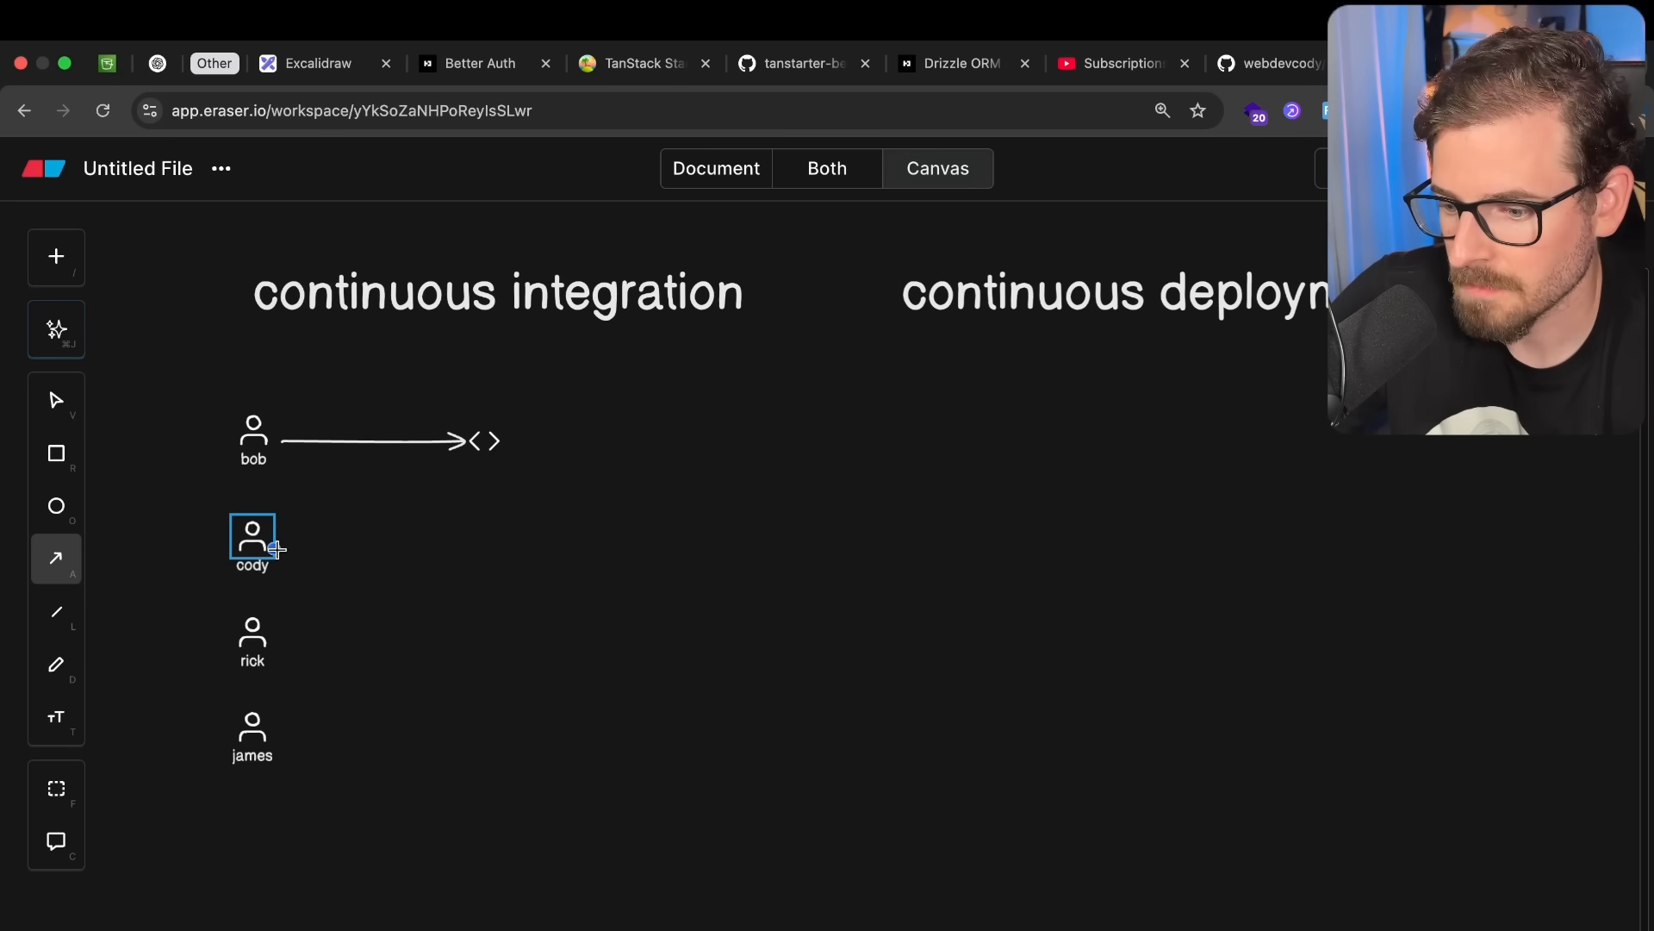
left_click_drag(274, 548, 482, 462)
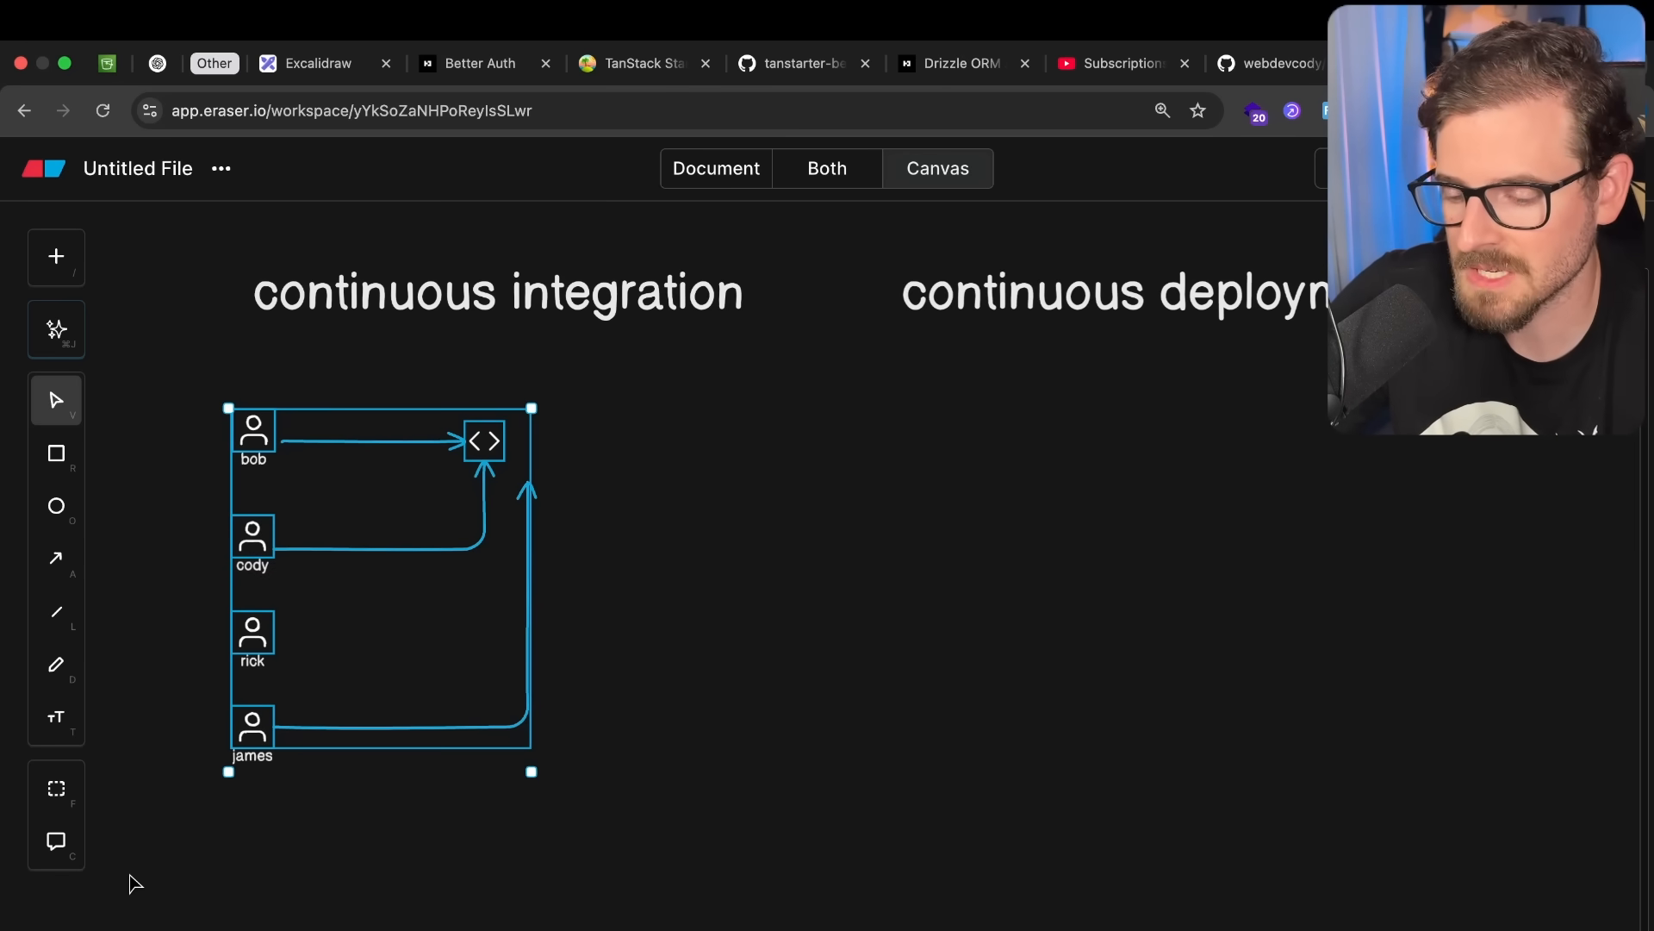
left_click(613, 726)
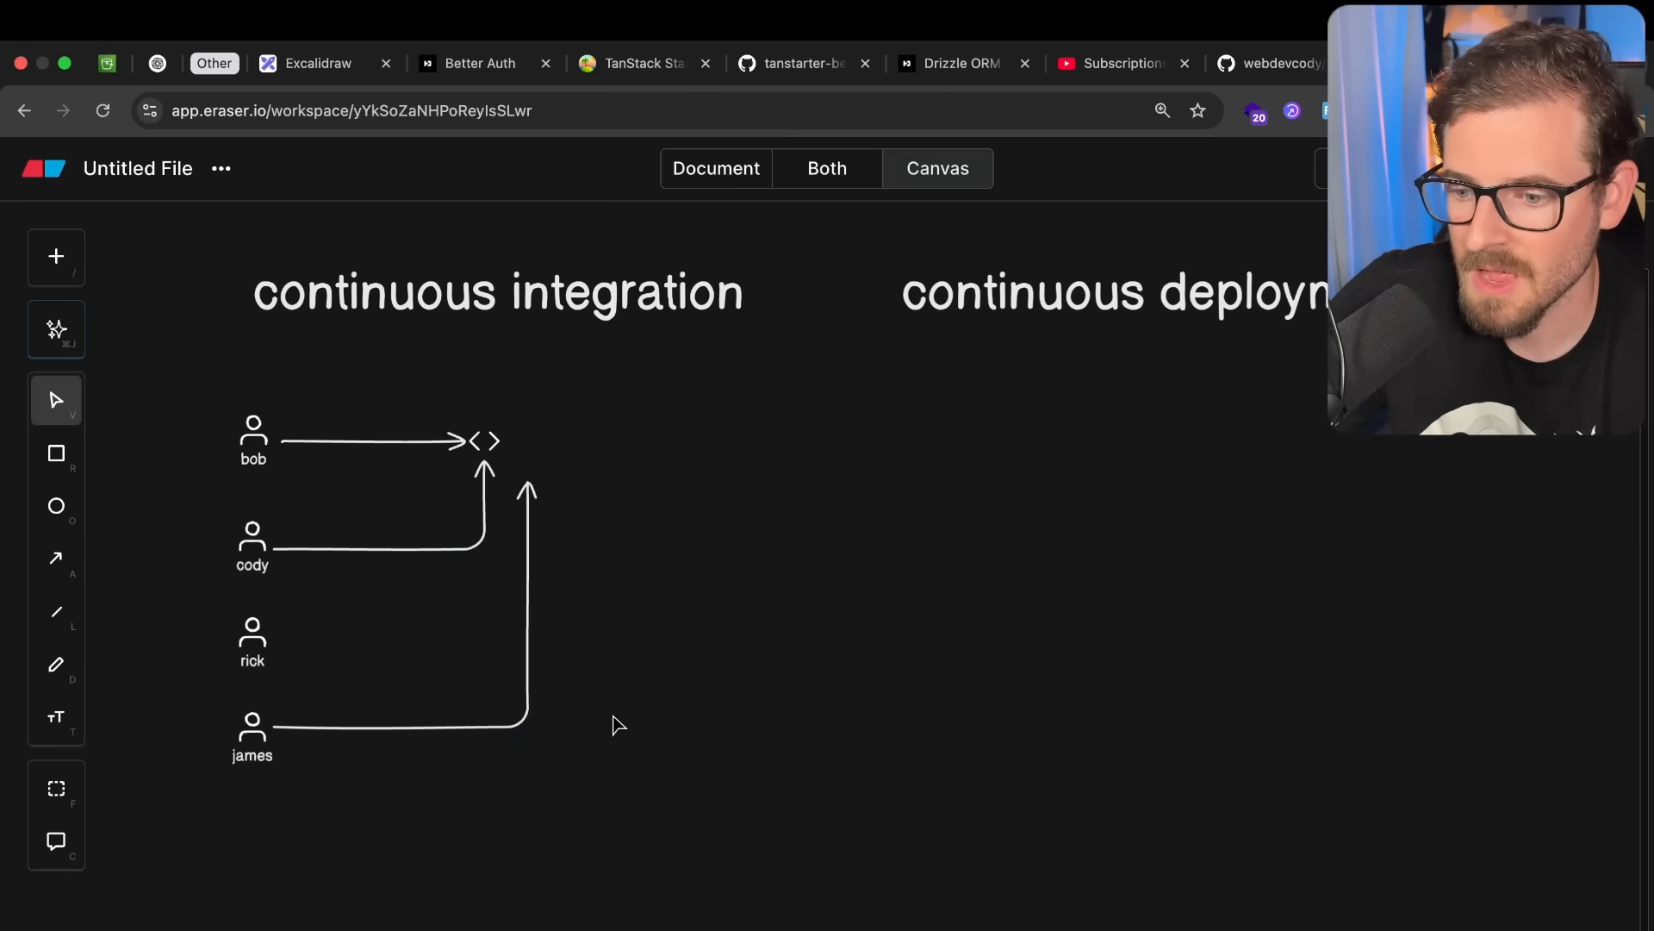
left_click(252, 730)
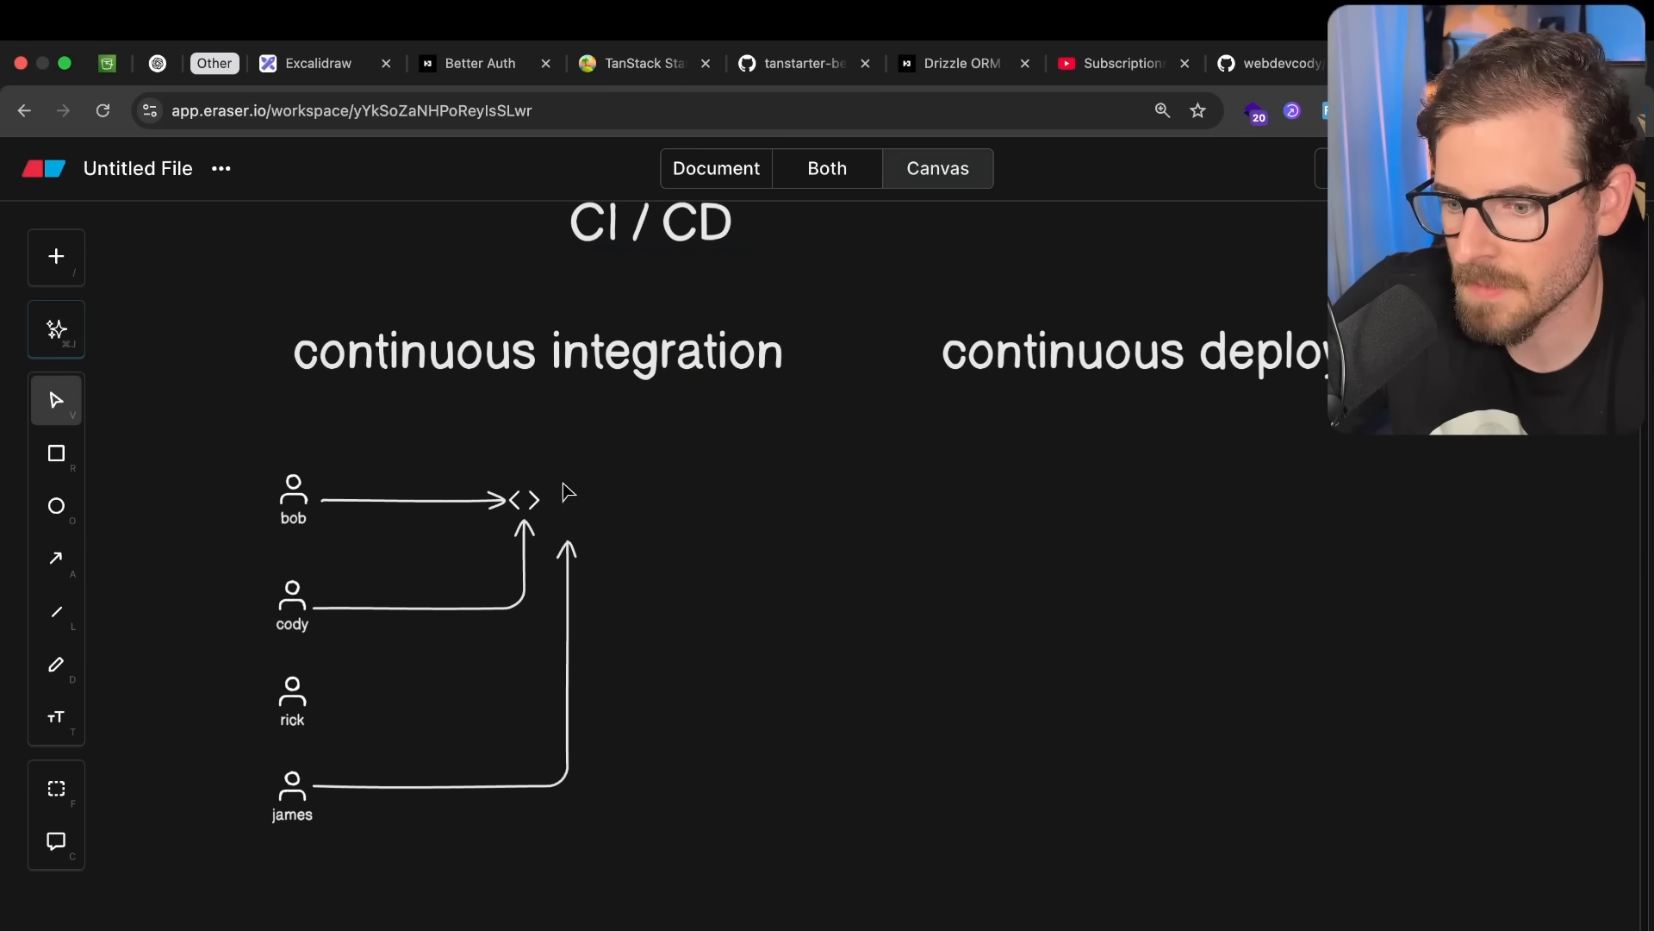
mouse_move(434, 490)
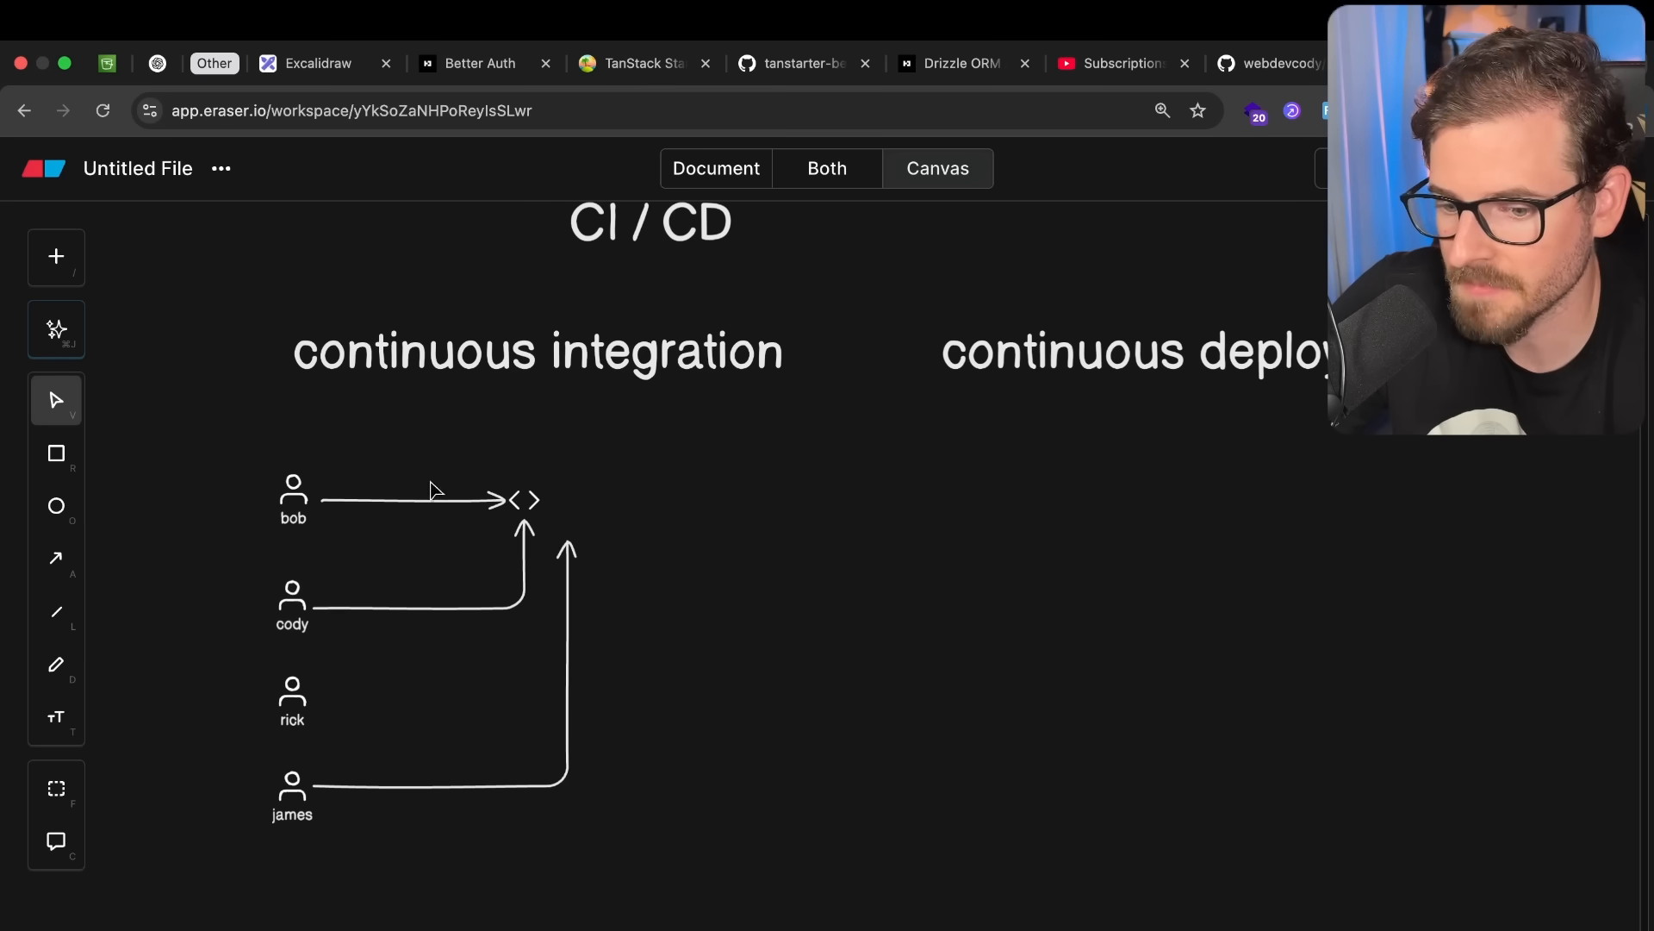
mouse_move(655, 472)
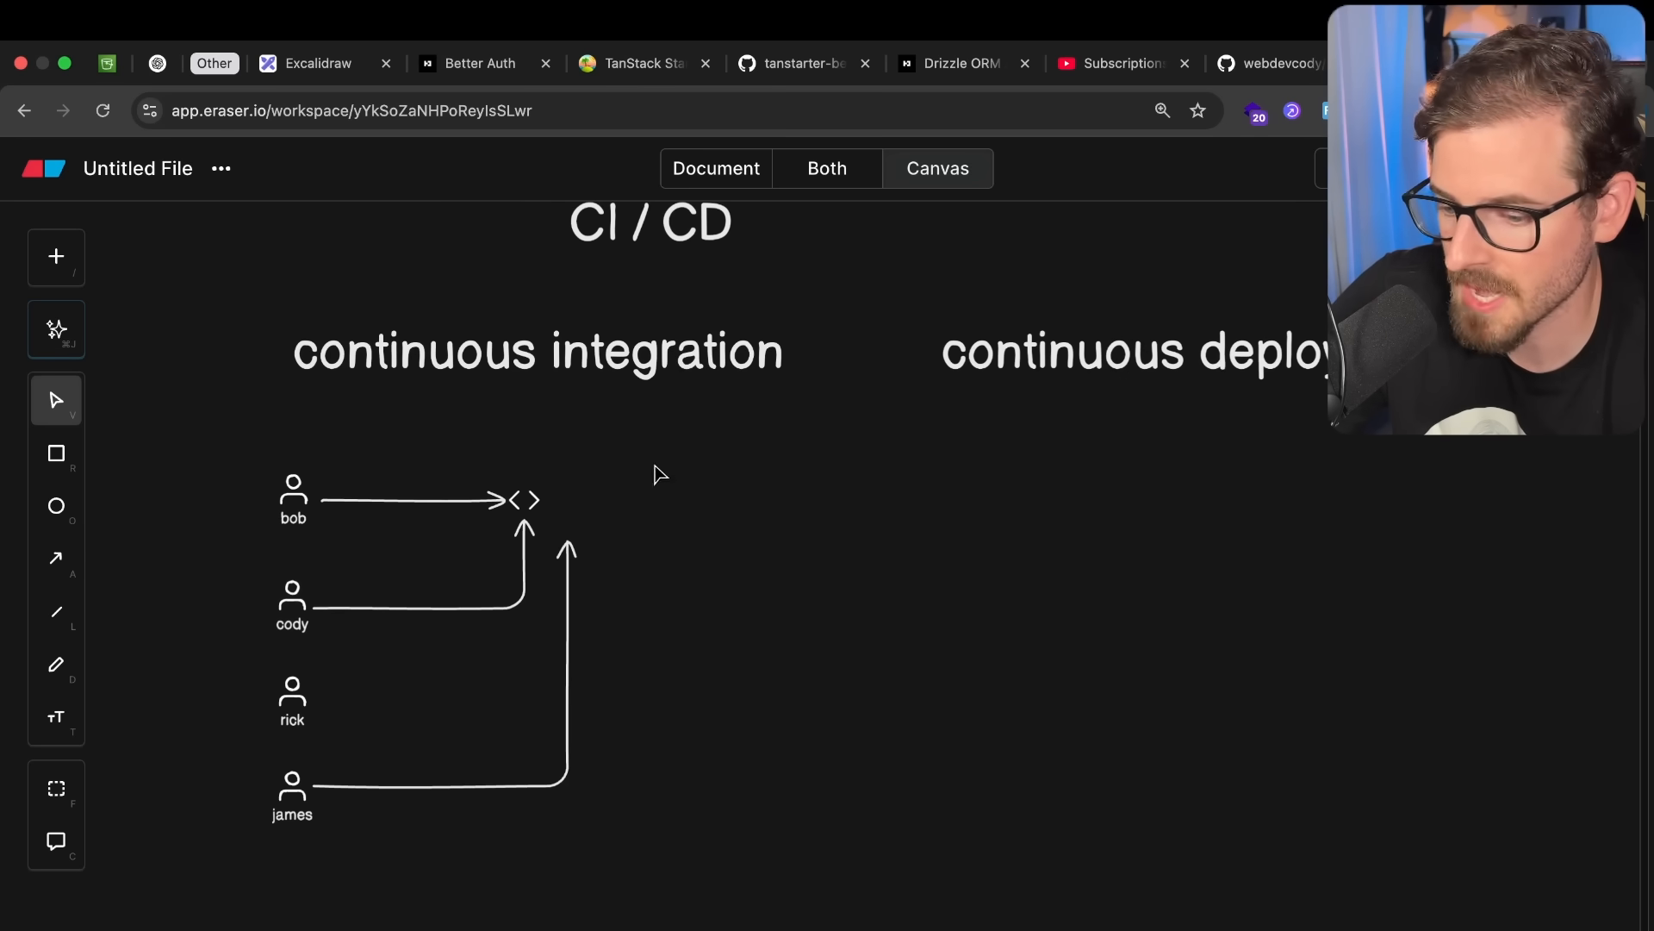
mouse_move(648, 464)
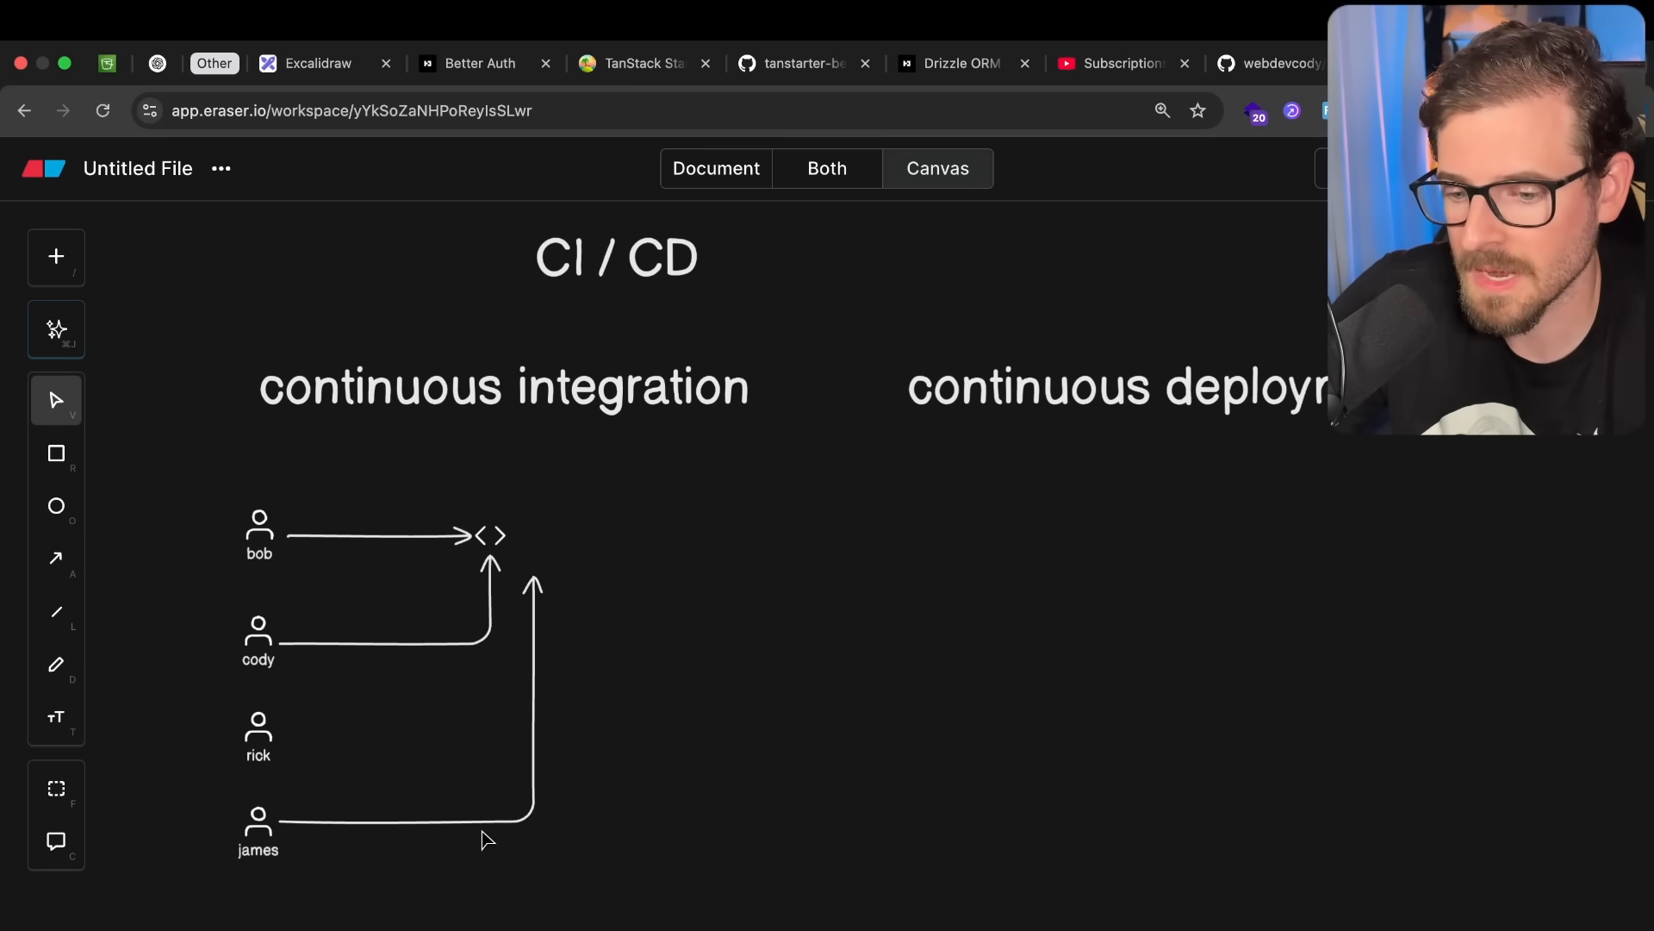
mouse_move(286, 536)
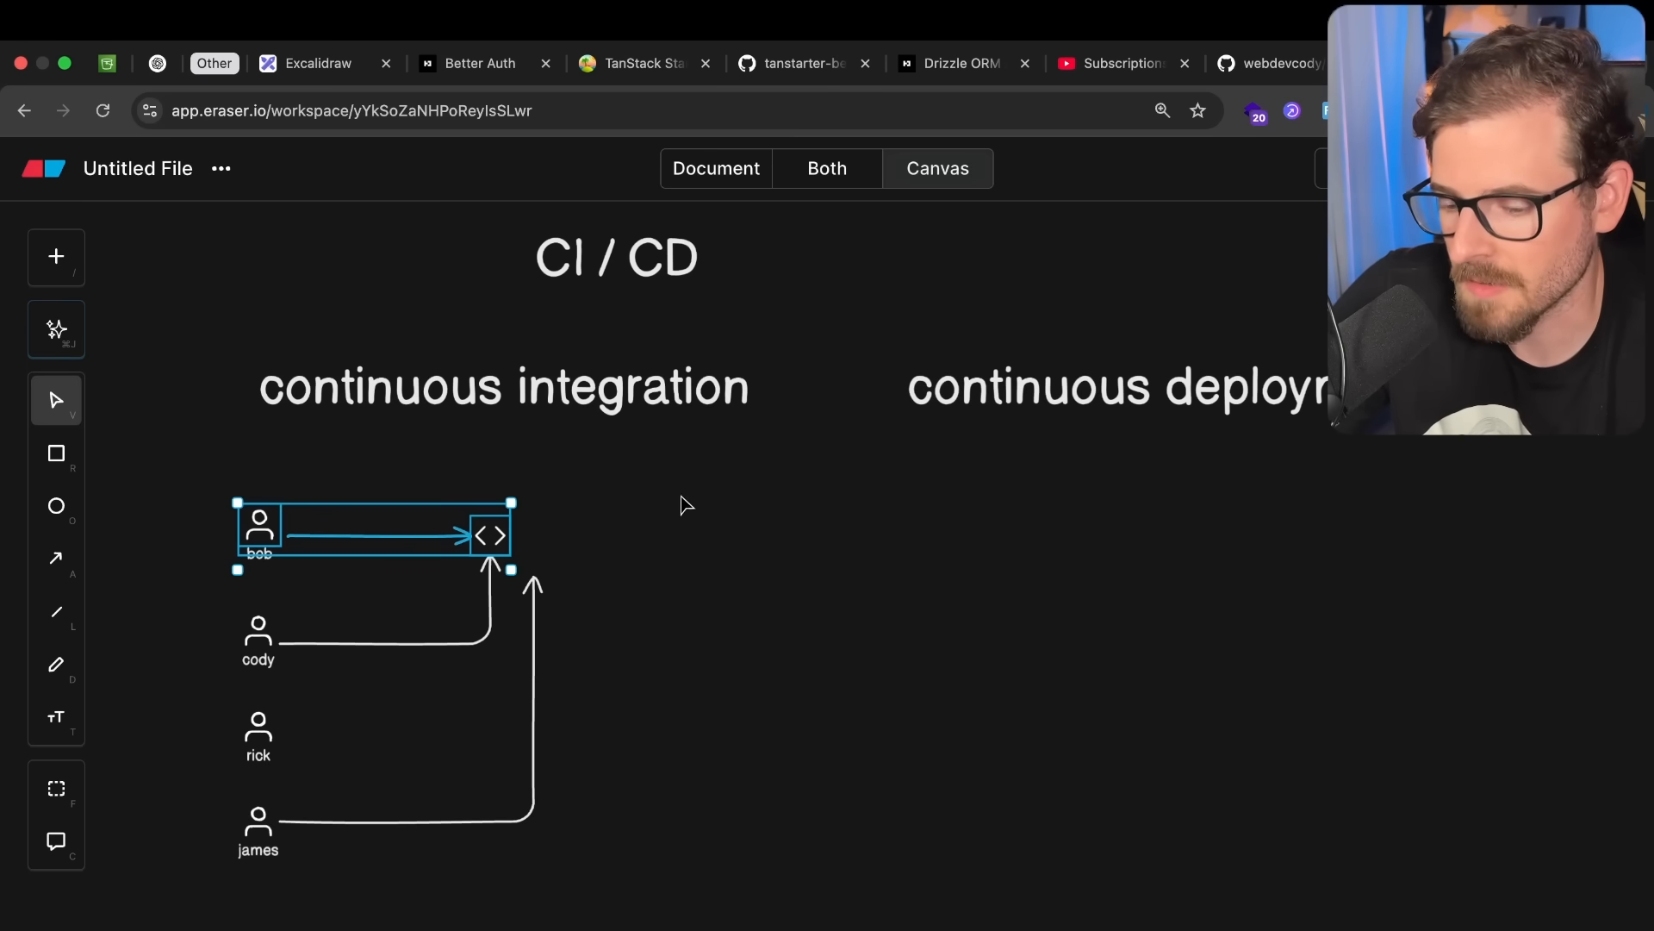
left_click(684, 503)
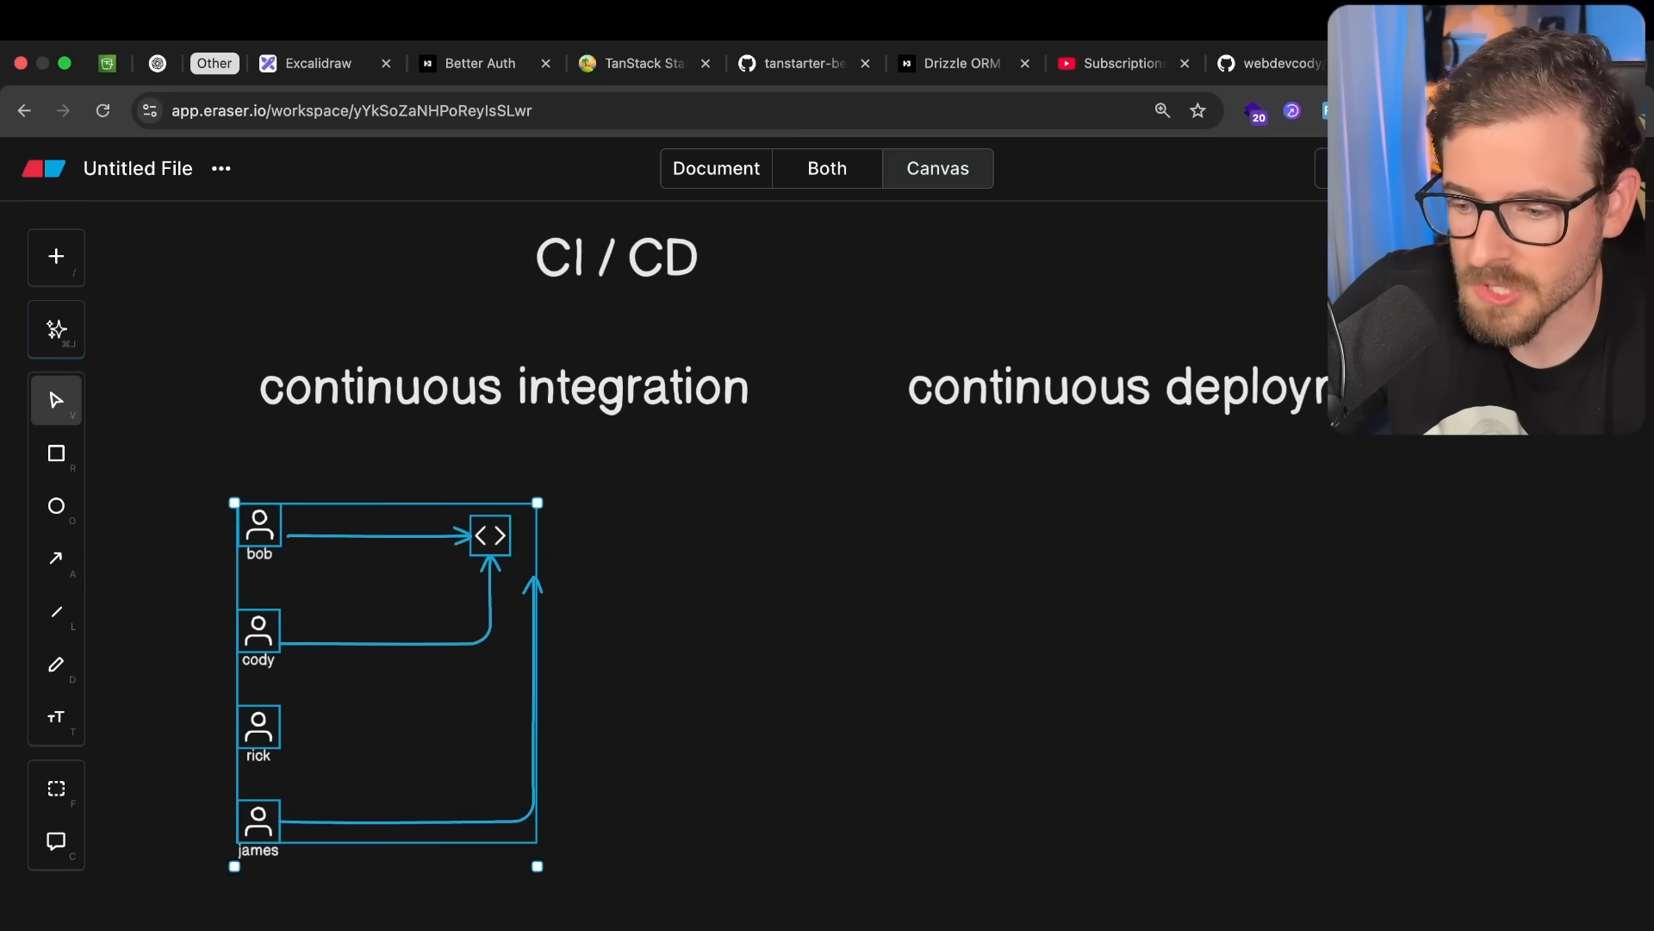
left_click(769, 517)
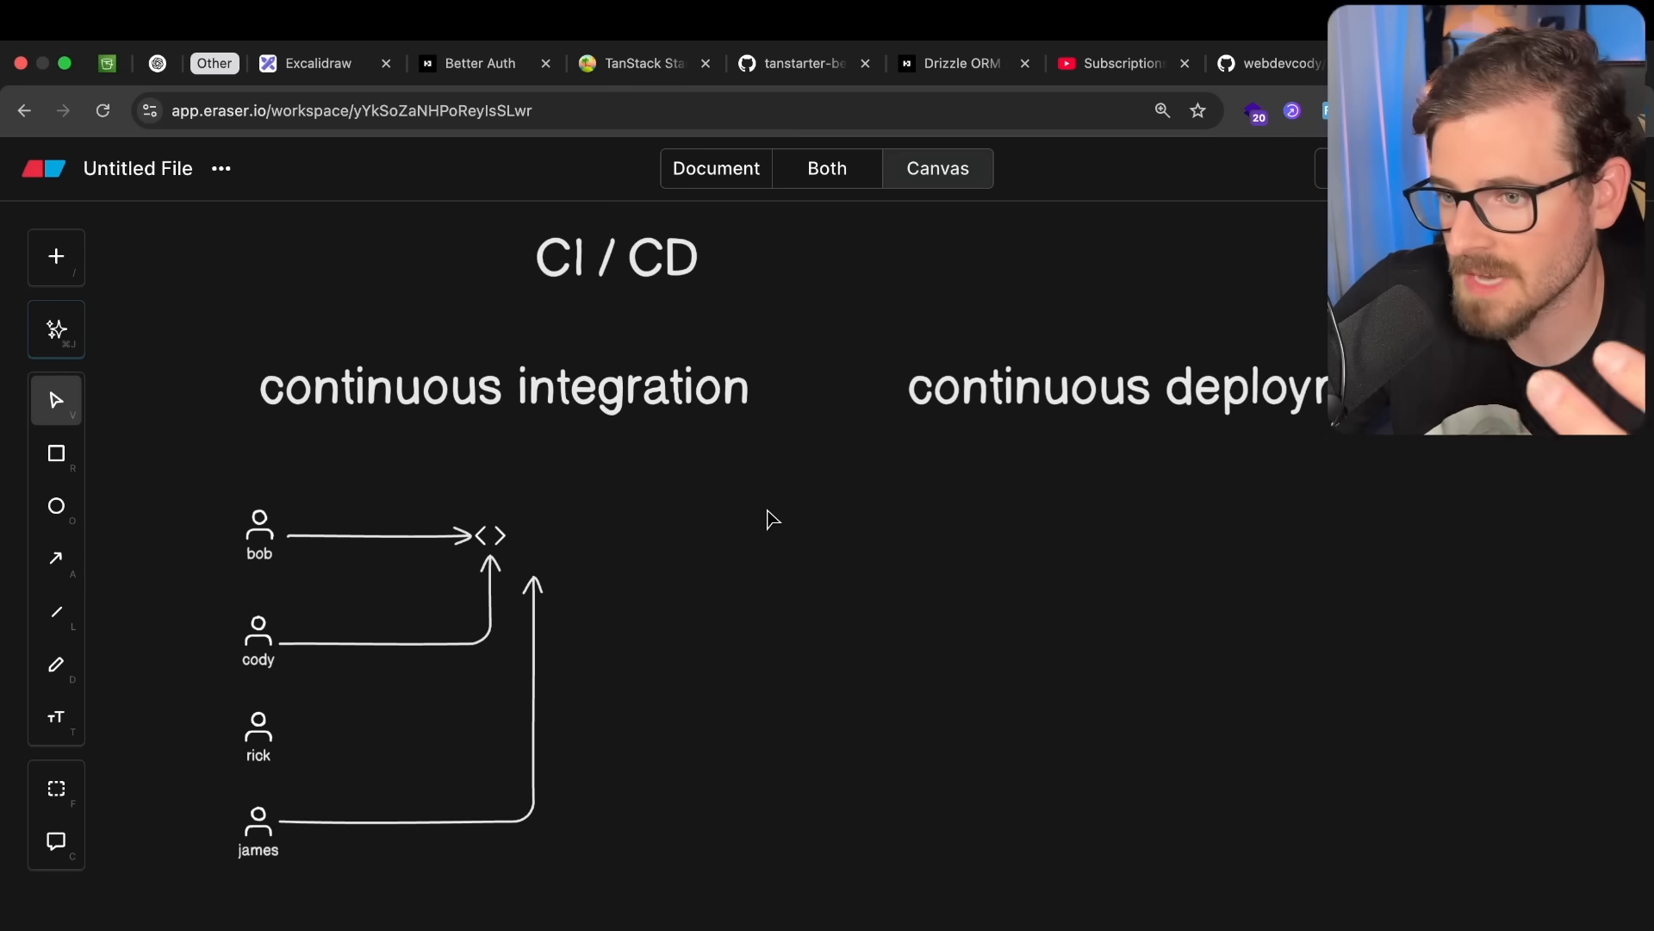
mouse_move(755, 518)
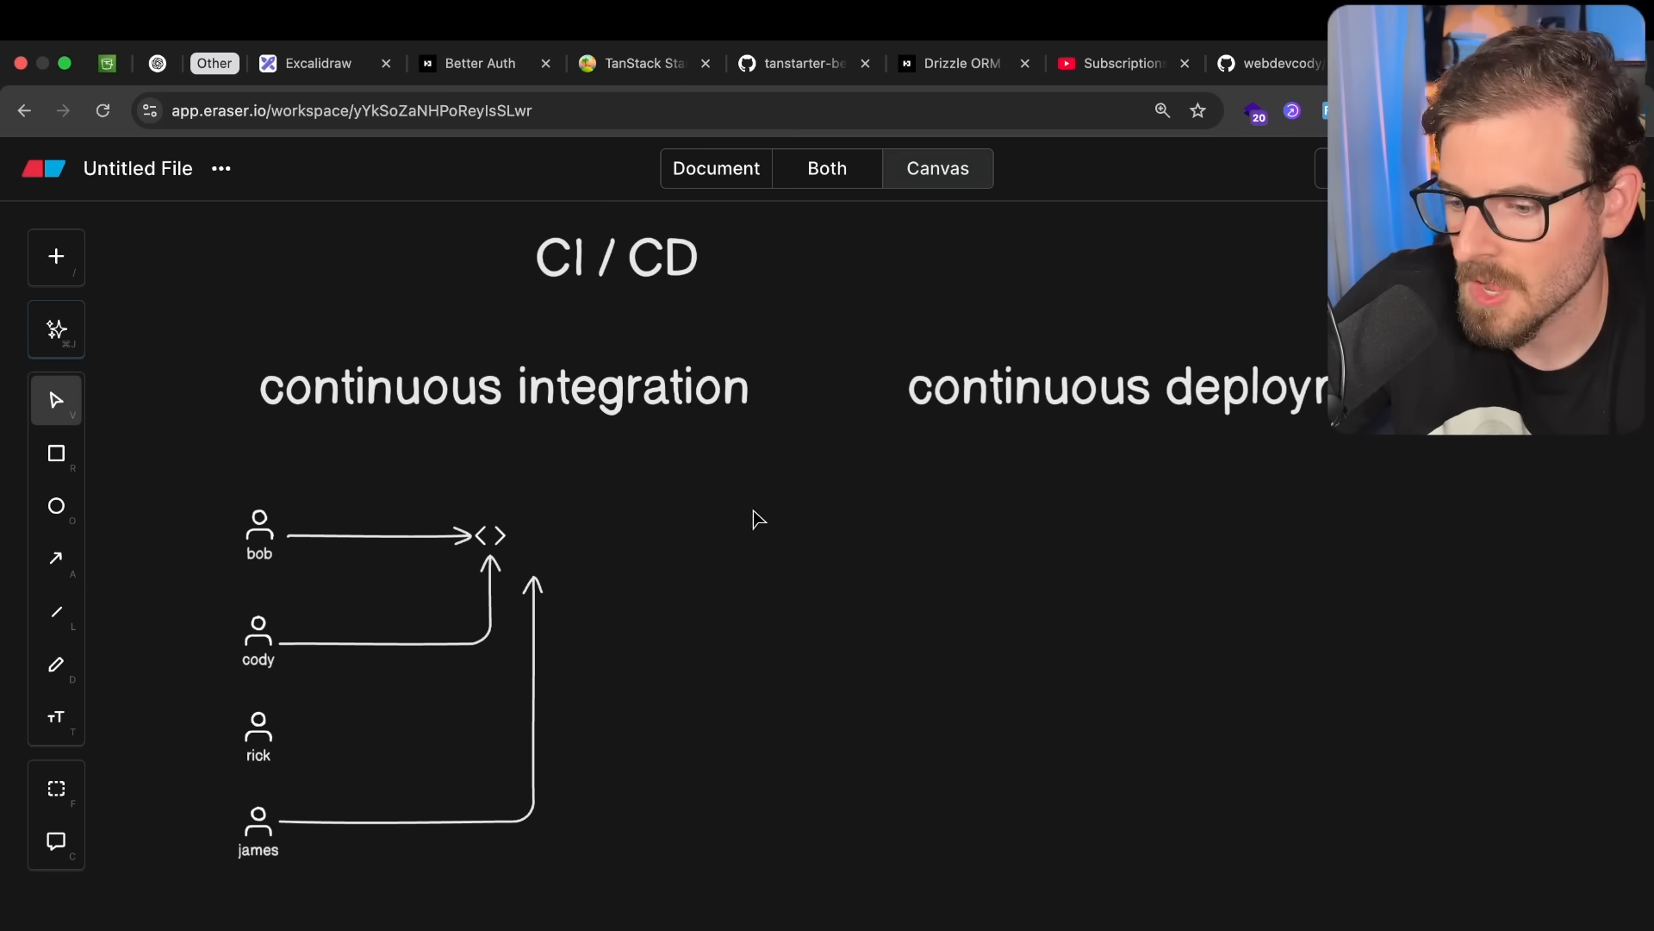
mouse_move(651, 483)
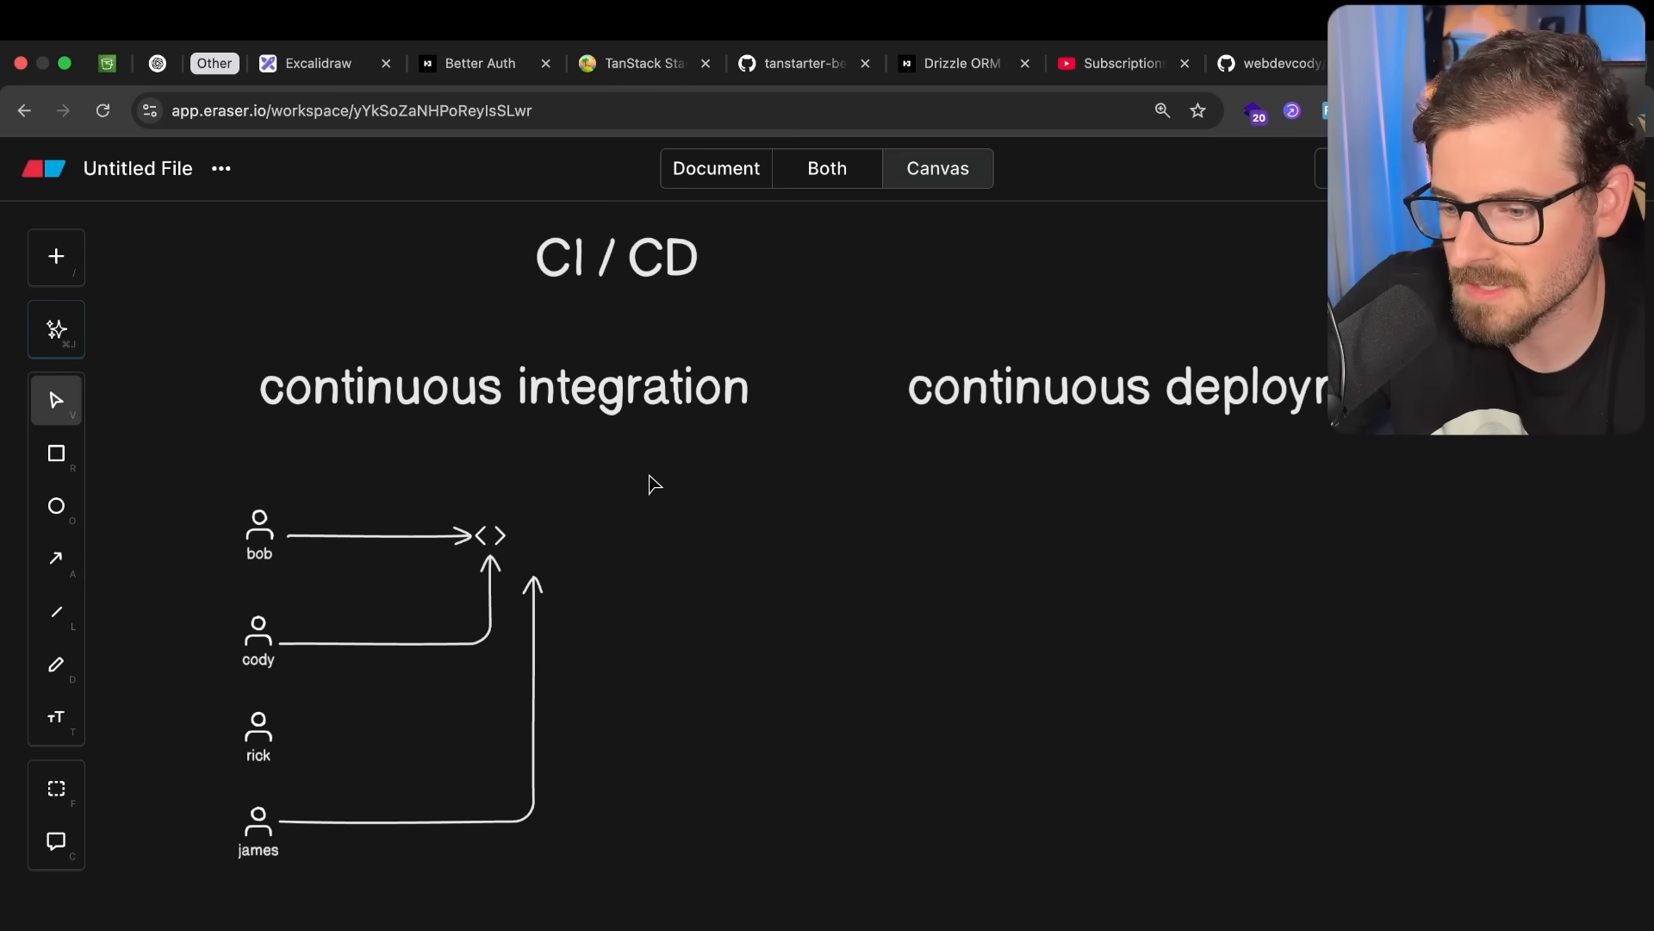
mouse_move(349, 916)
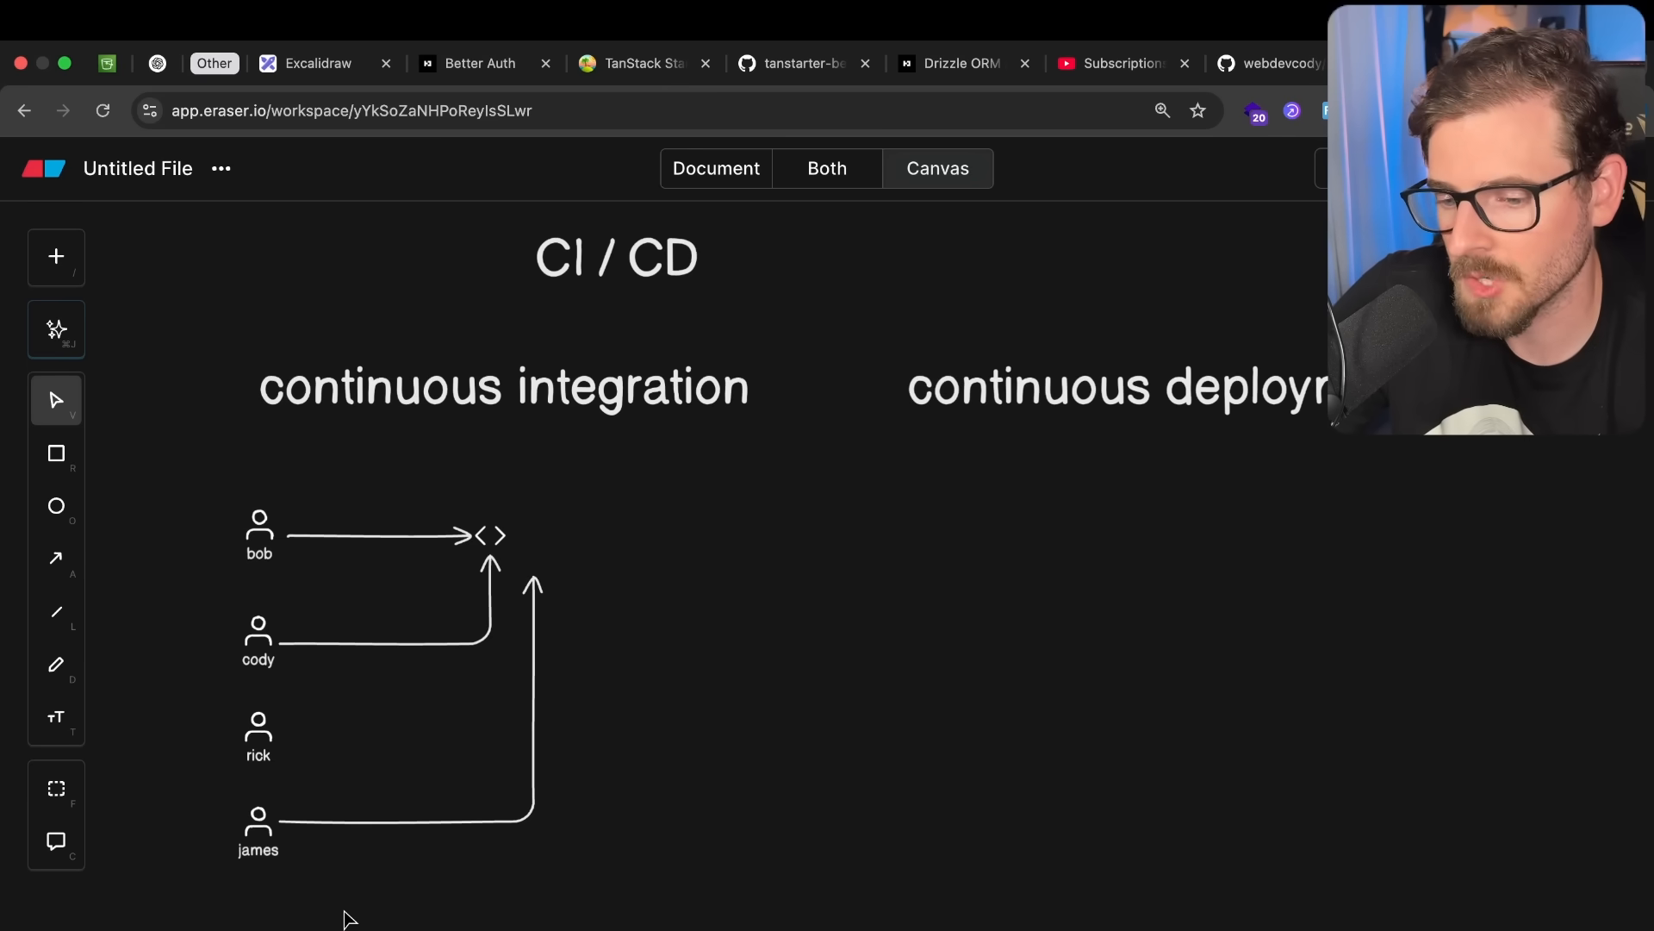
scroll("down", 3)
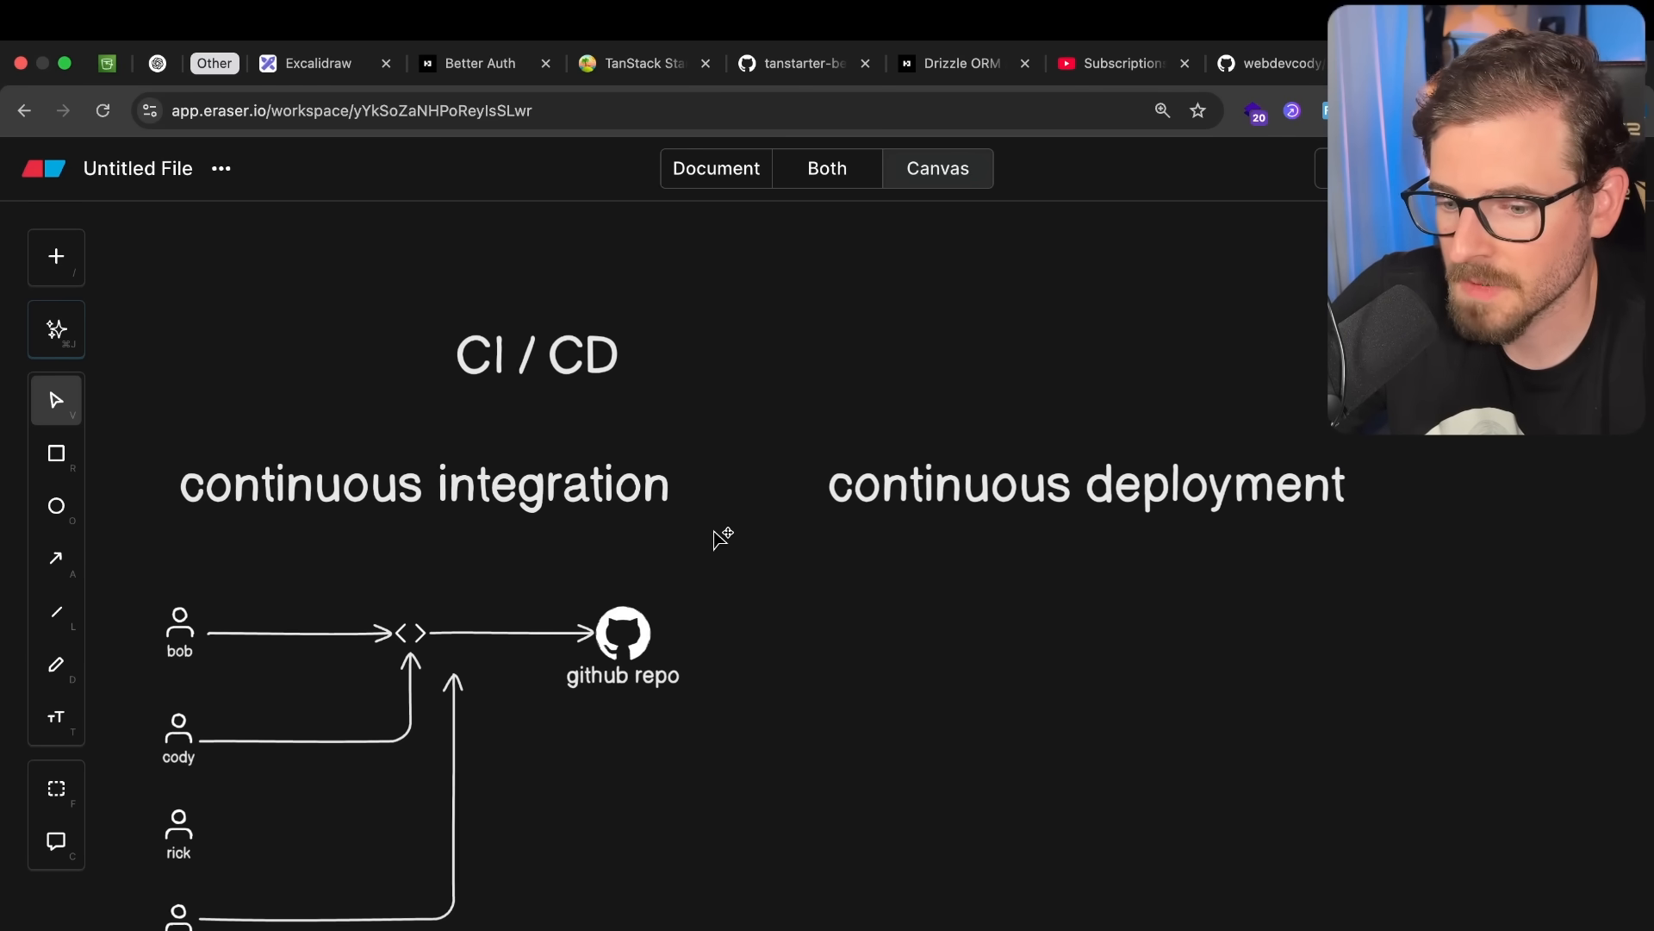
scroll("down", 3)
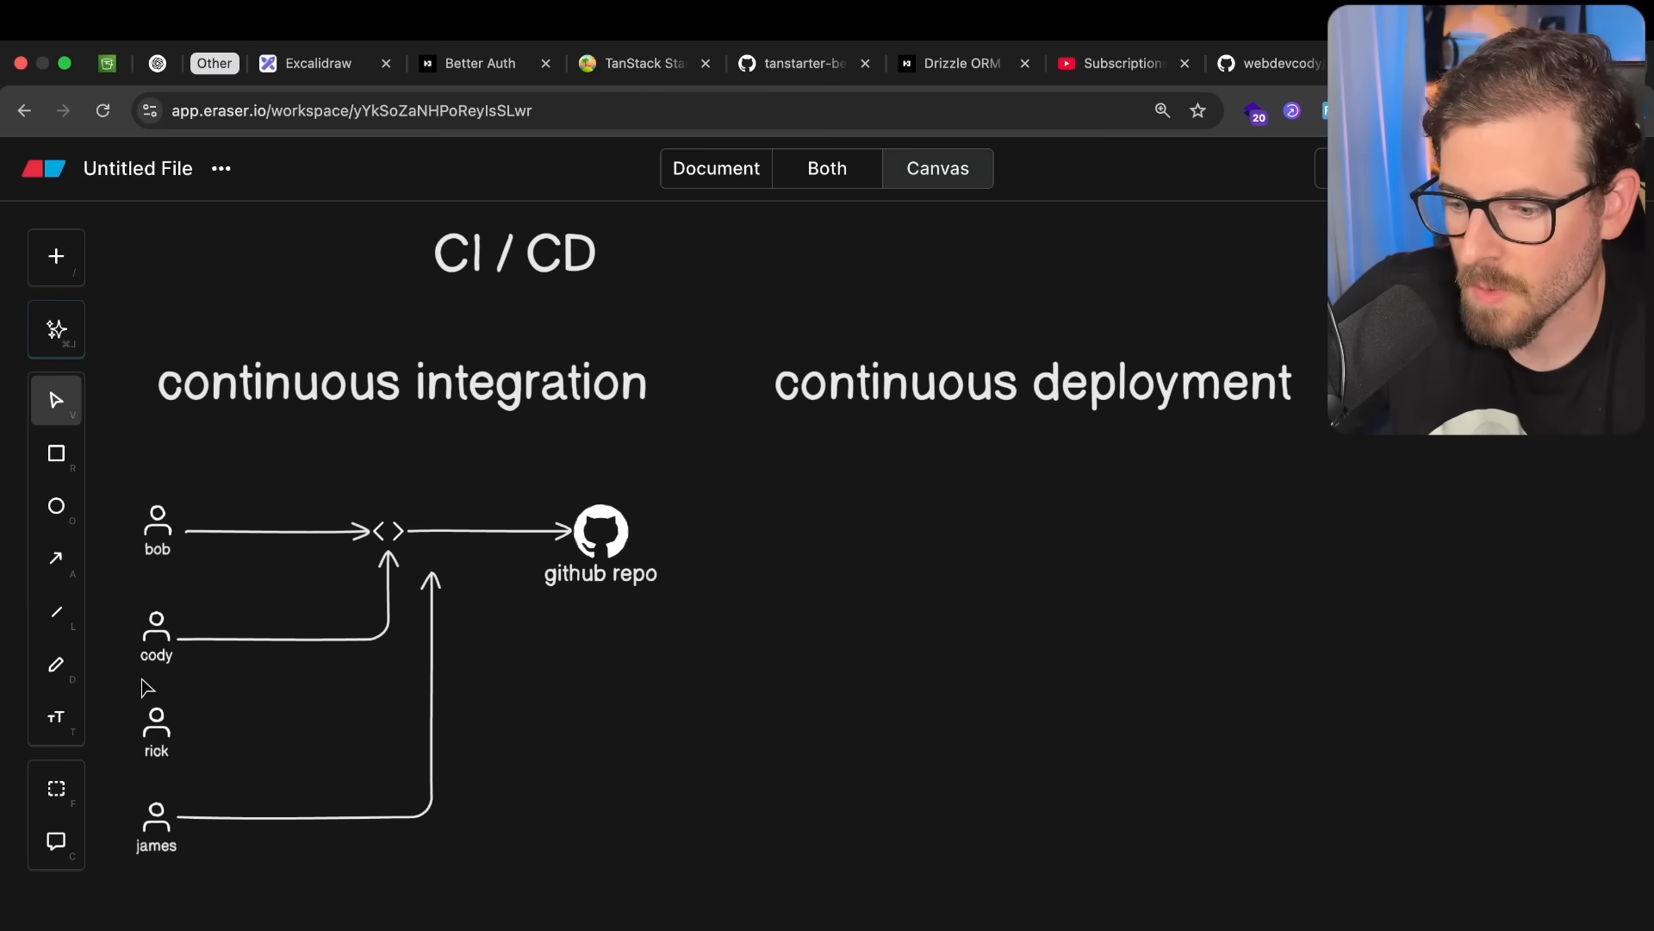
left_click(427, 575)
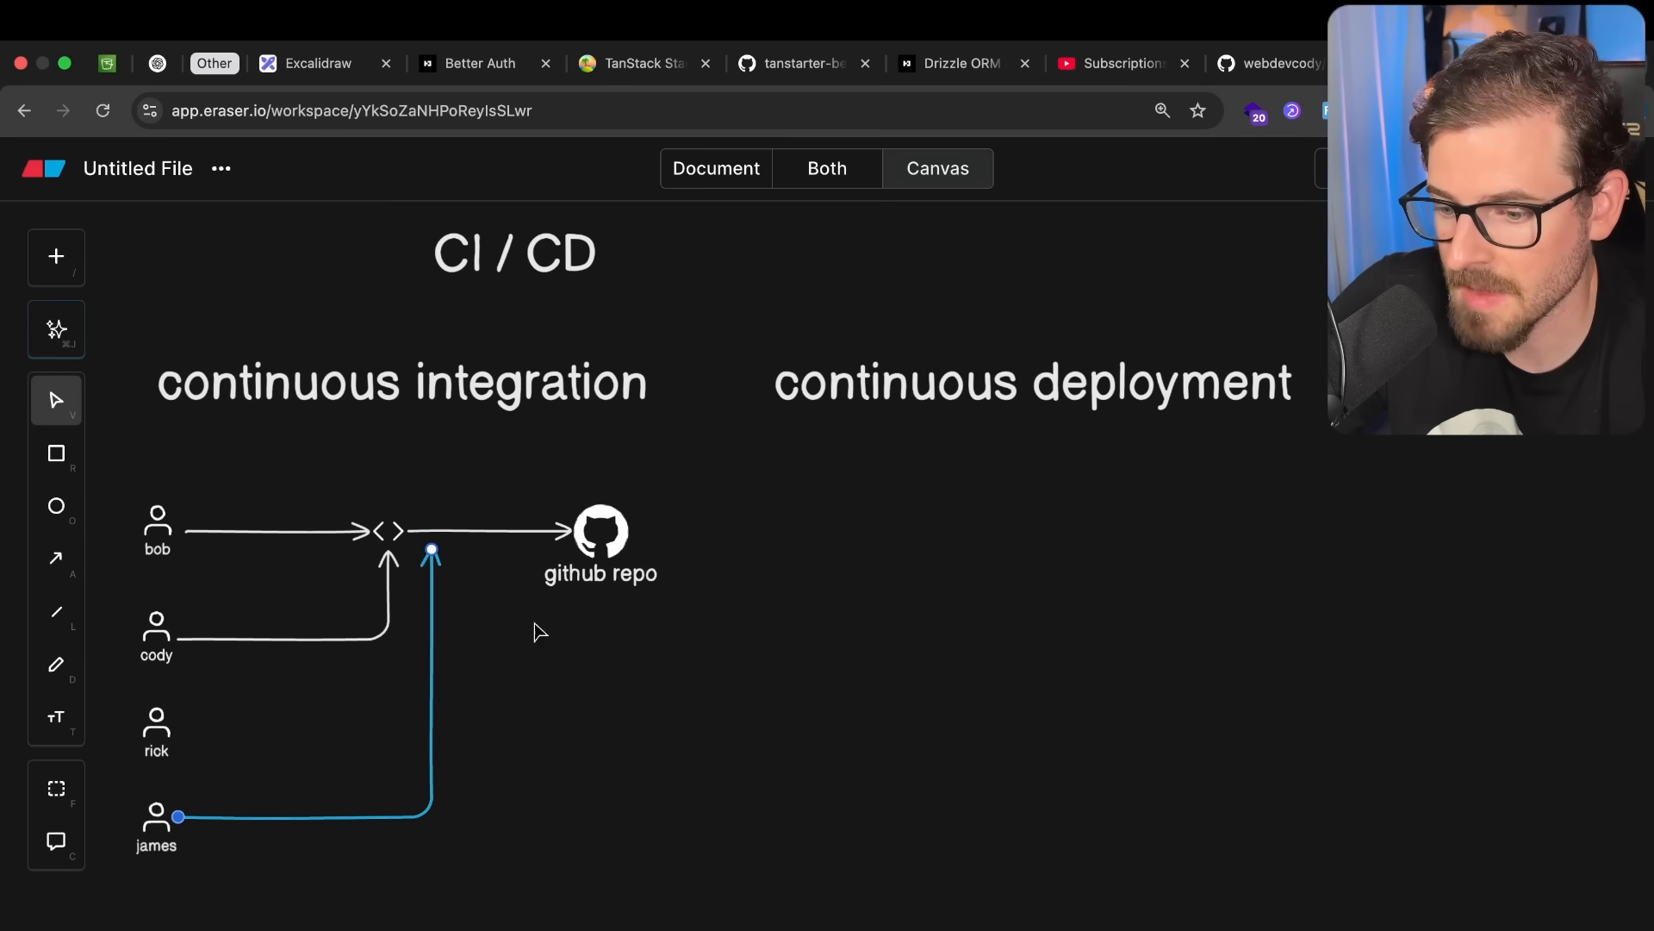
left_click(1030, 383)
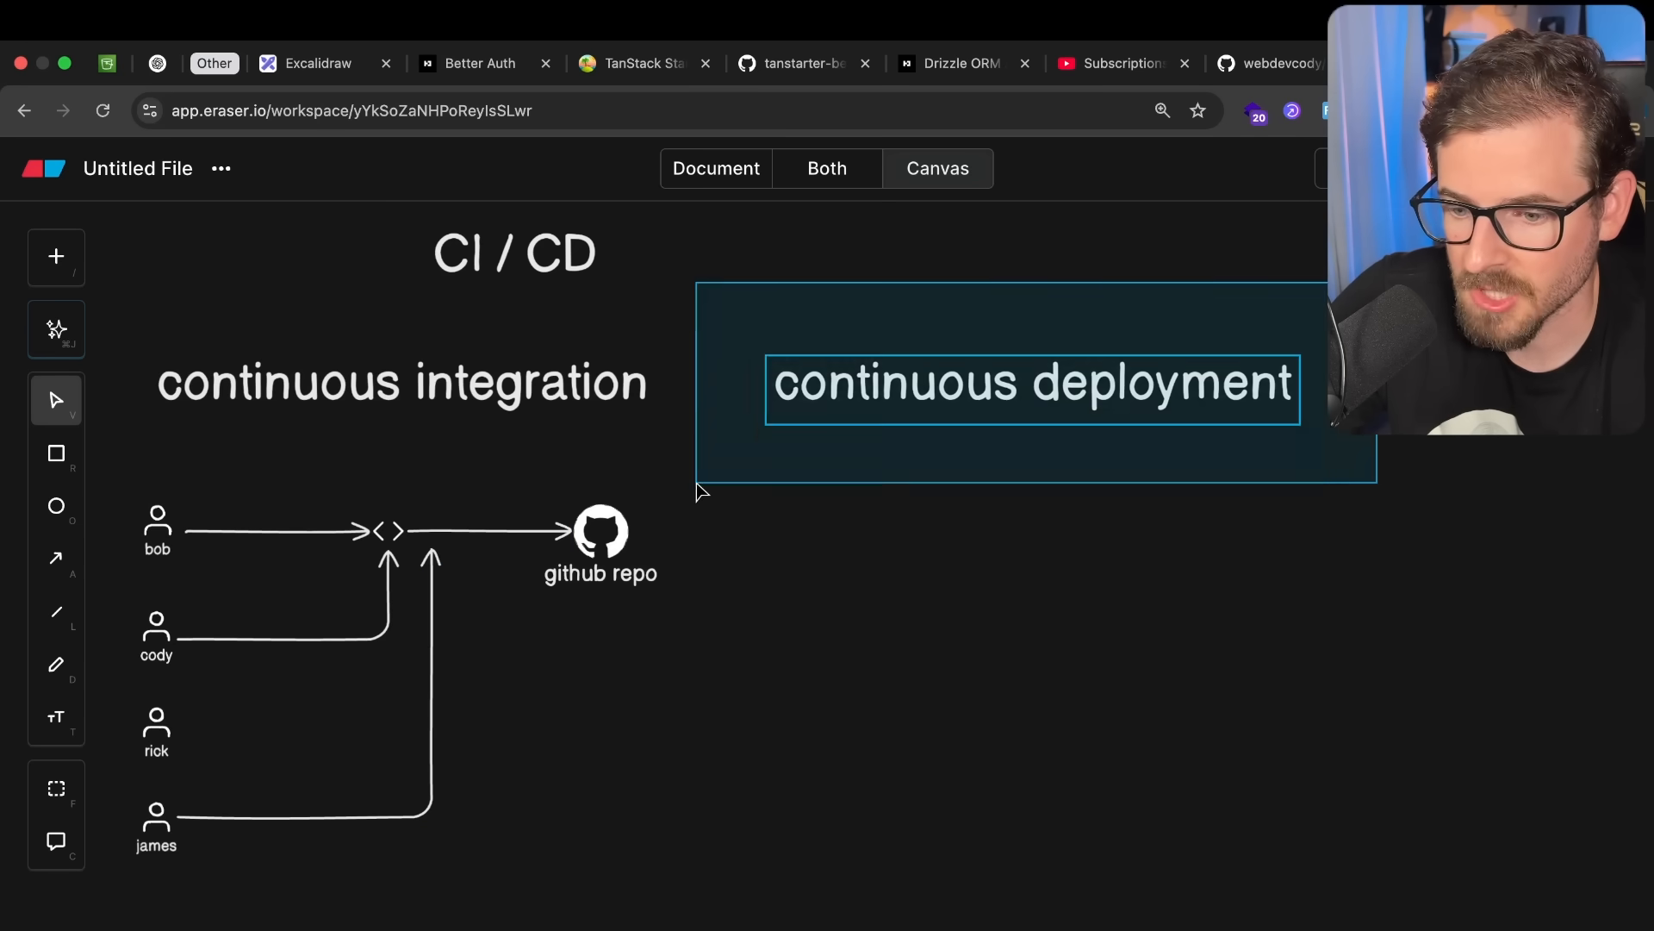
left_click(55, 559)
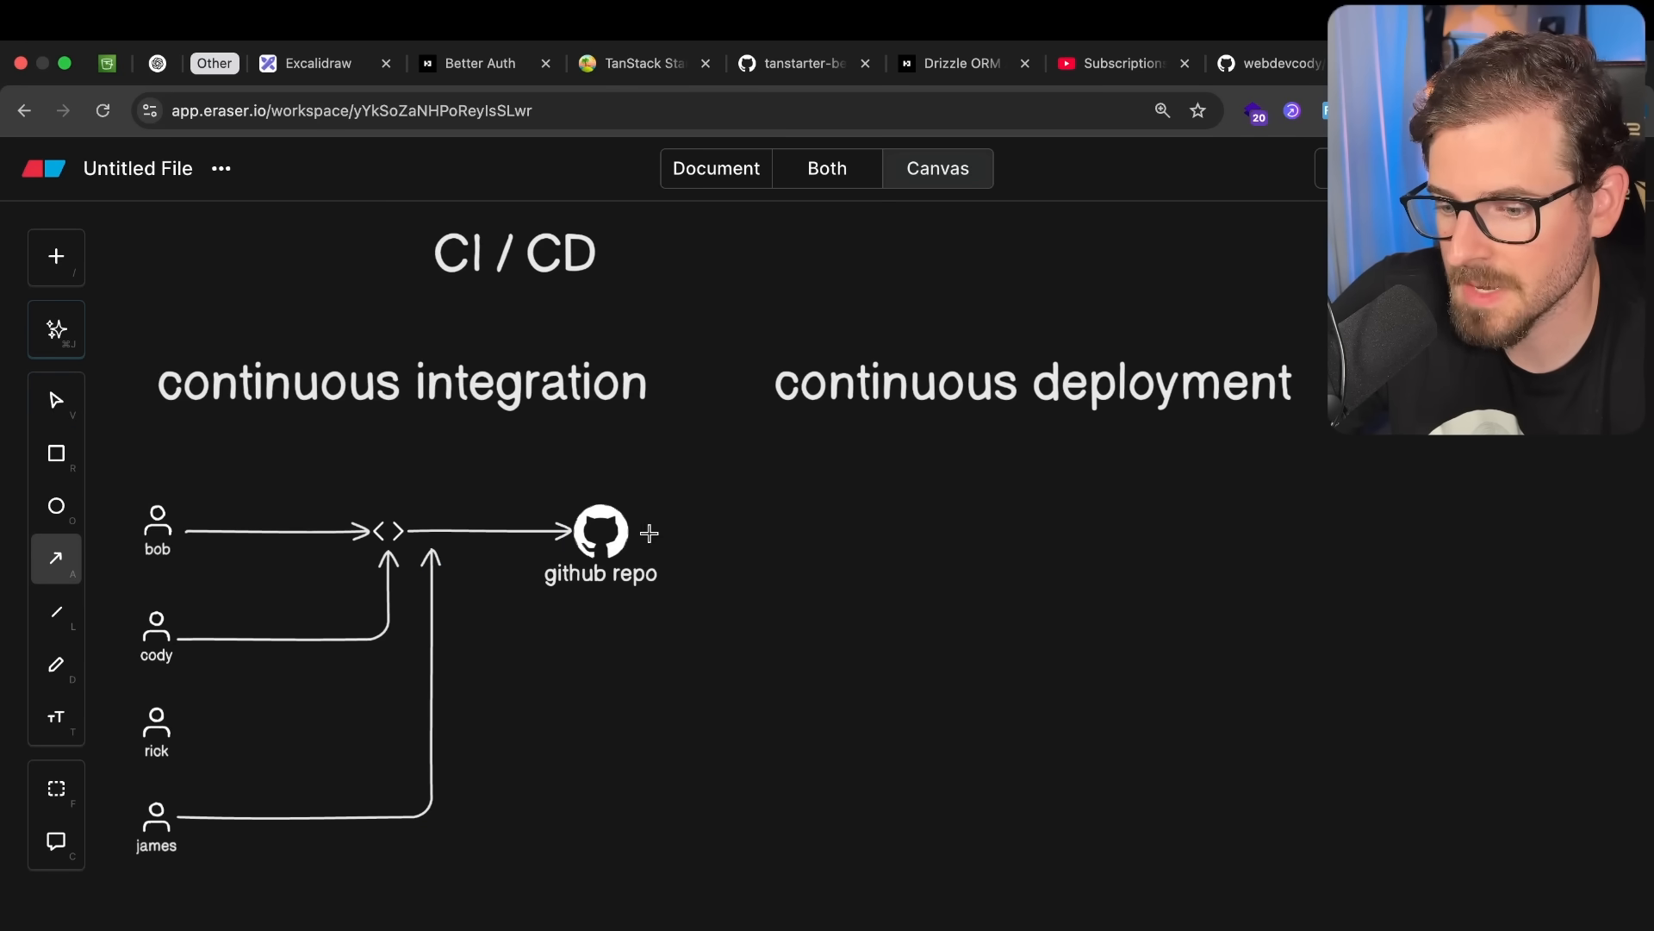
left_click_drag(633, 530, 1232, 531)
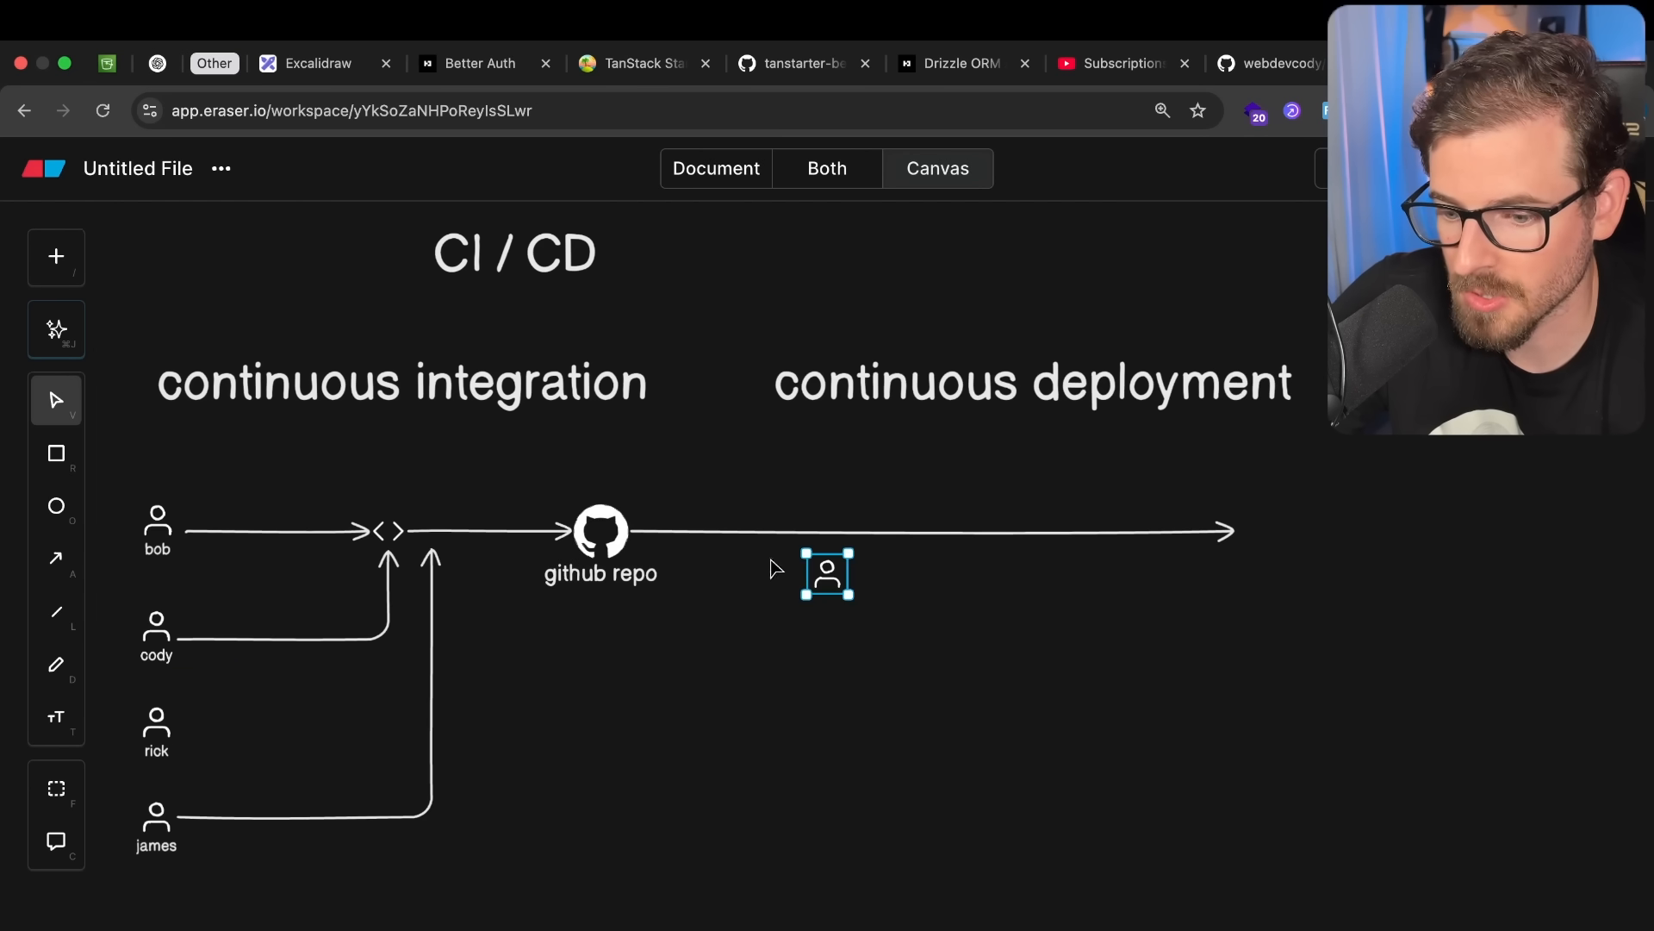
left_click_drag(827, 573, 1276, 531)
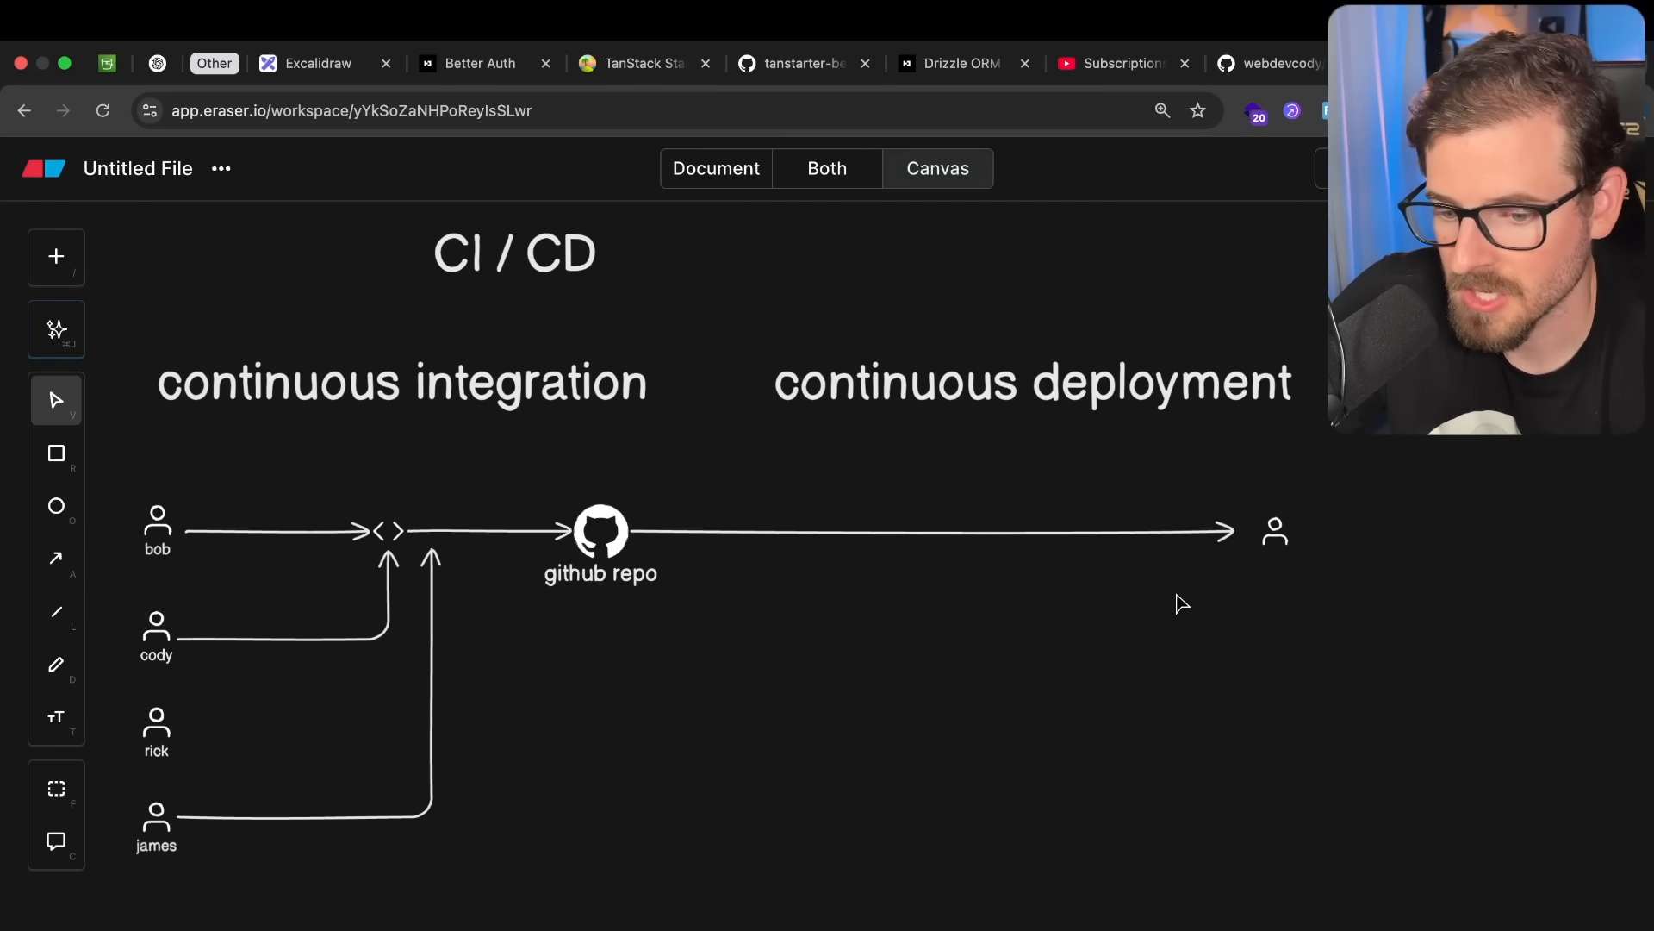
left_click(1275, 531)
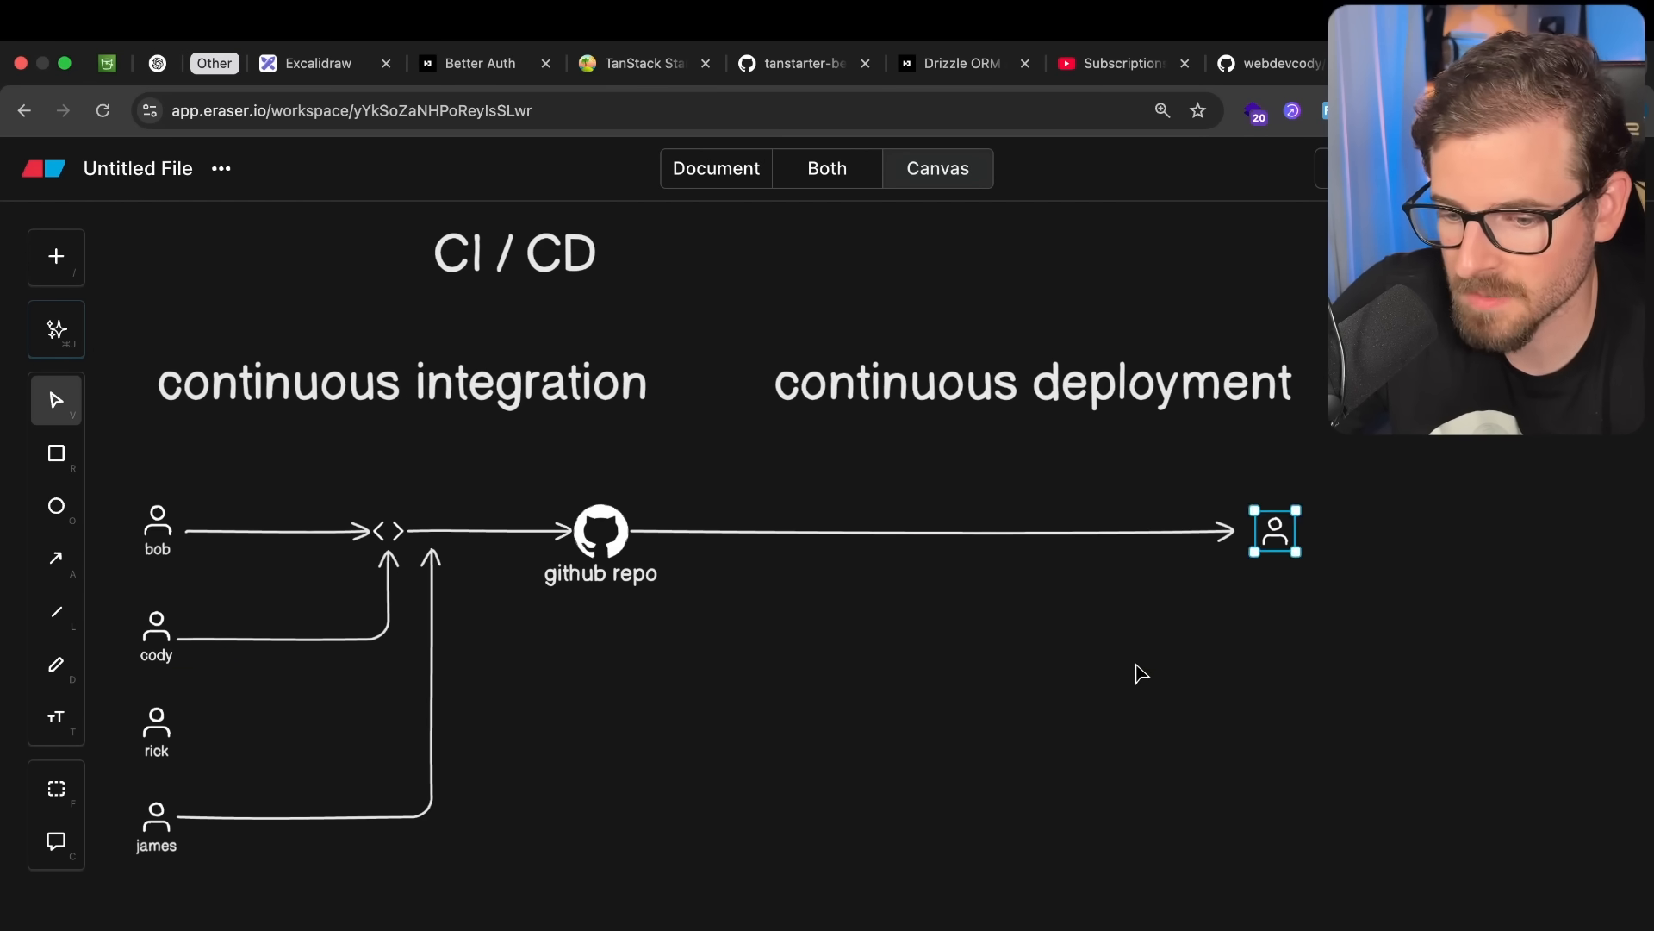
left_click(1085, 692)
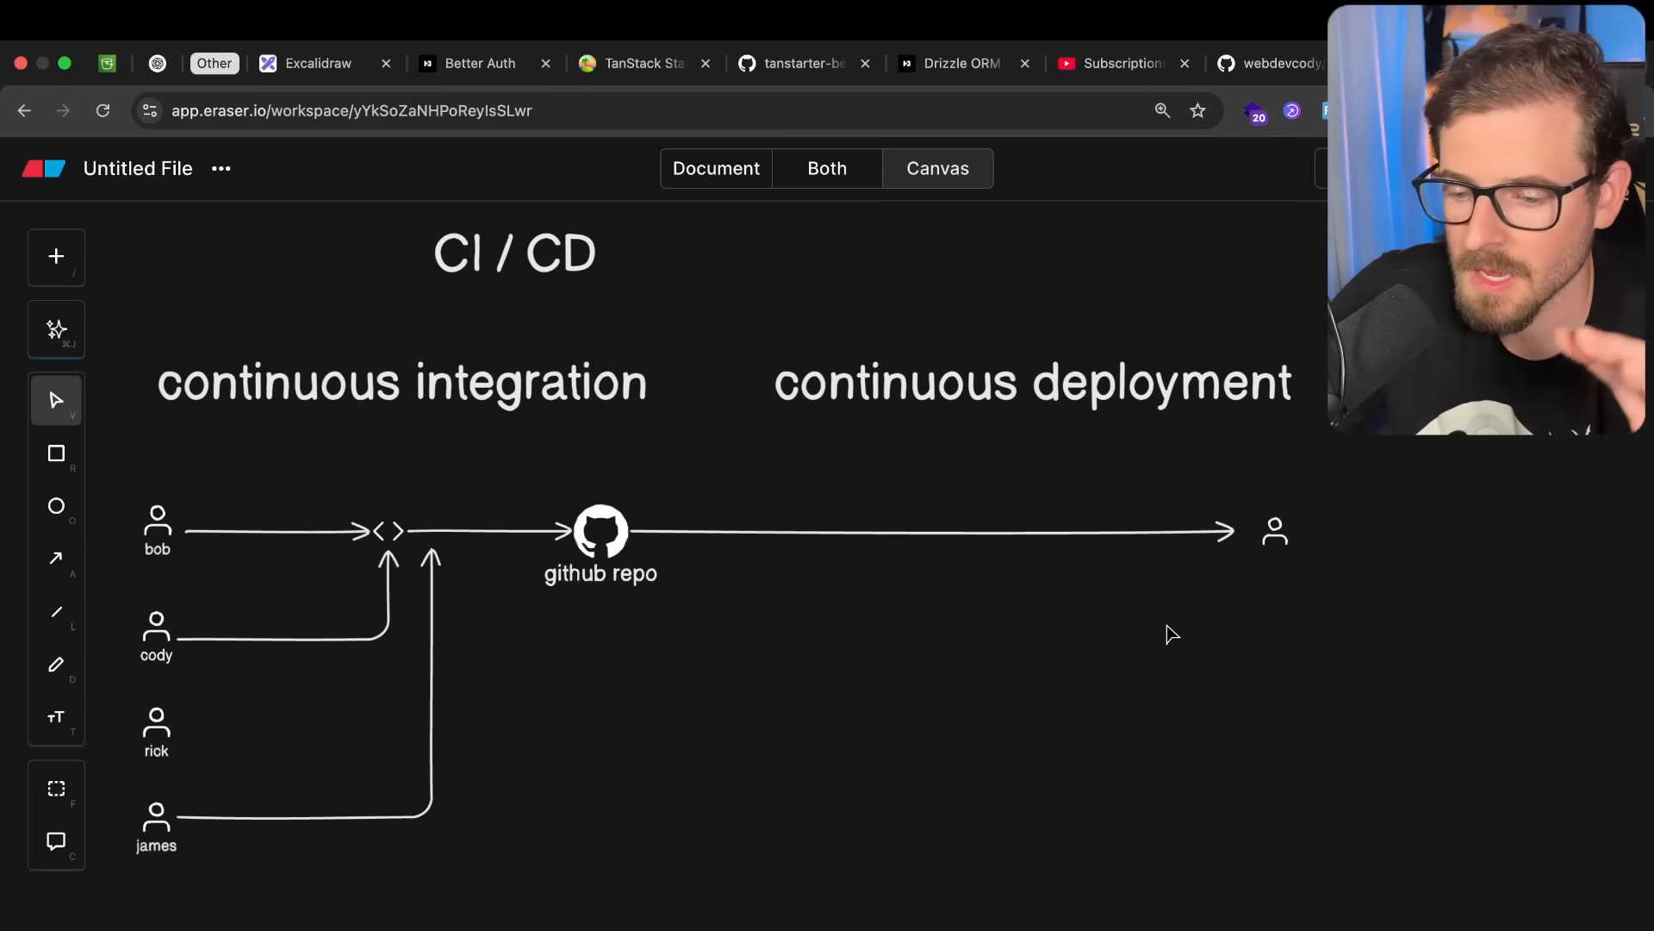
mouse_move(1230, 571)
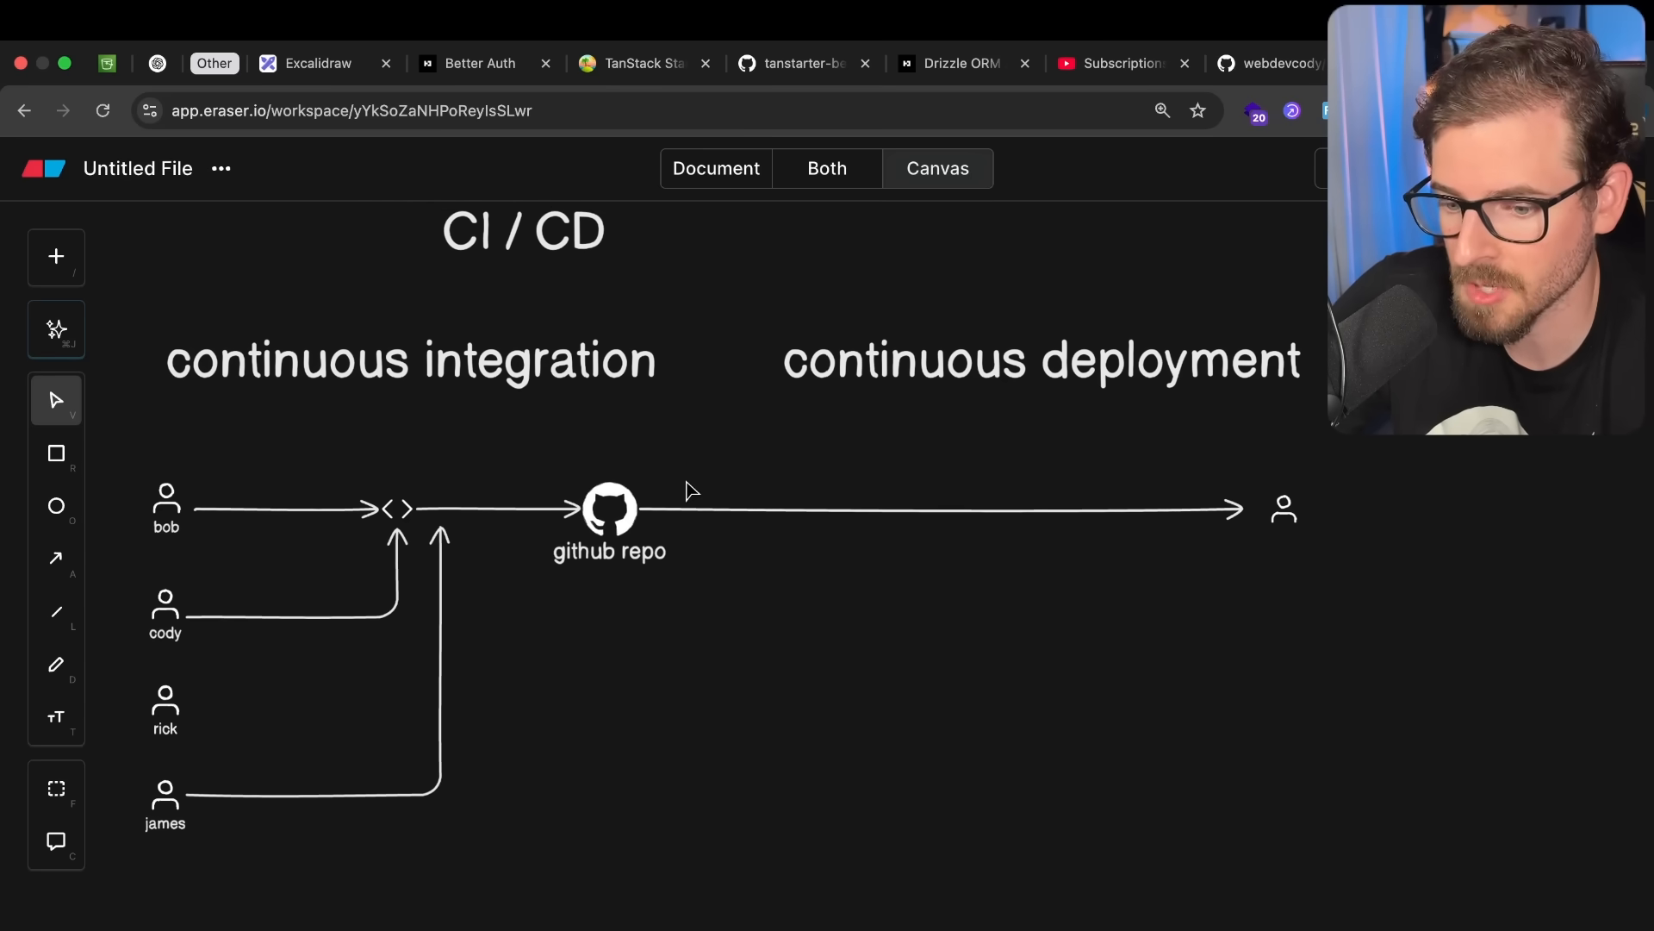
mouse_move(743, 503)
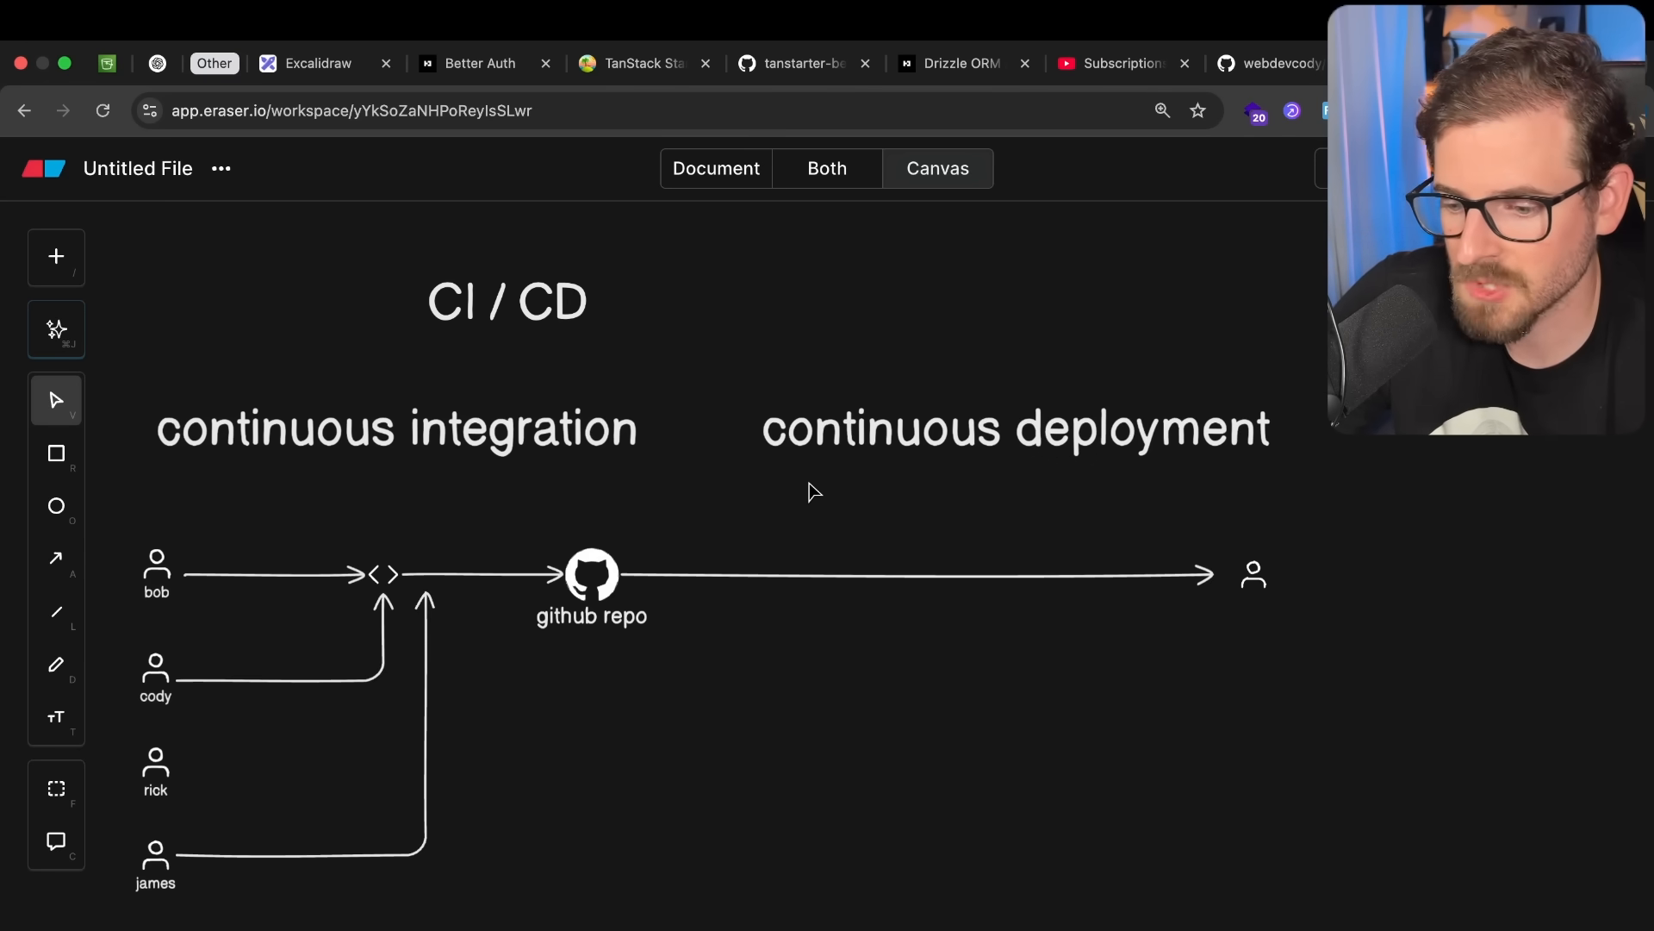
mouse_move(1296, 576)
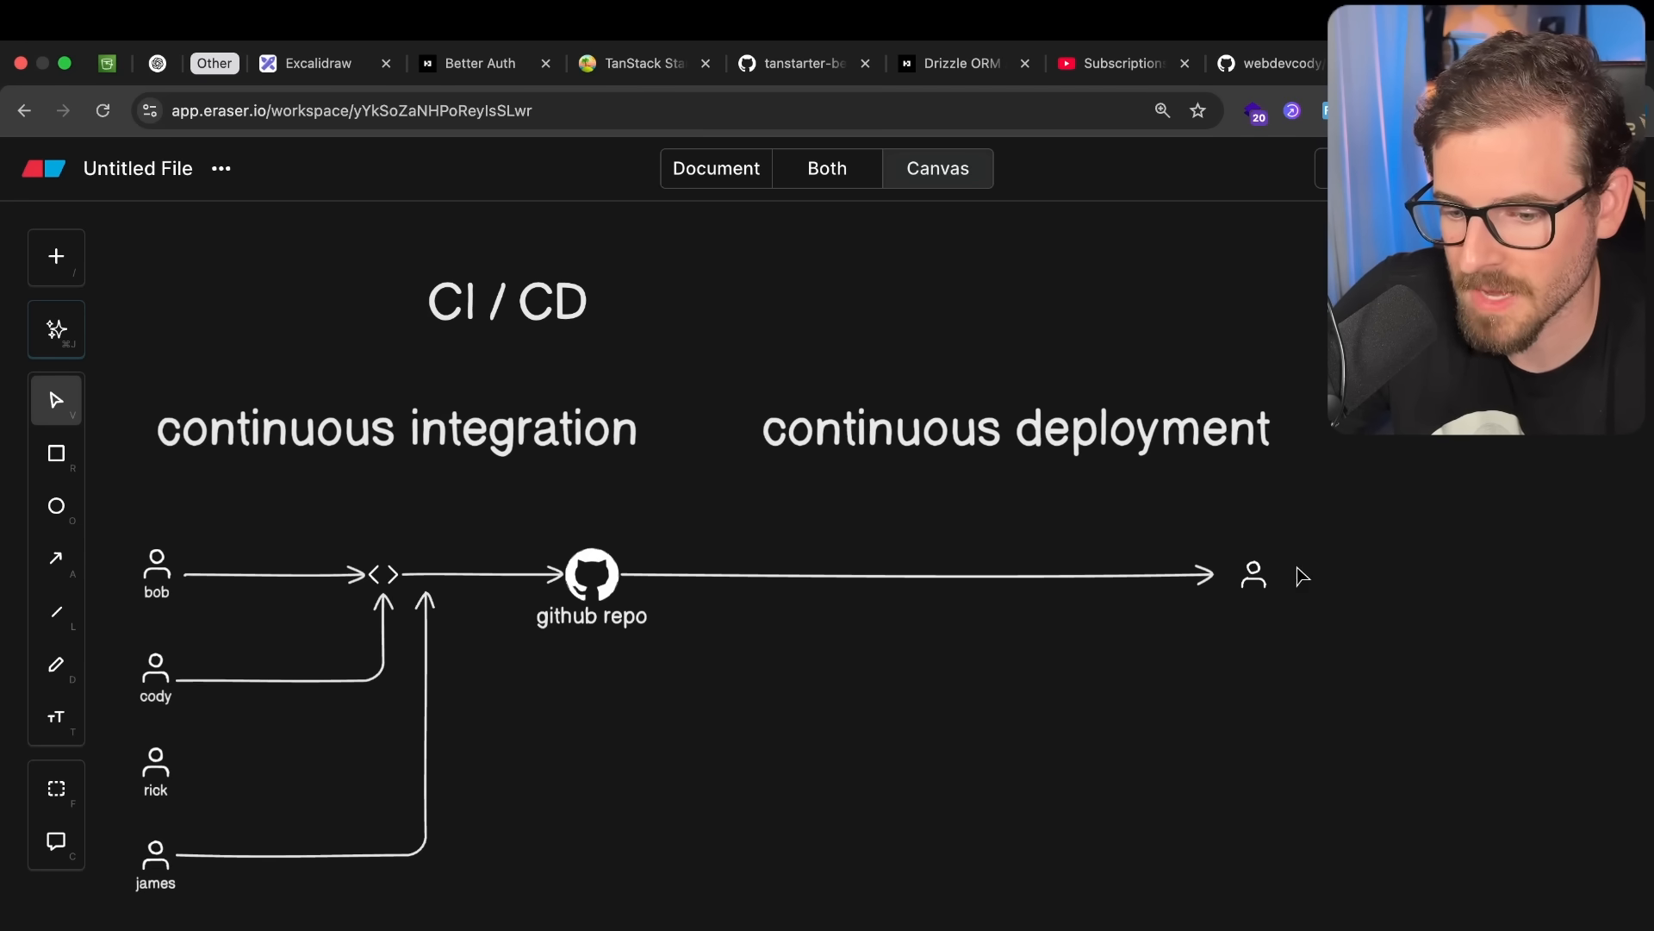
Add a 'production users' label beneath the deployment user icon.
type("production users")
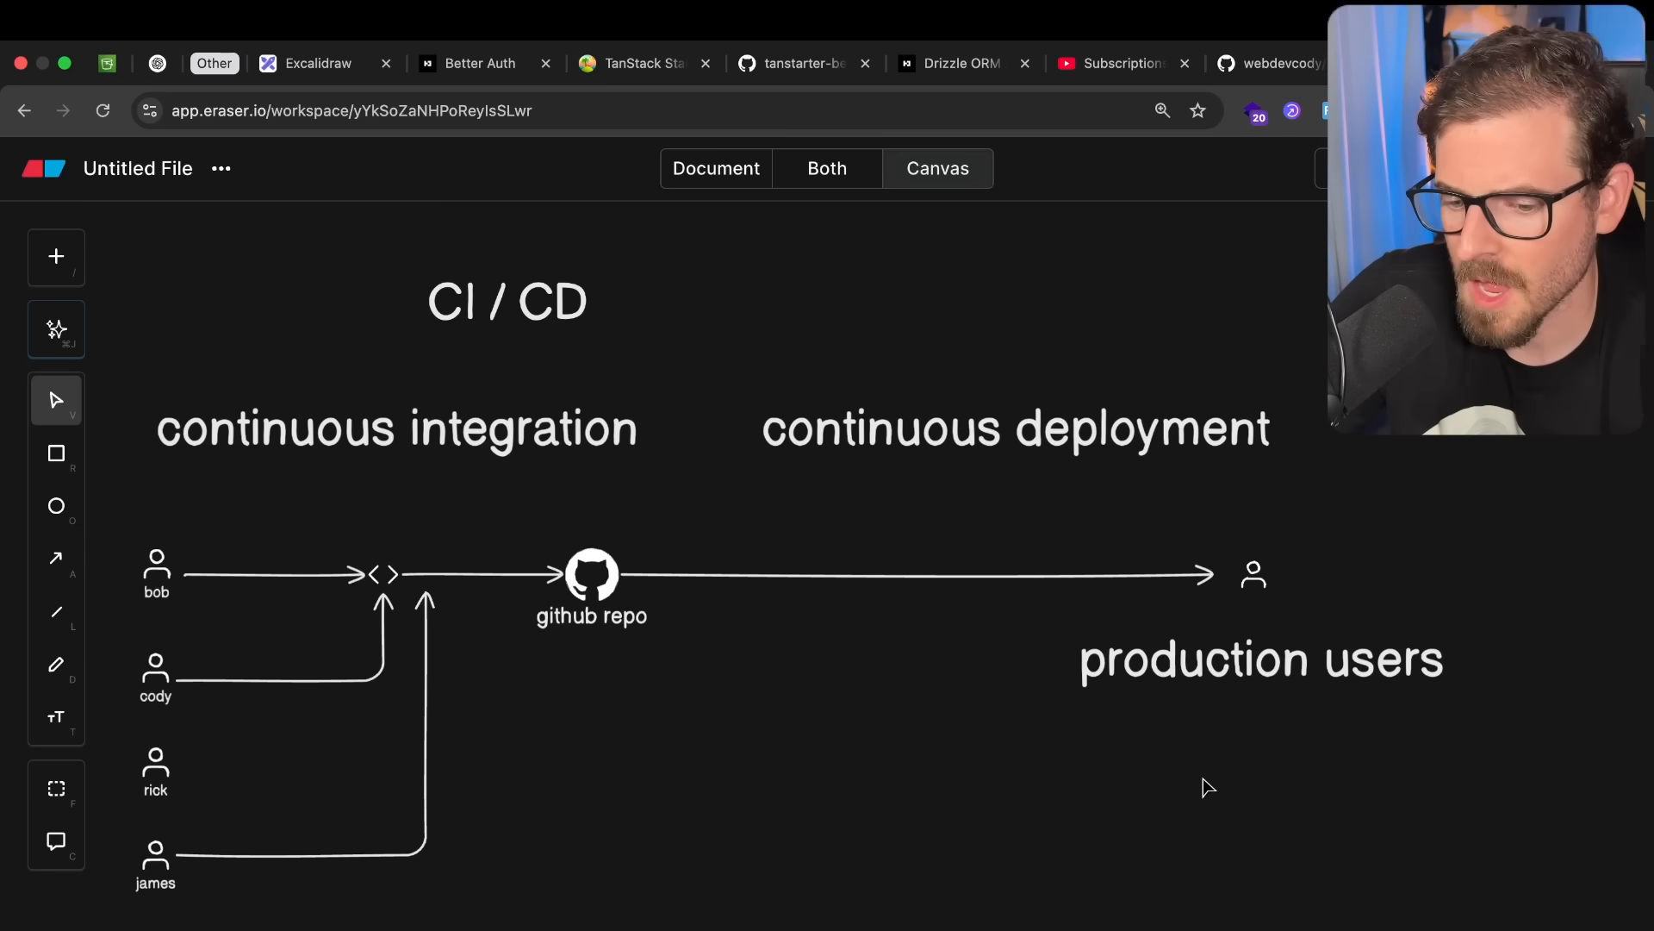
mouse_move(868, 761)
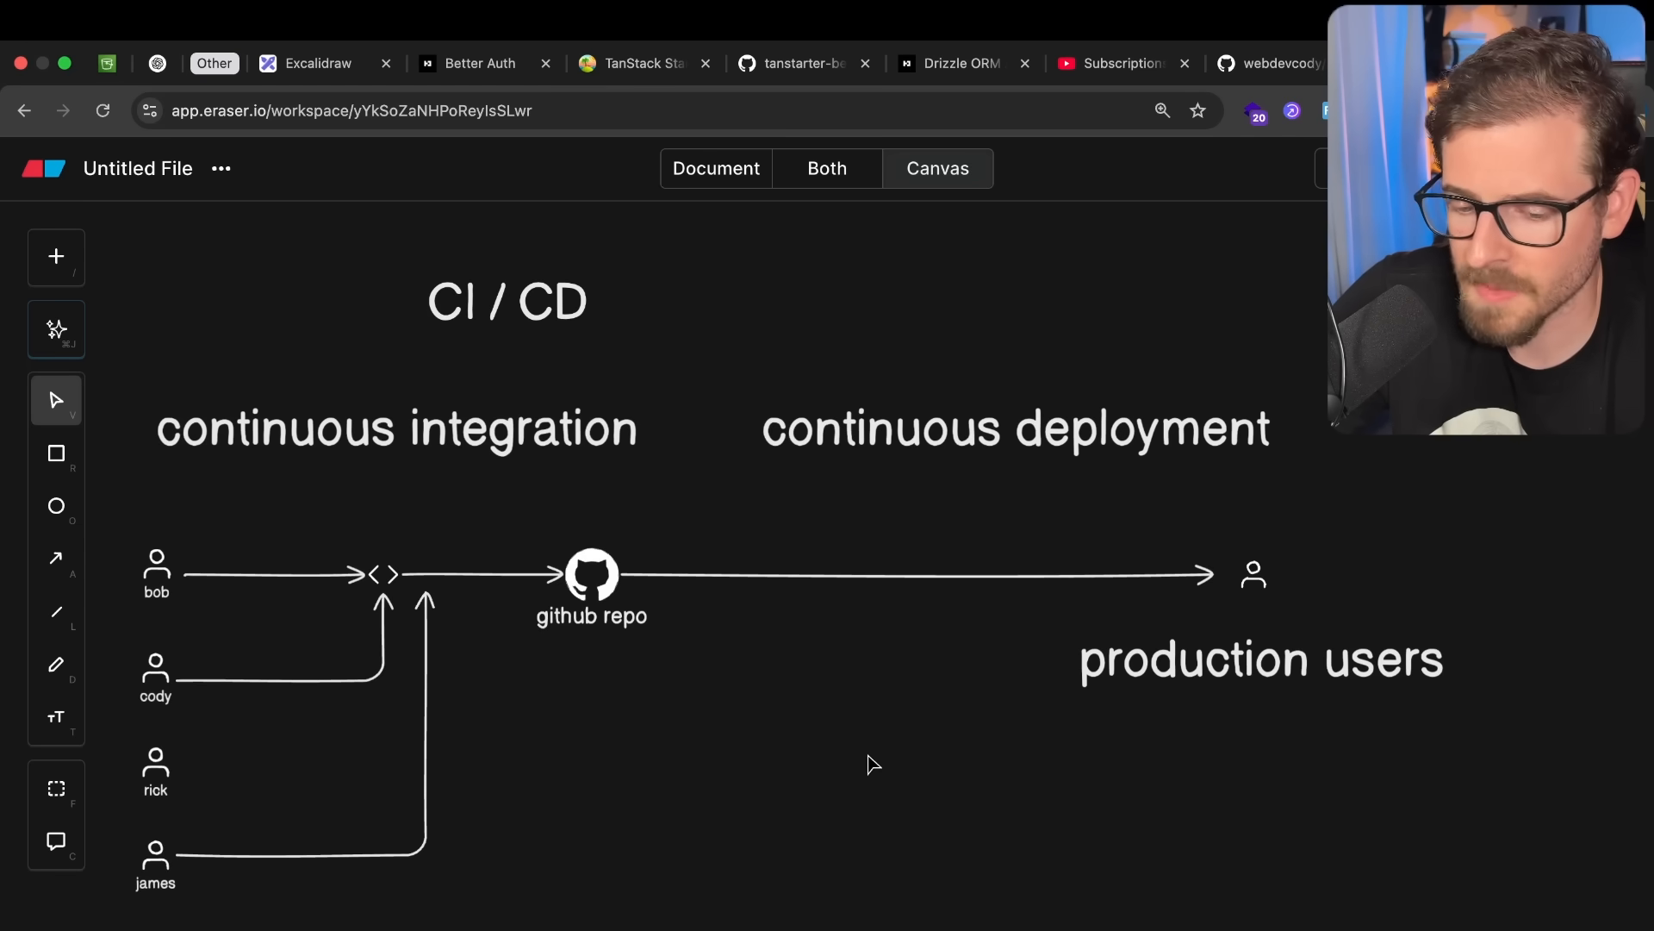
mouse_move(980, 804)
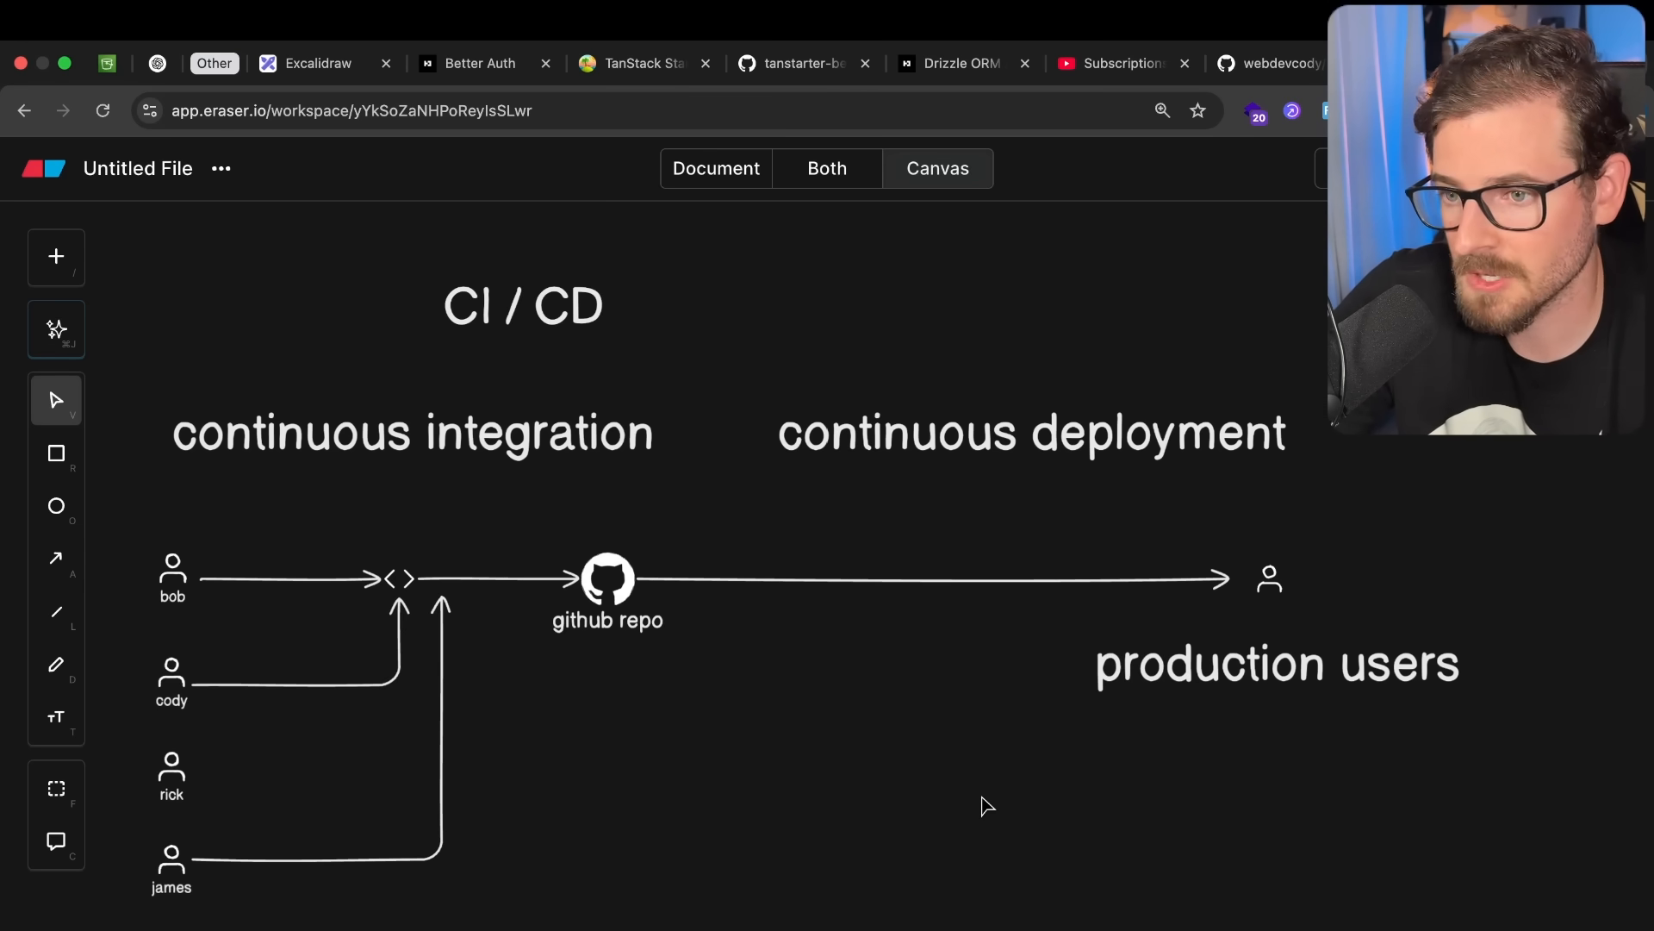
mouse_move(960, 451)
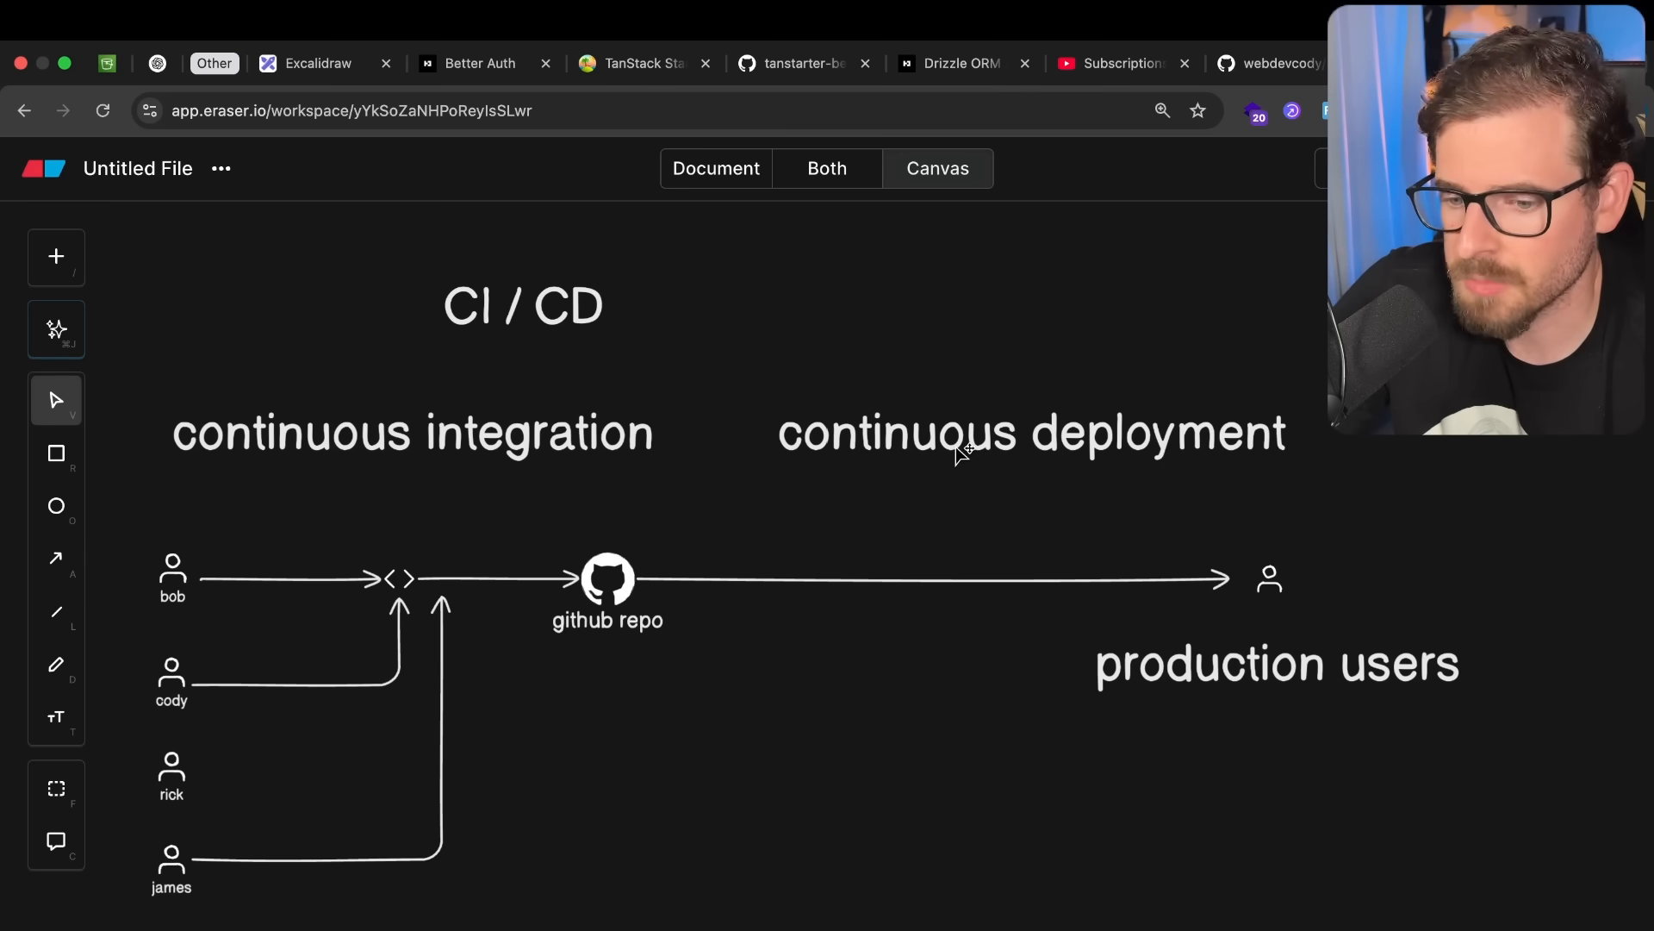
mouse_move(996, 447)
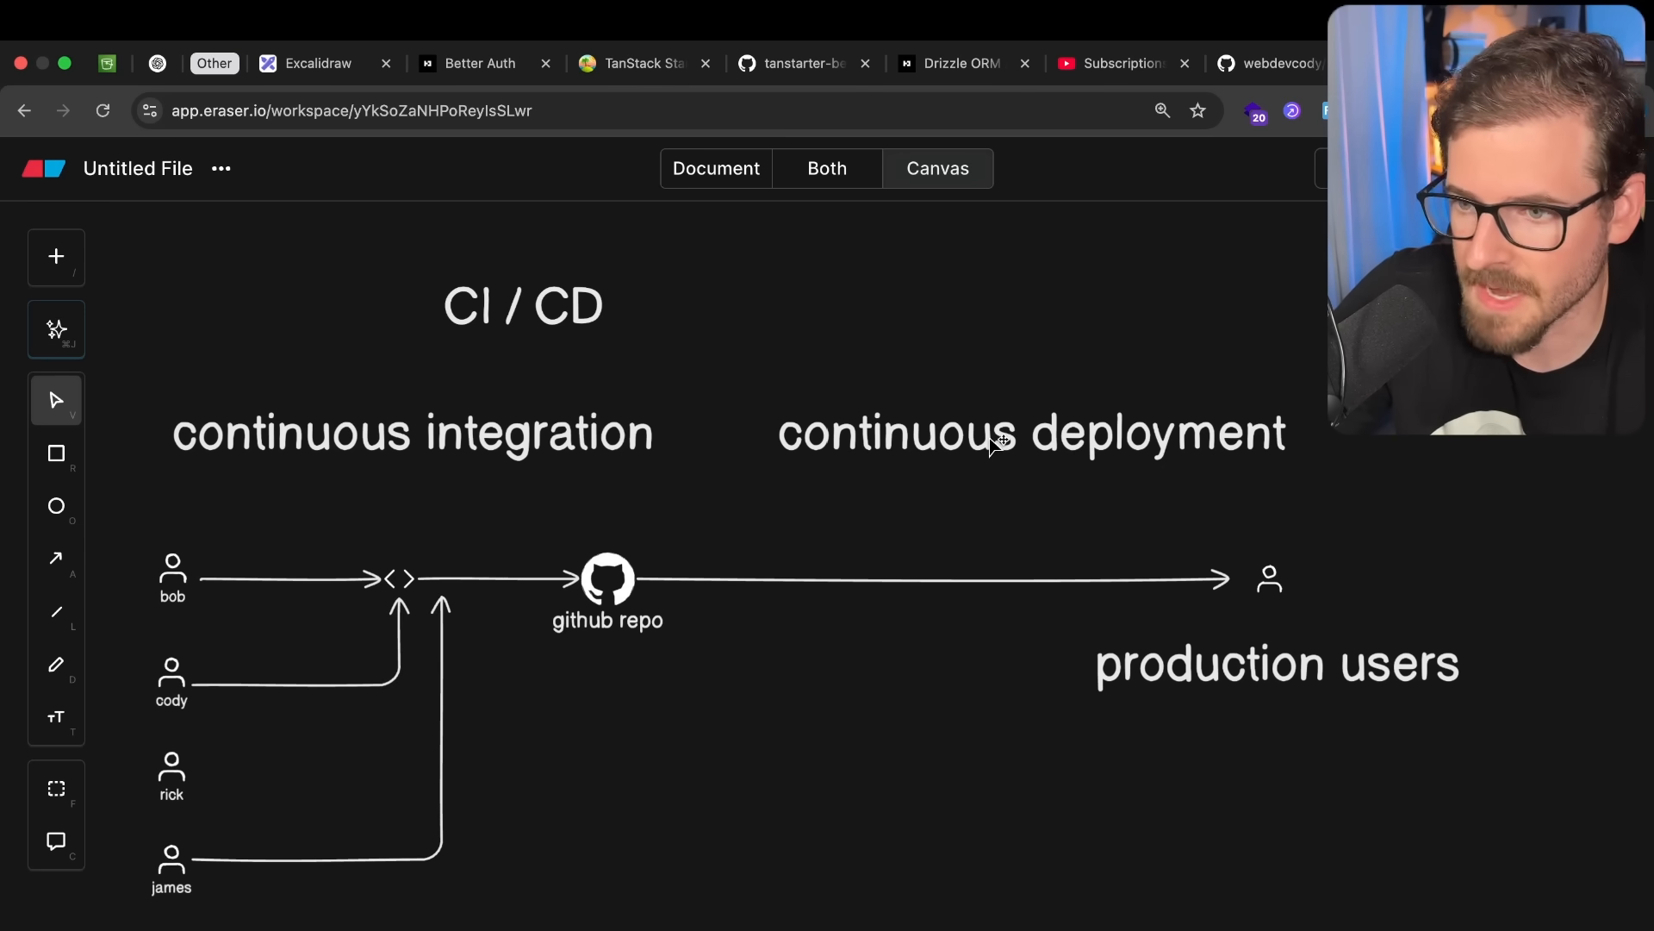
mouse_move(979, 450)
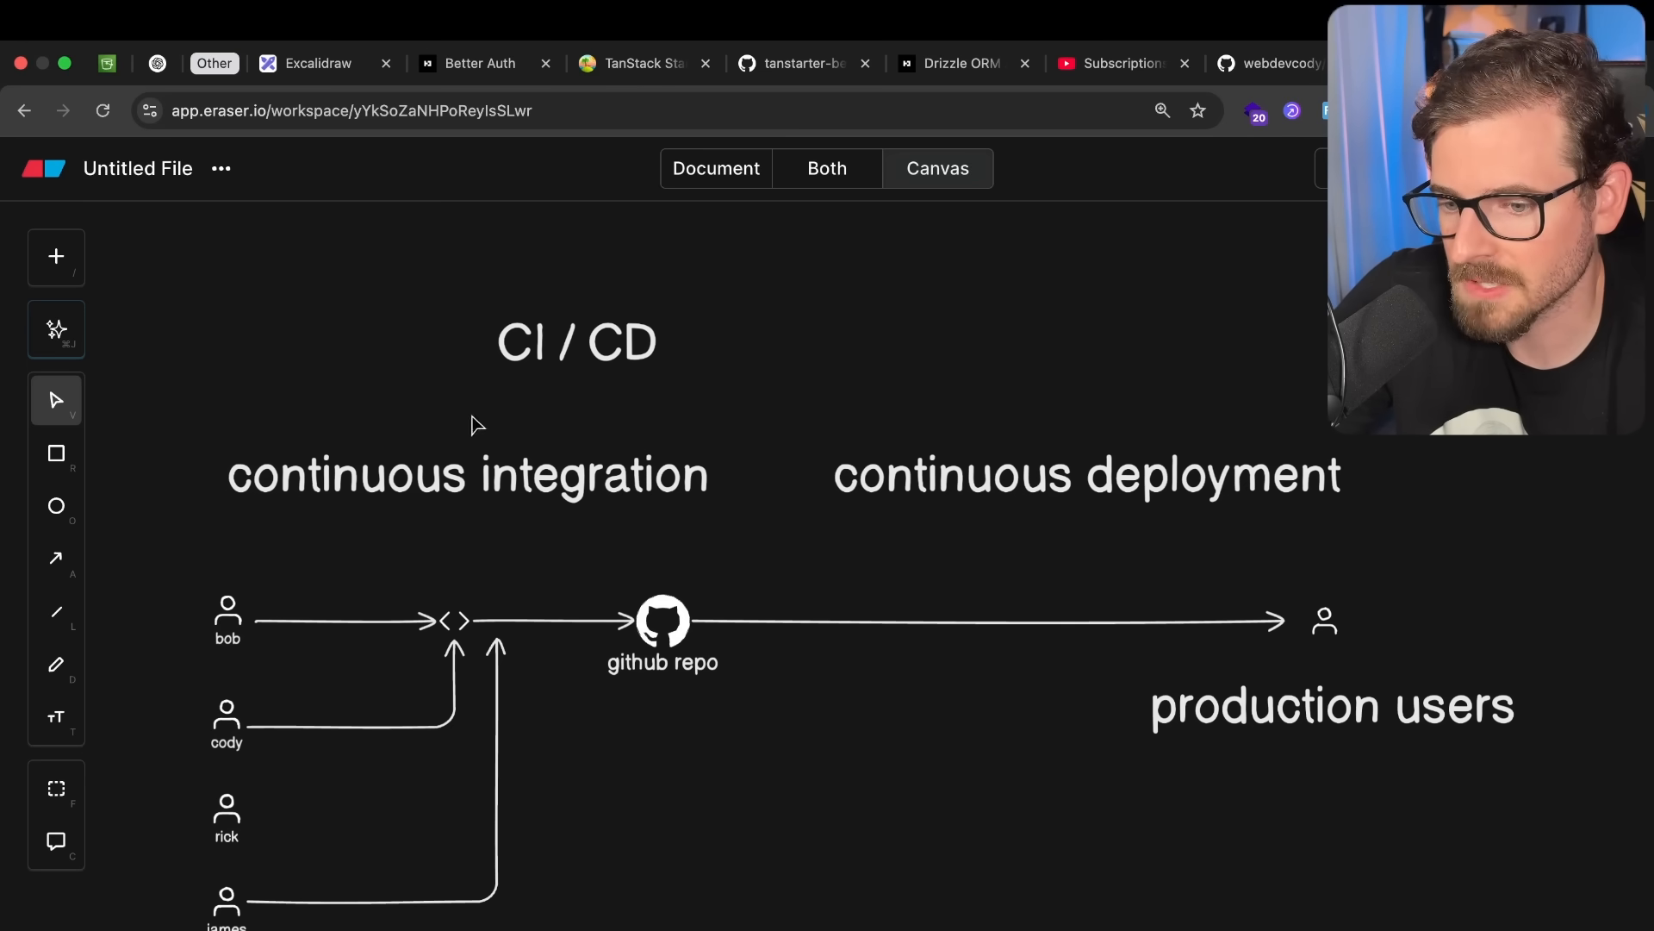
mouse_move(668, 455)
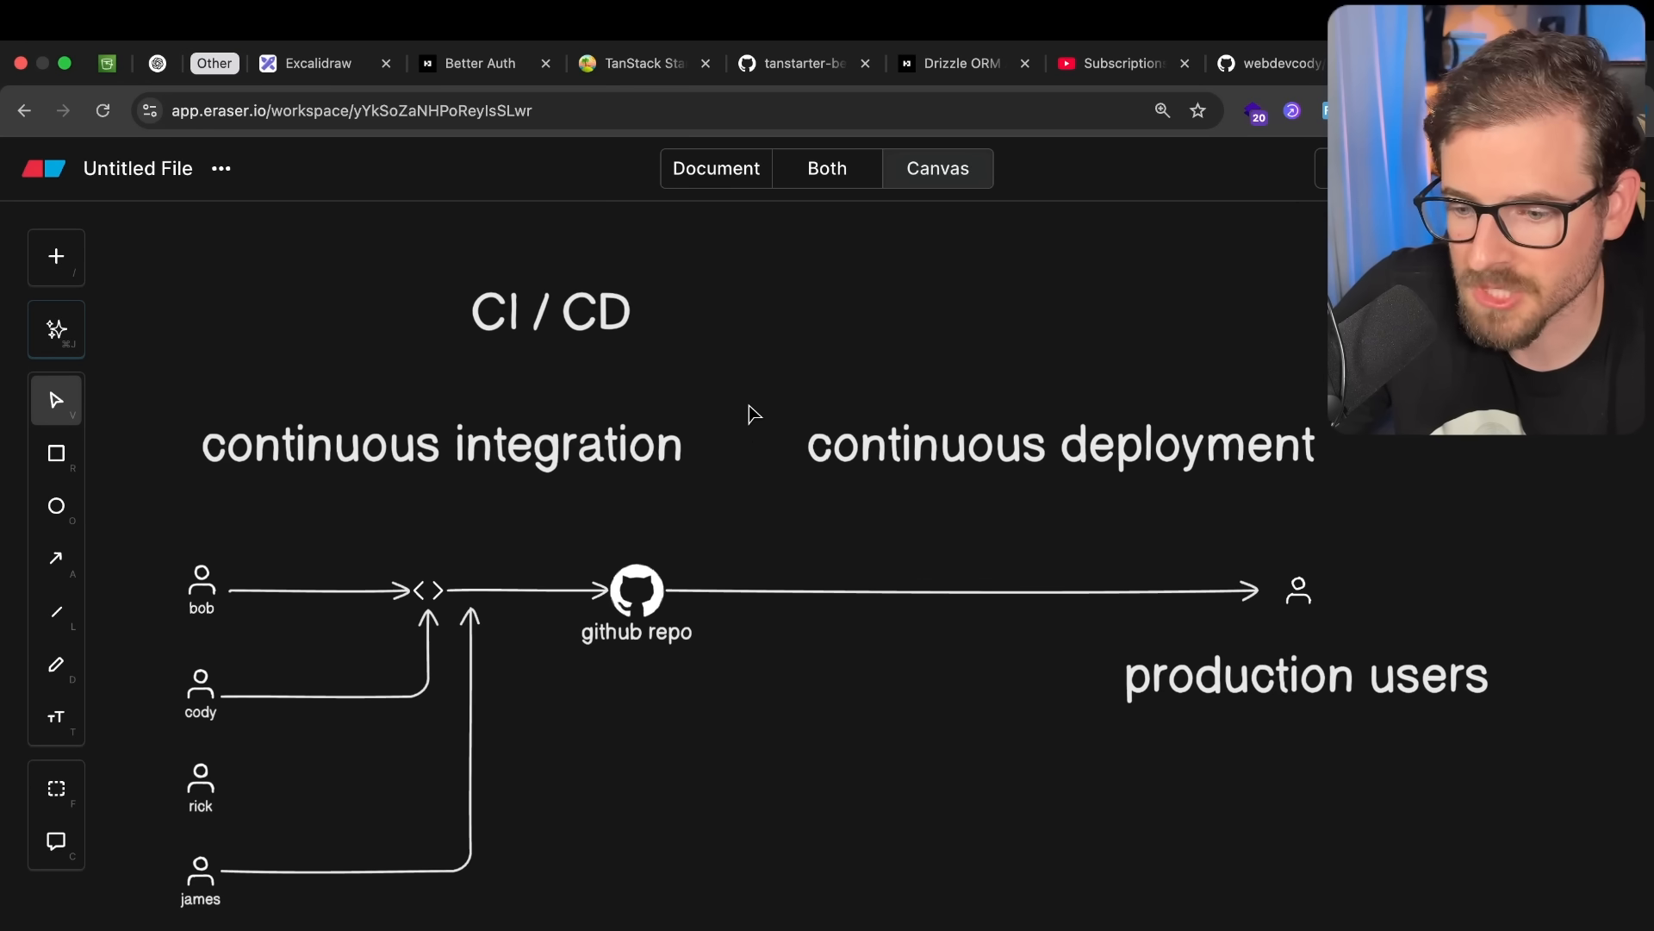
mouse_move(759, 472)
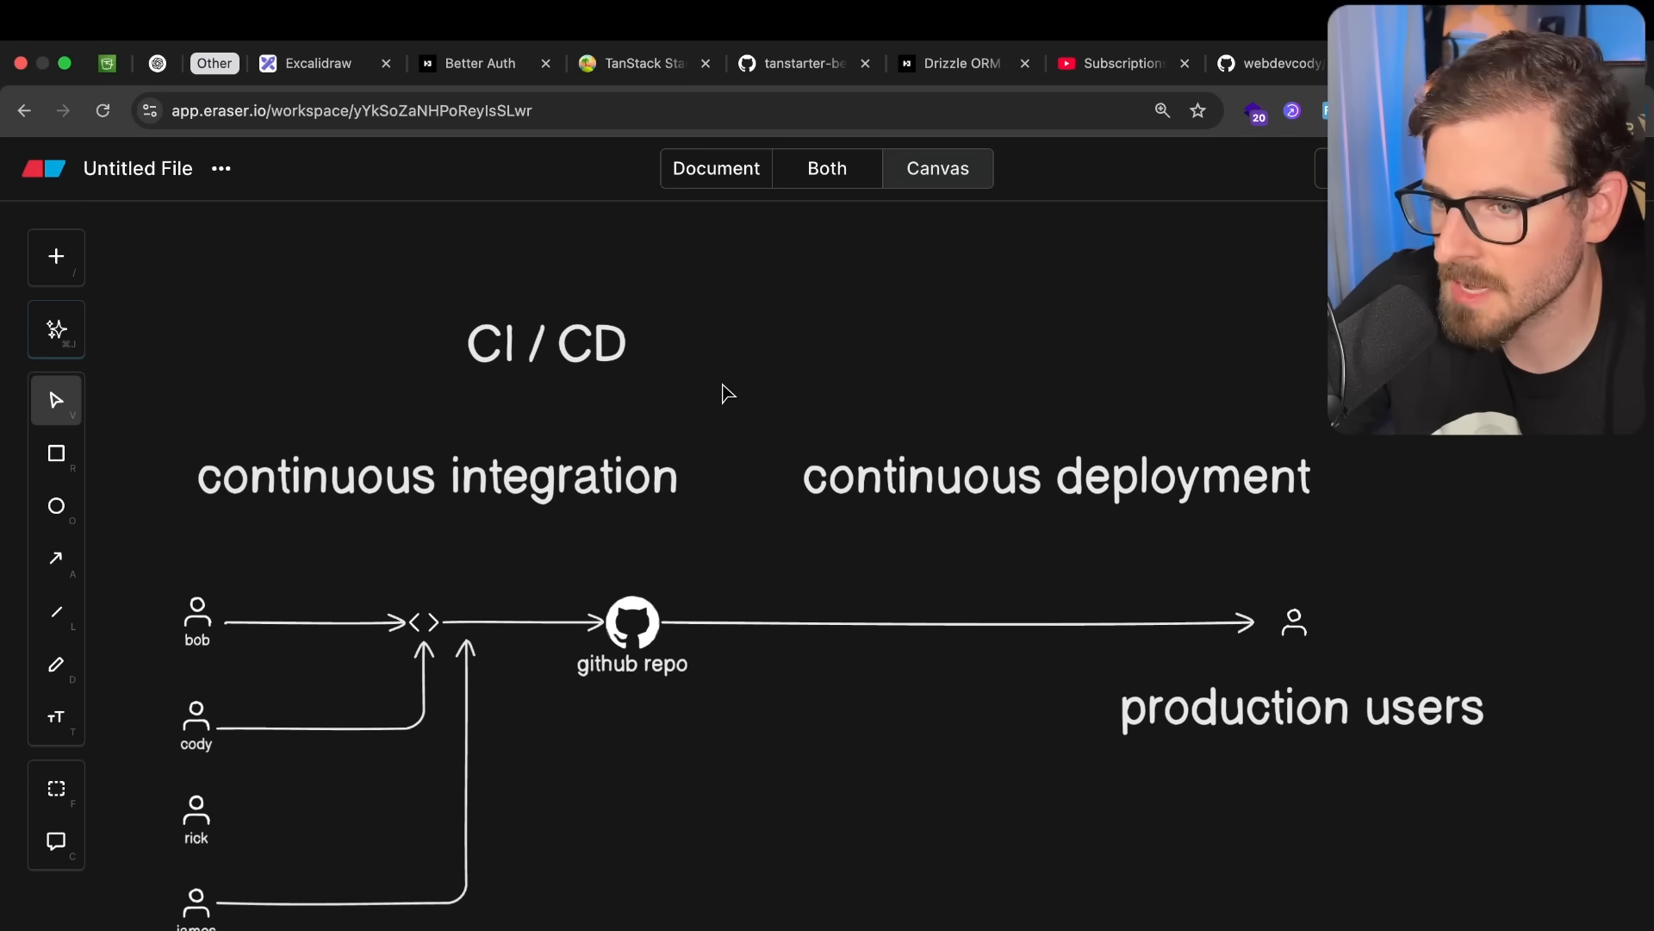
mouse_move(1100, 486)
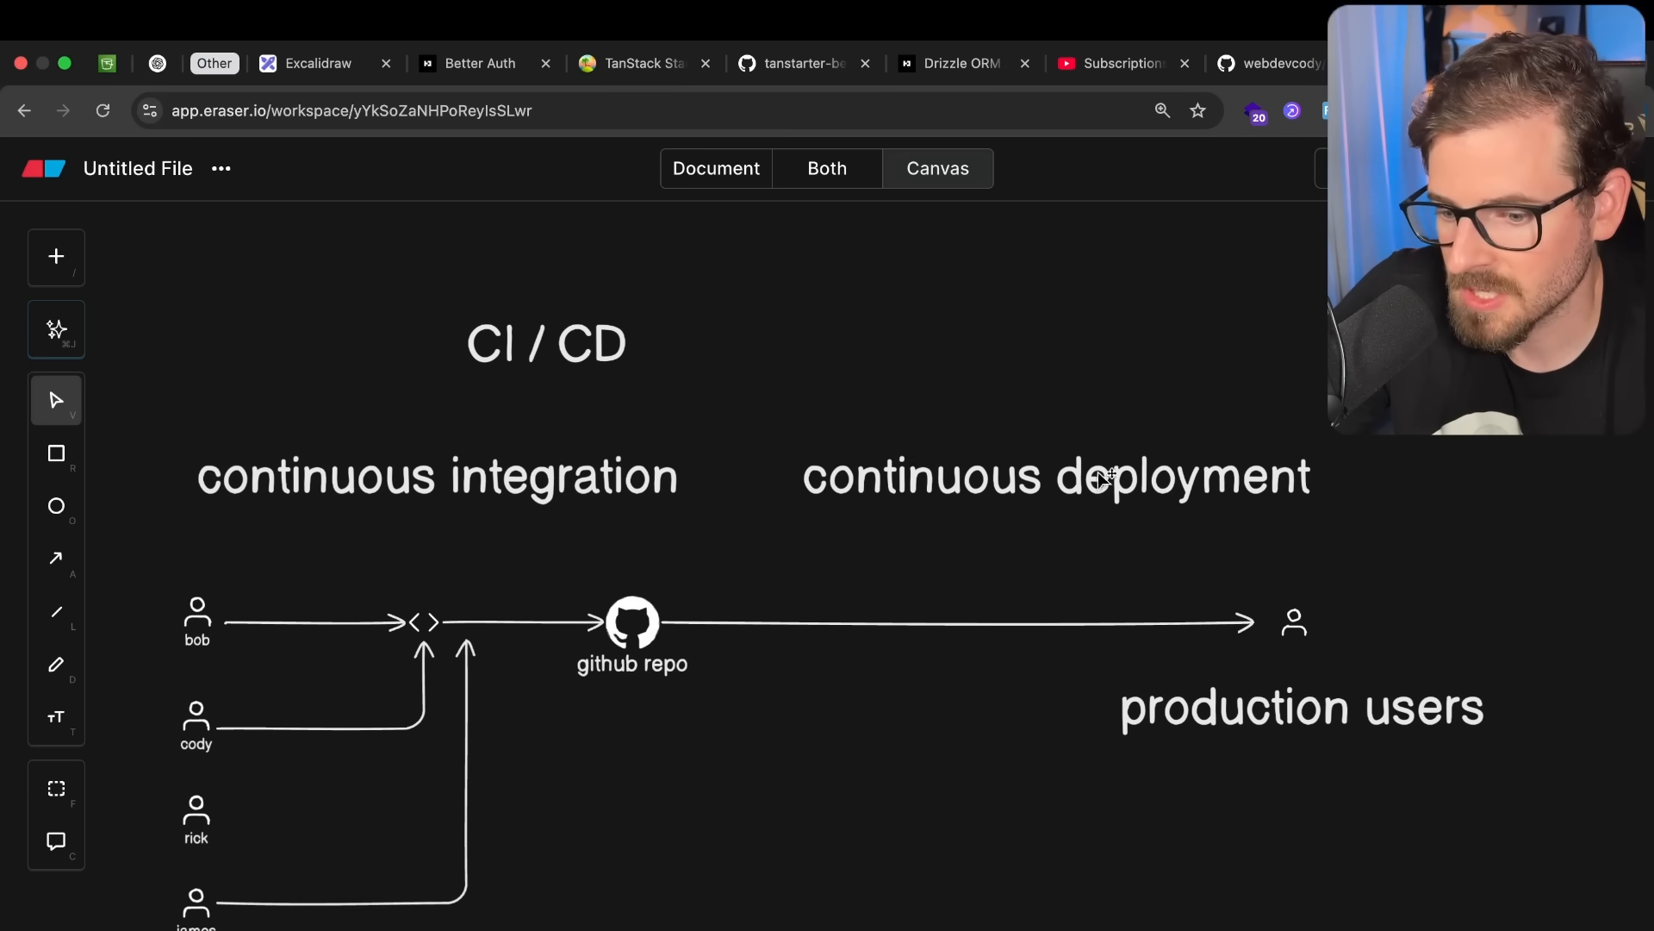
Scroll down to empty canvas below the diagram.
scroll("down", 3)
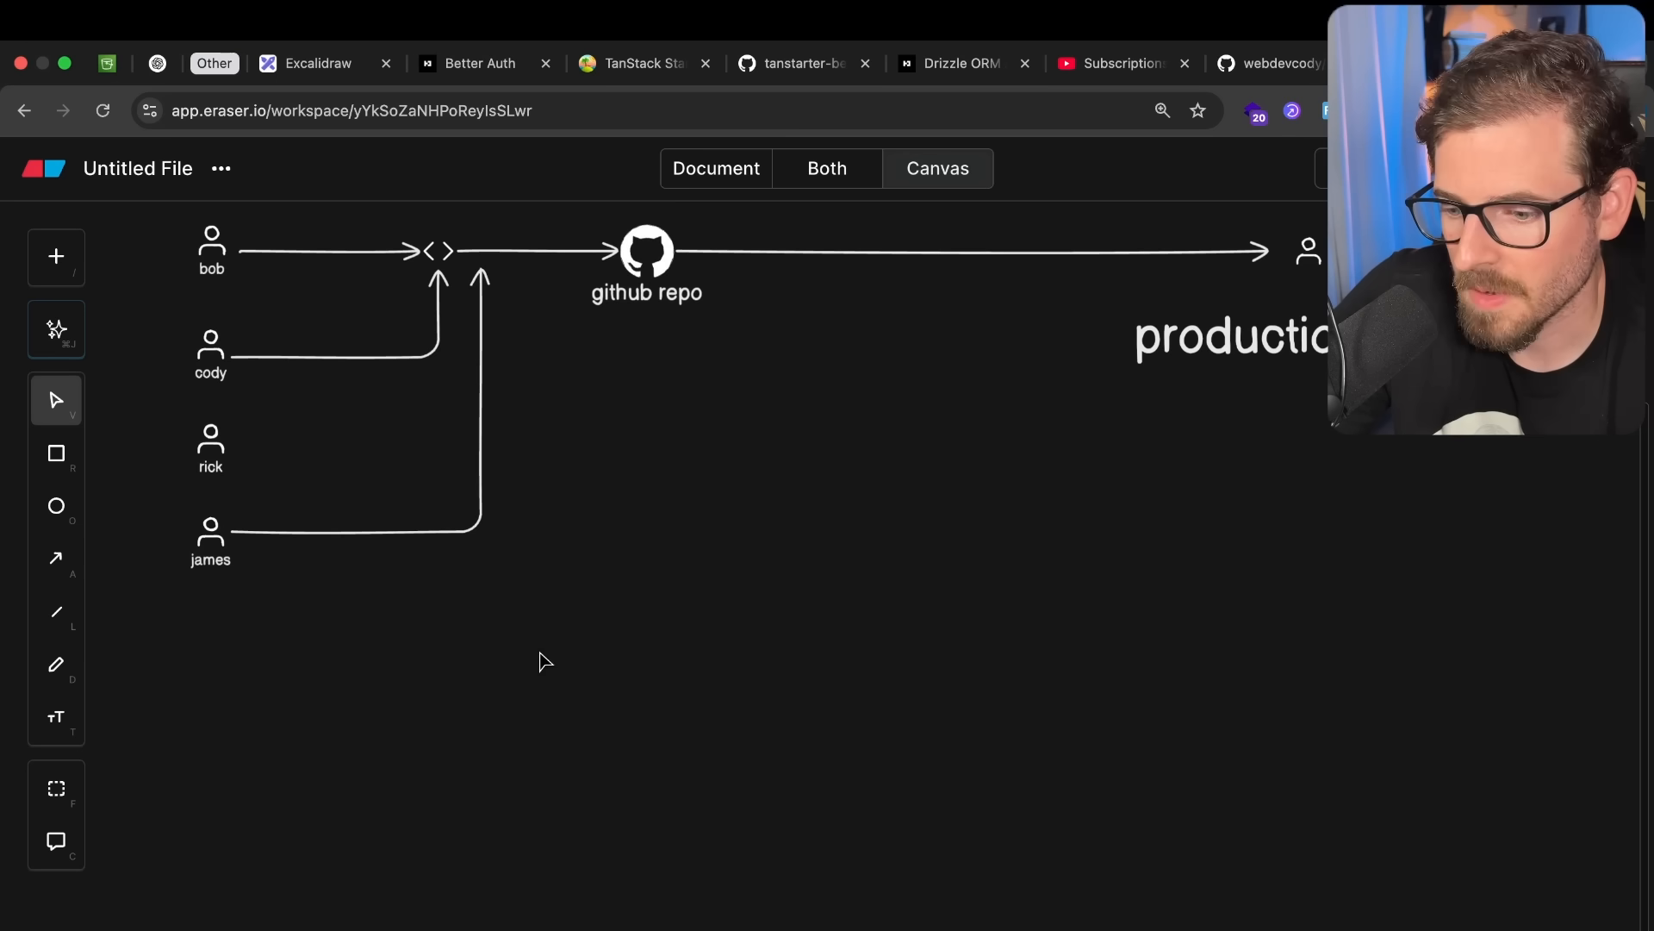
Add a 'CI / CD Pipeline' heading below the diagram.
type("Ci/")
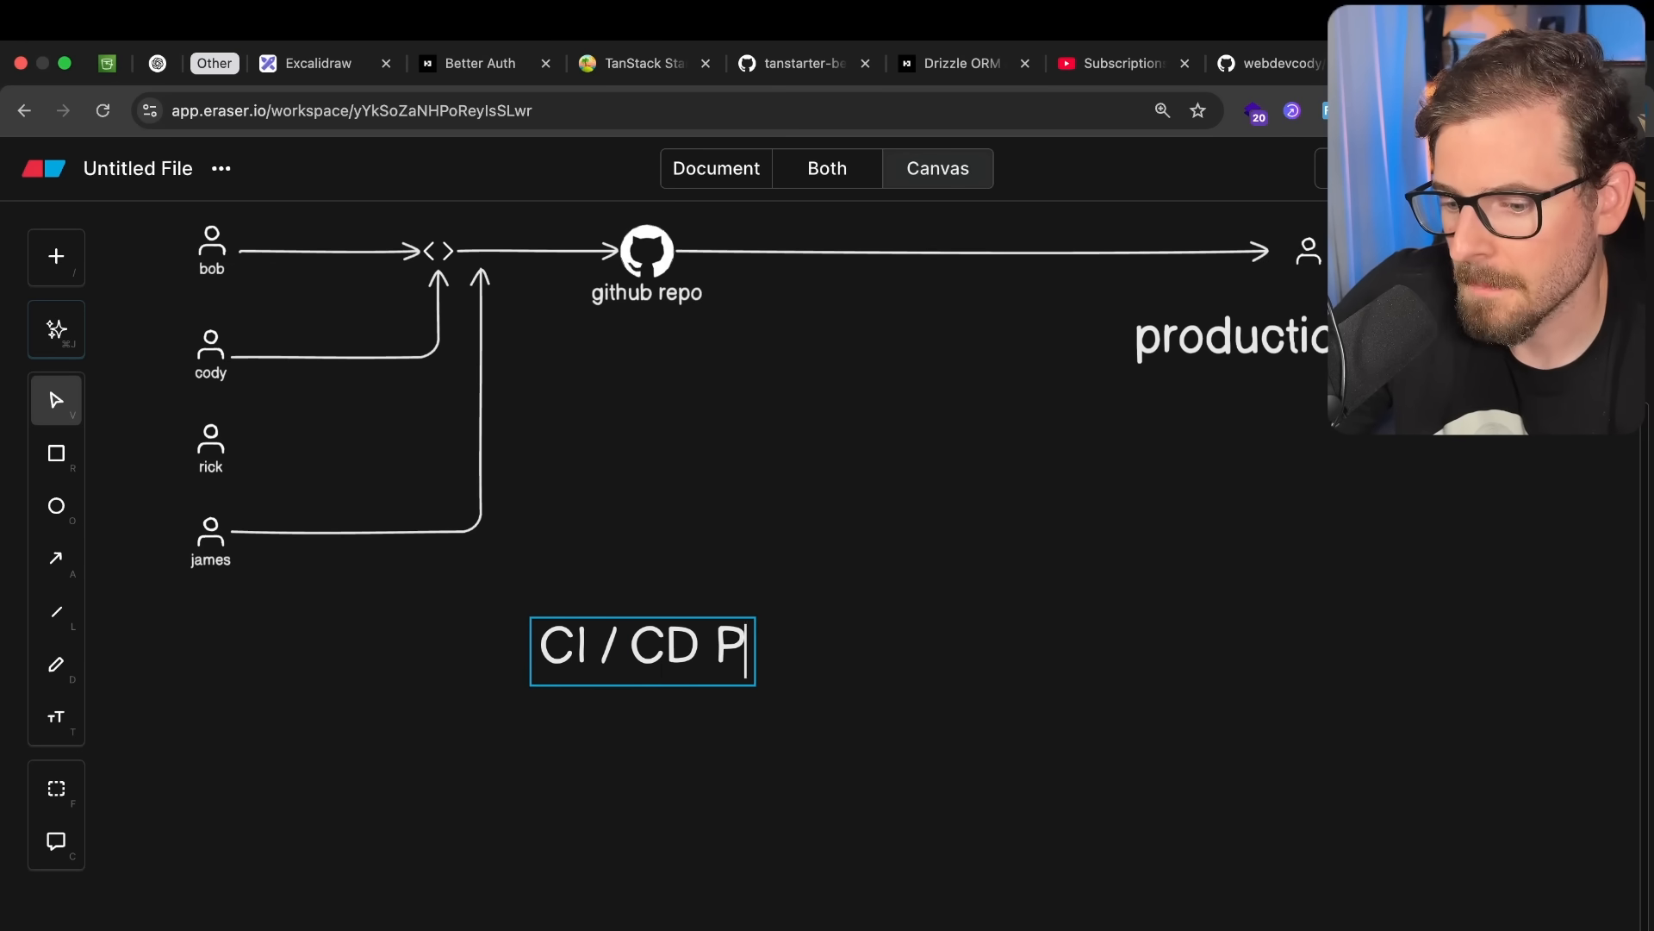
type("ipeline")
type("github actions")
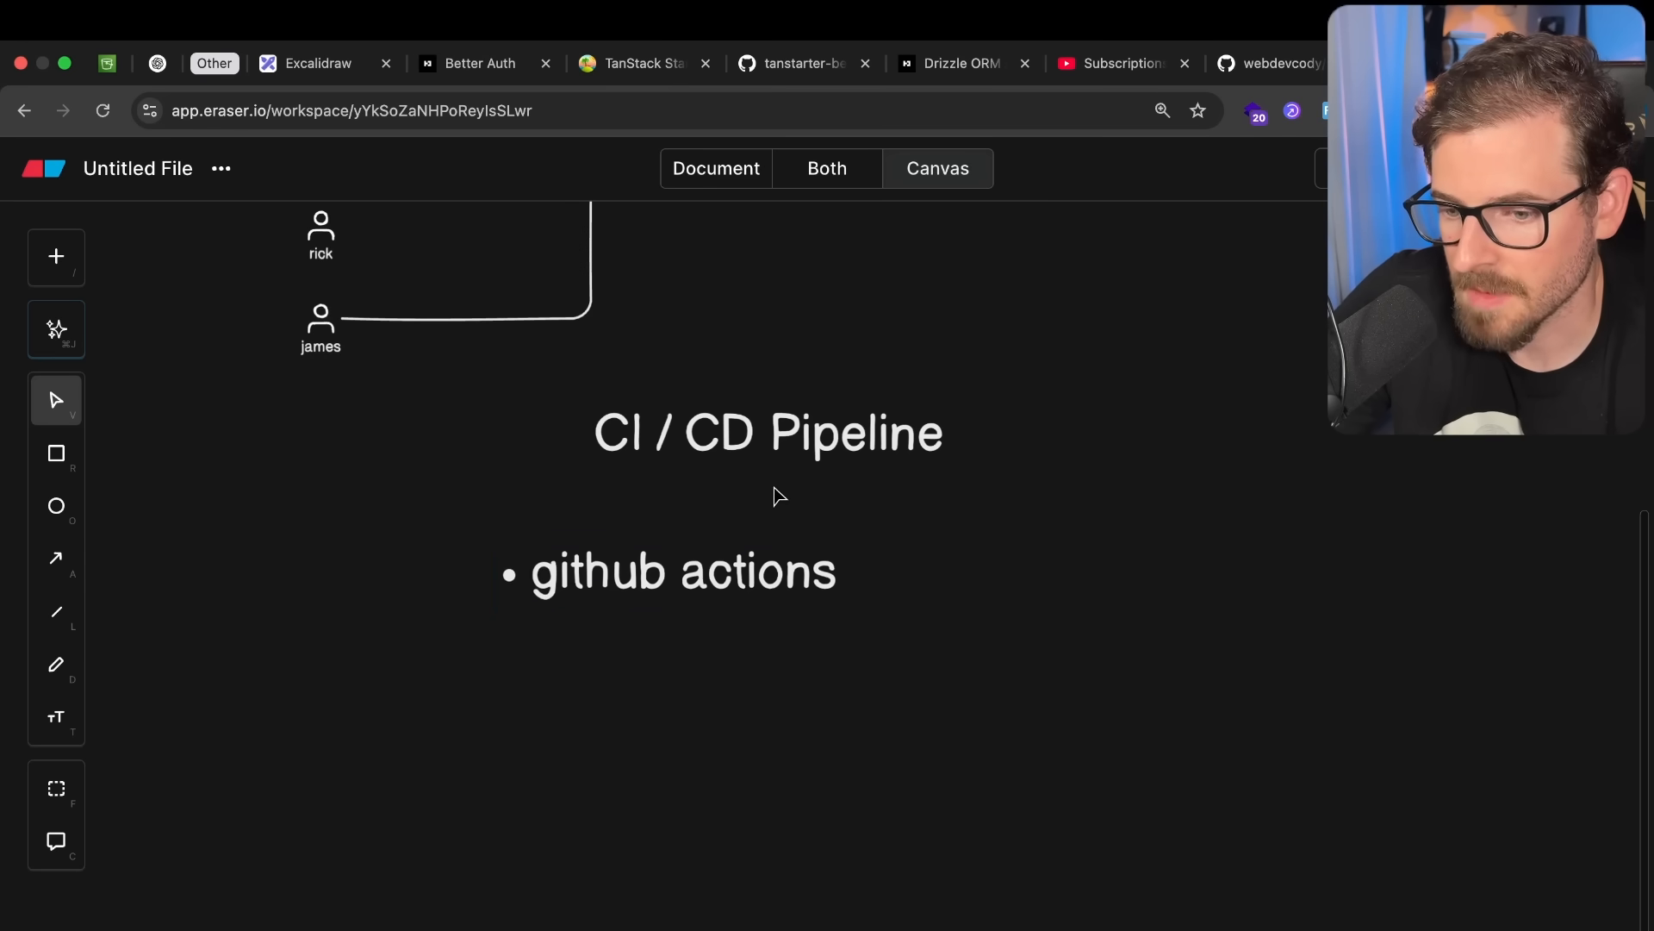
List github actions, circleci, travisci, railway and vercel as bullets under the heading.
double_click(675, 570)
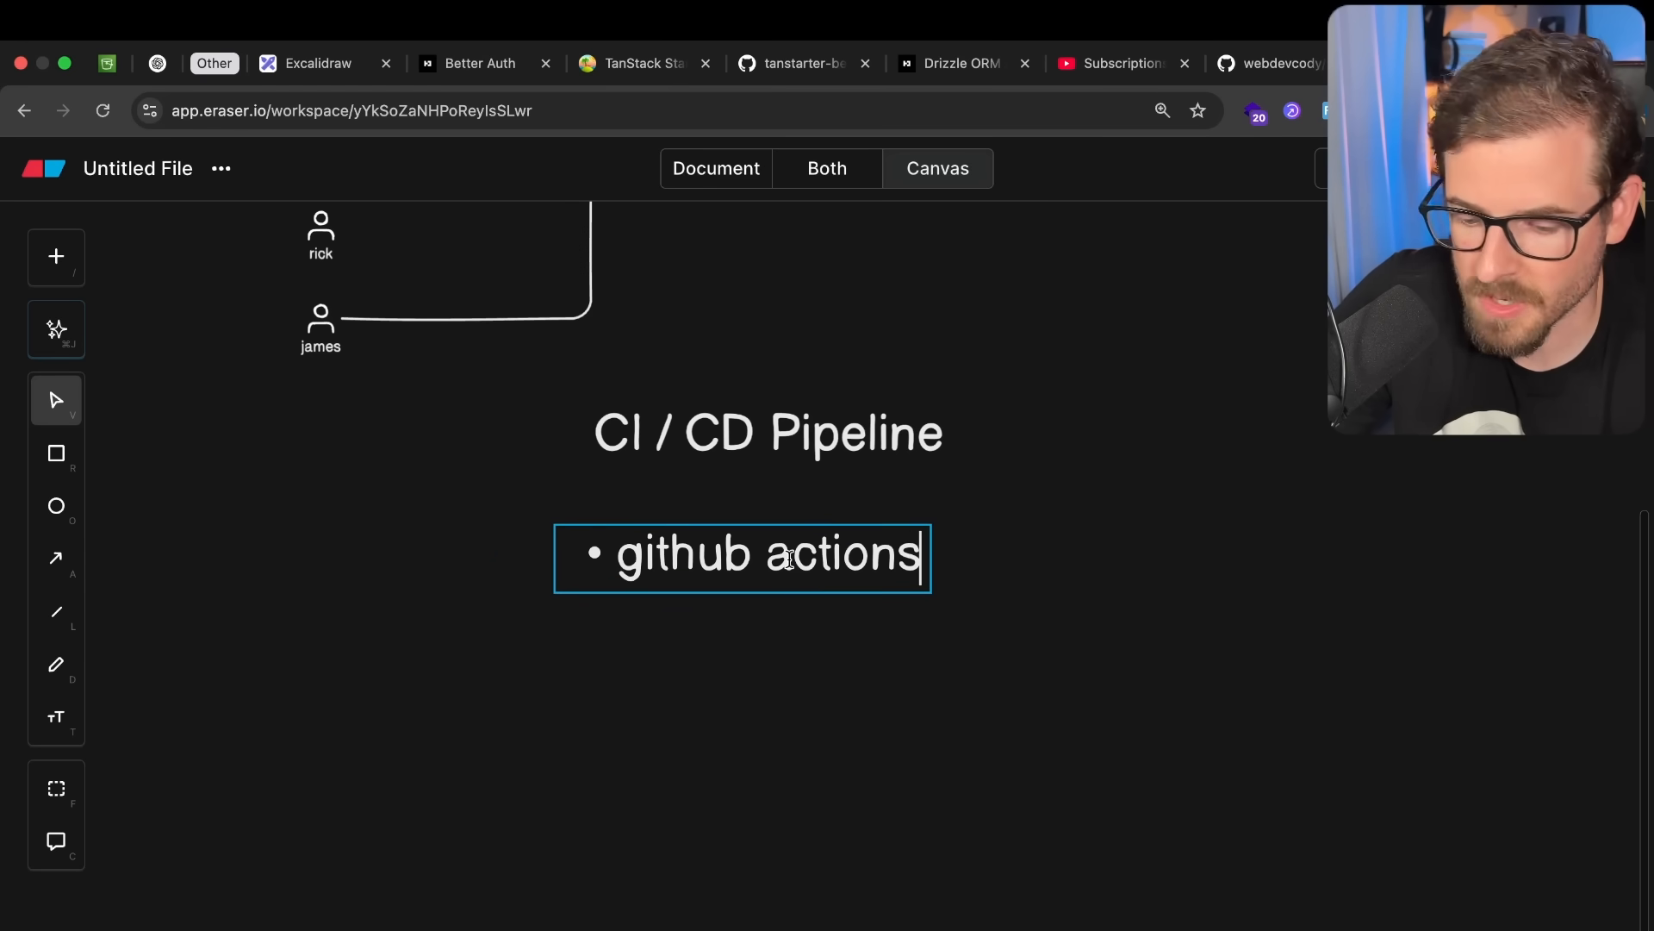
type("circleci")
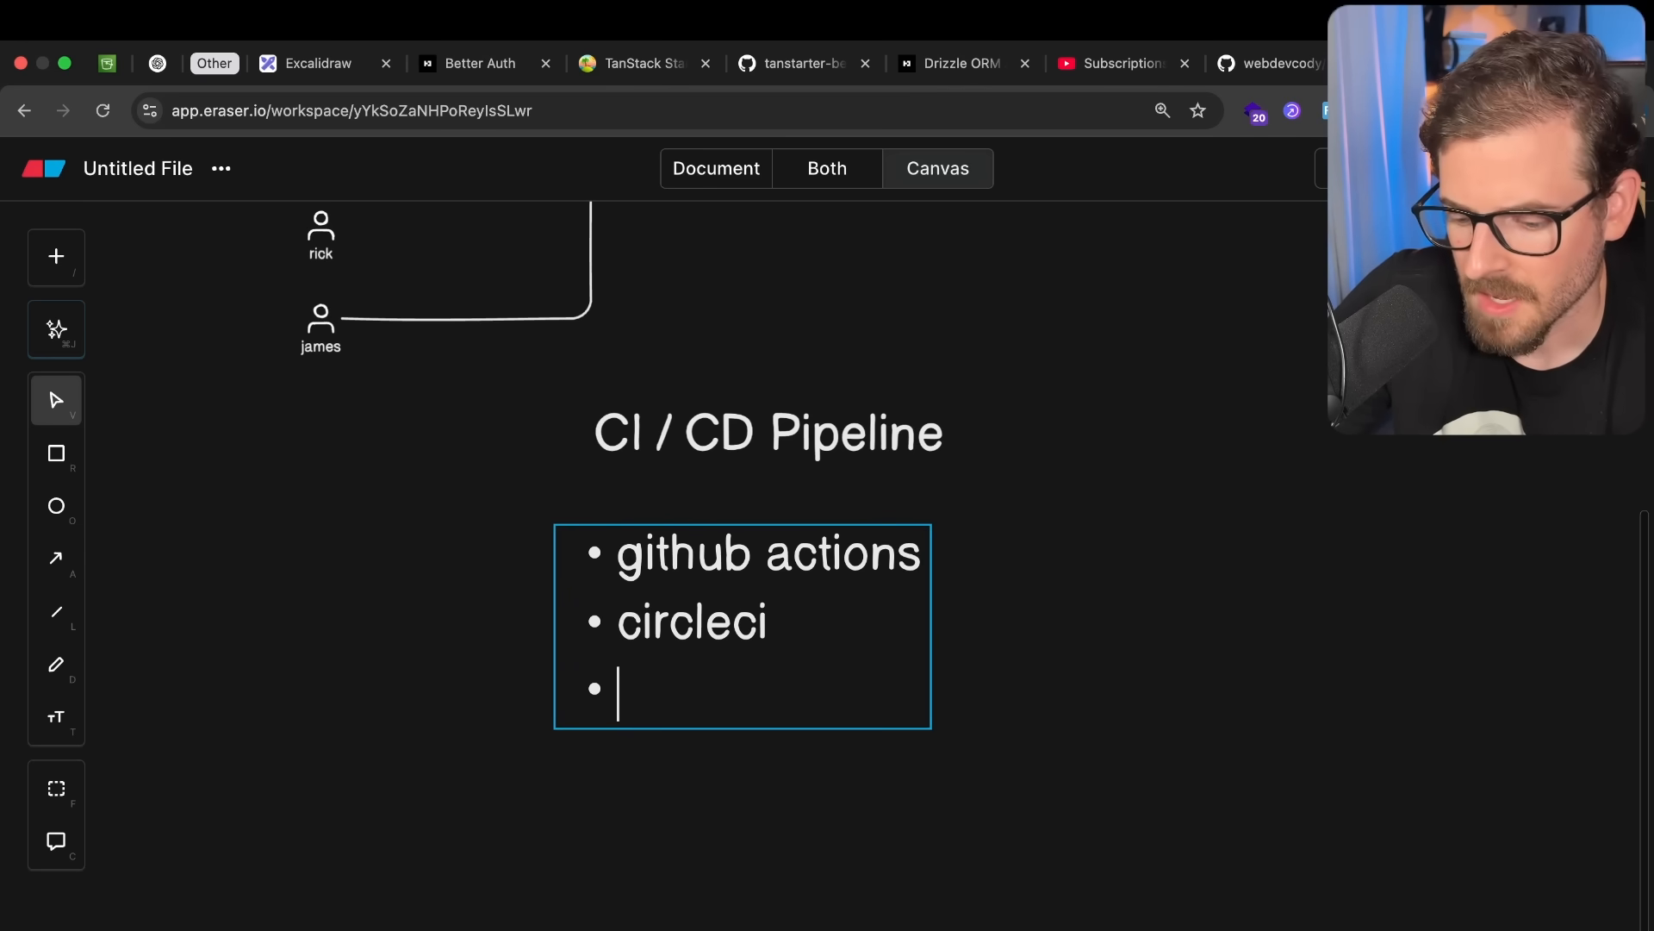
type("travisci")
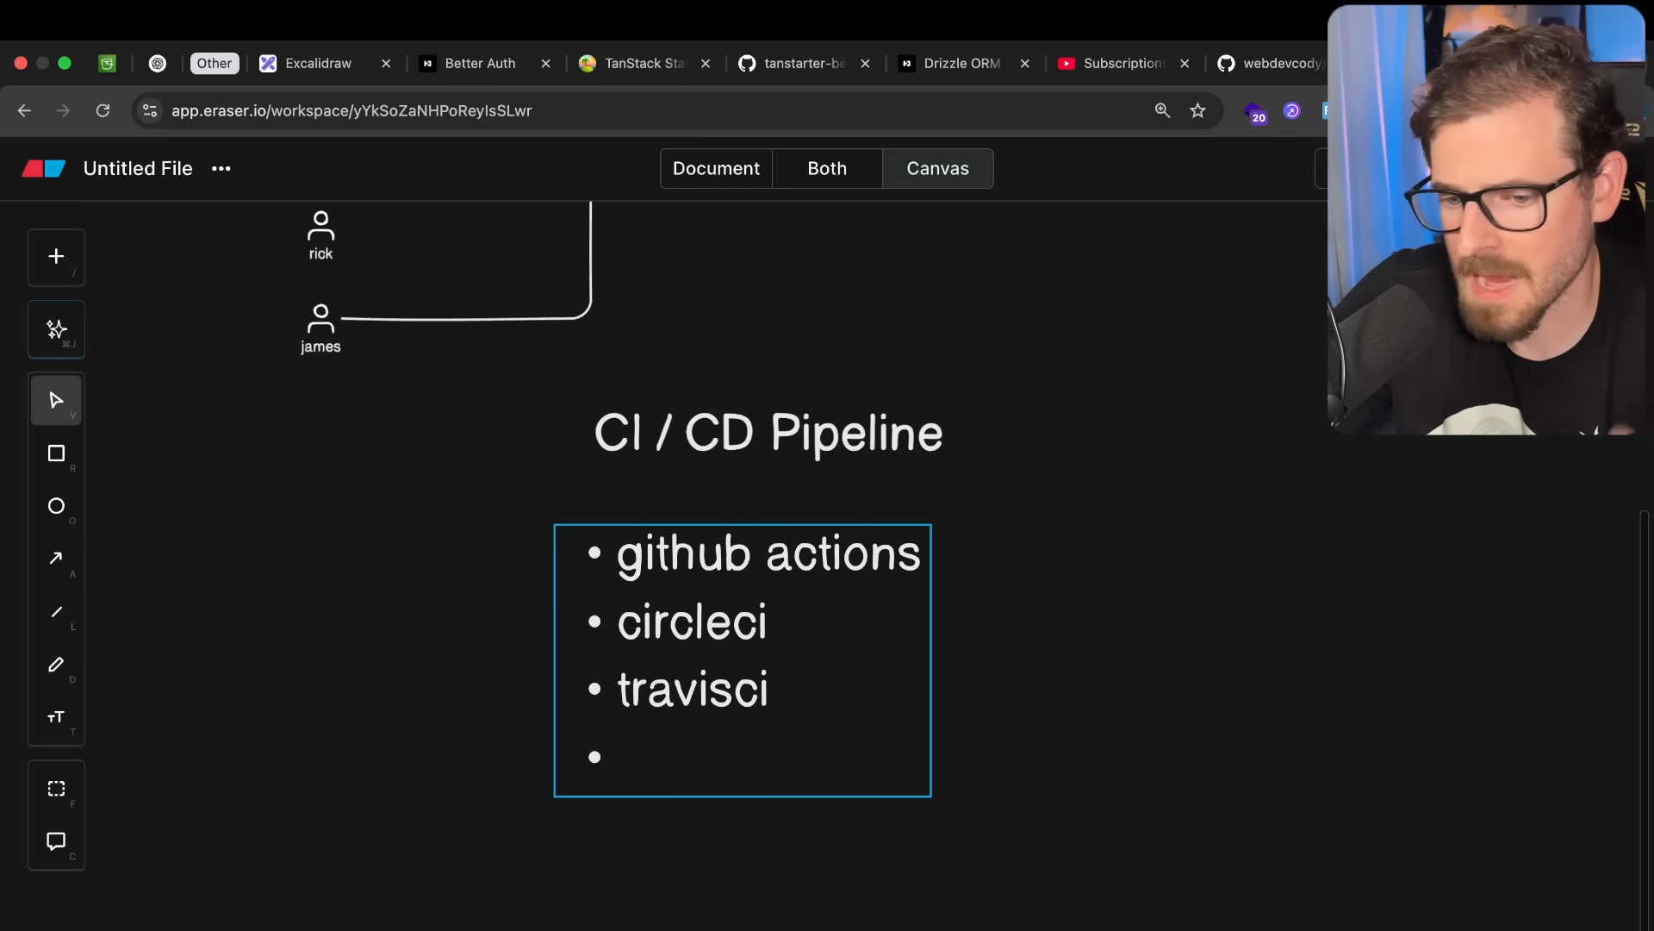
type("railway")
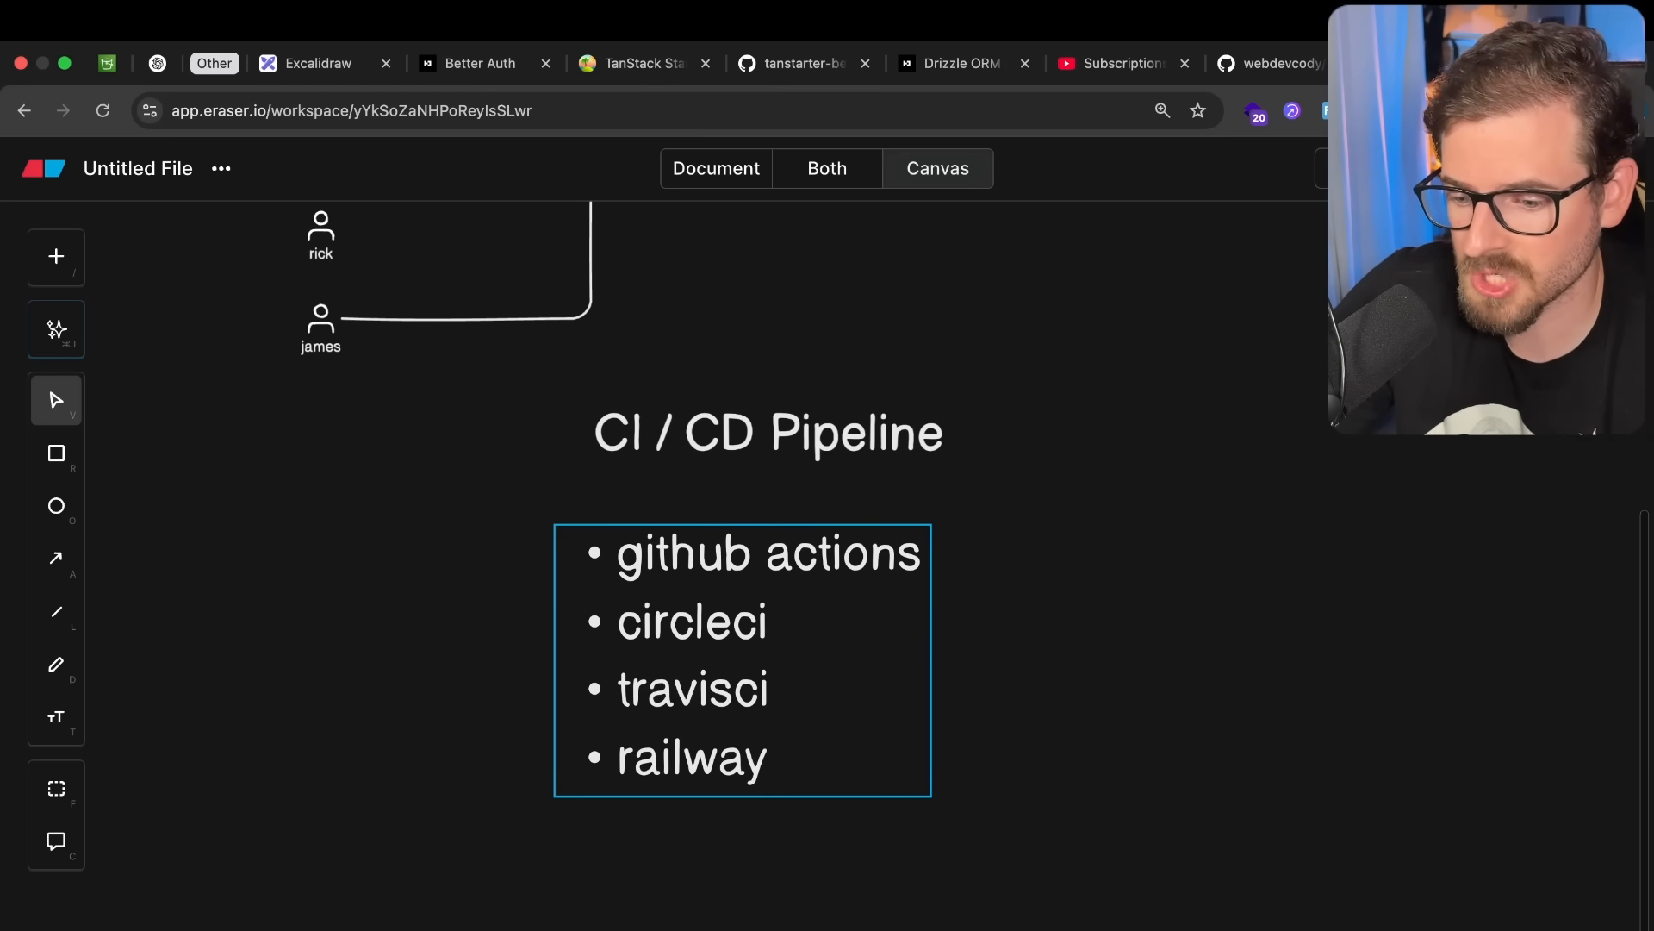
type("vercel")
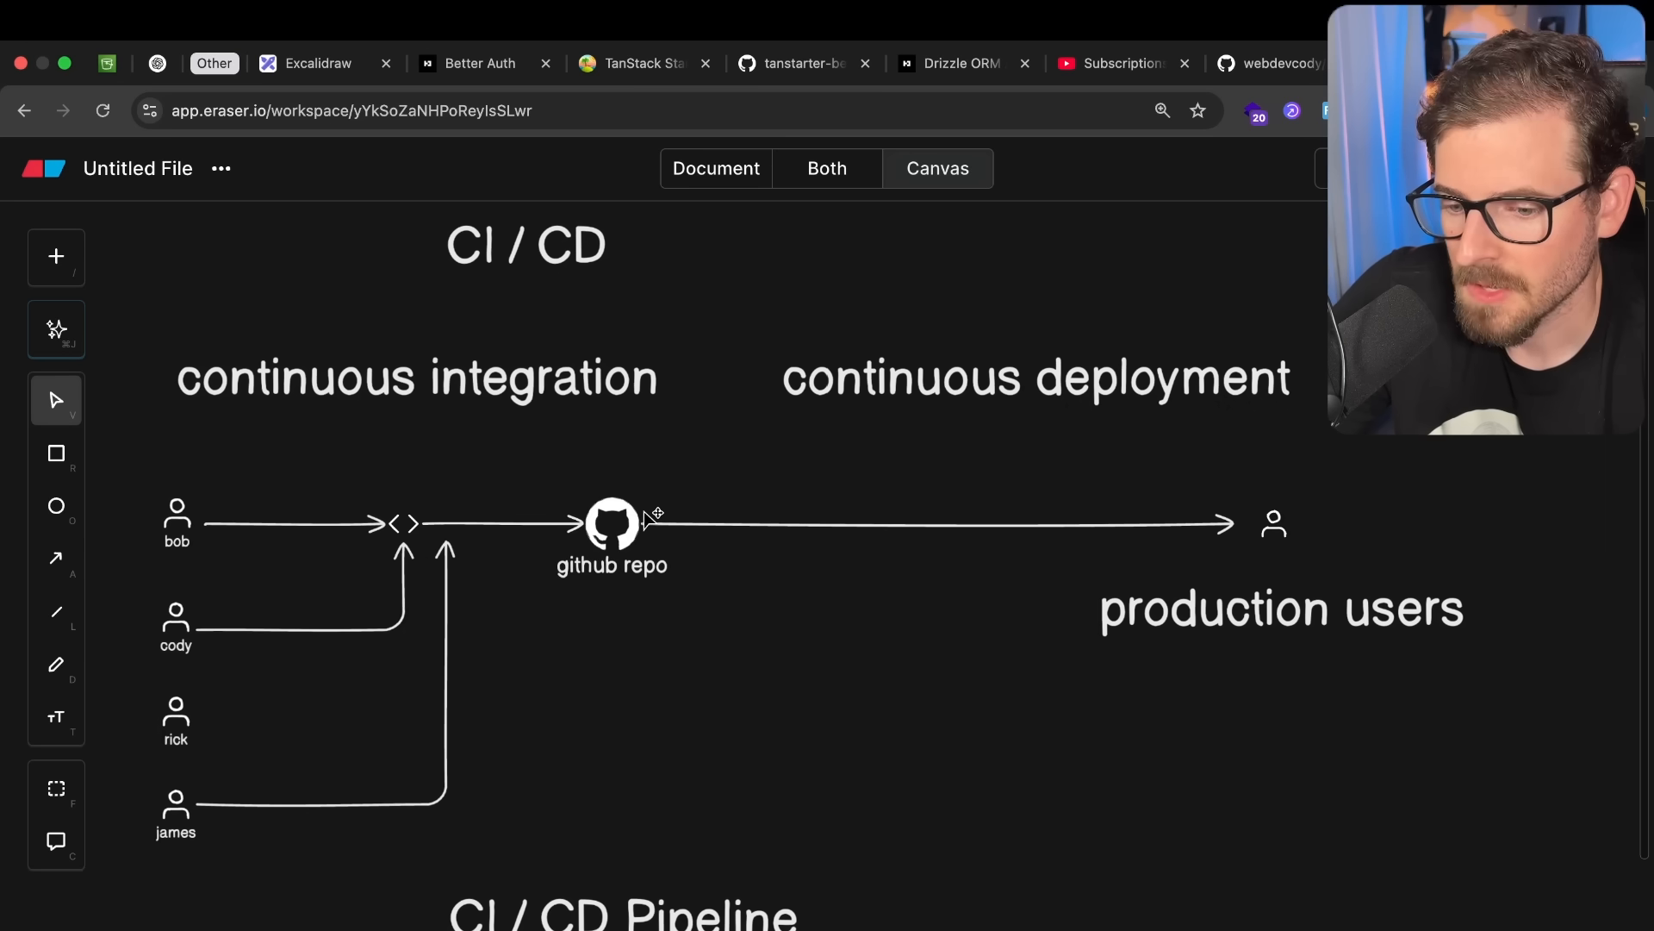
Scroll back down to the CI / CD Pipeline list ending with vercel.
scroll("down", 3)
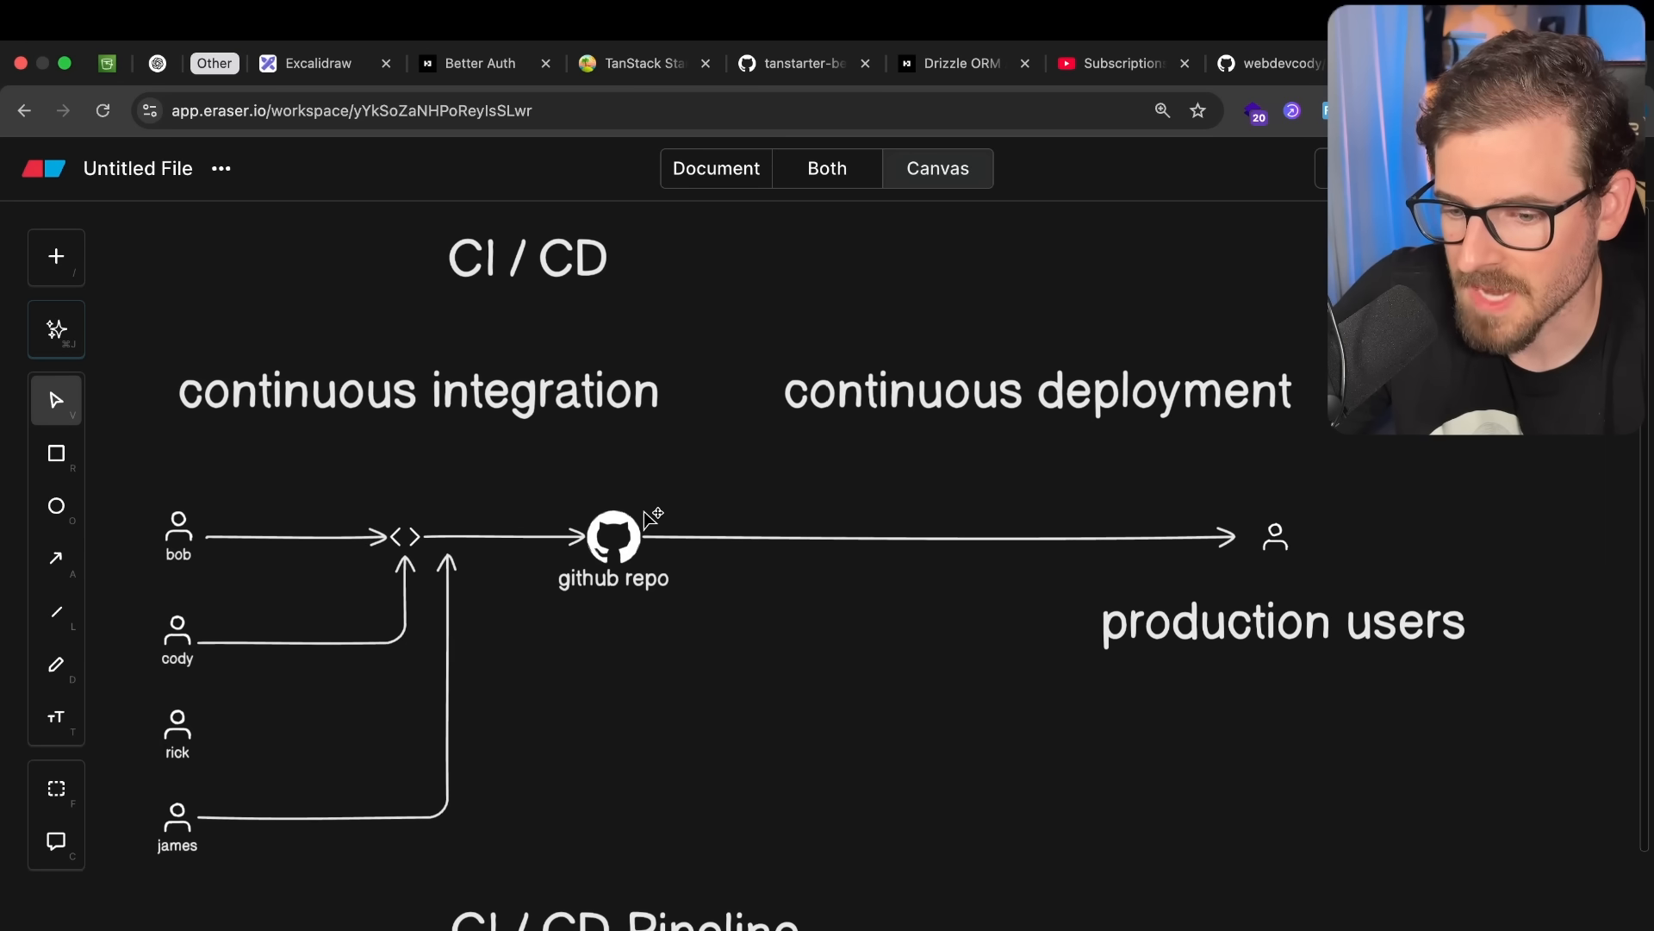
mouse_move(698, 650)
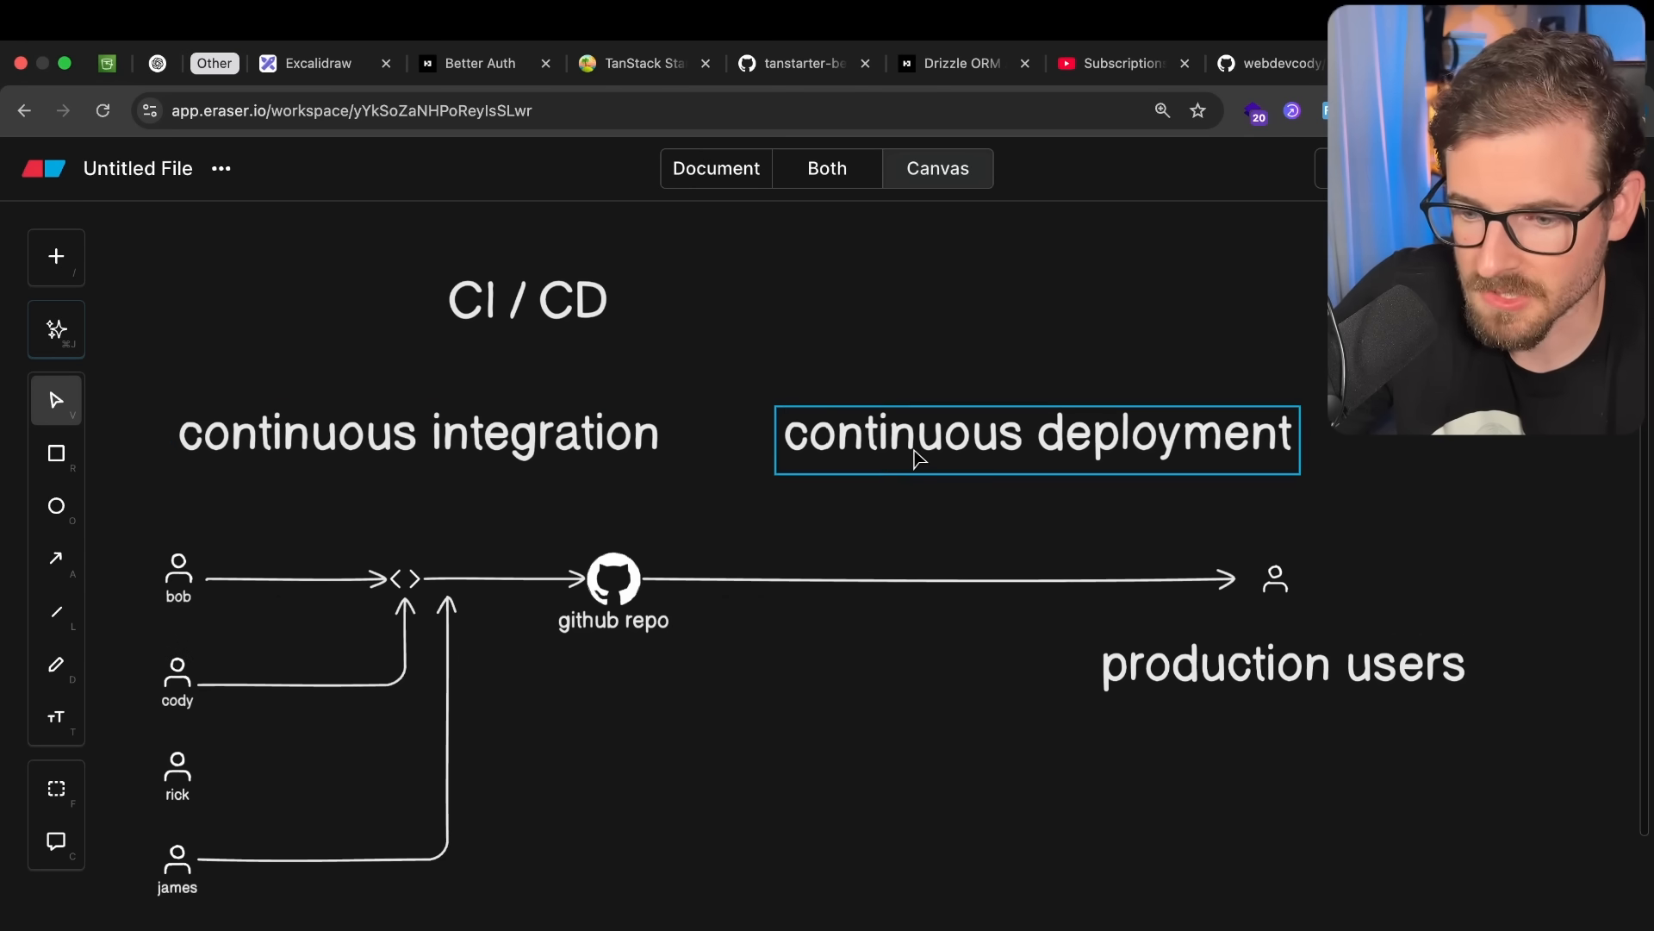
scroll("down", 3)
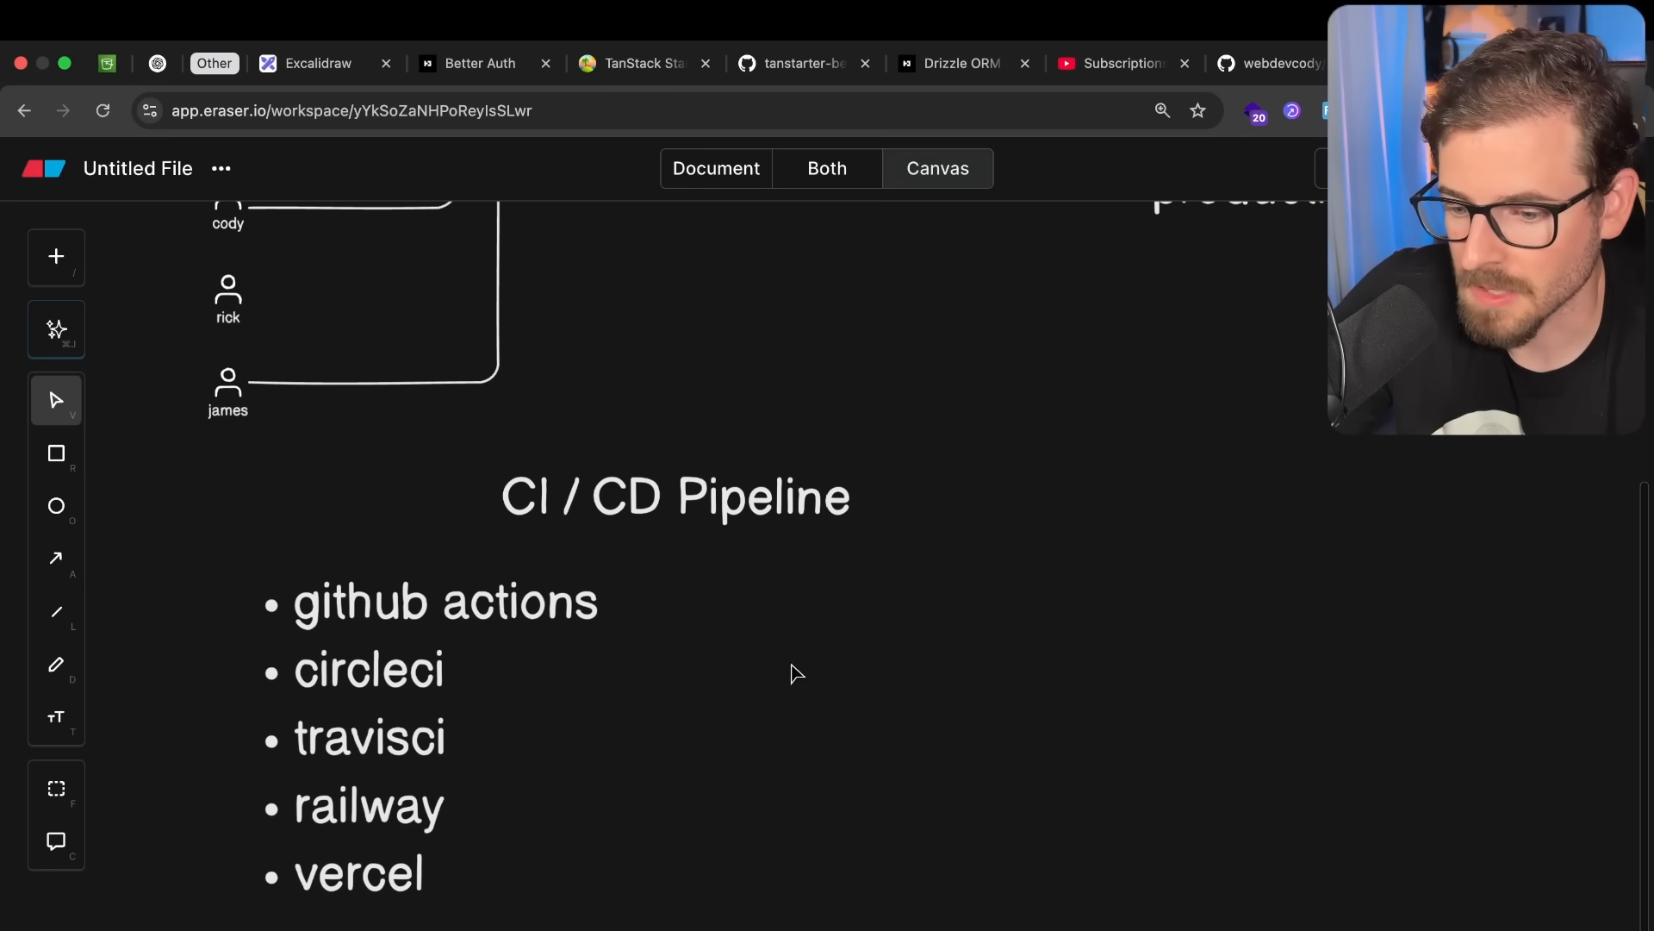
Add a TESTS heading with bullets for unit, integration, e2e, smoke and performance tests.
type("TESTS")
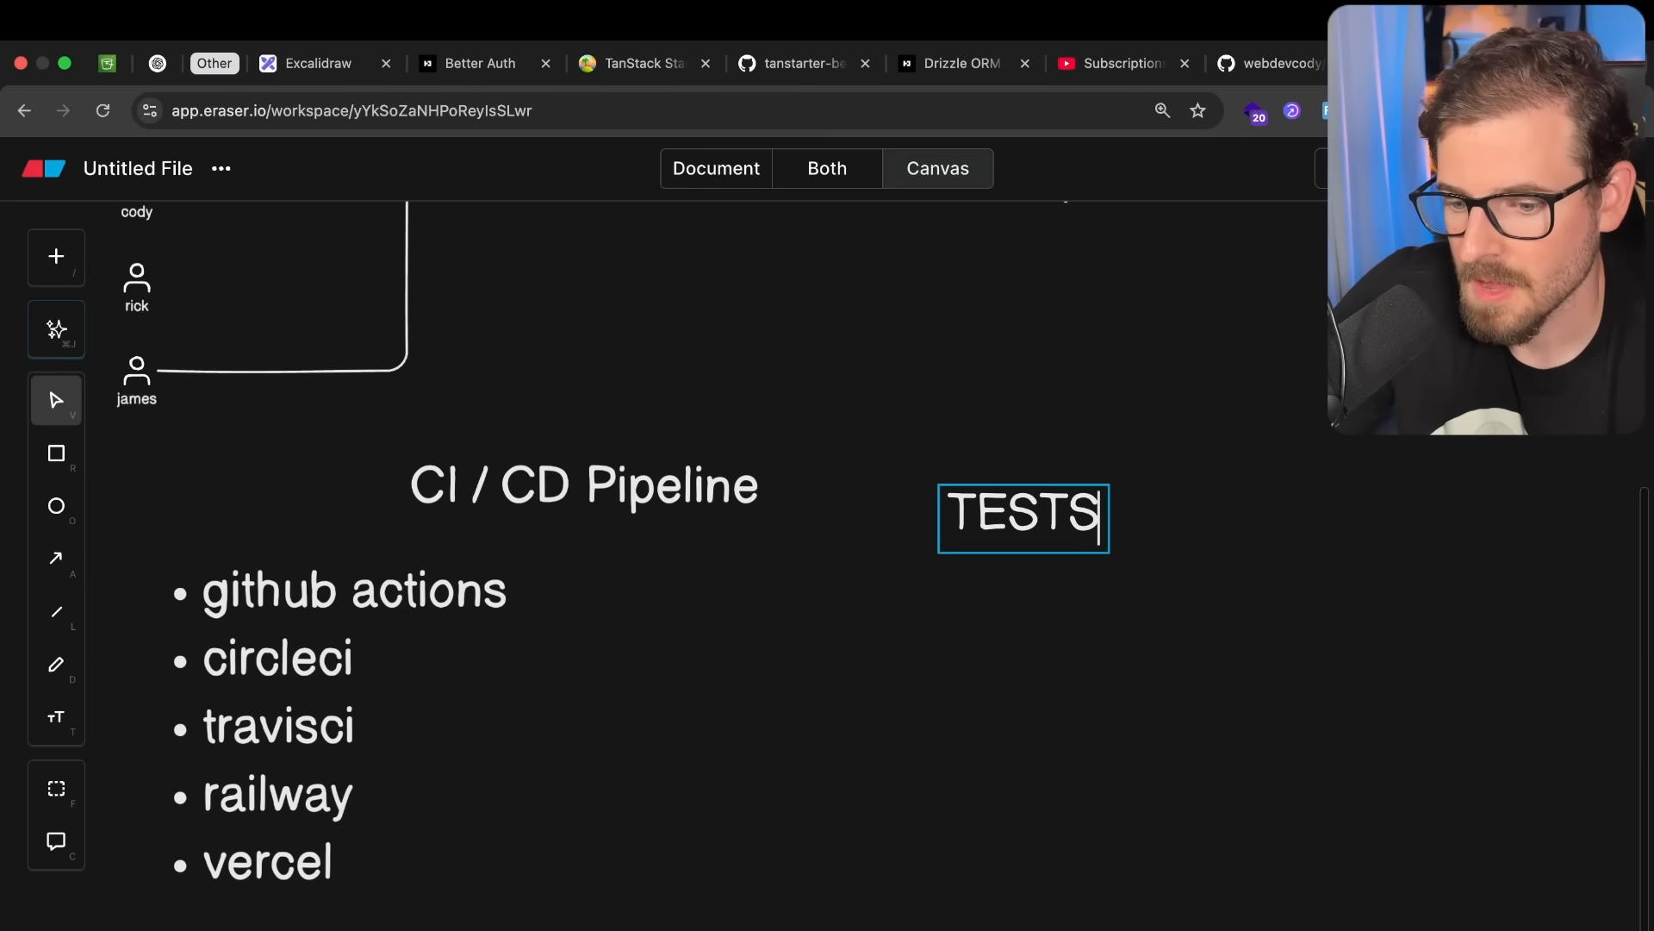
left_click(992, 583)
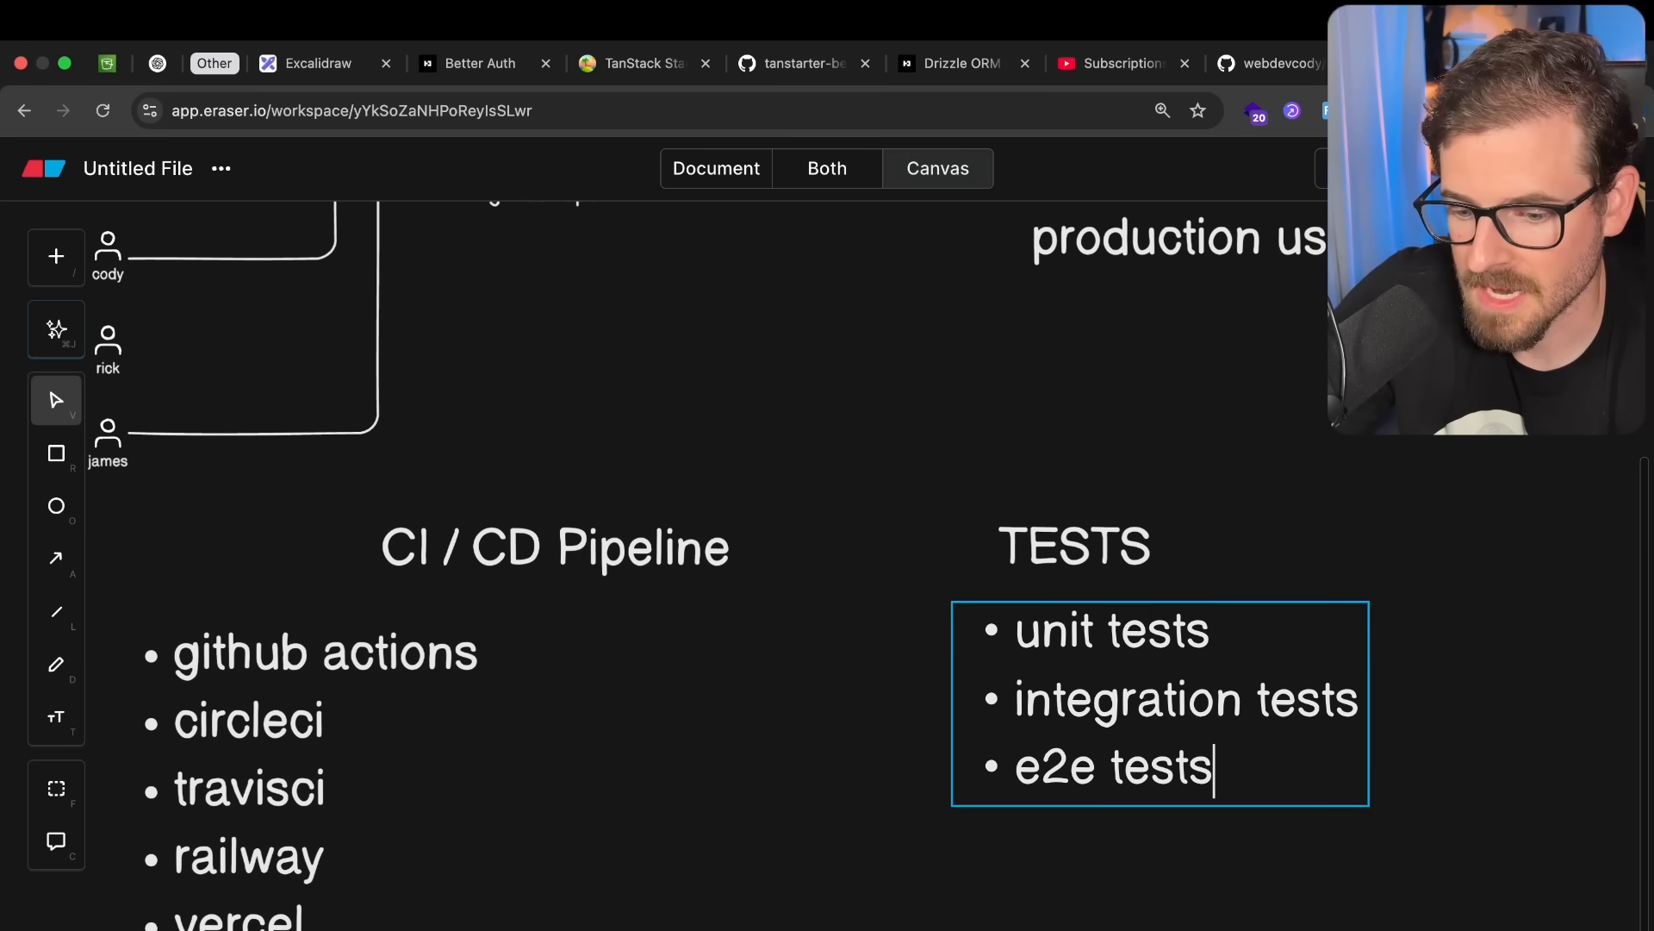
type("smoketests")
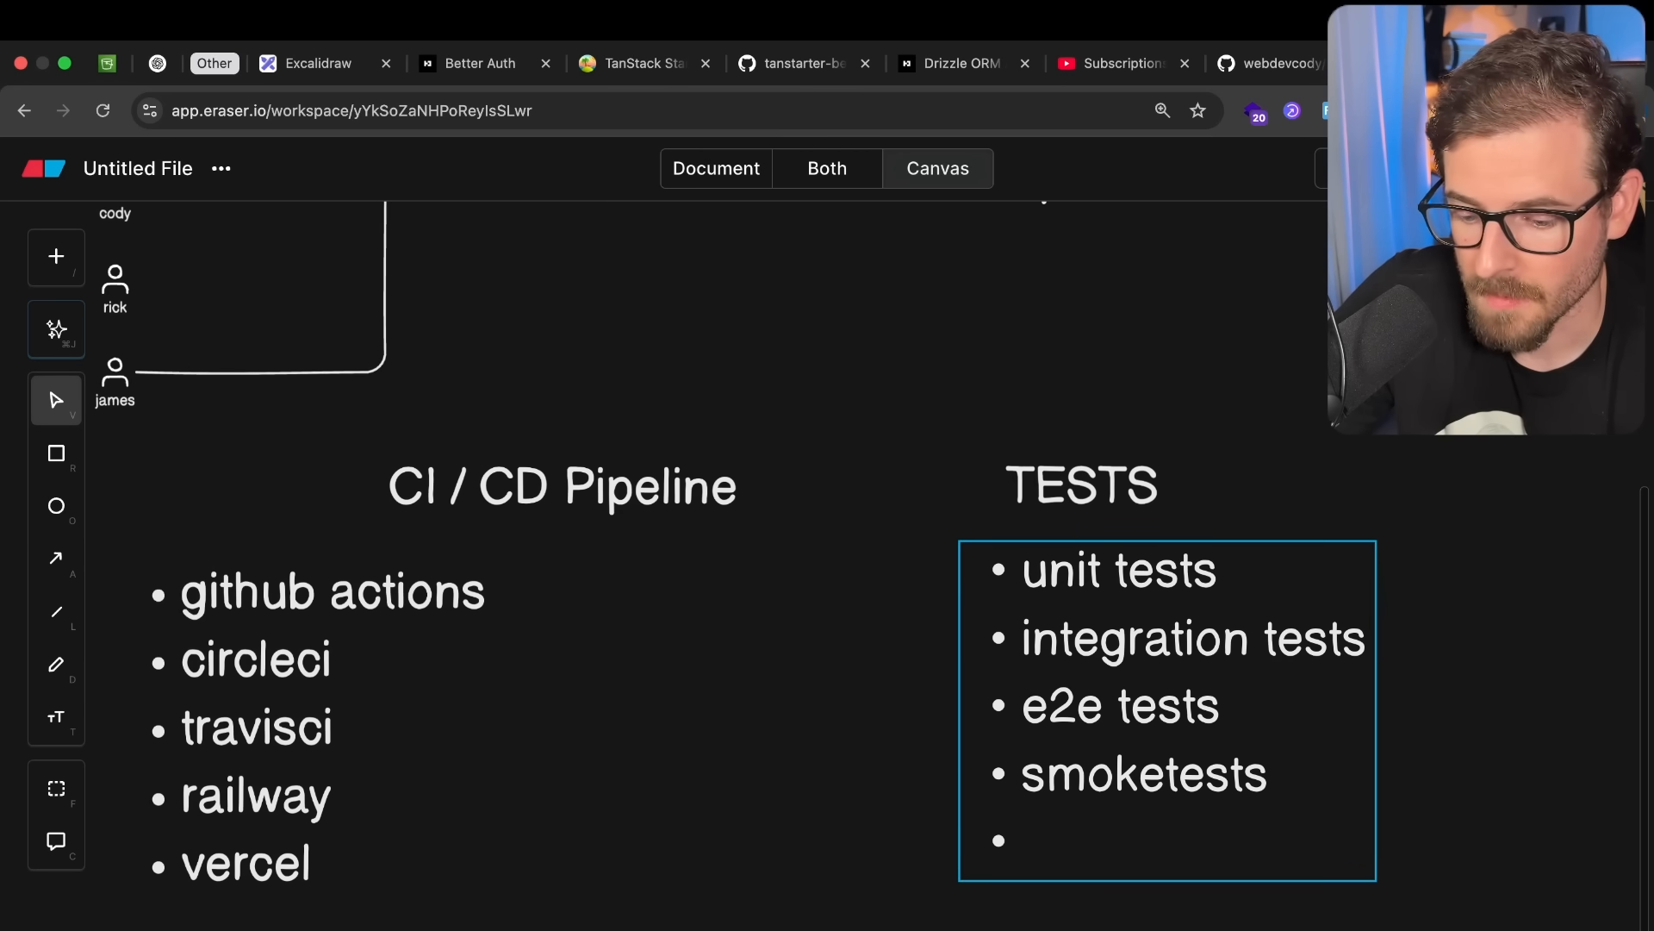
type("performance tests")
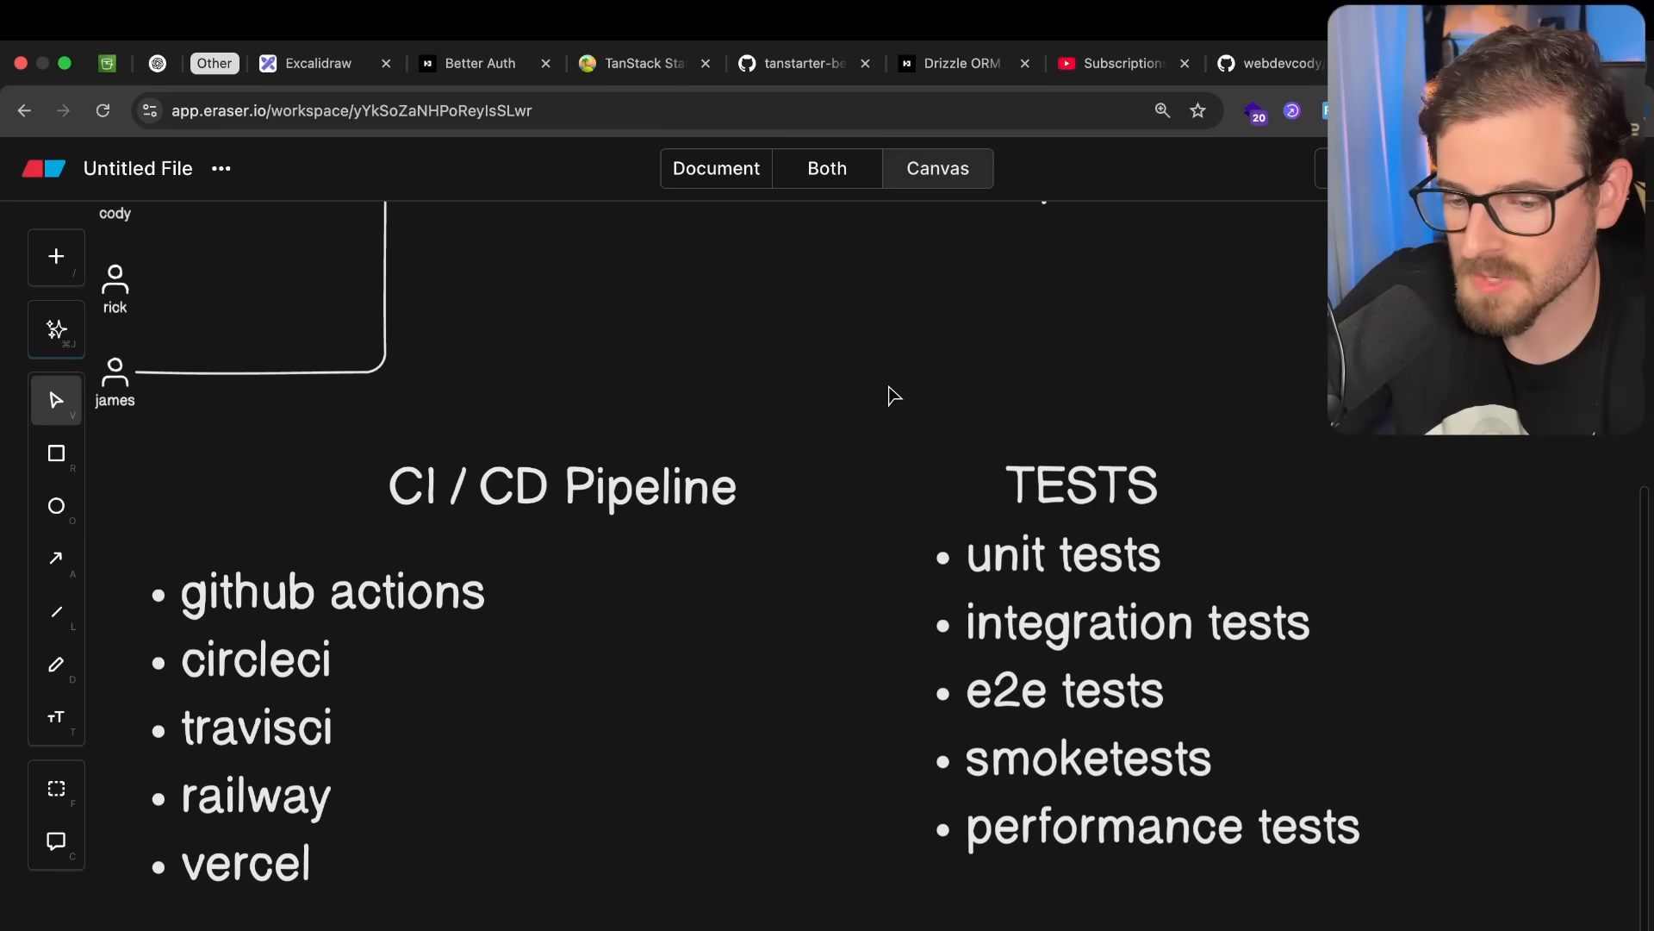
mouse_move(976, 555)
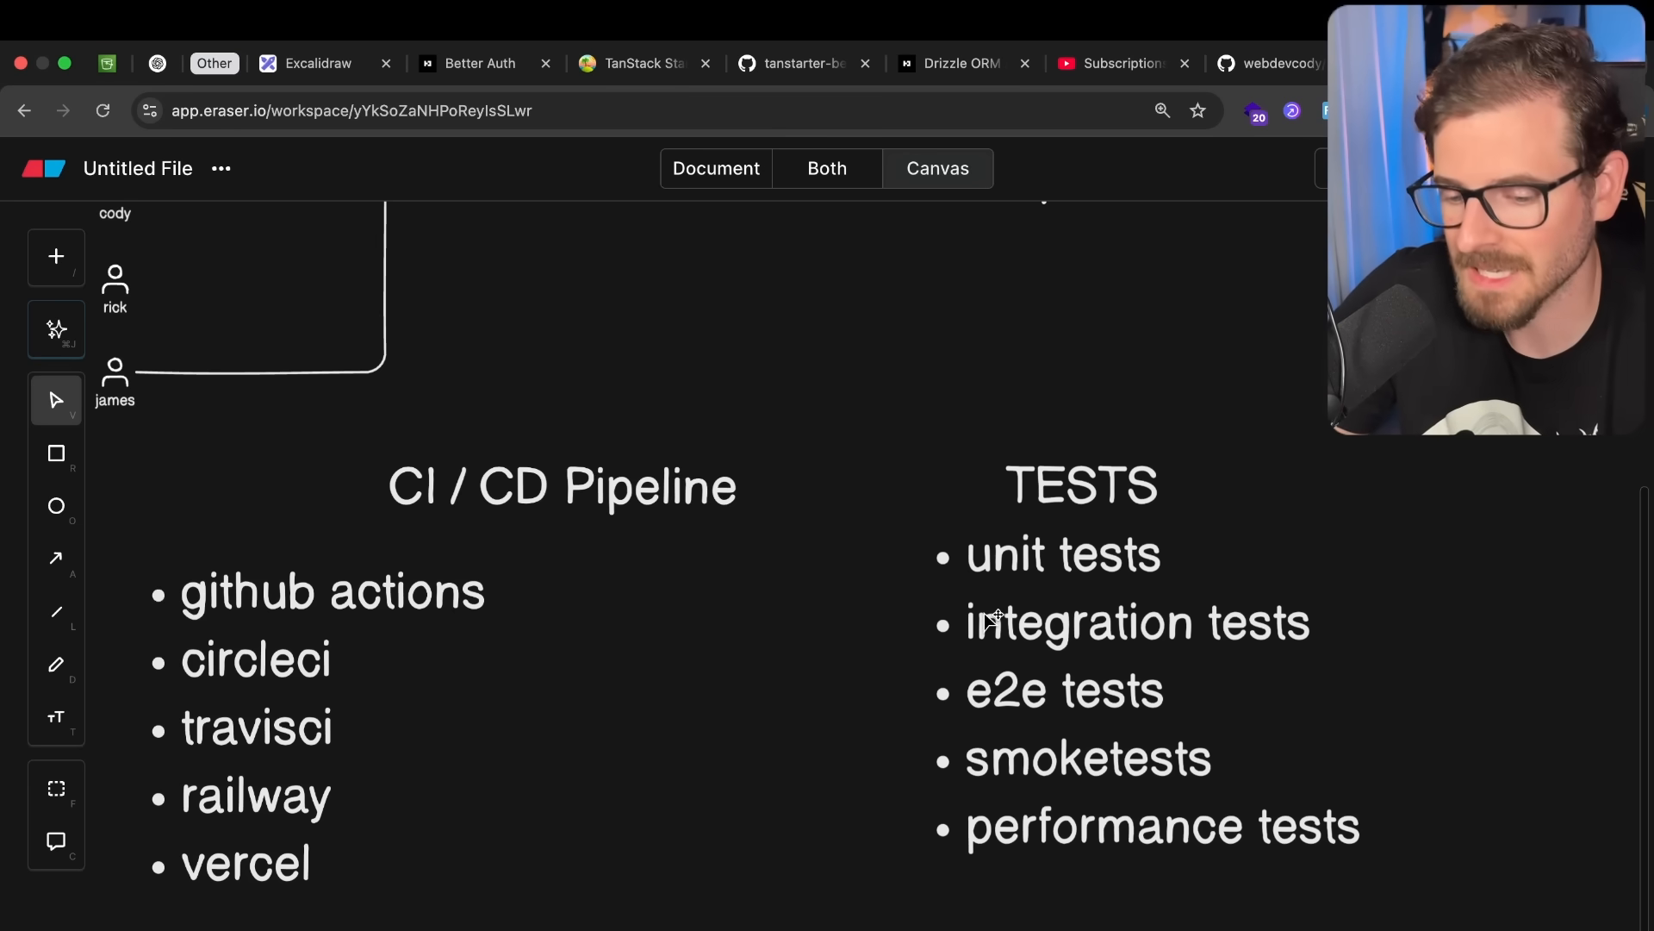
left_click(1048, 691)
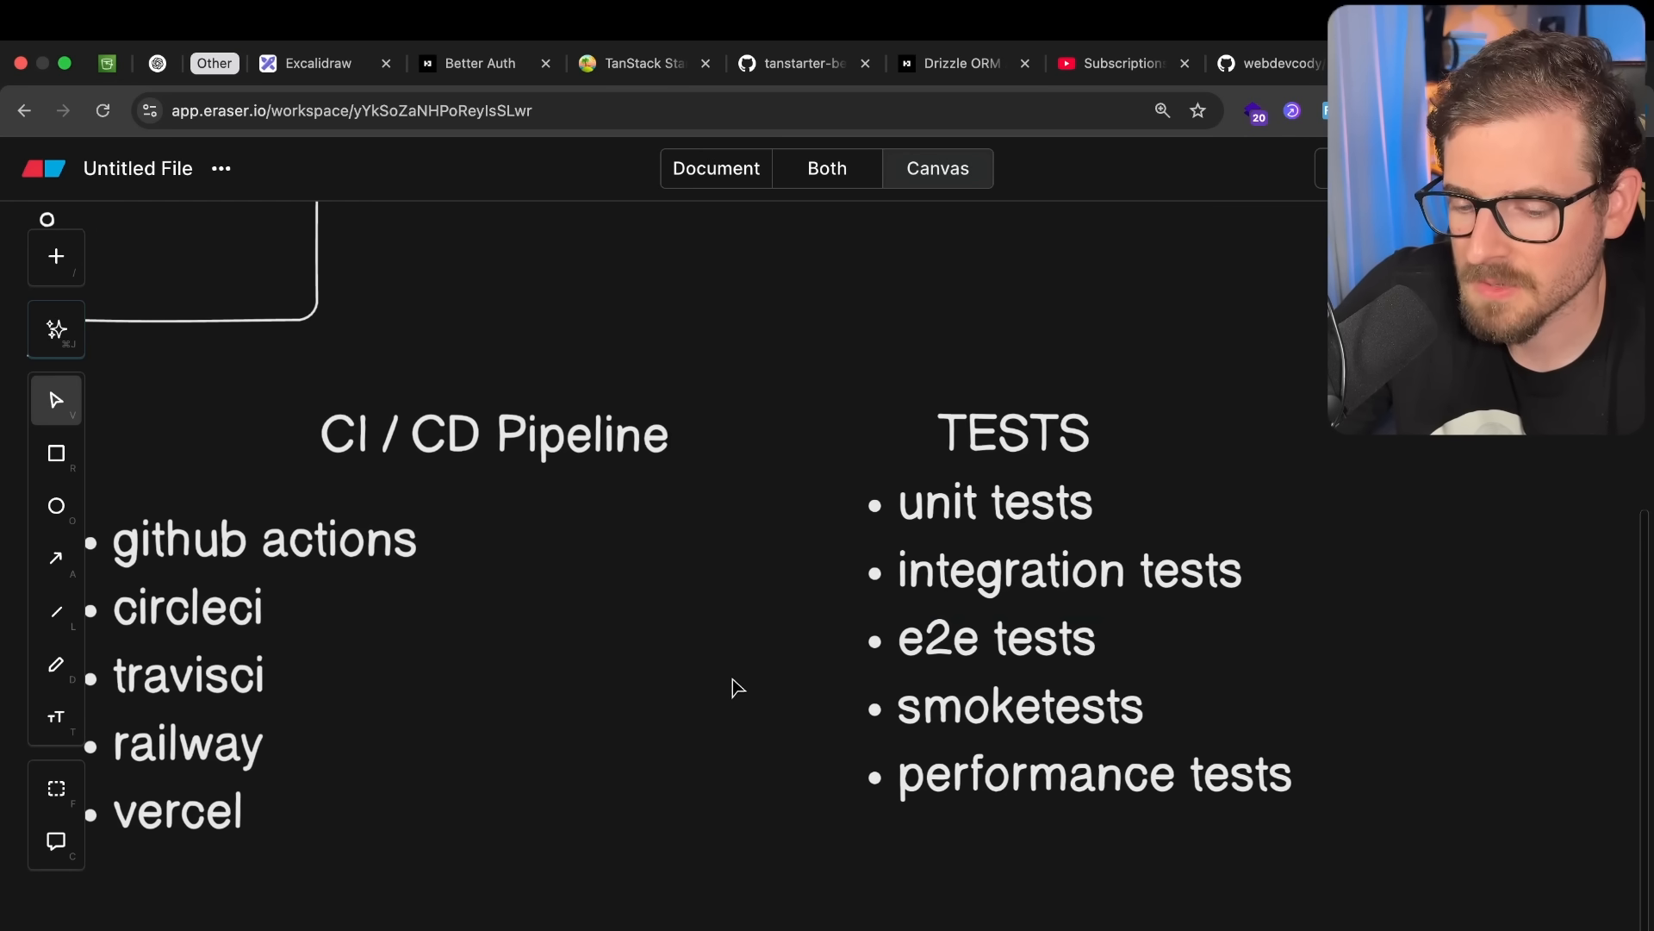
mouse_move(777, 646)
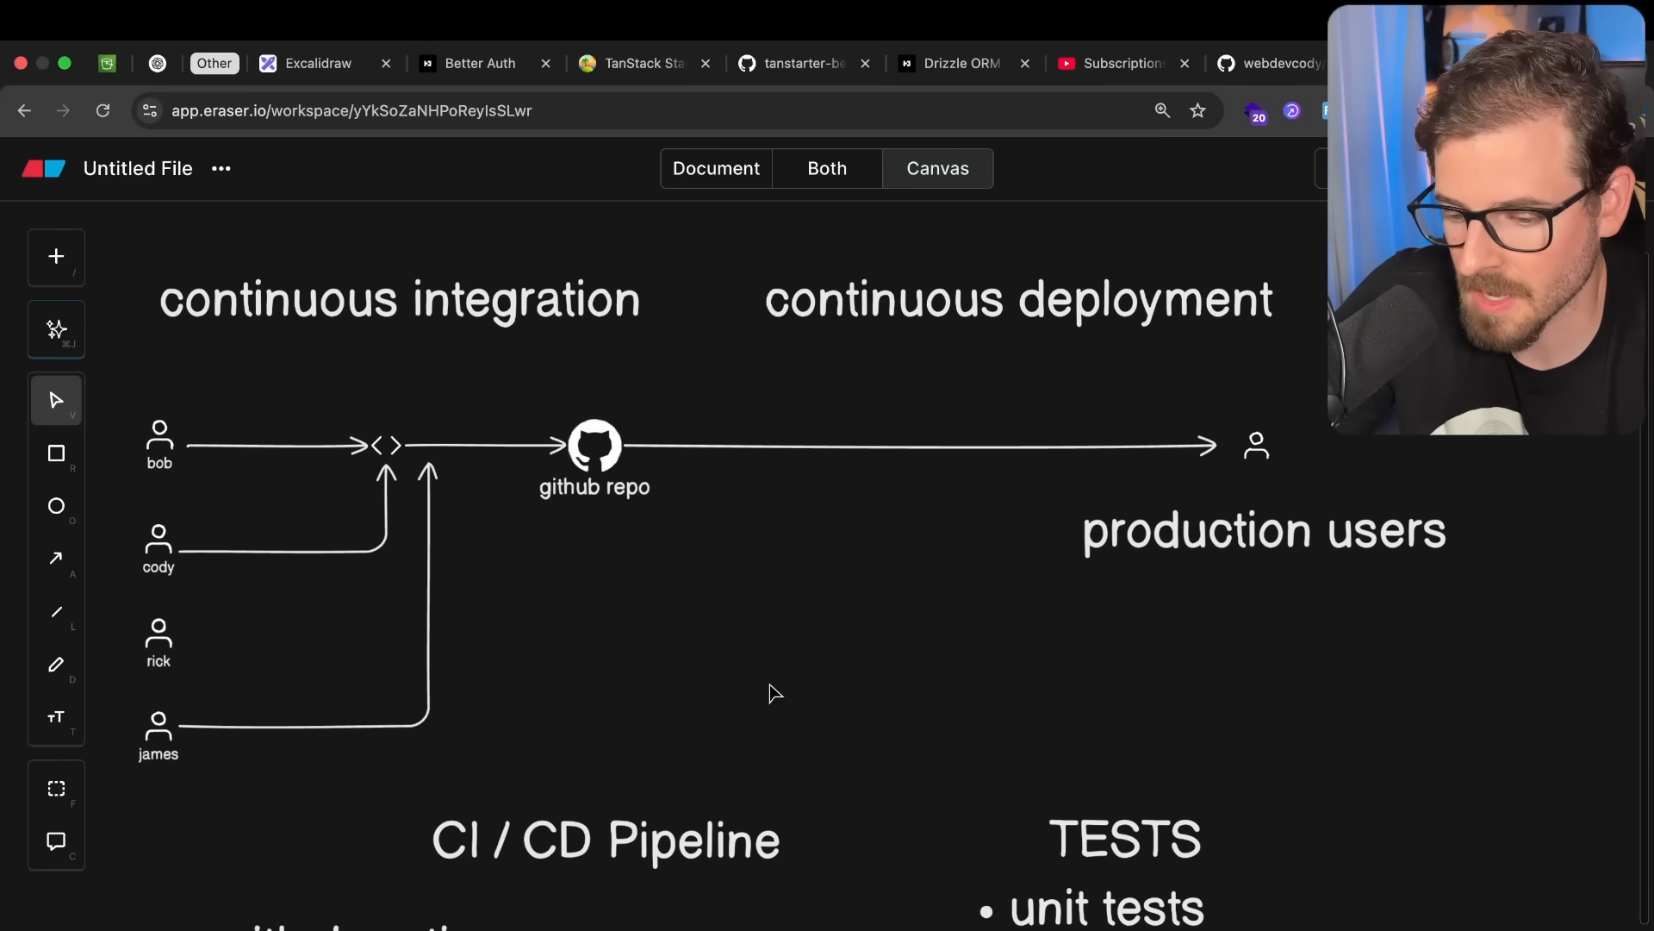
scroll("down", 3)
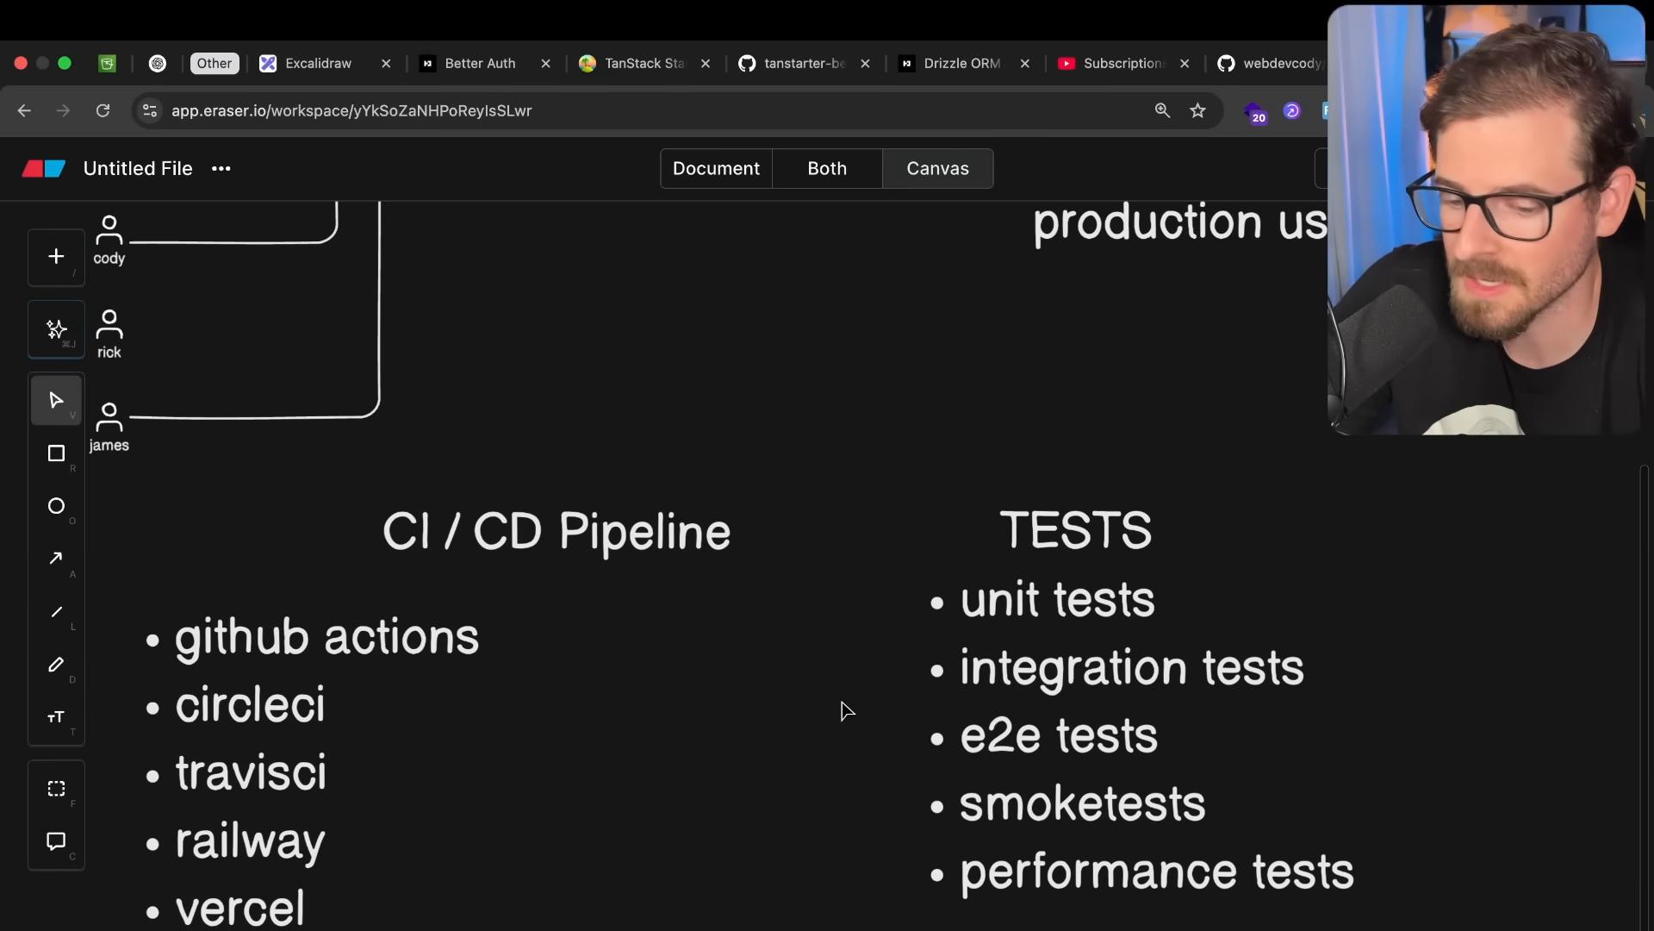
scroll("down", 3)
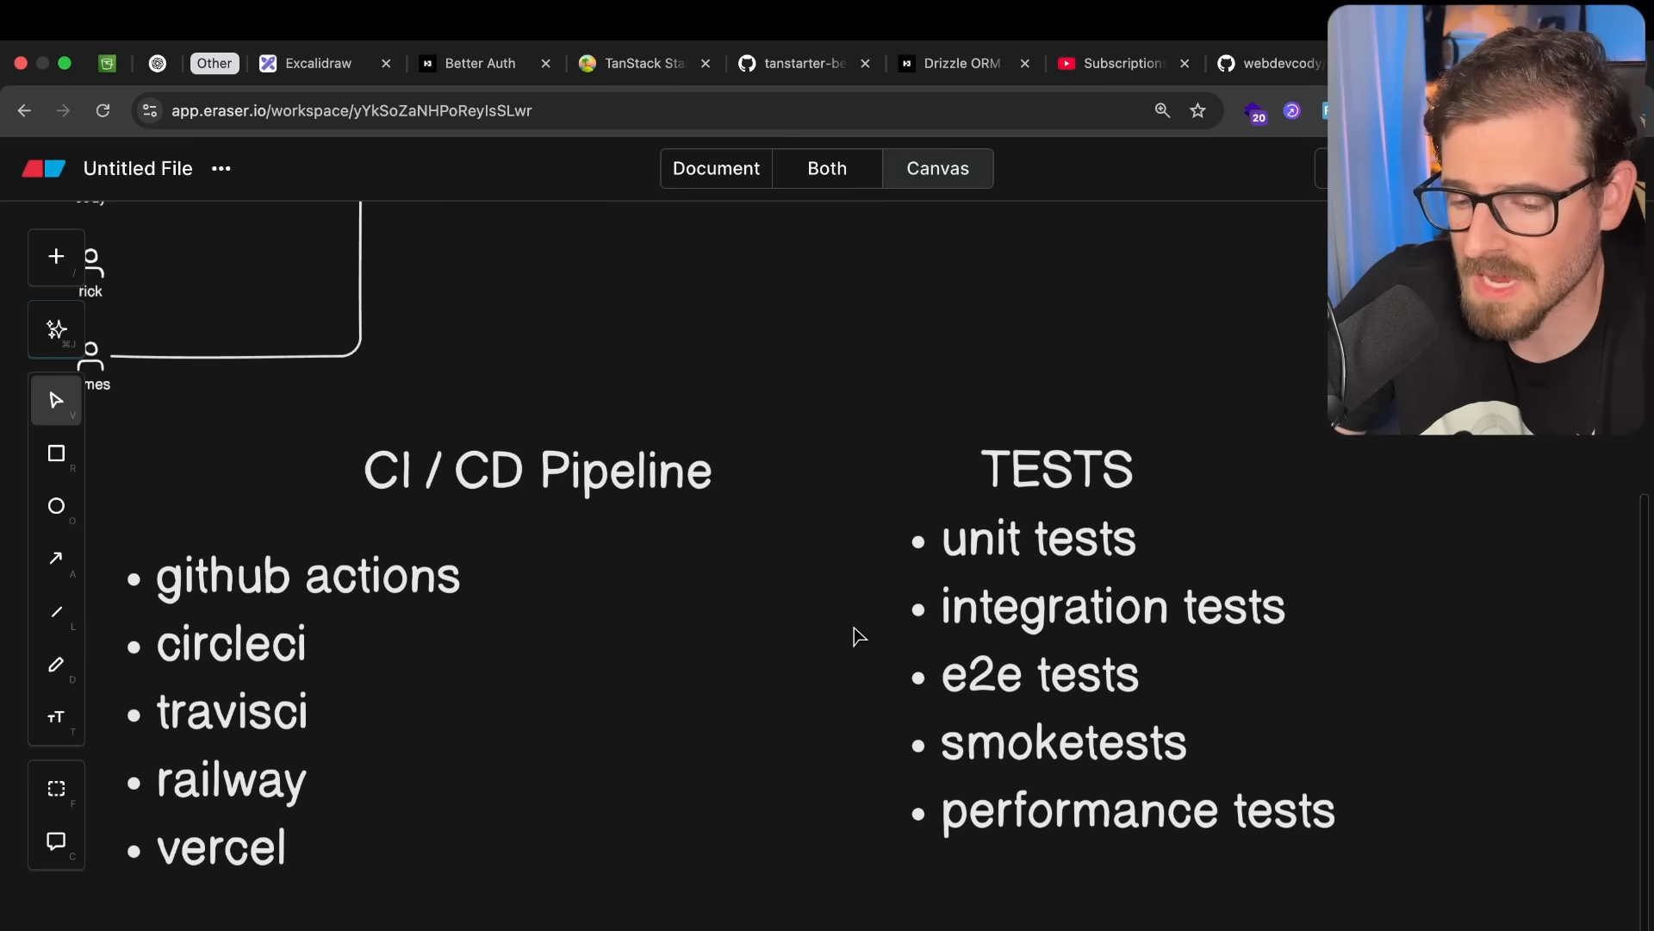
mouse_move(786, 727)
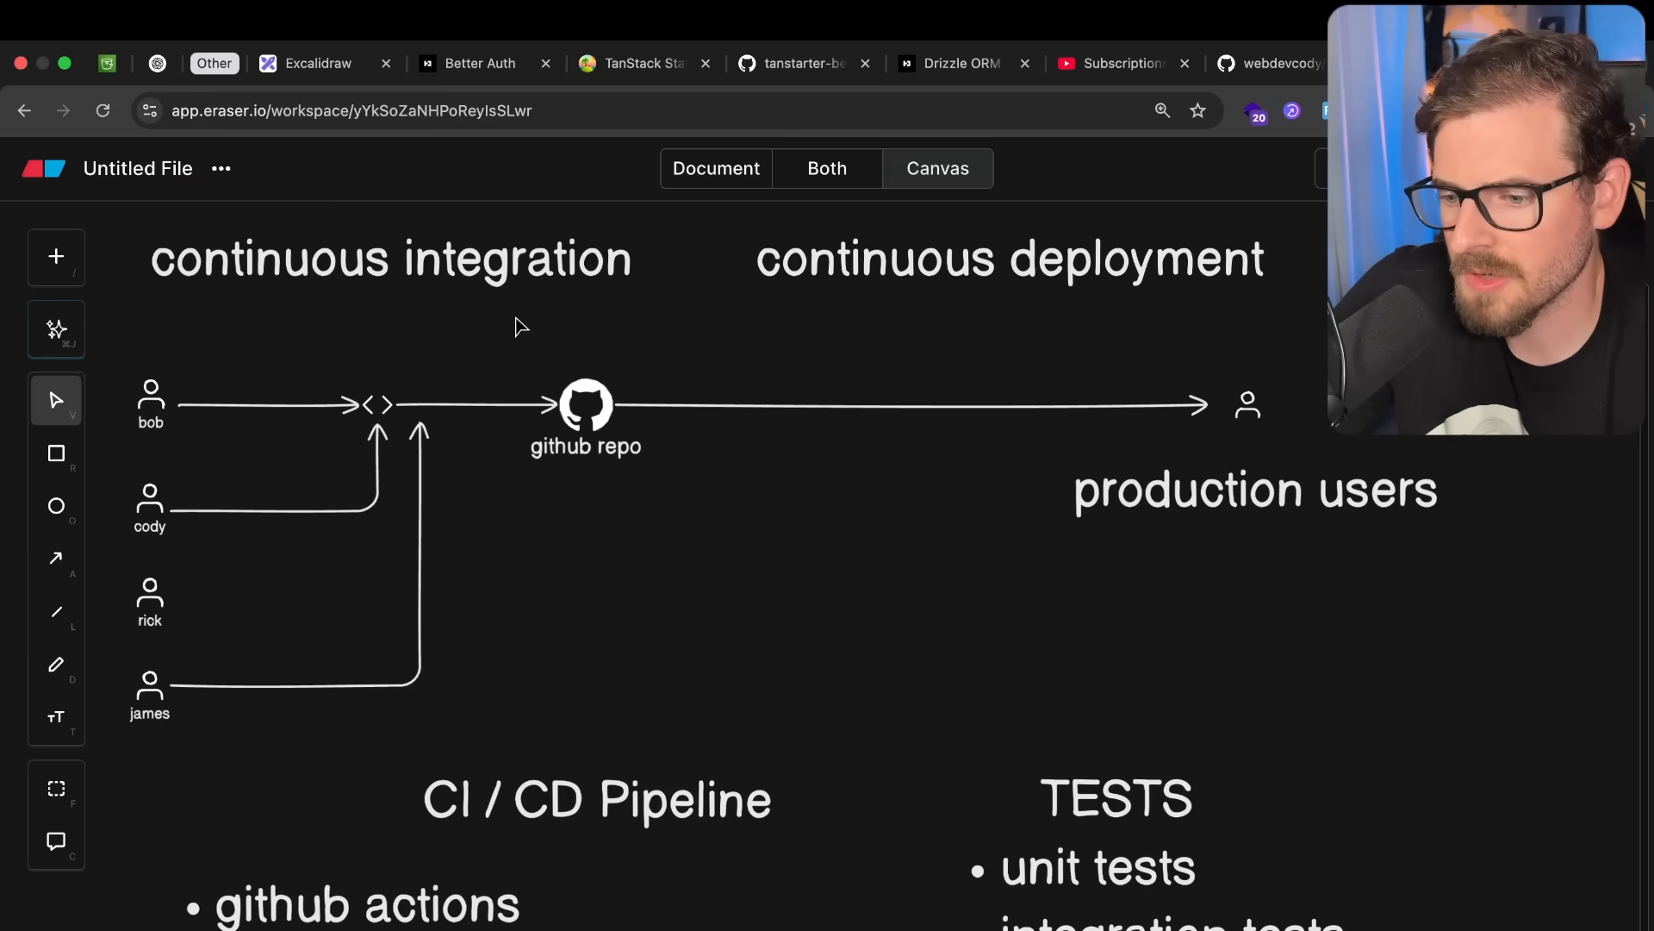
Scroll down to bring the TESTS bullet list back into view.
scroll("down", 3)
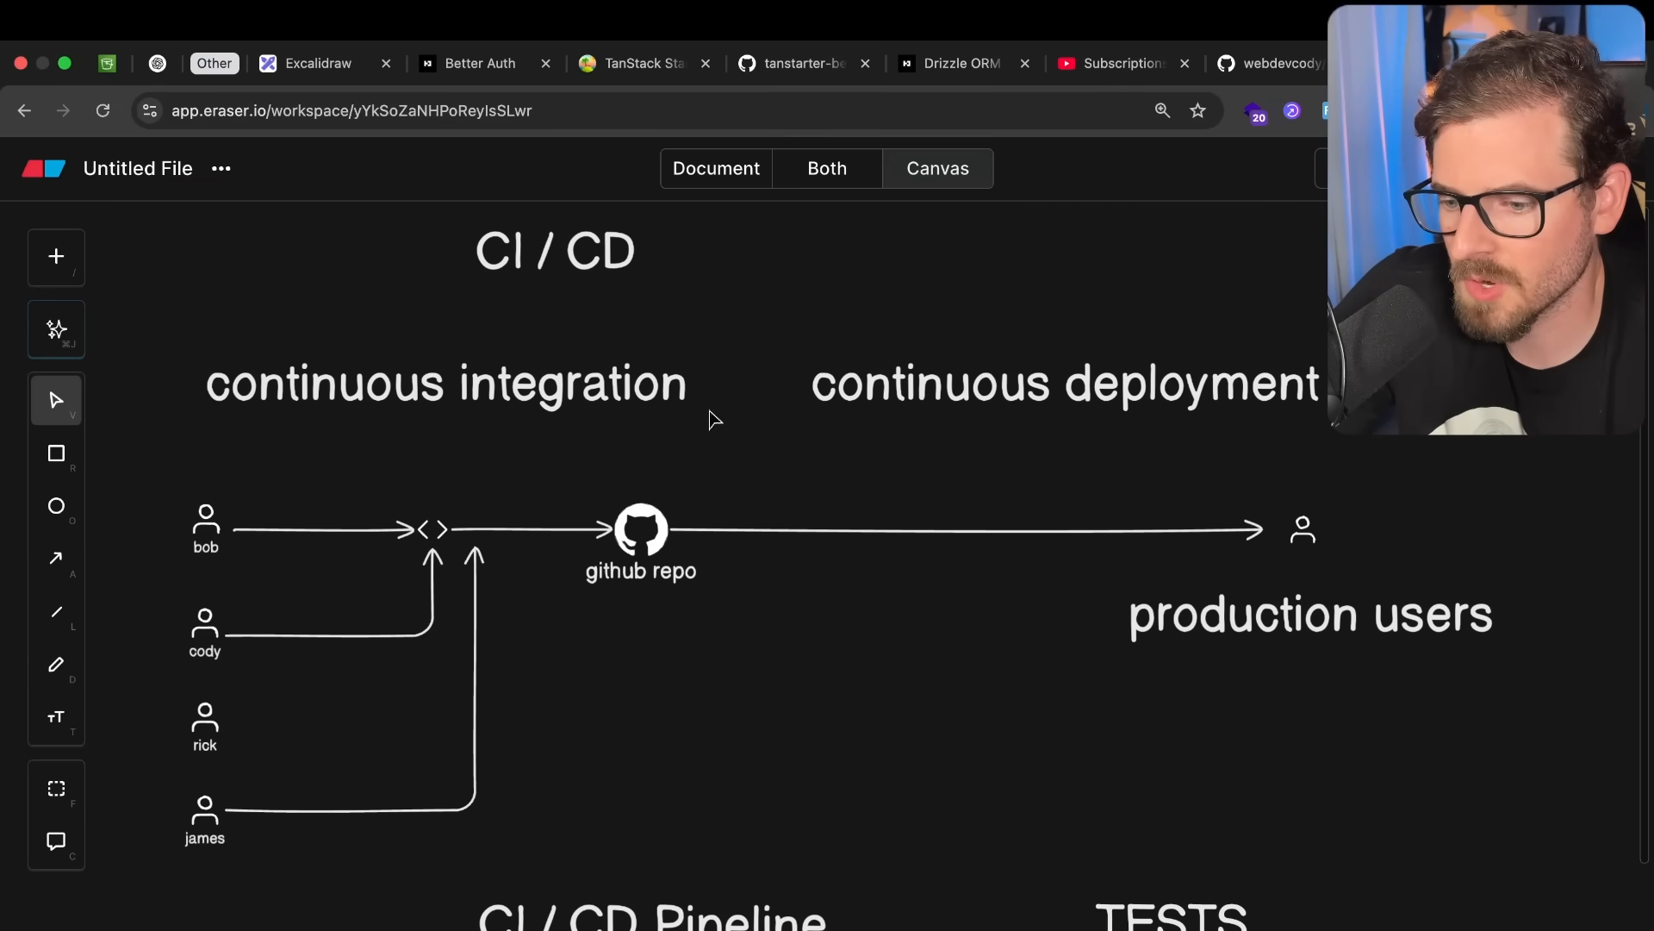
mouse_move(544, 276)
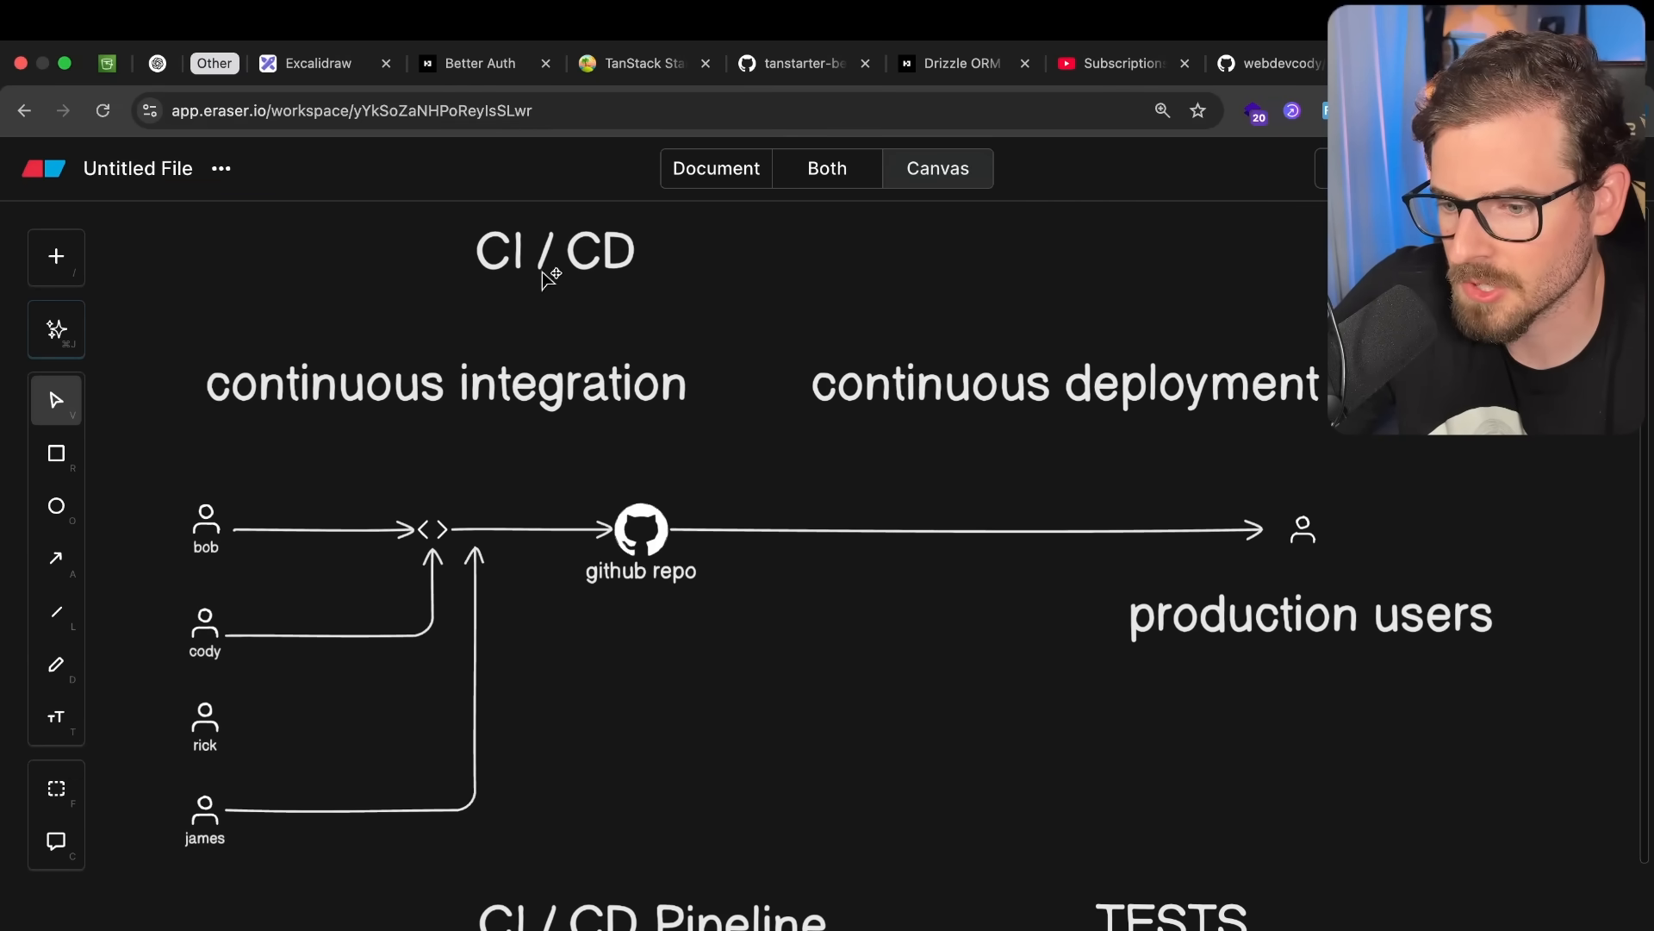
scroll("down", 3)
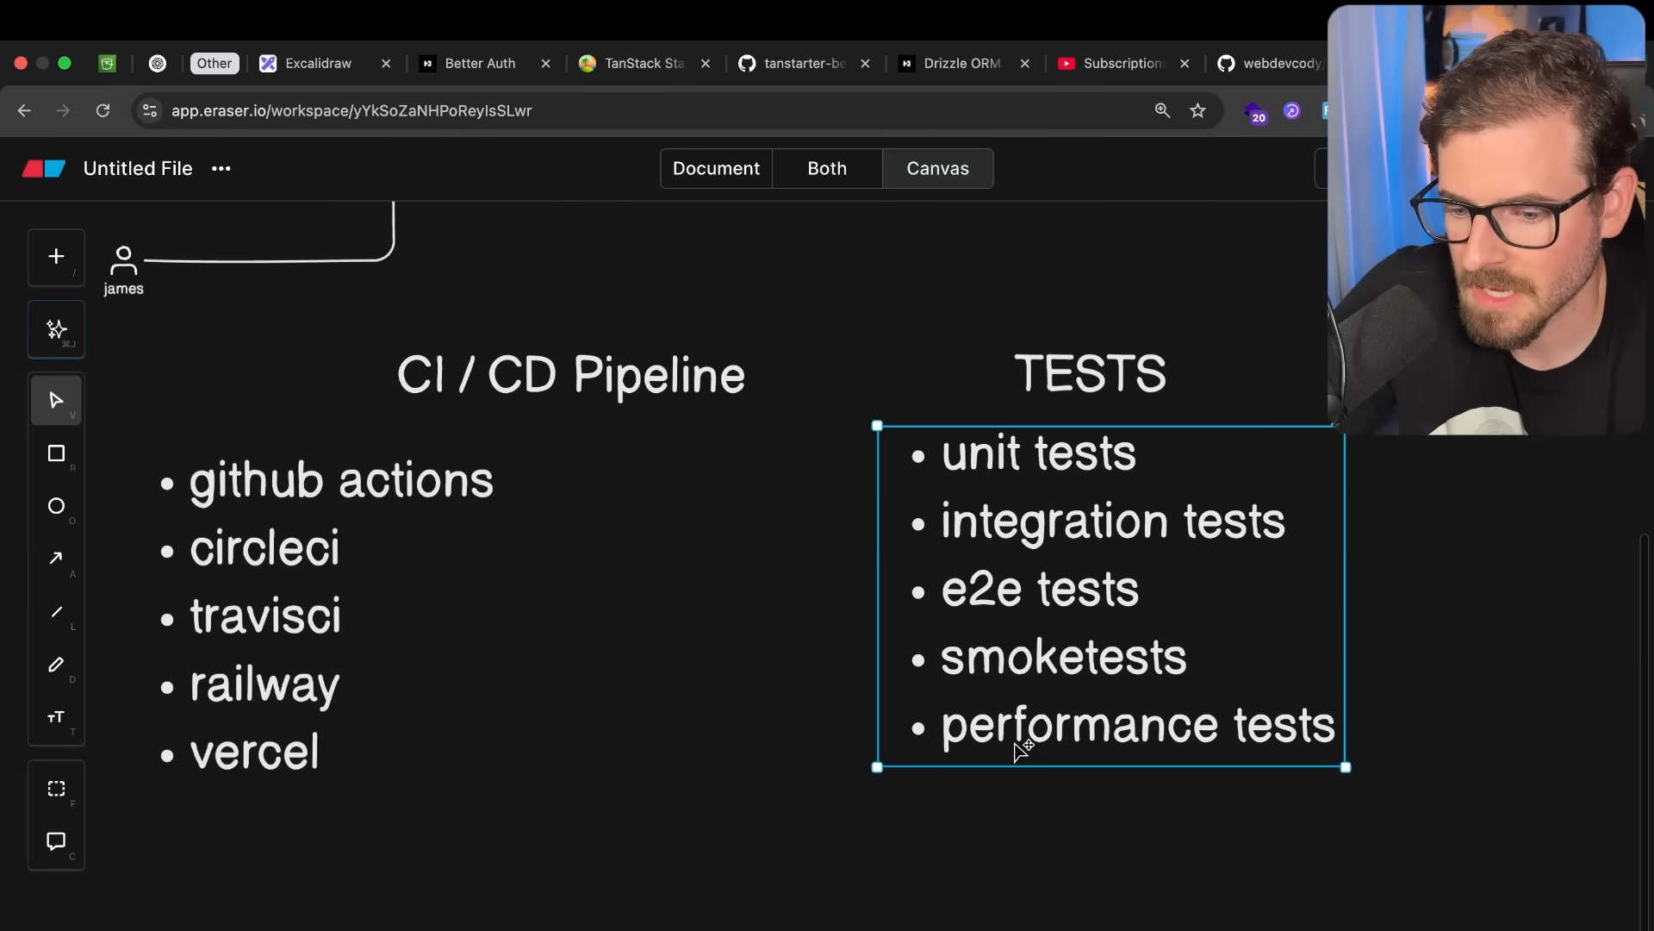
Insert 'security checks' and 'linters' bullets after unit tests in the TESTS list.
key("Enter")
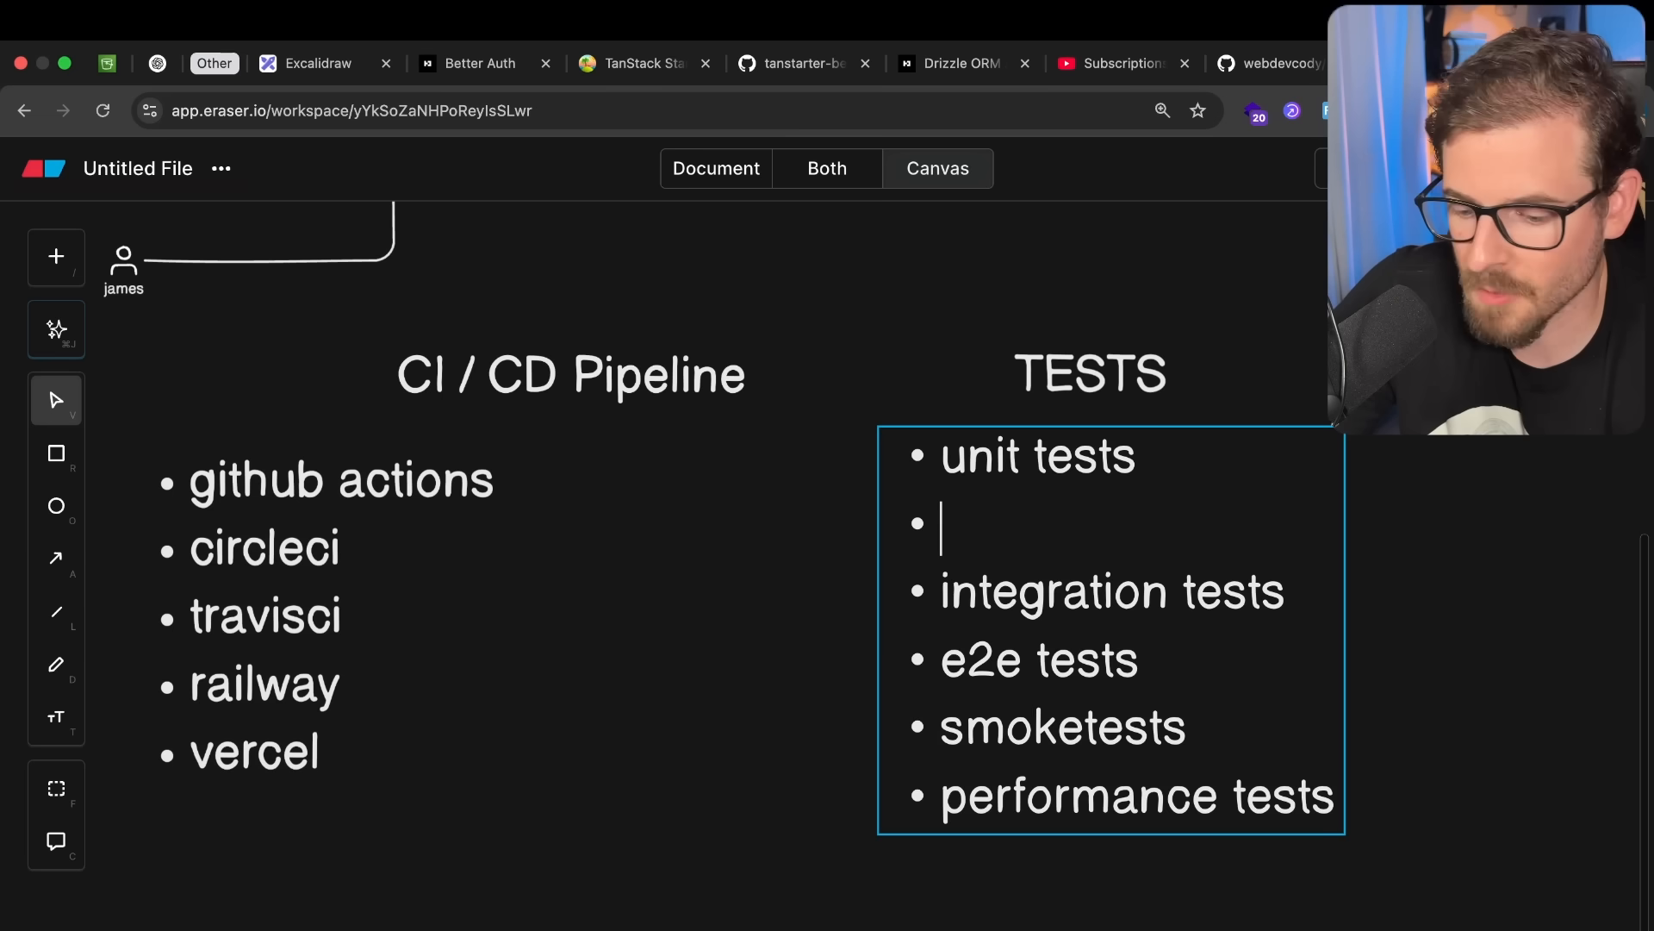
type("security checks")
type("linters")
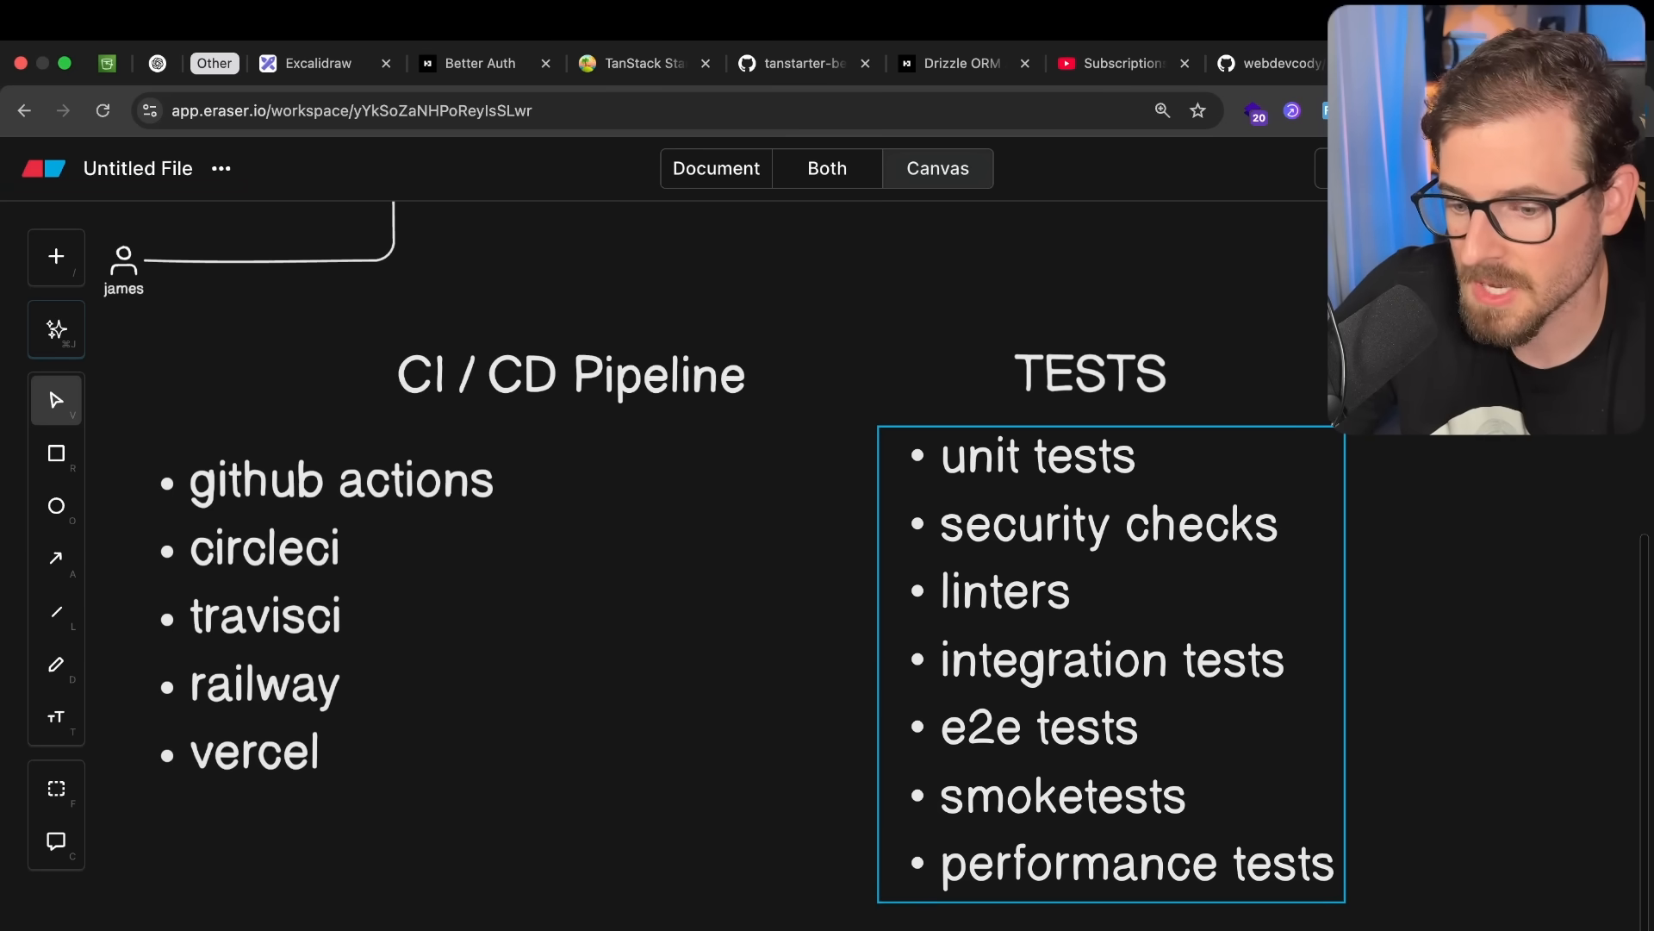
mouse_move(1023, 591)
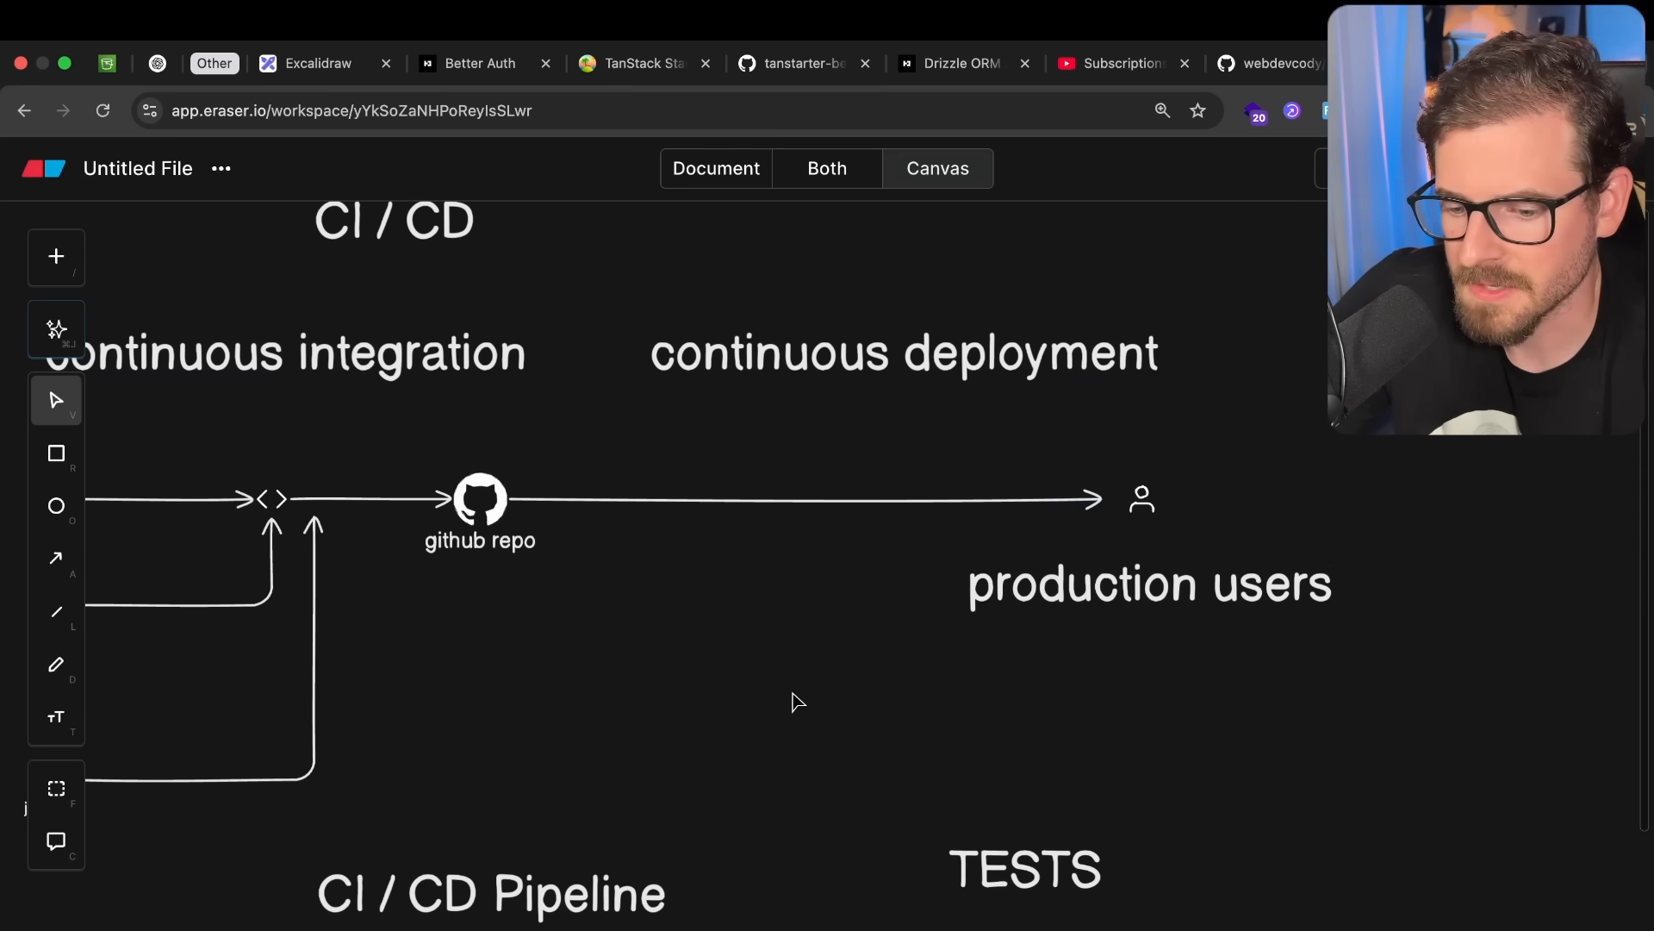
scroll("down", 3)
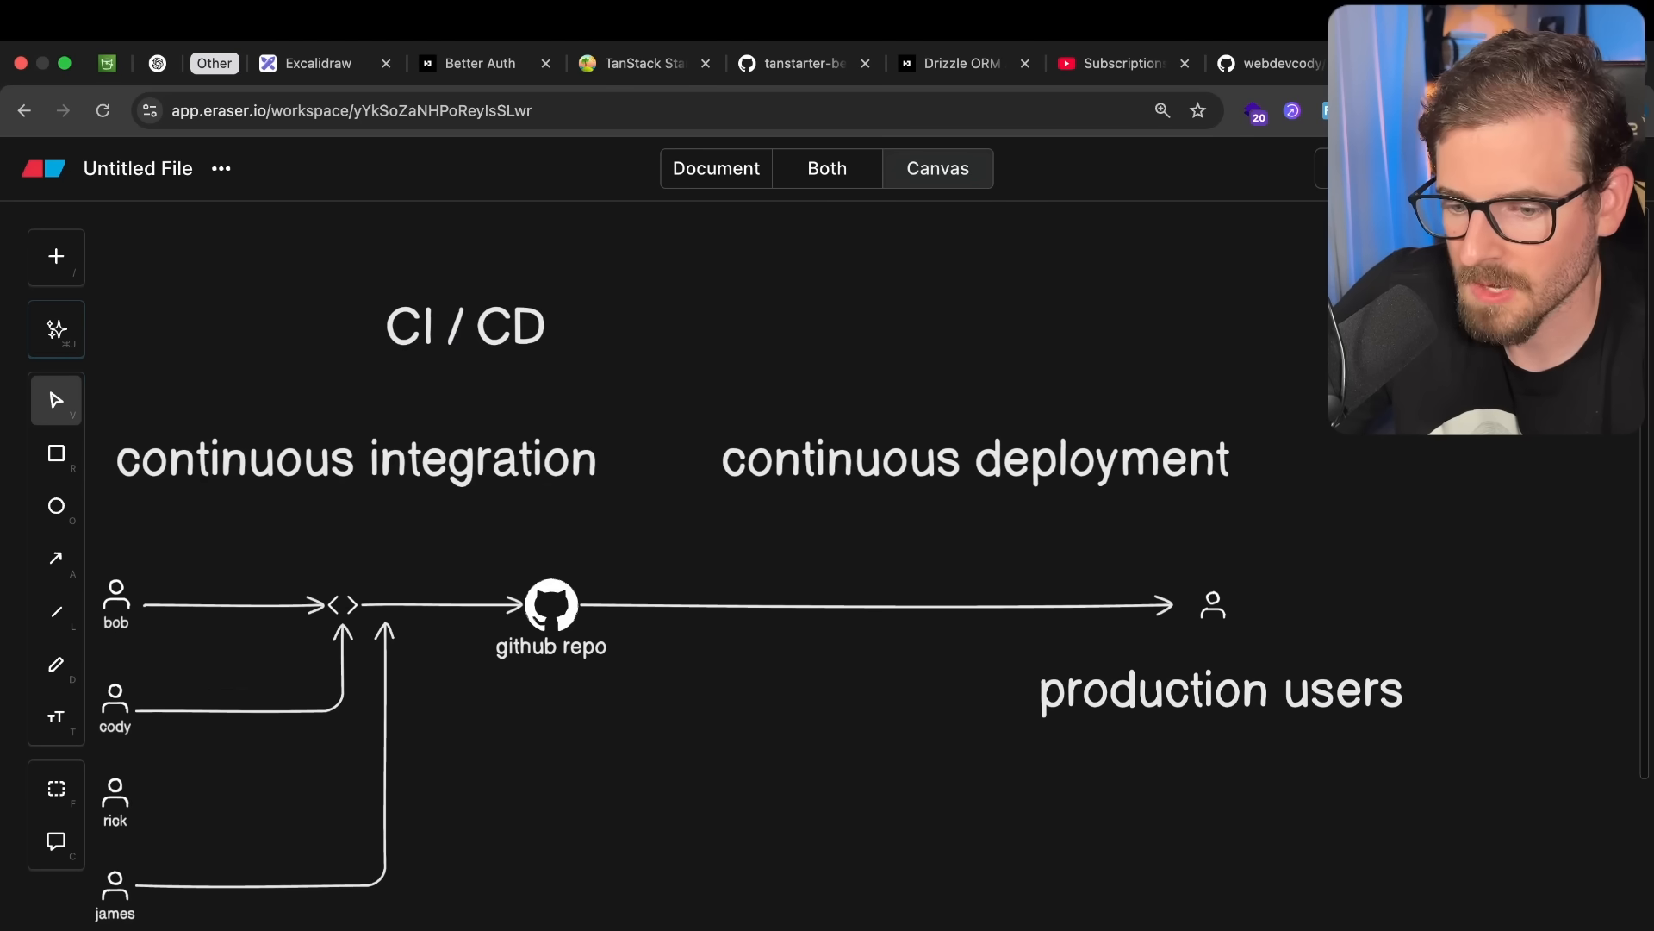
mouse_move(972, 550)
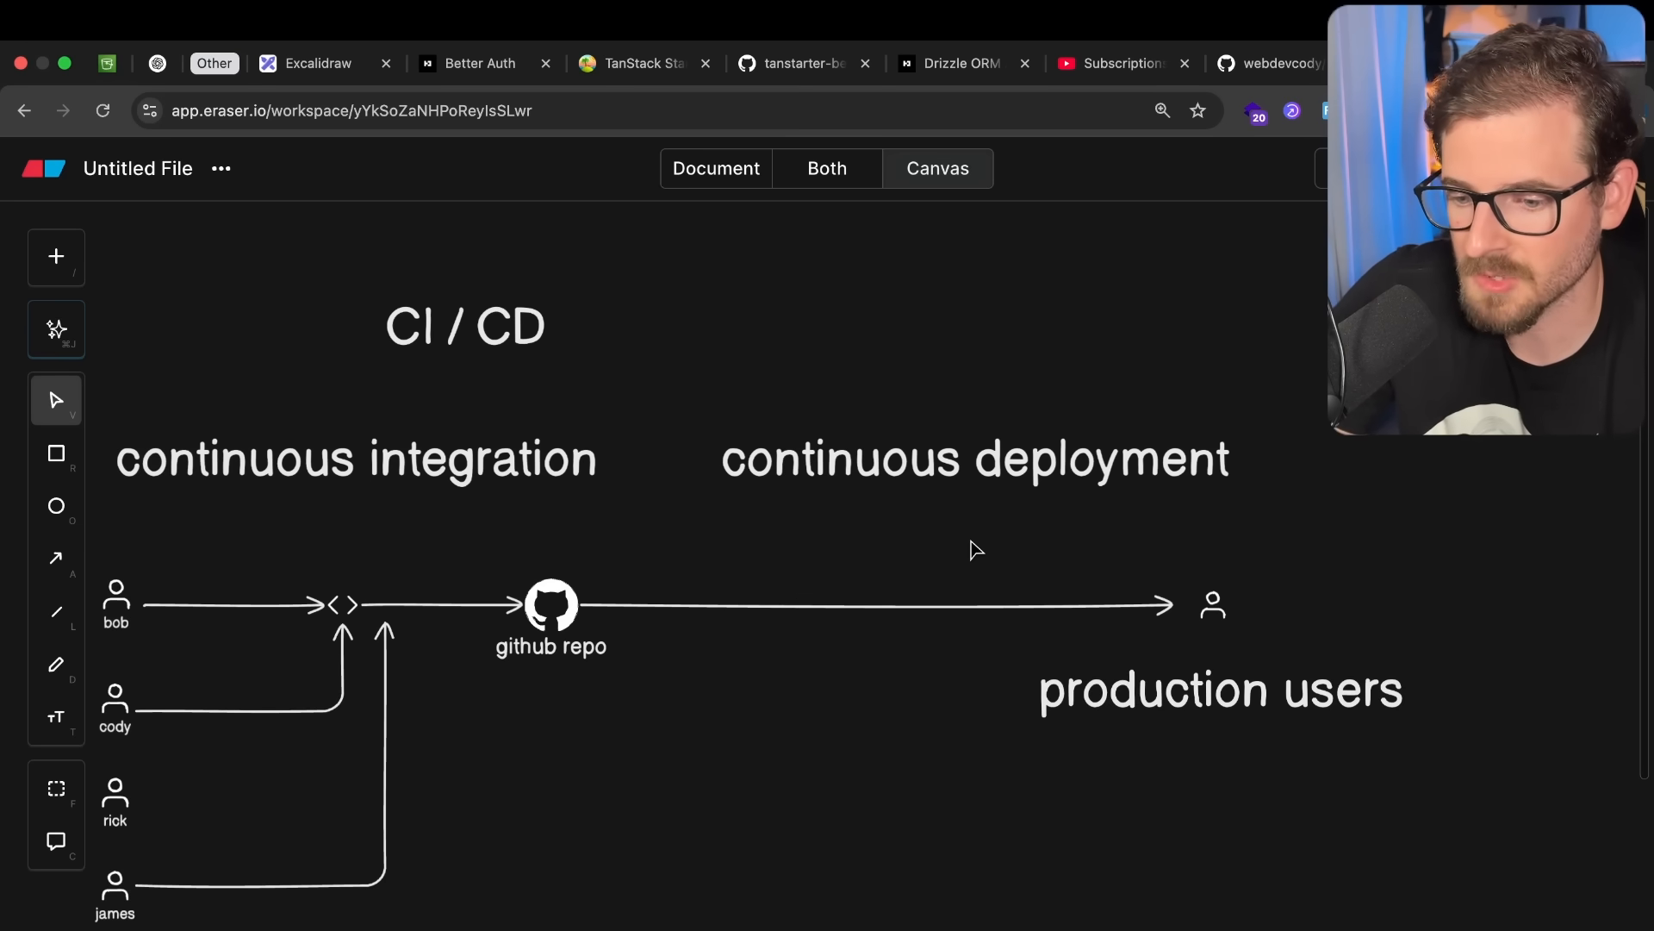
mouse_move(839, 822)
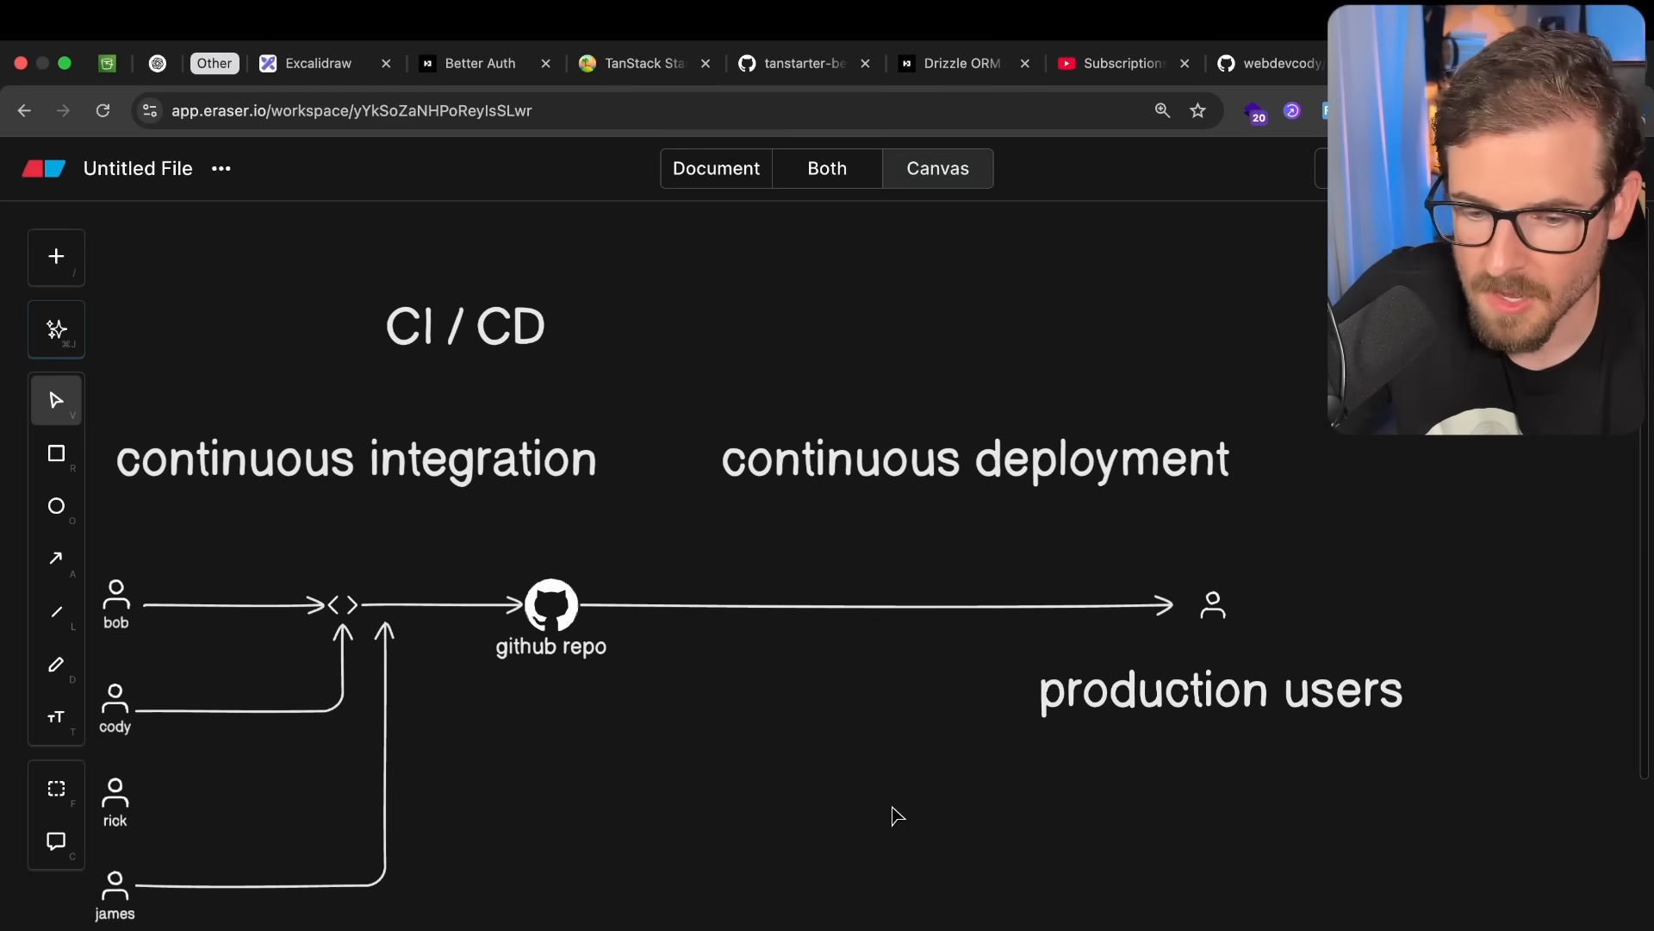
Start the 'How to achieve CD' note with the bullet 'full automation of deployments'.
scroll("down", 3)
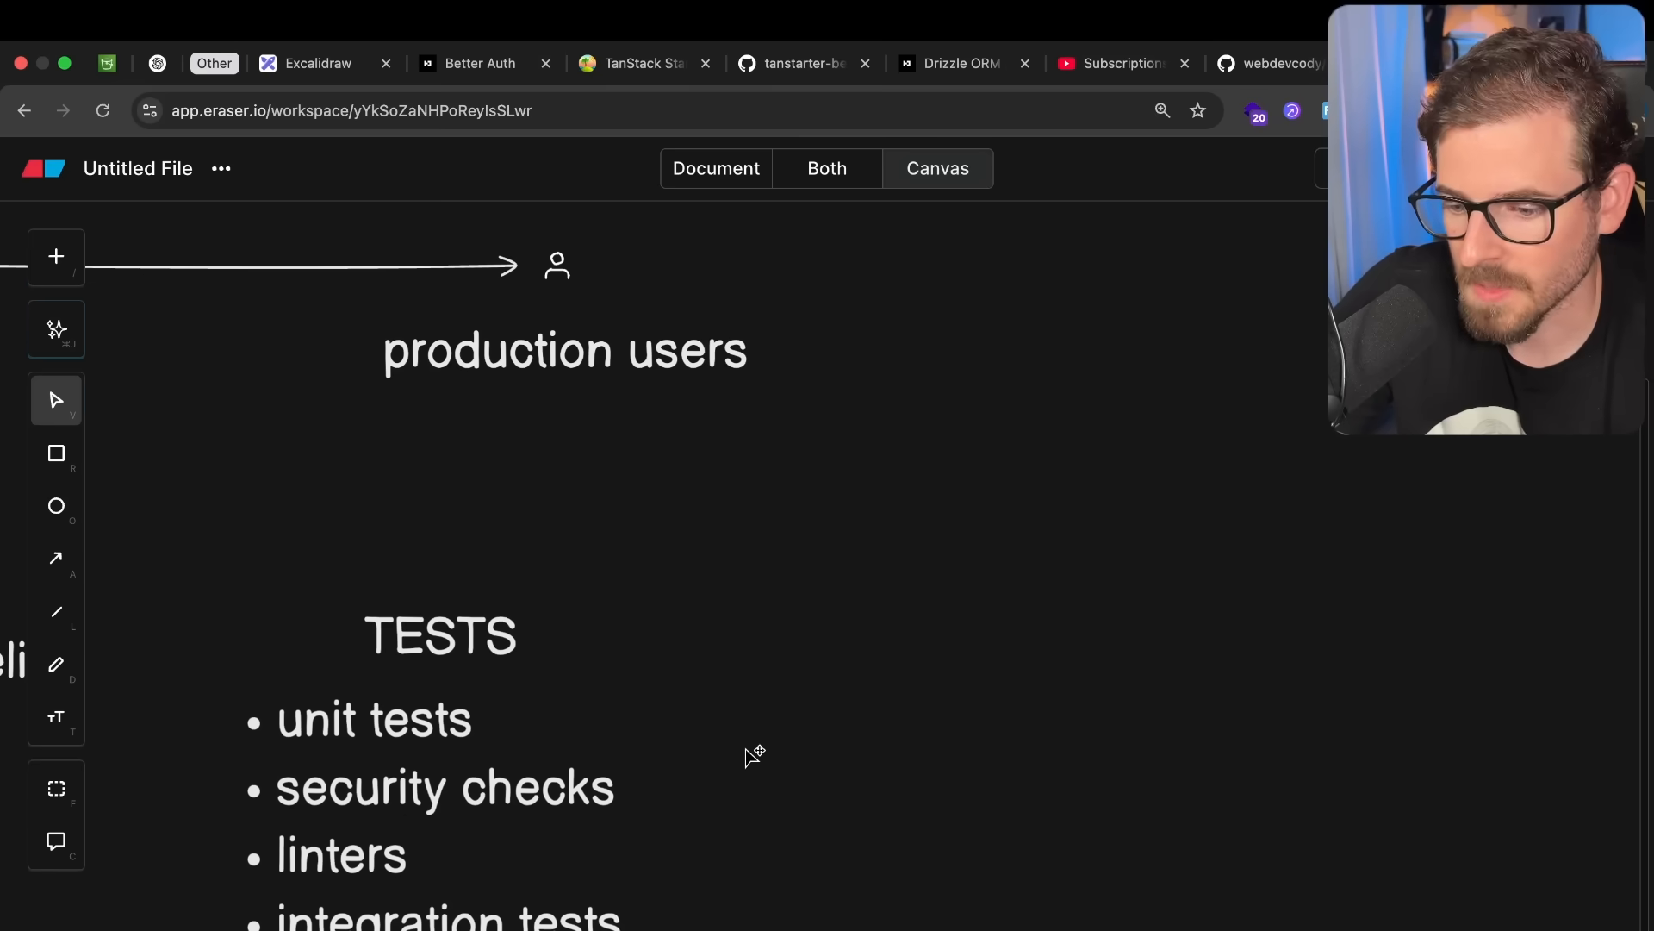
type("How to achiev")
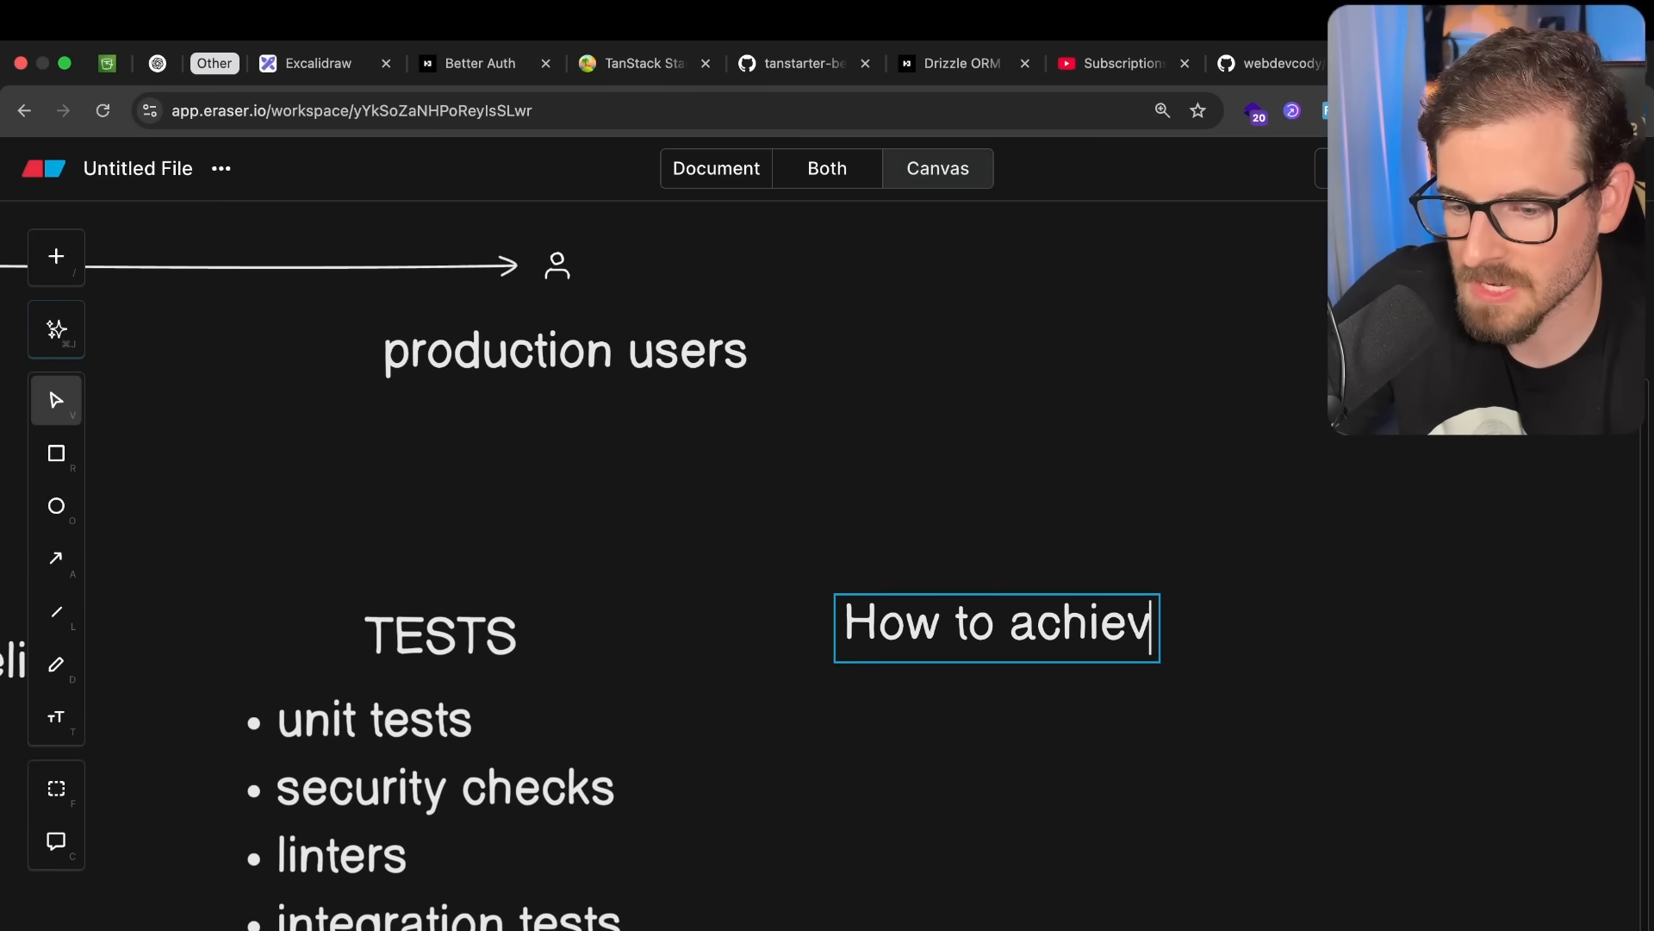
type("e CD")
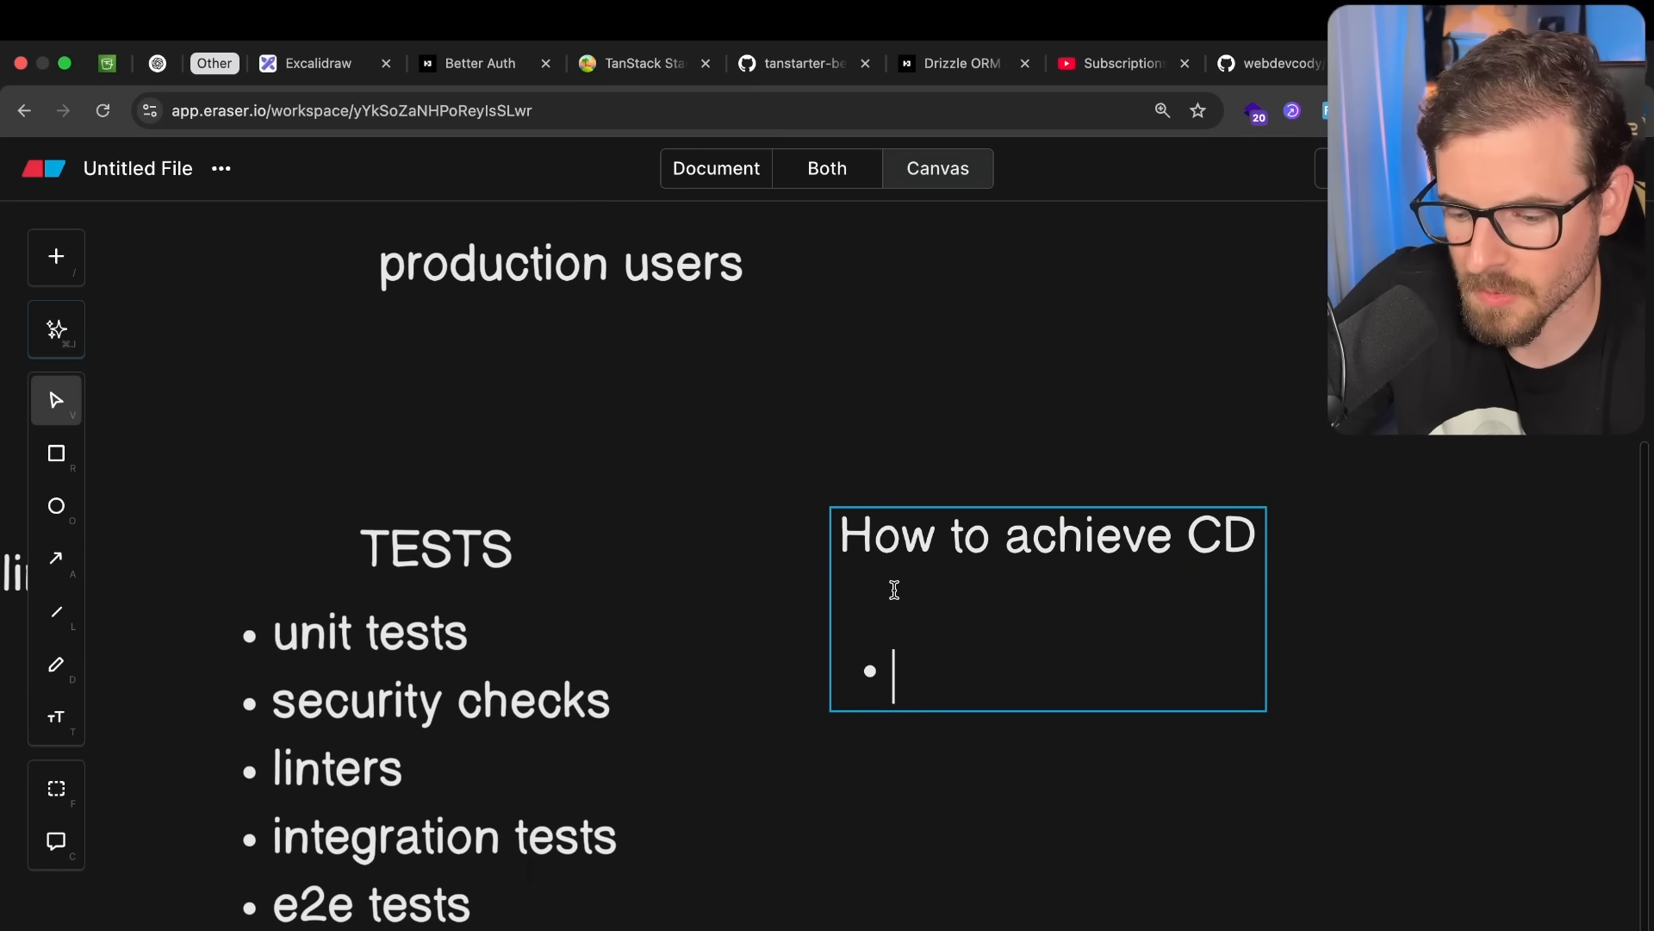
type("full autom")
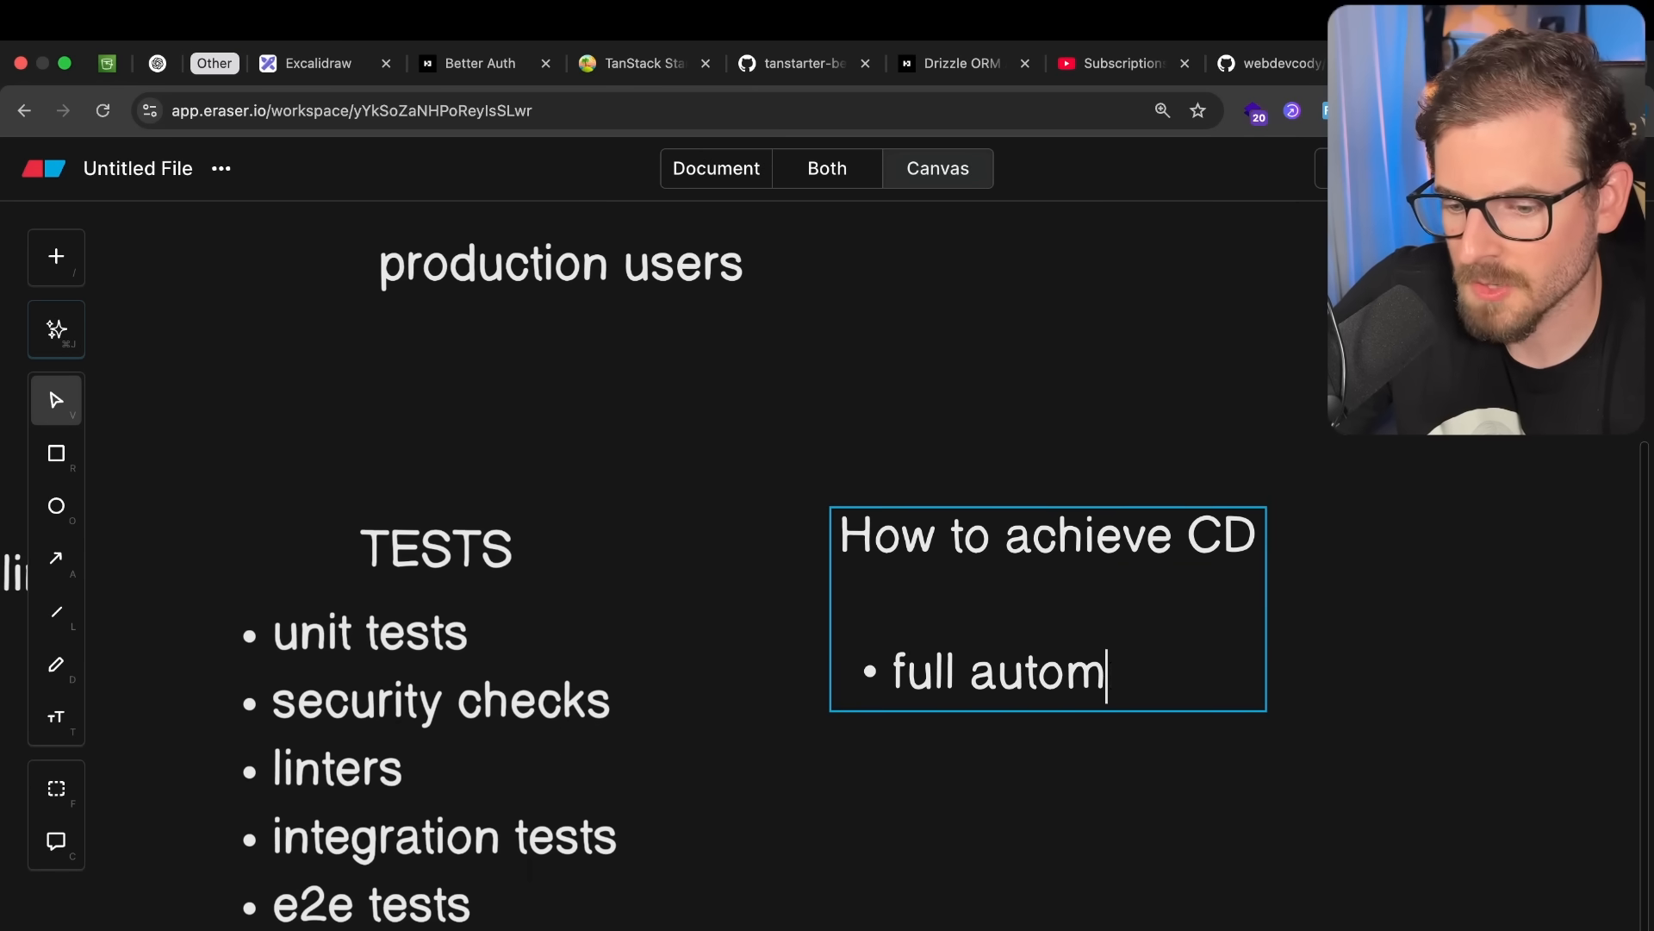
type("ation of ddepl")
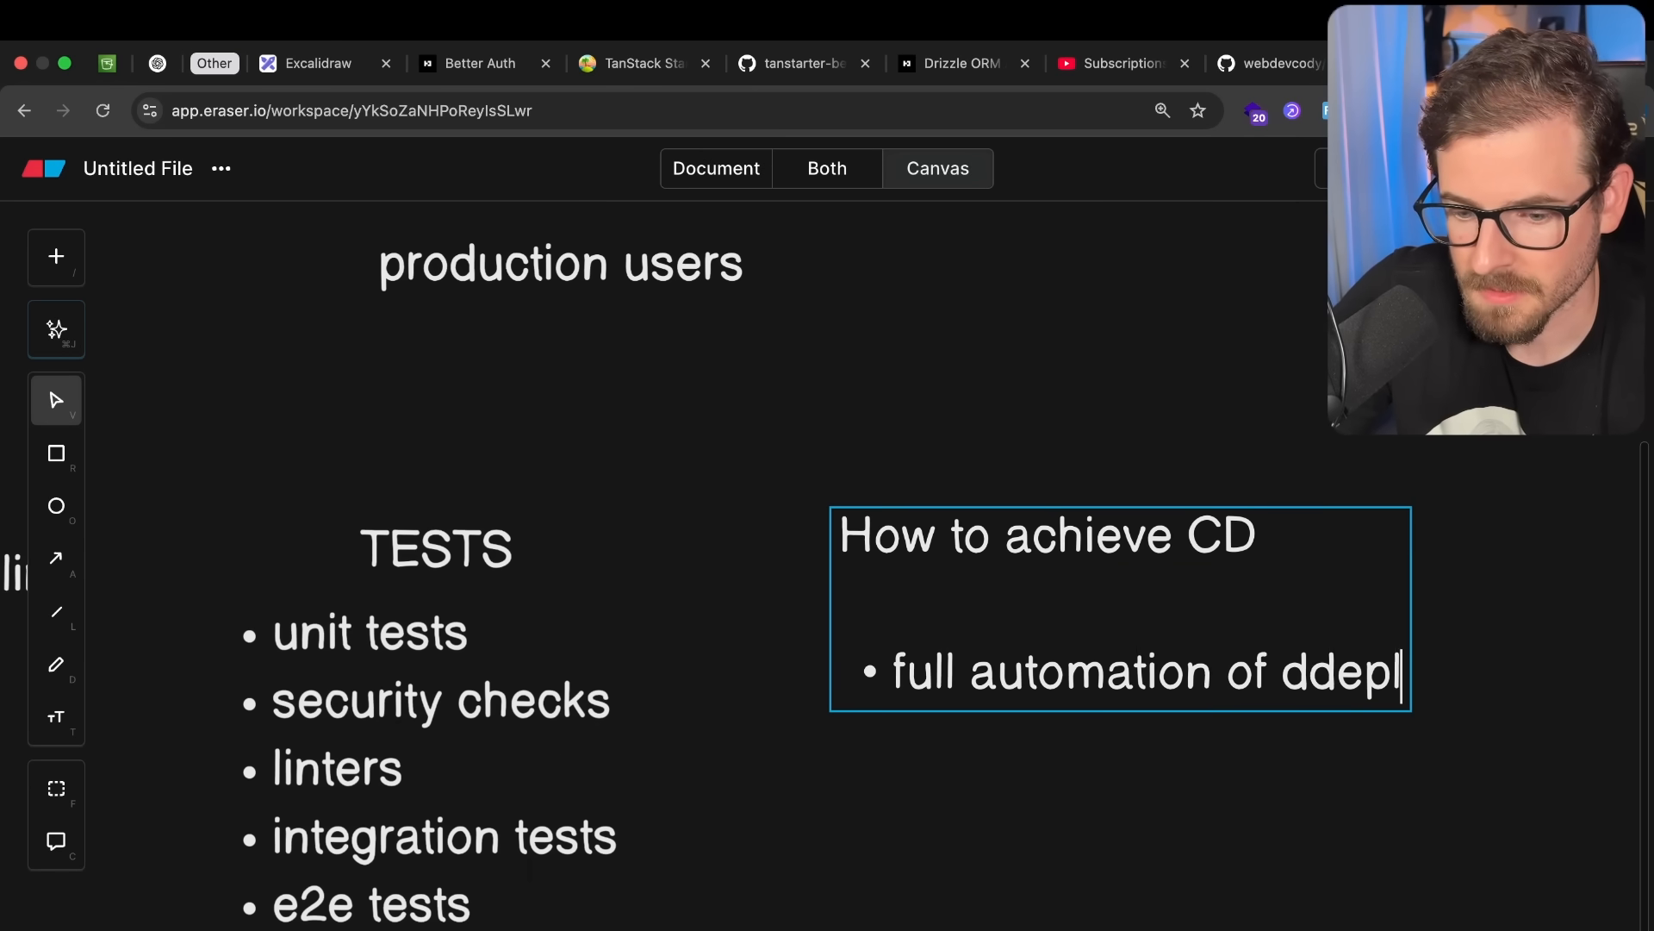
type("eployments")
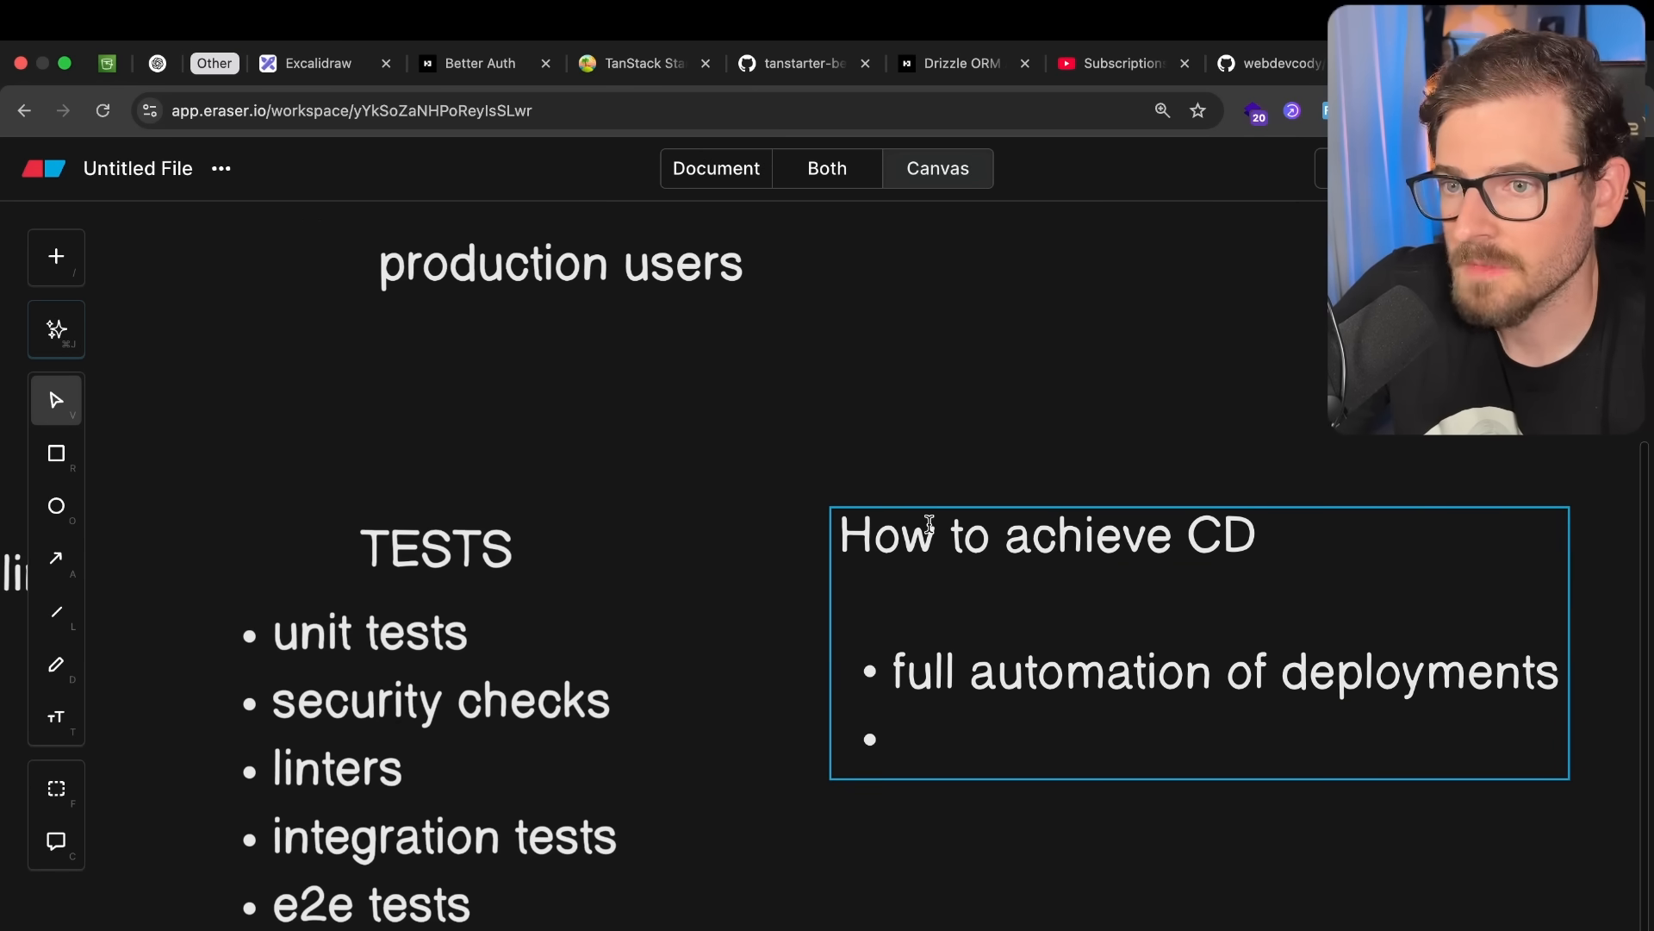
Add the bullet 'infrastructure as code (terraform)' to the list.
scroll("down", 3)
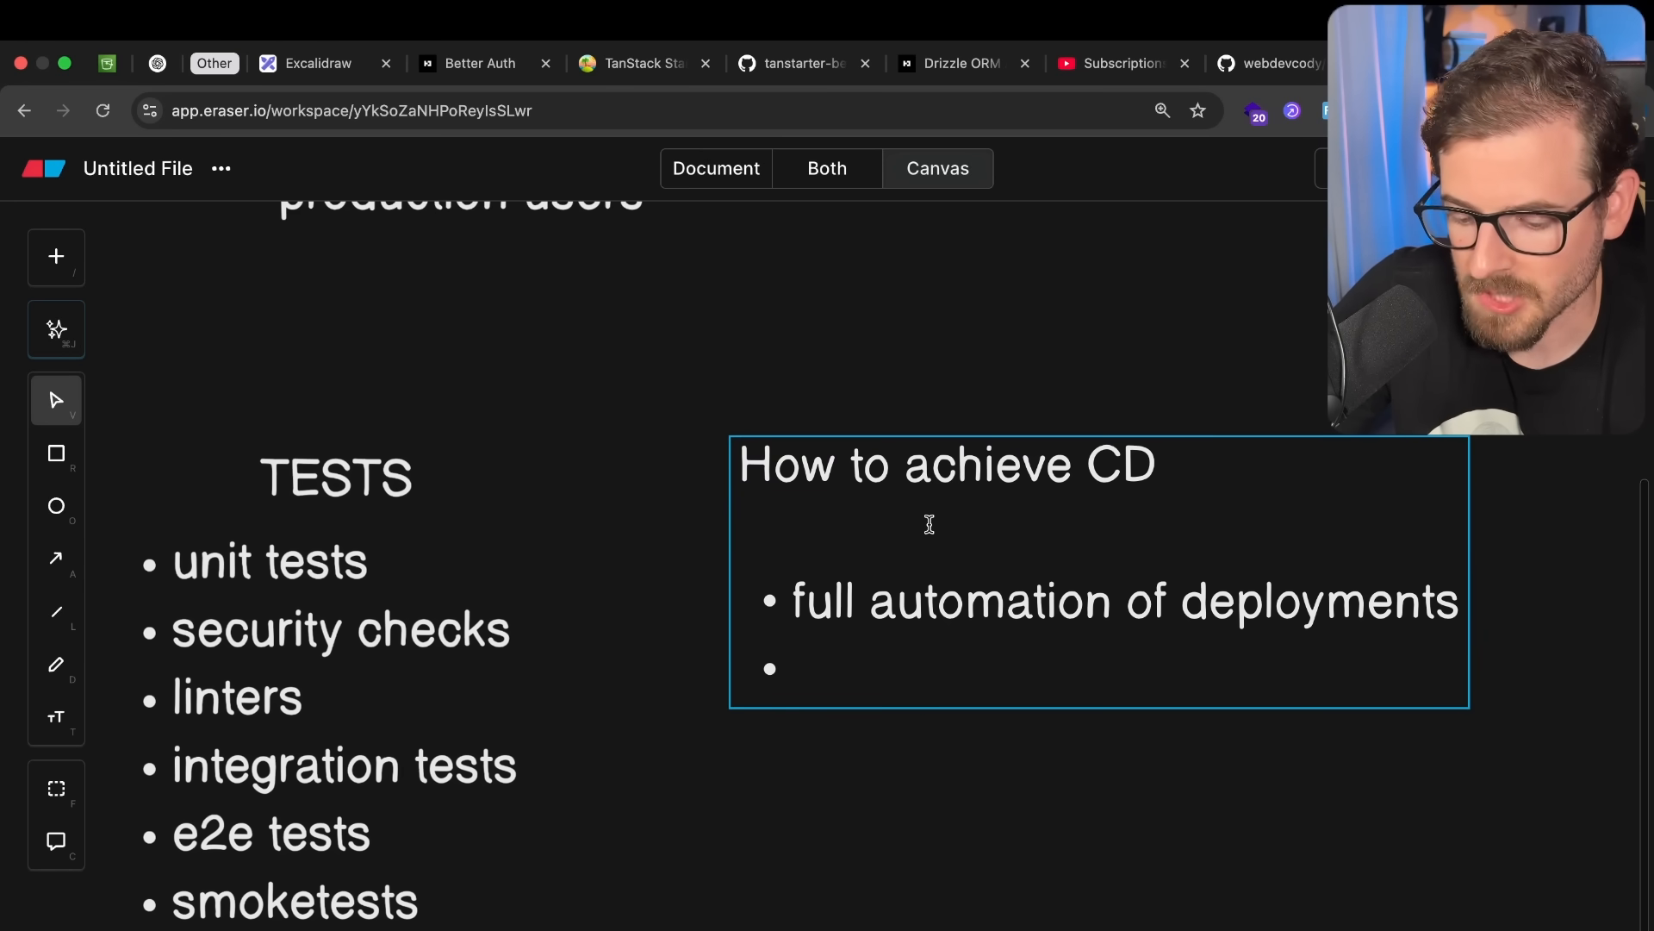
type("infrastrc")
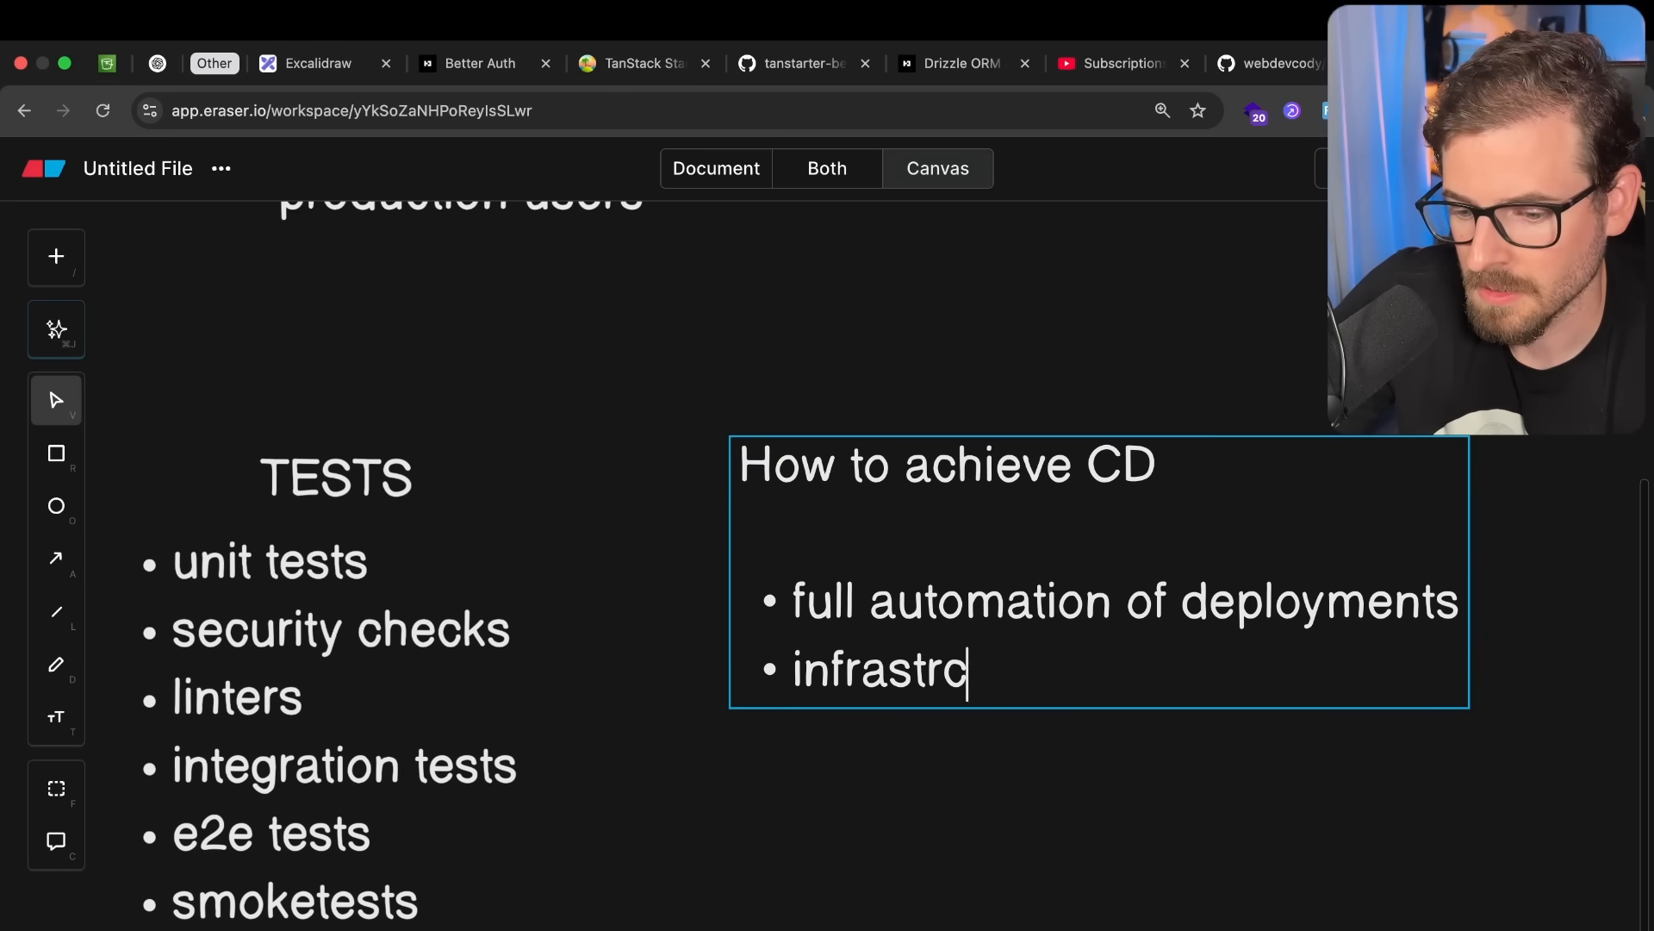
type("ucture as code")
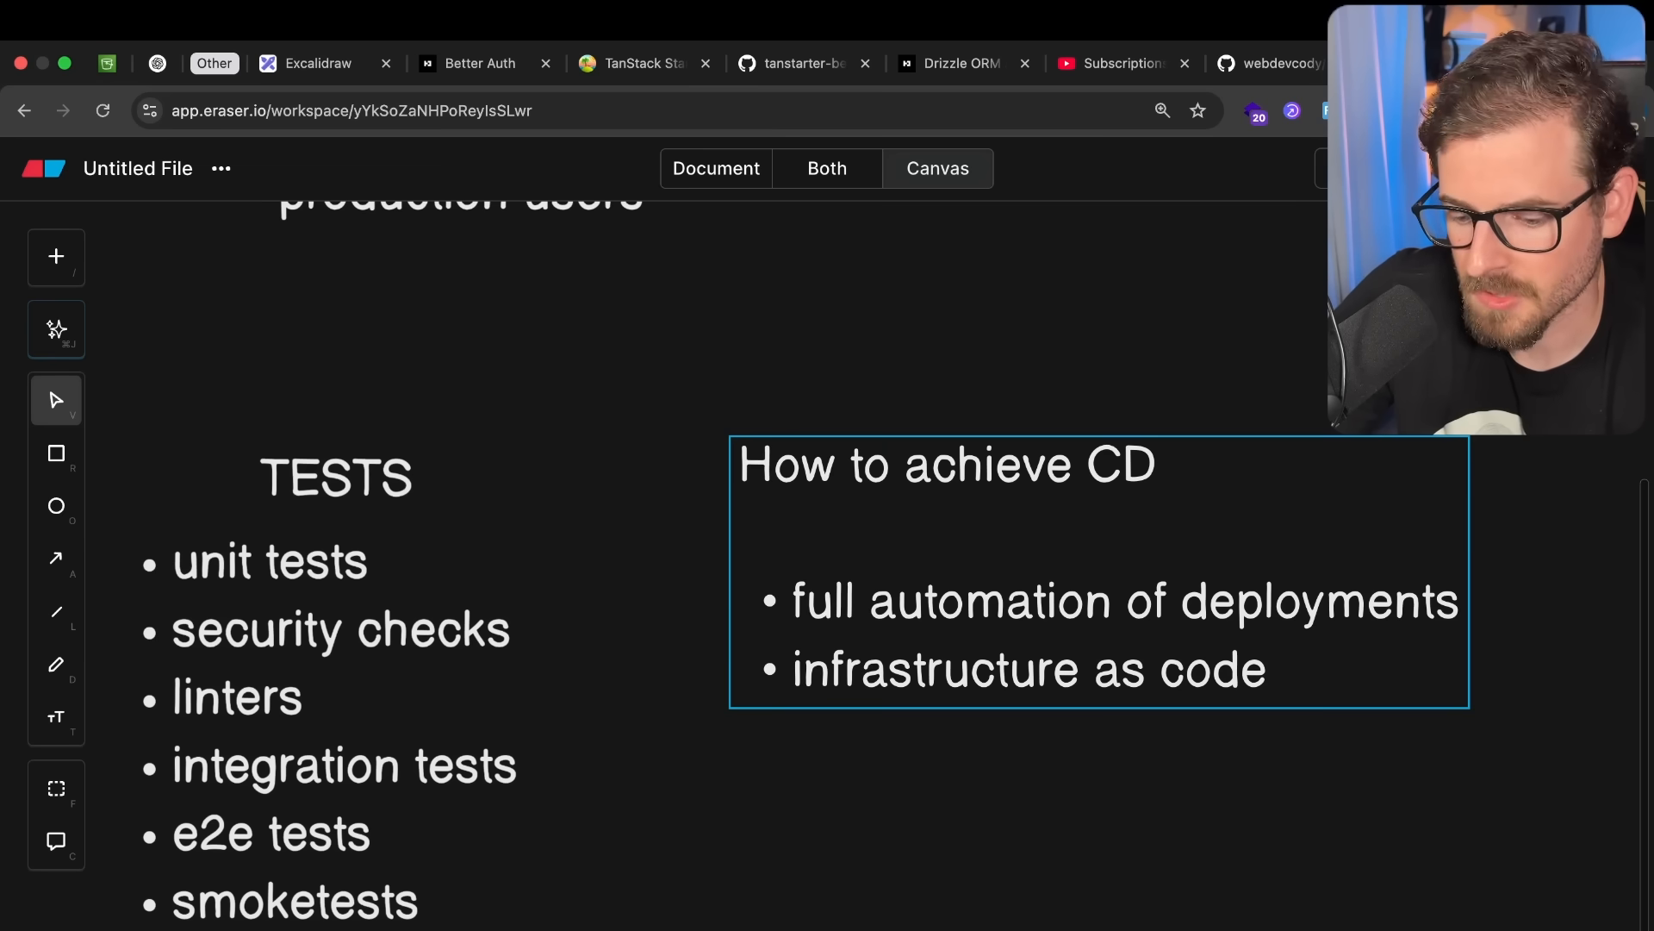
type("(terraform")
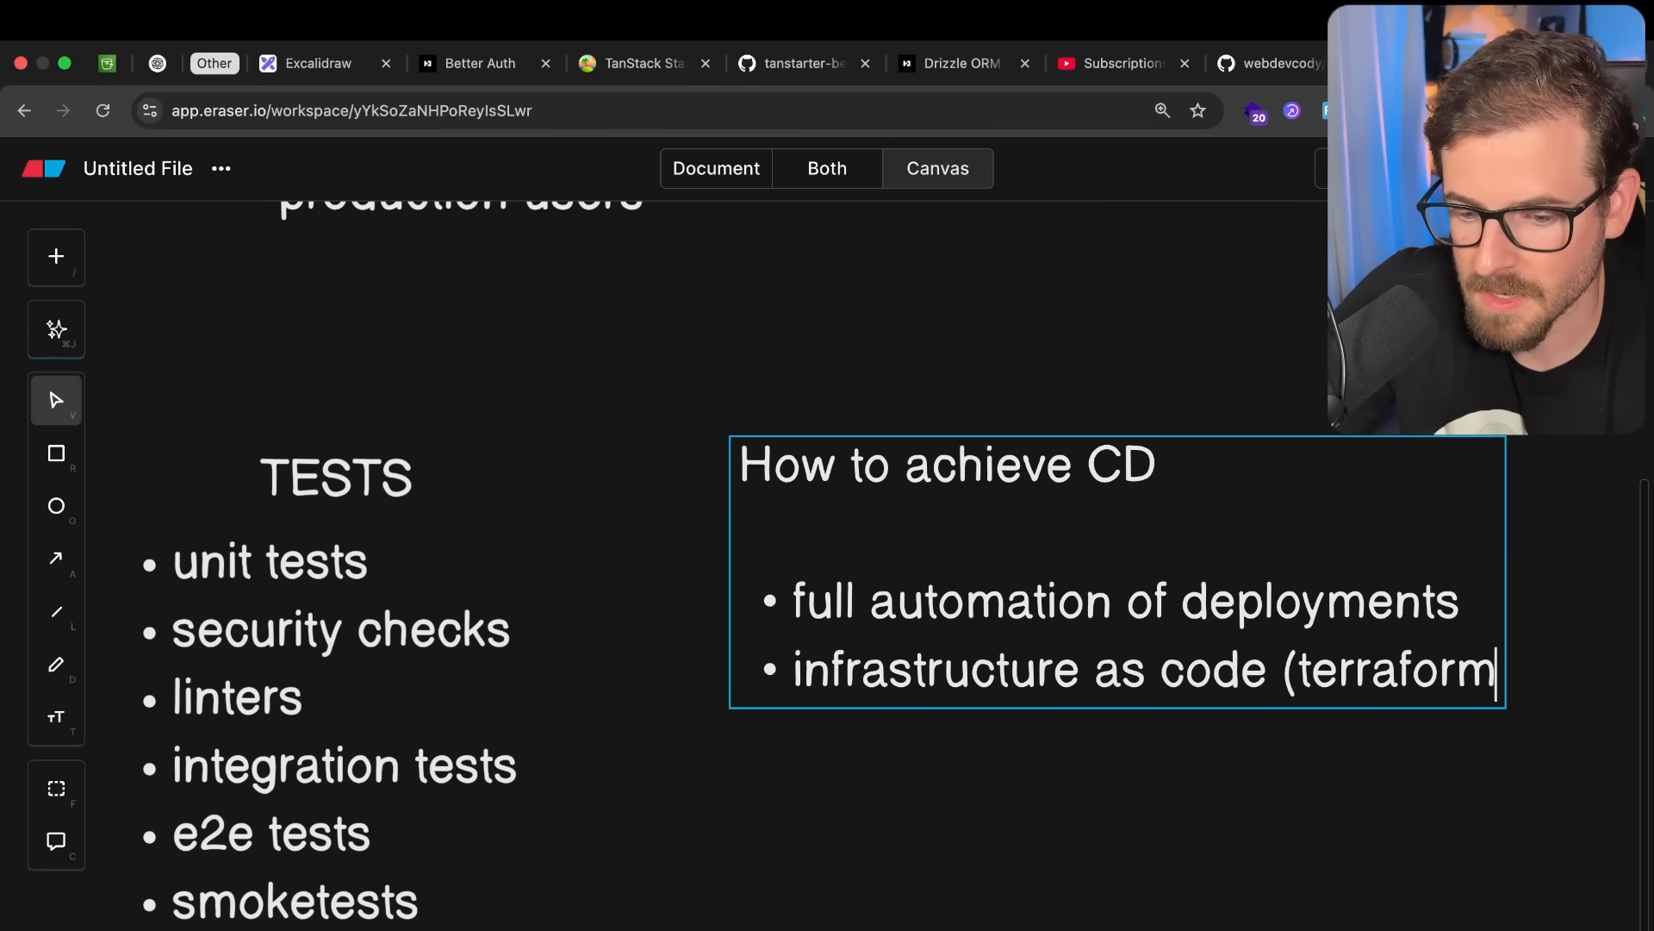
type(")")
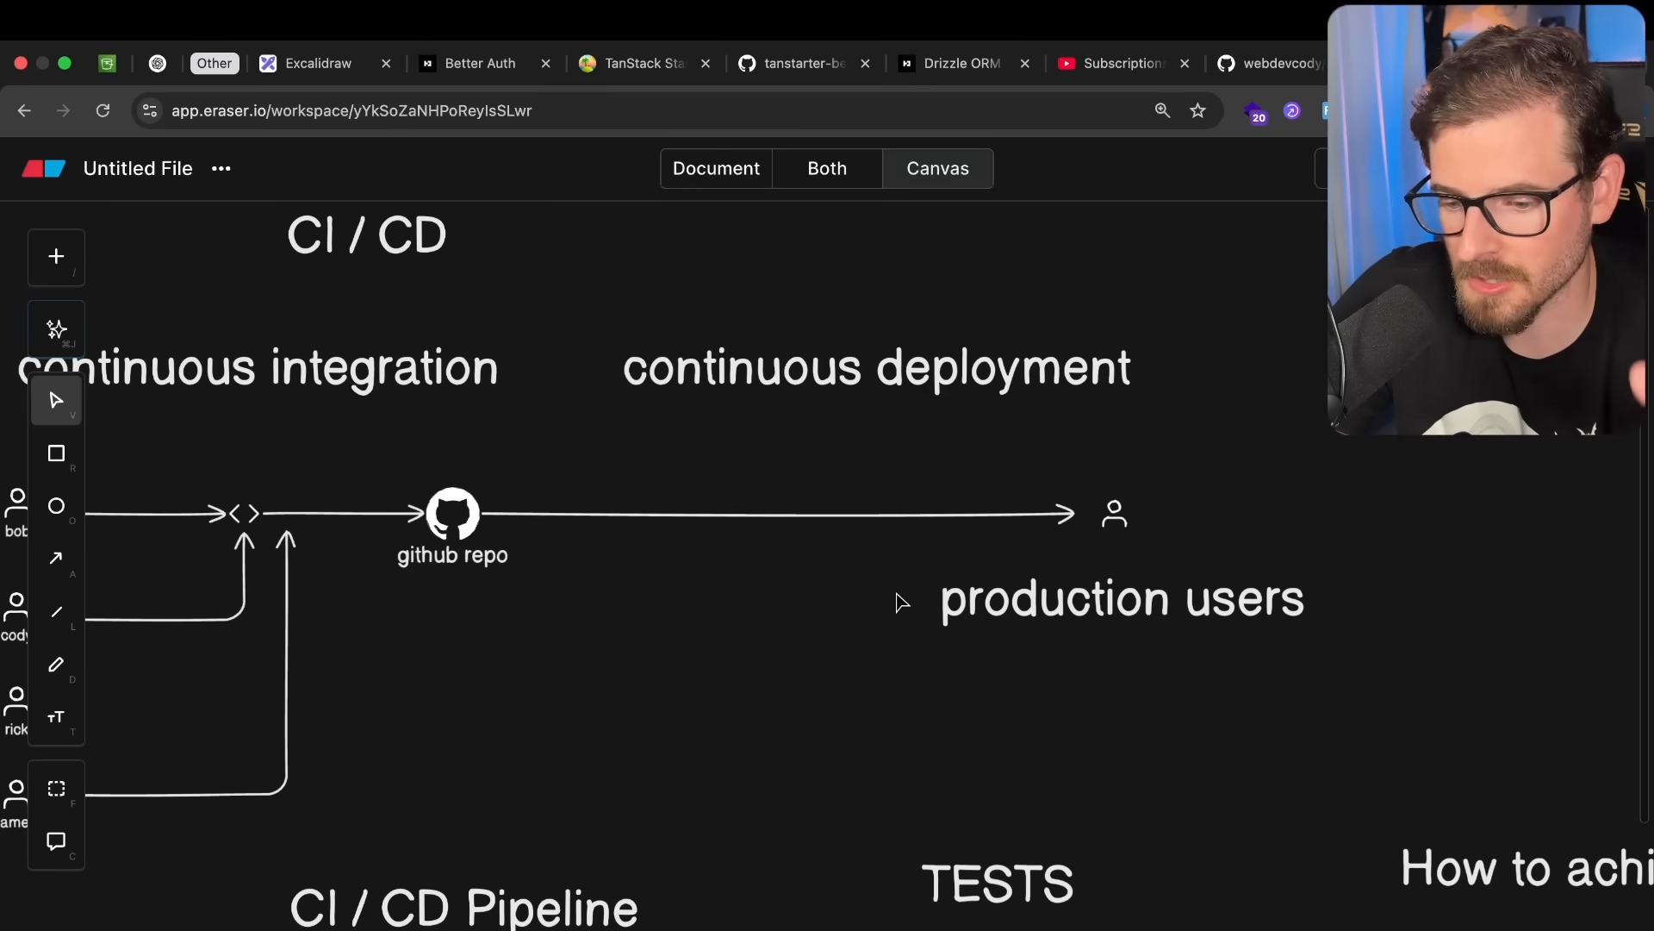
mouse_move(729, 574)
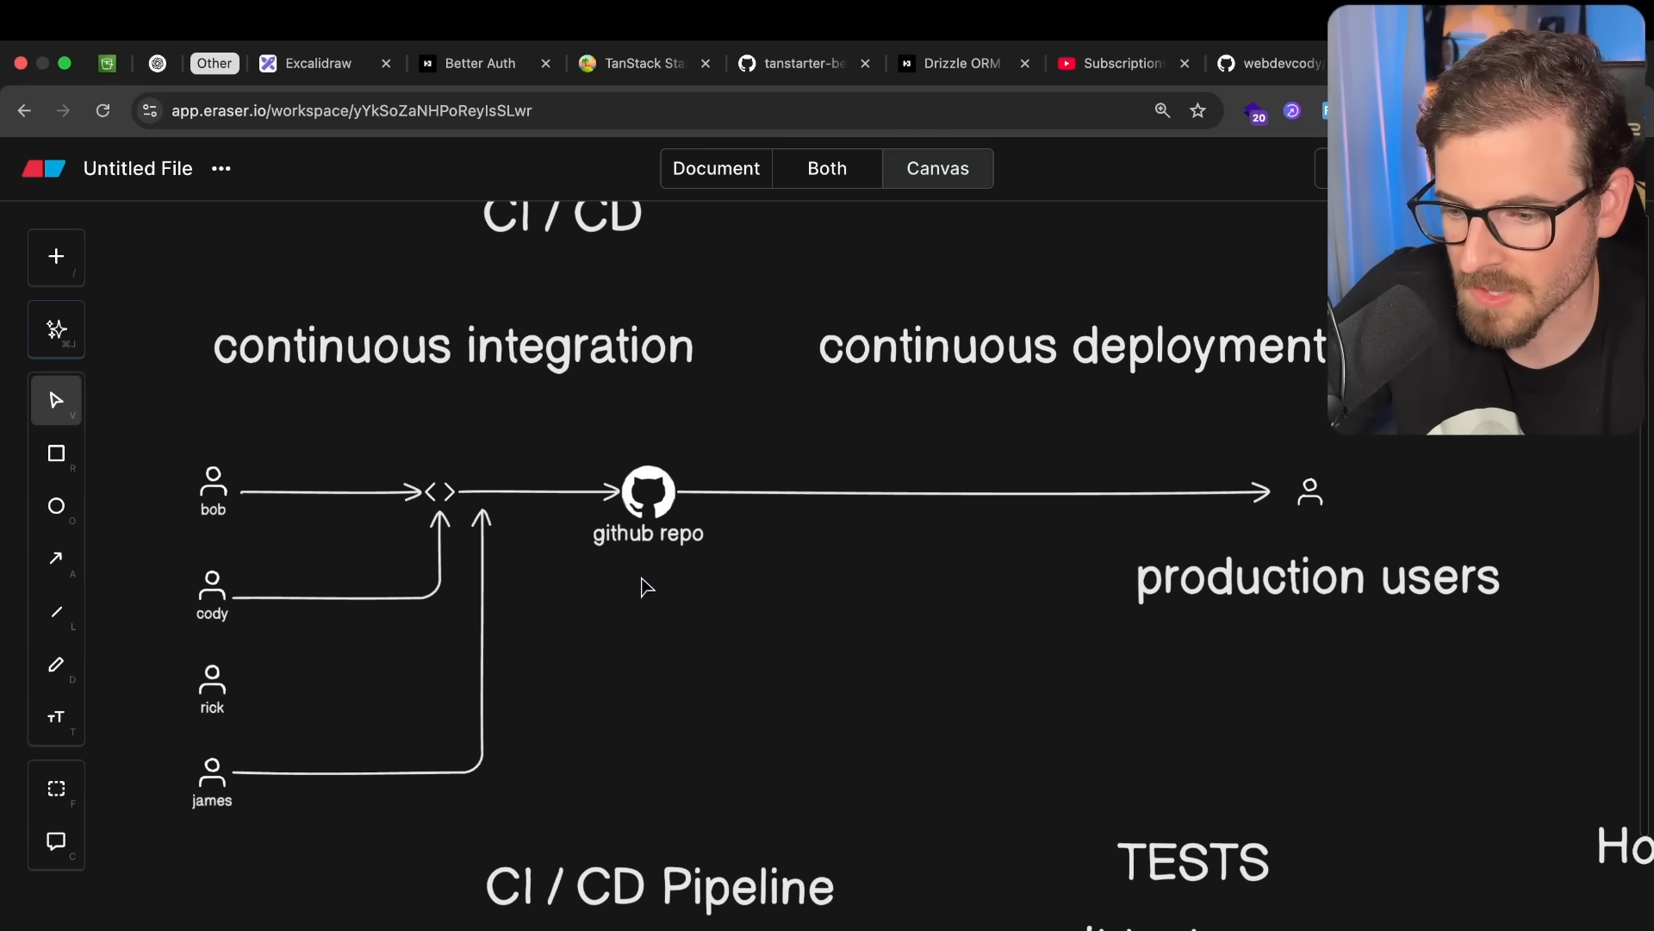
mouse_move(632, 548)
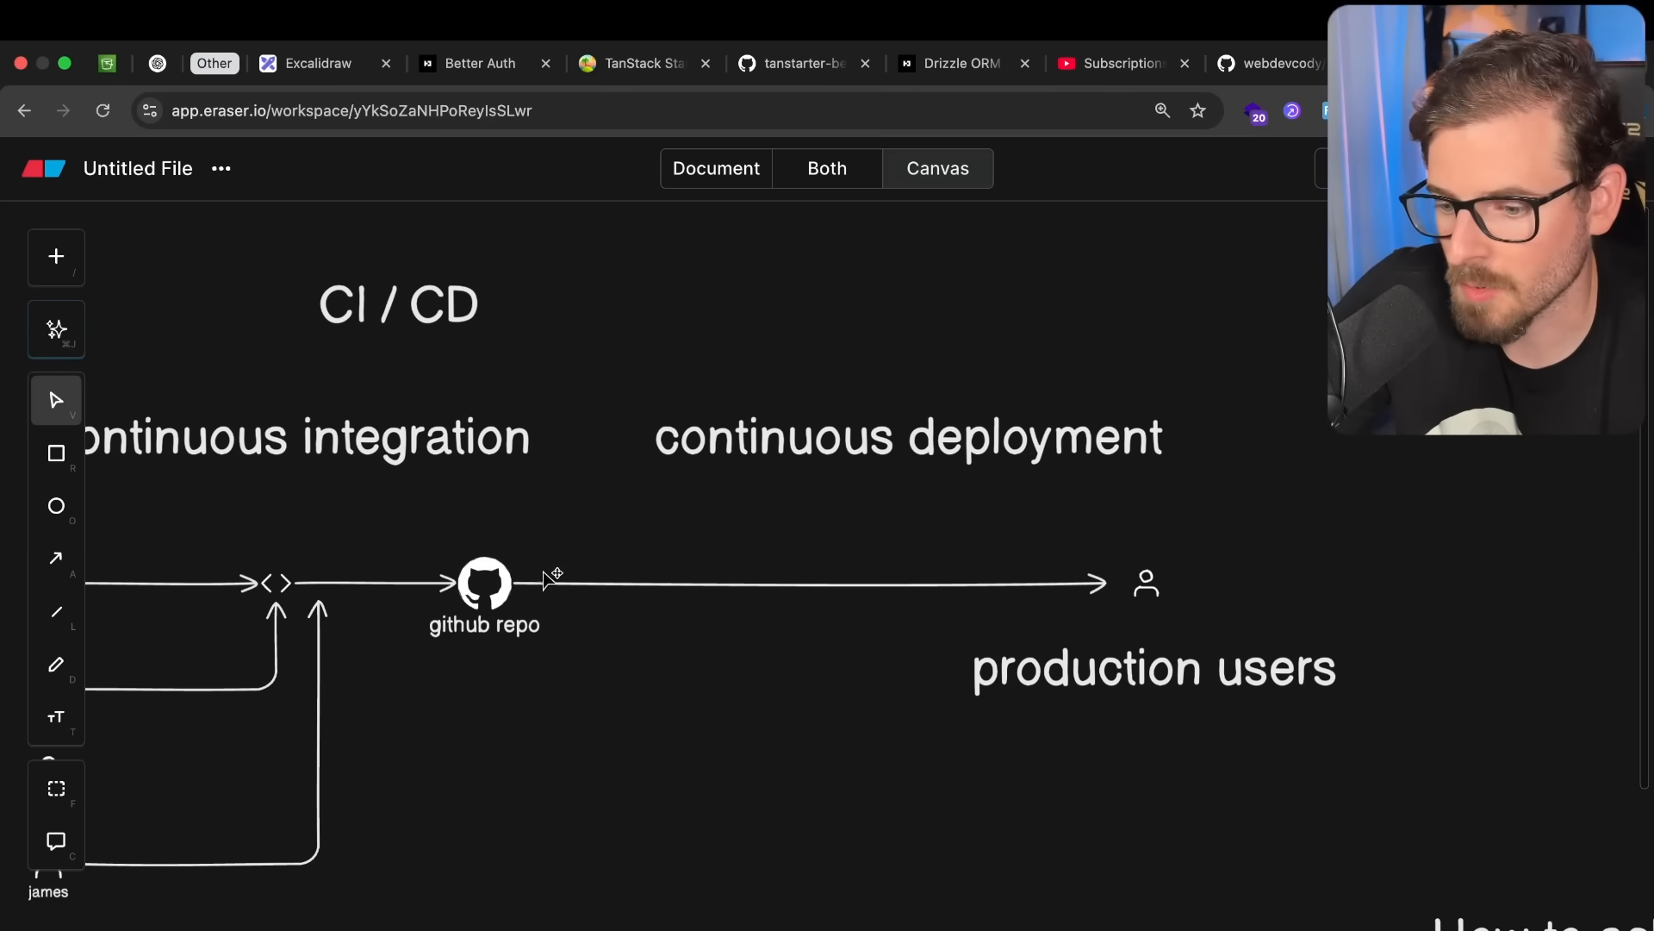
mouse_move(1290, 576)
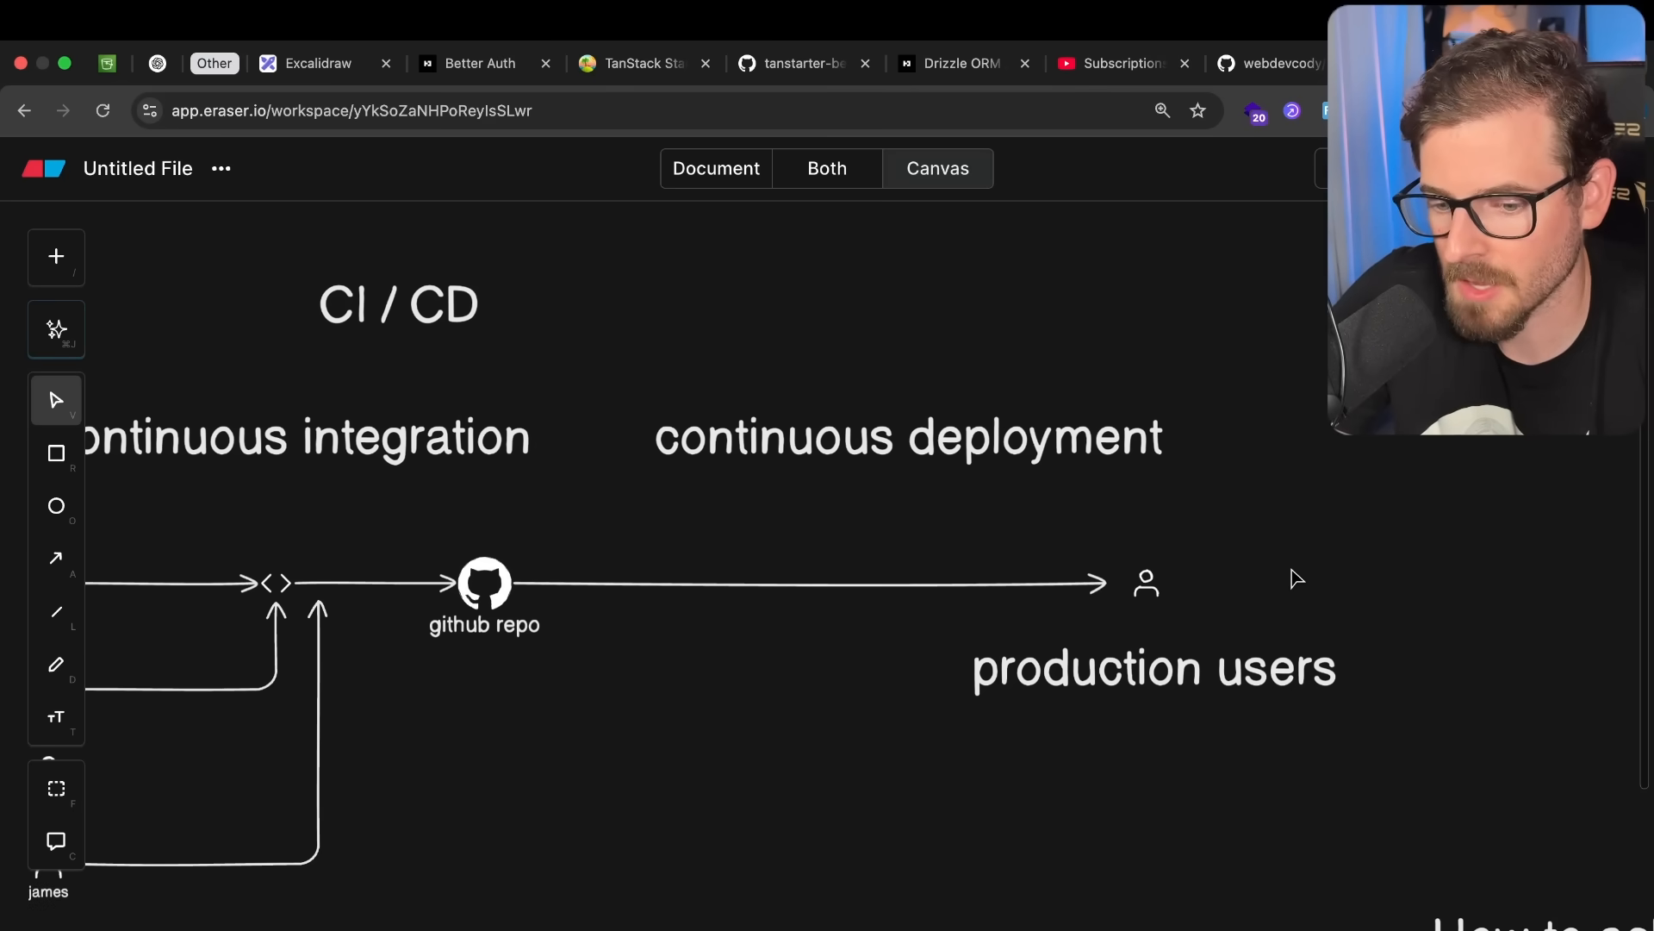
mouse_move(1043, 780)
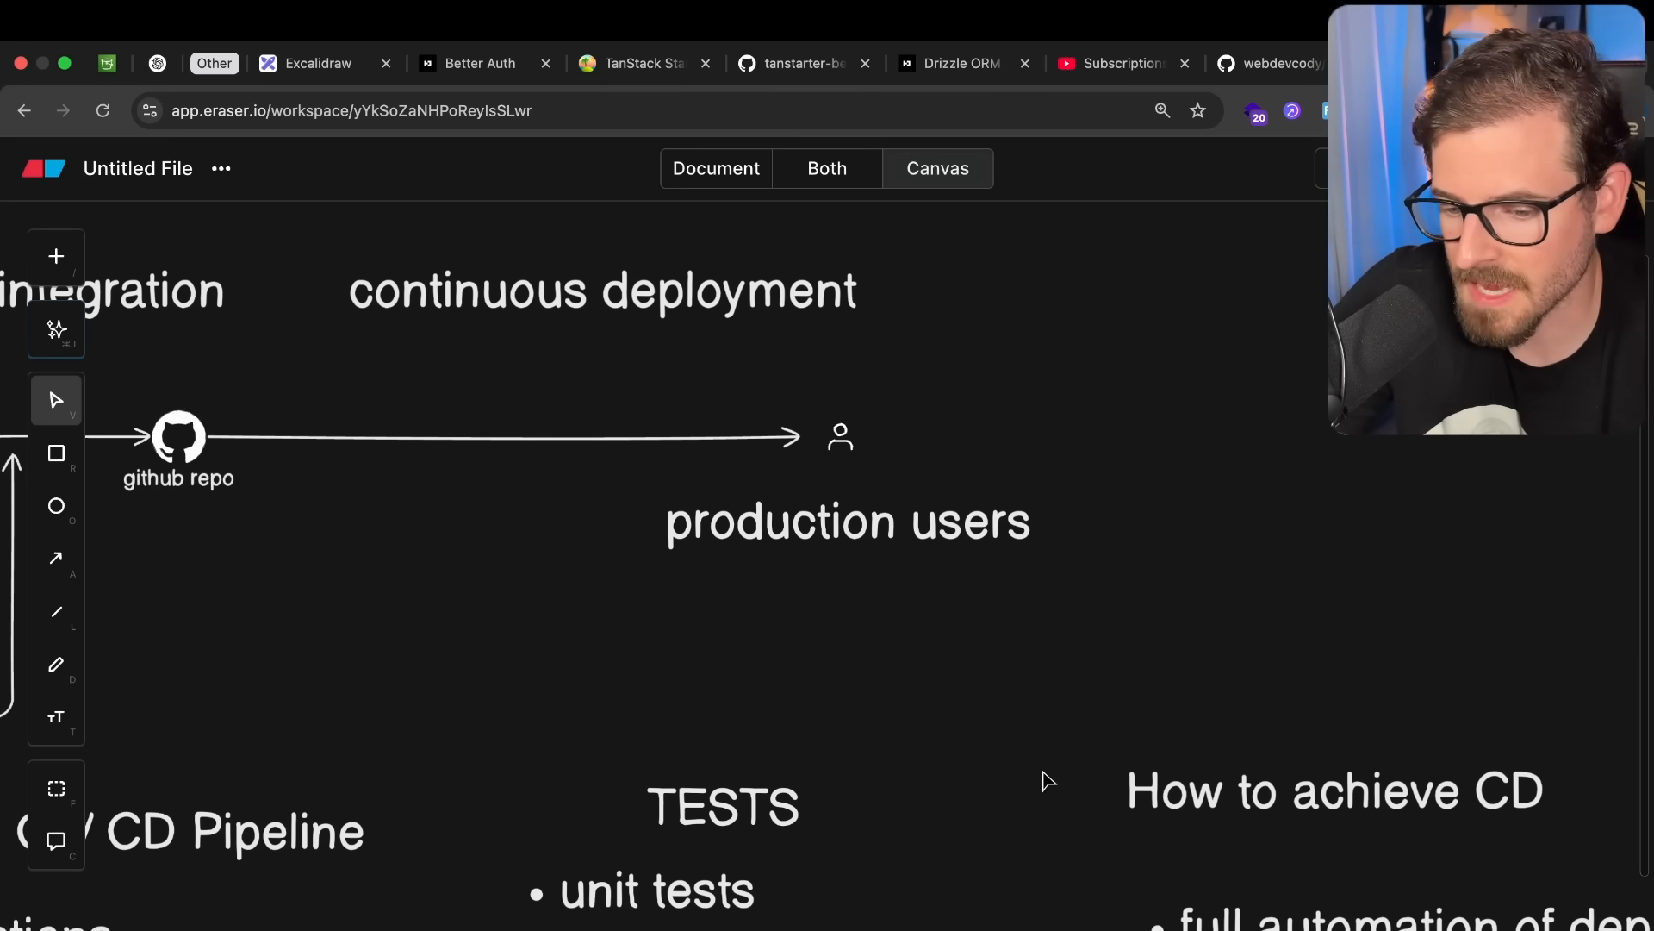
mouse_move(1040, 715)
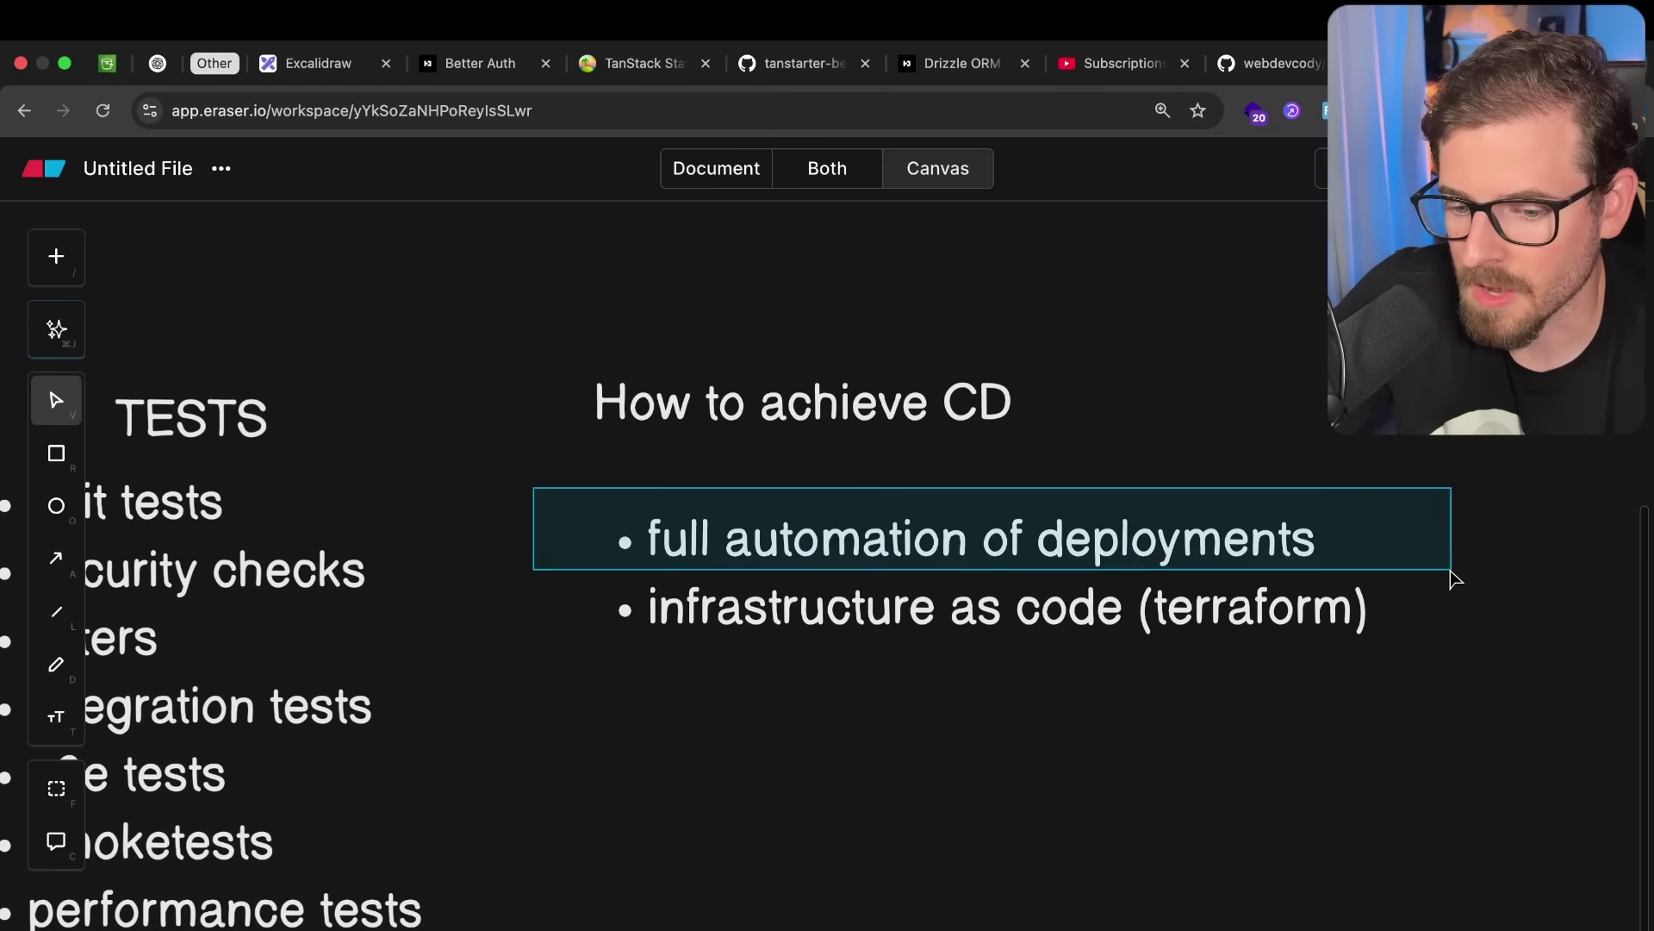
left_click(558, 593)
type("bash scripting")
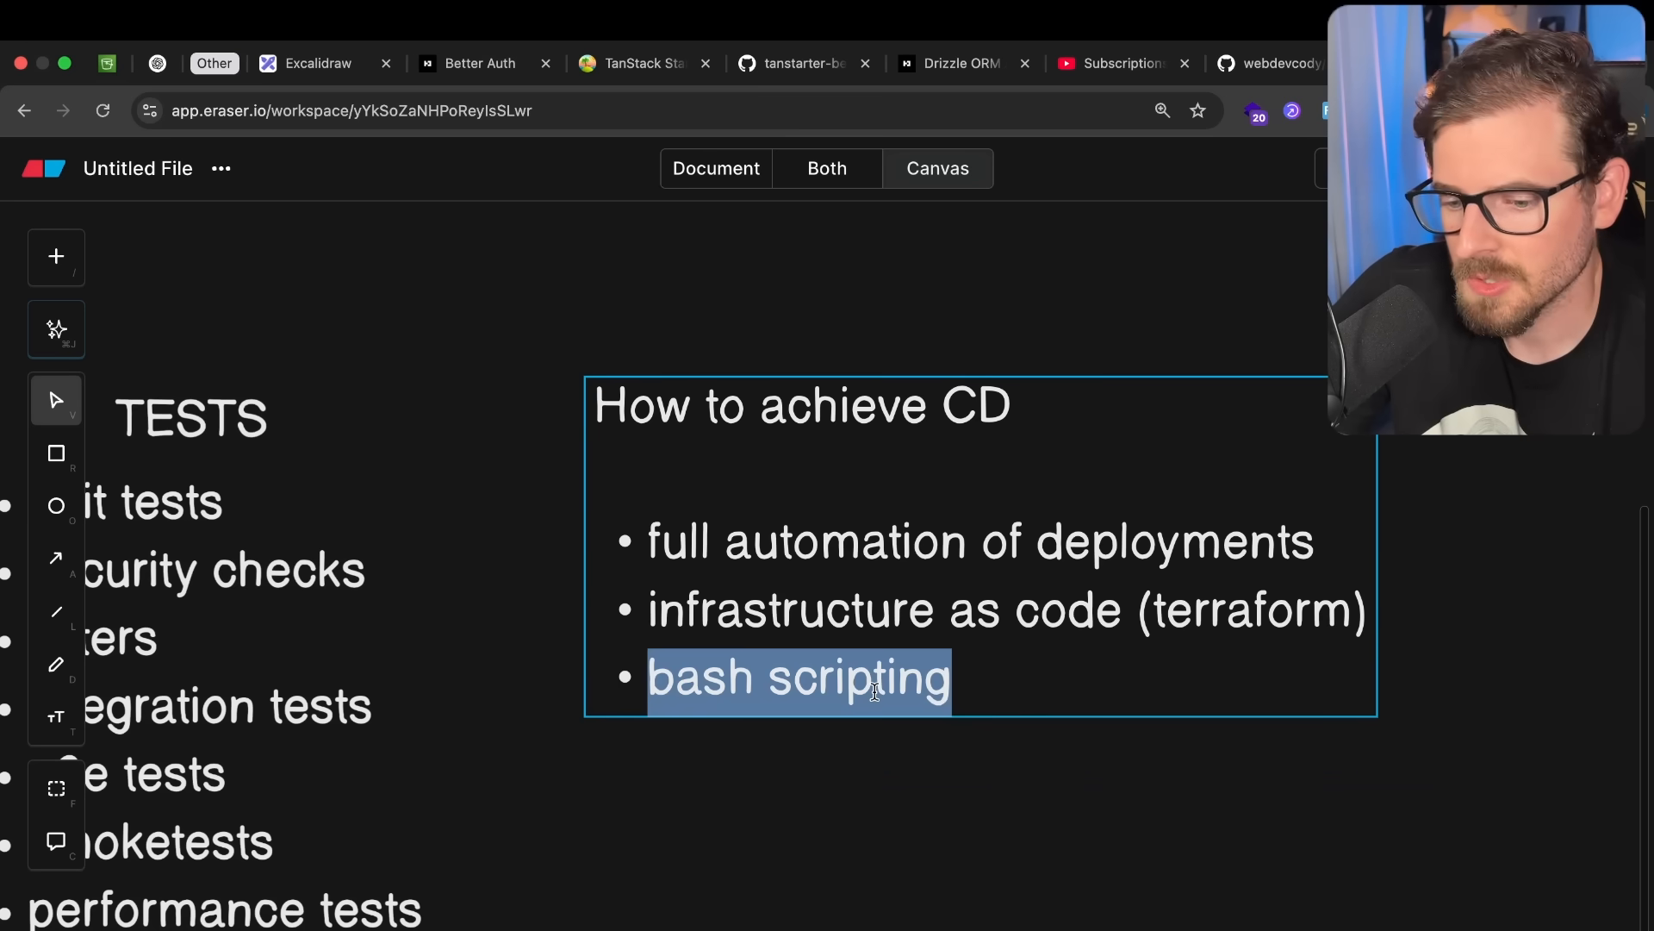
left_click(888, 815)
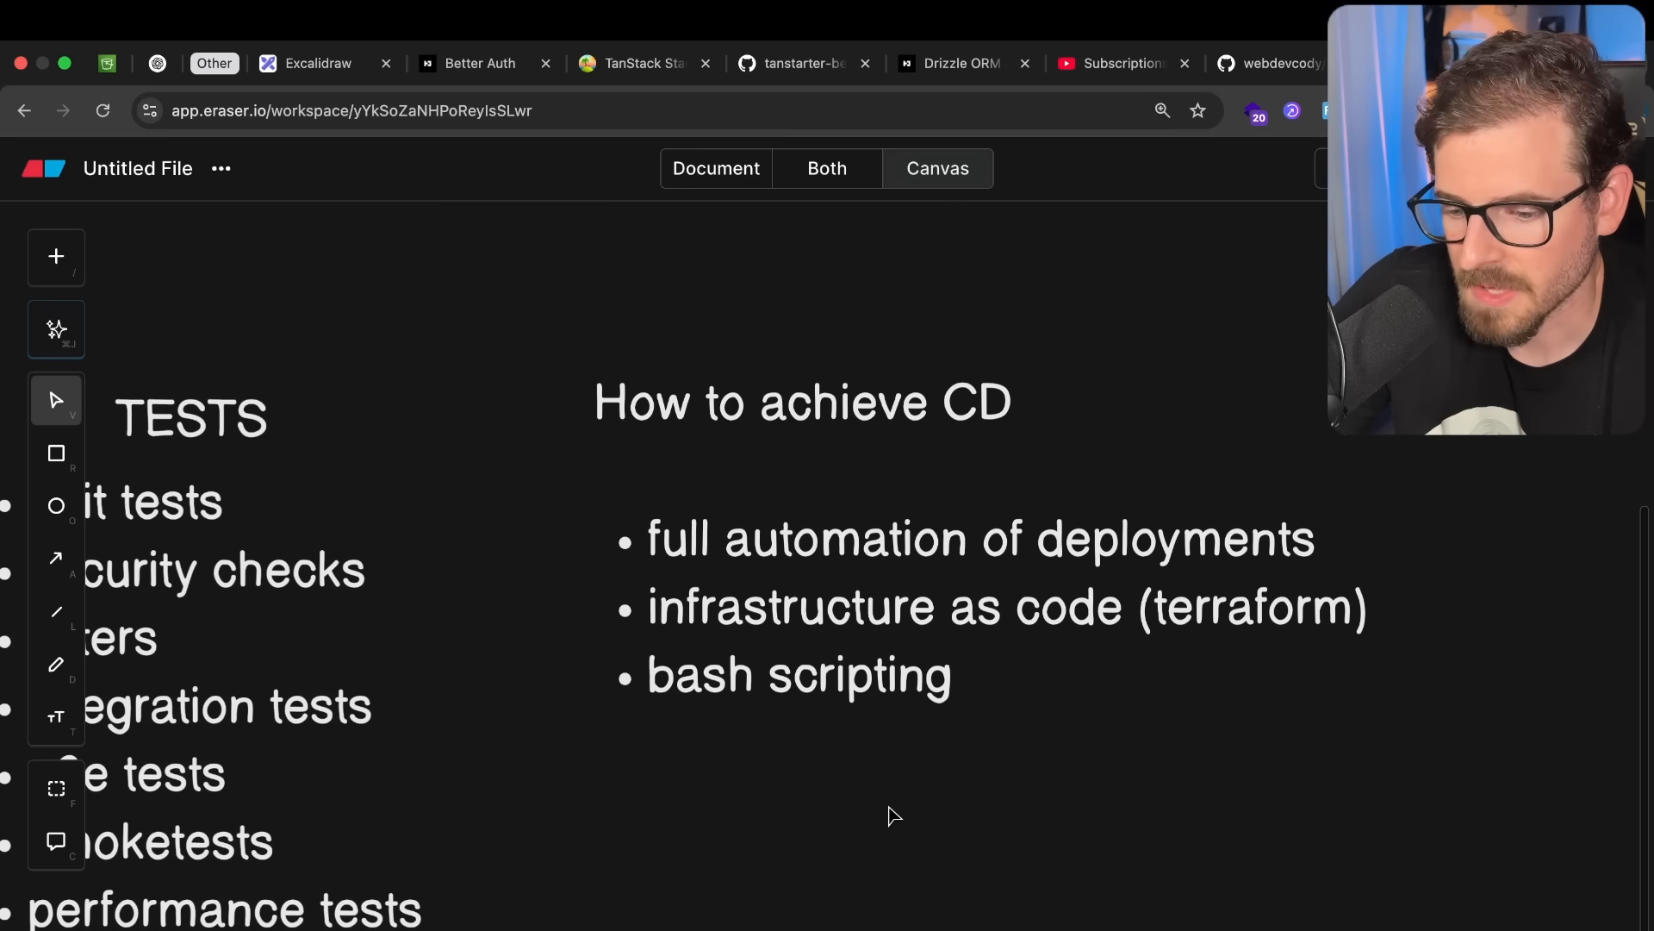
mouse_move(906, 669)
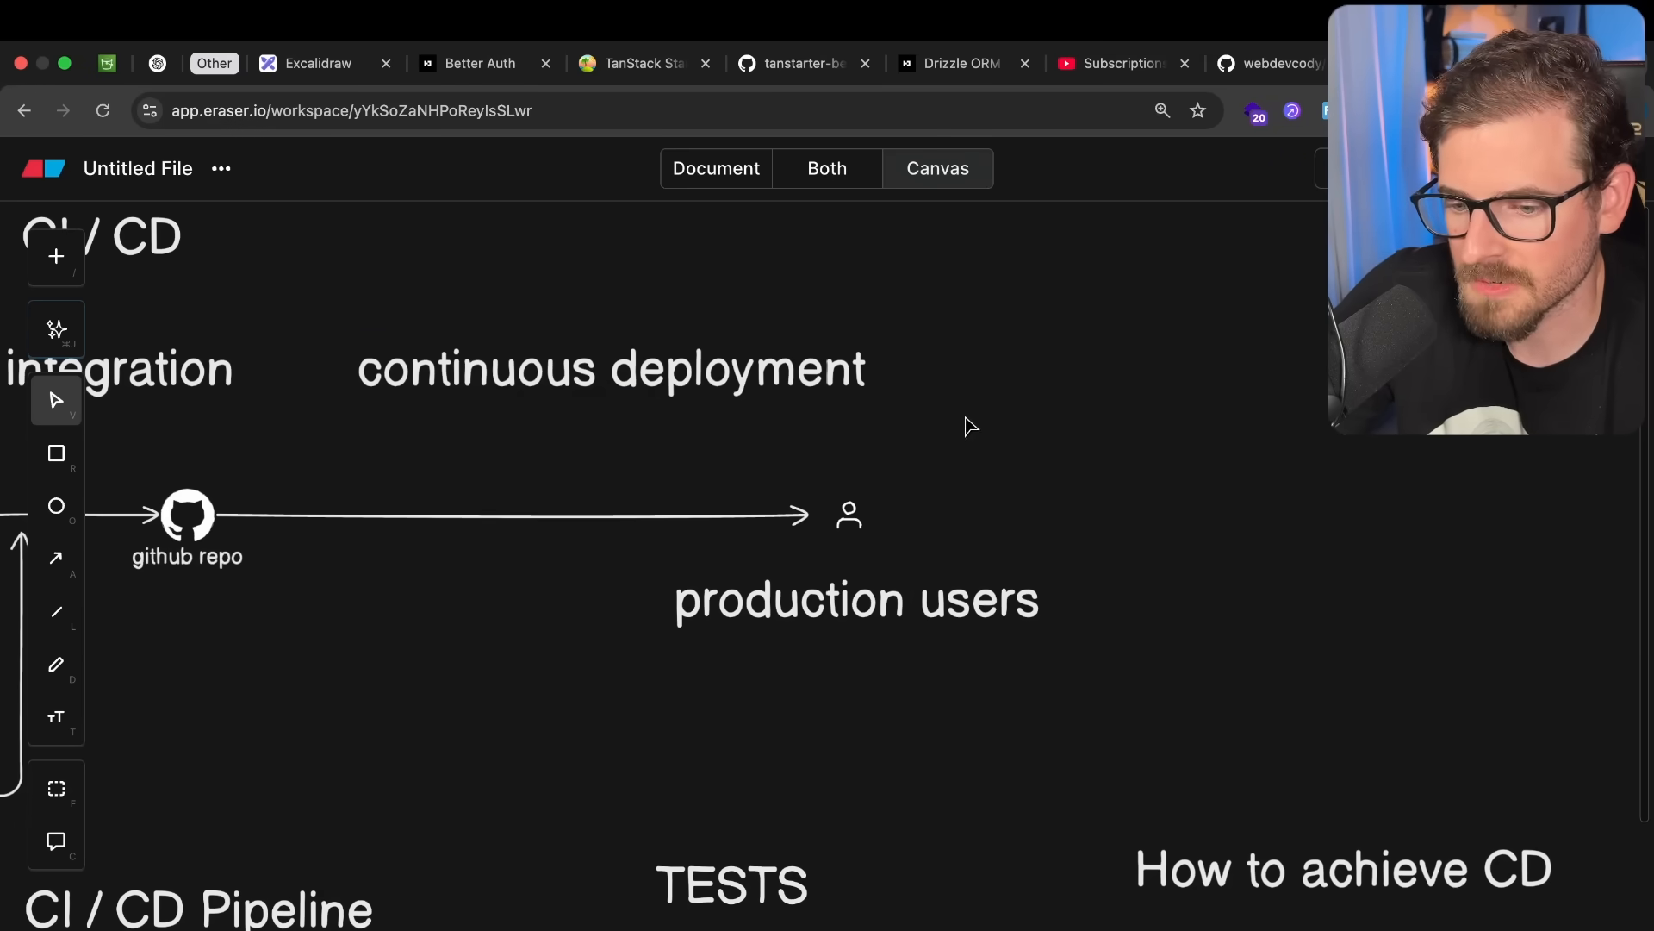
mouse_move(807, 706)
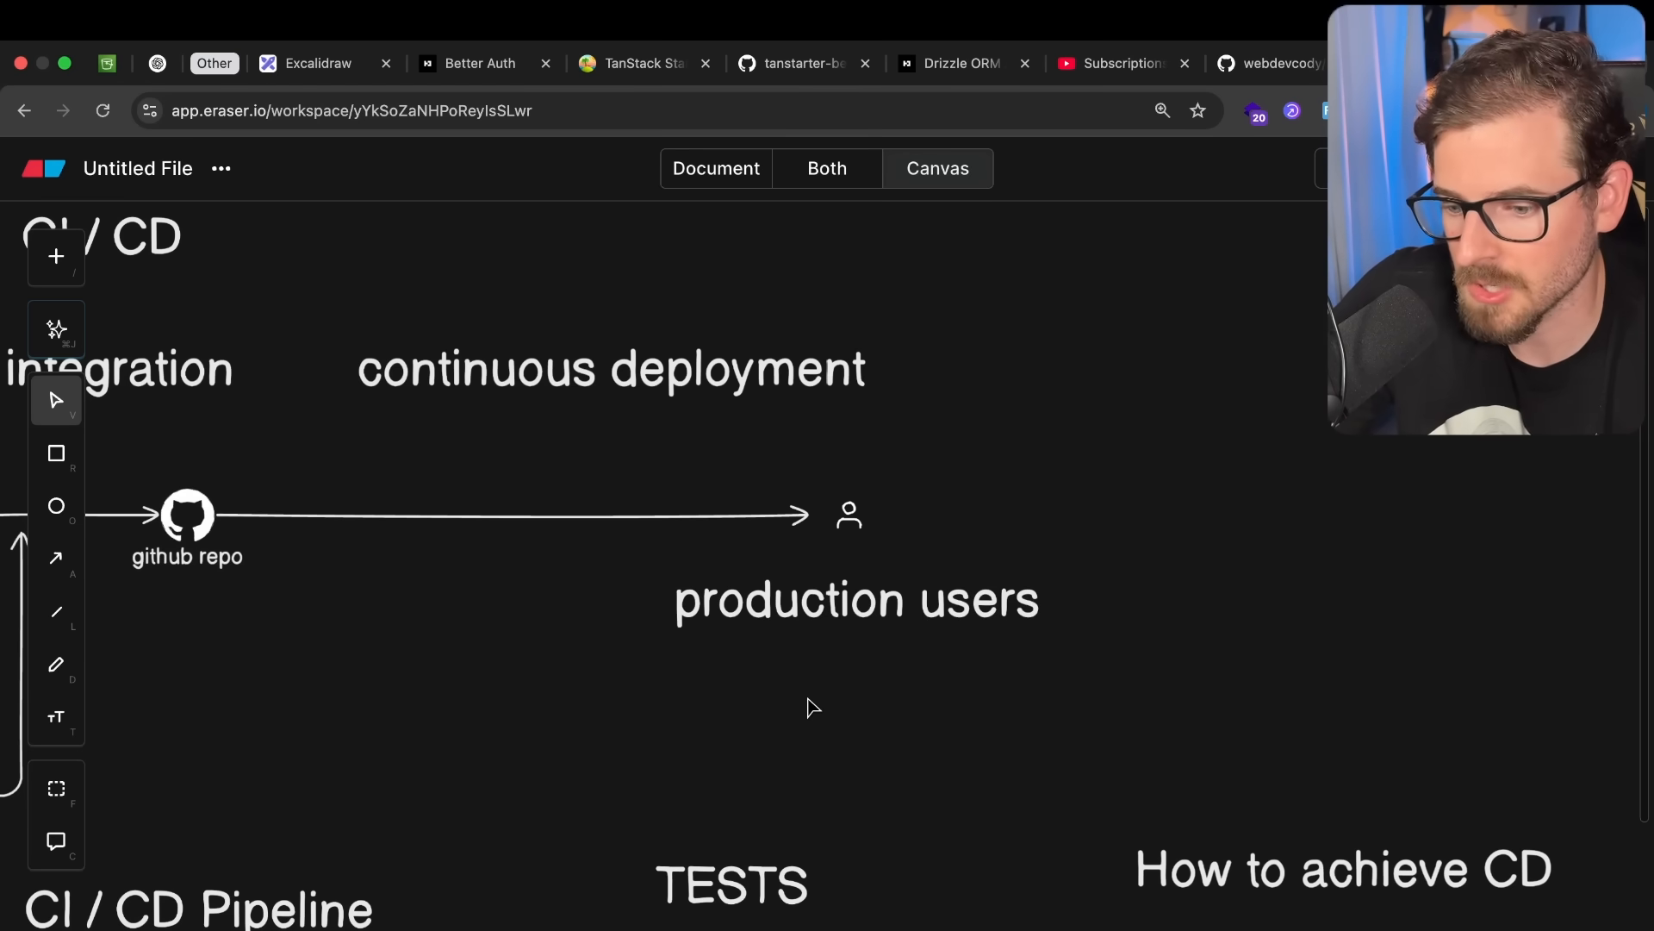
mouse_move(841, 214)
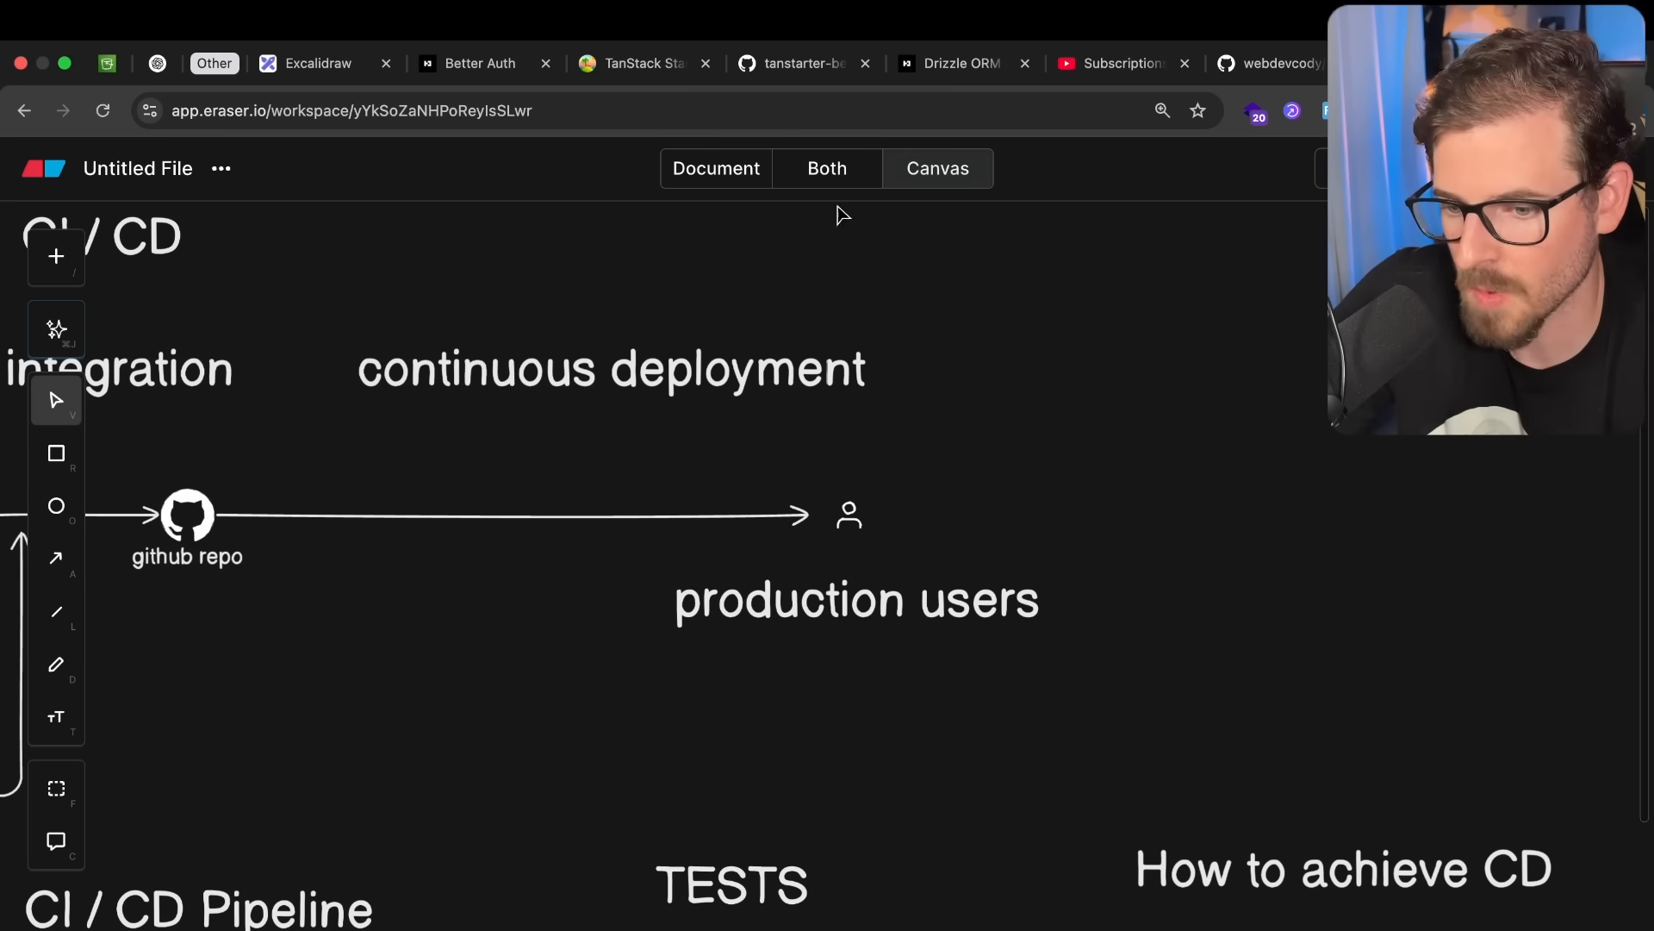
mouse_move(727, 747)
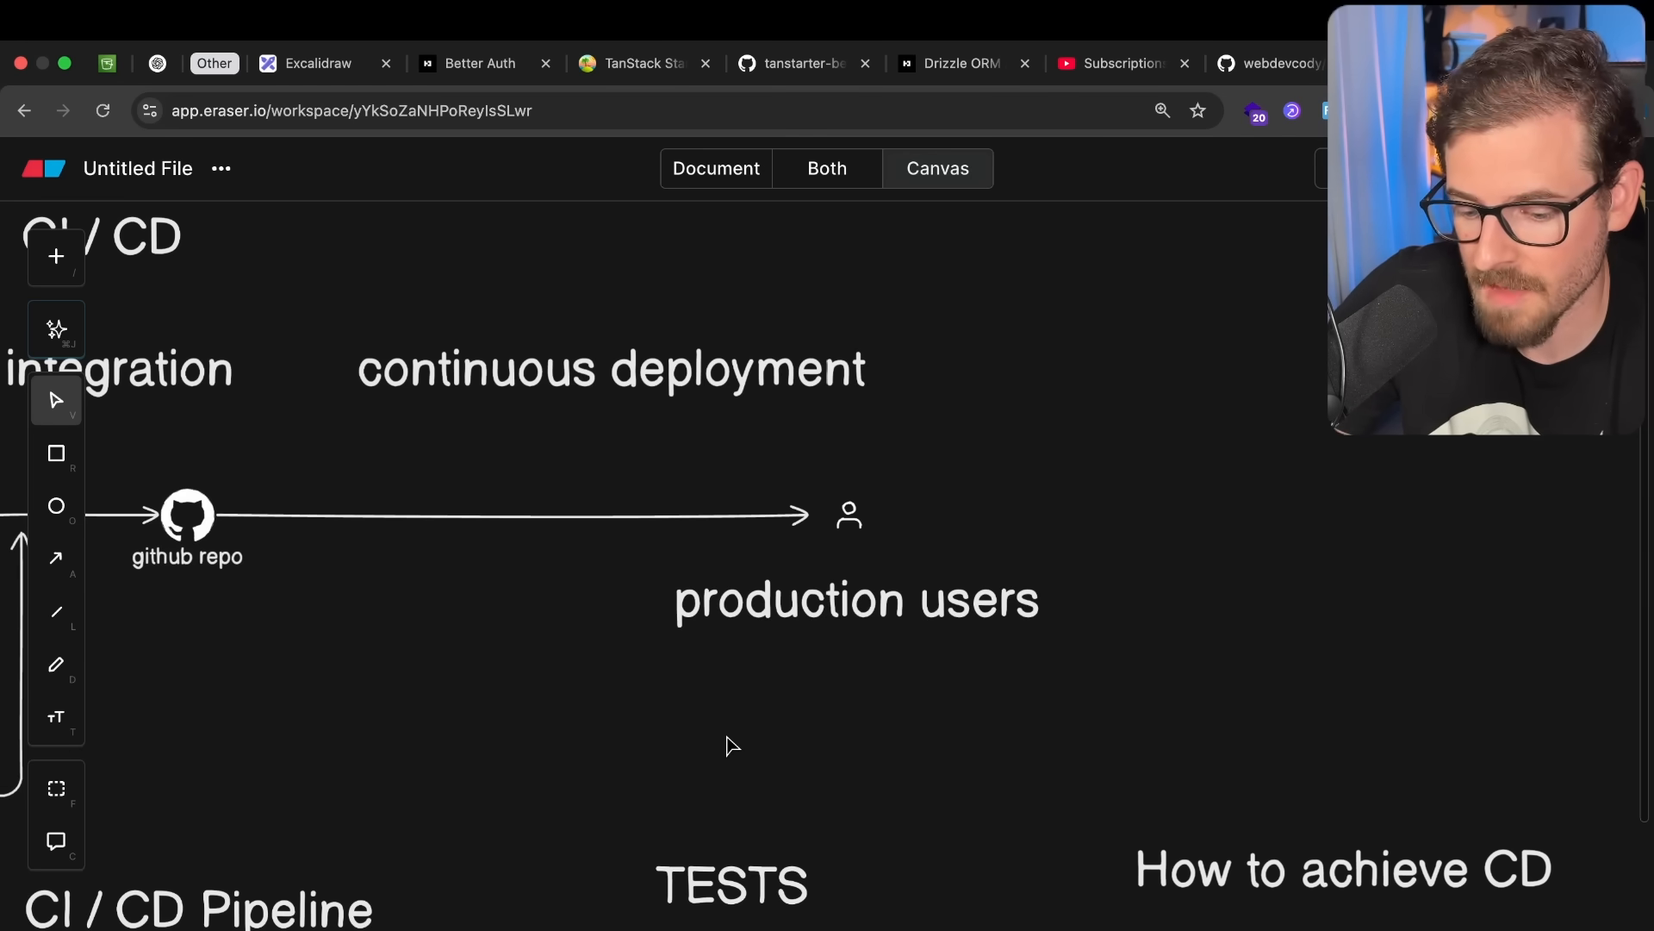
Append 'blue / green' as the fourth bullet after bash scripting.
scroll("down", 3)
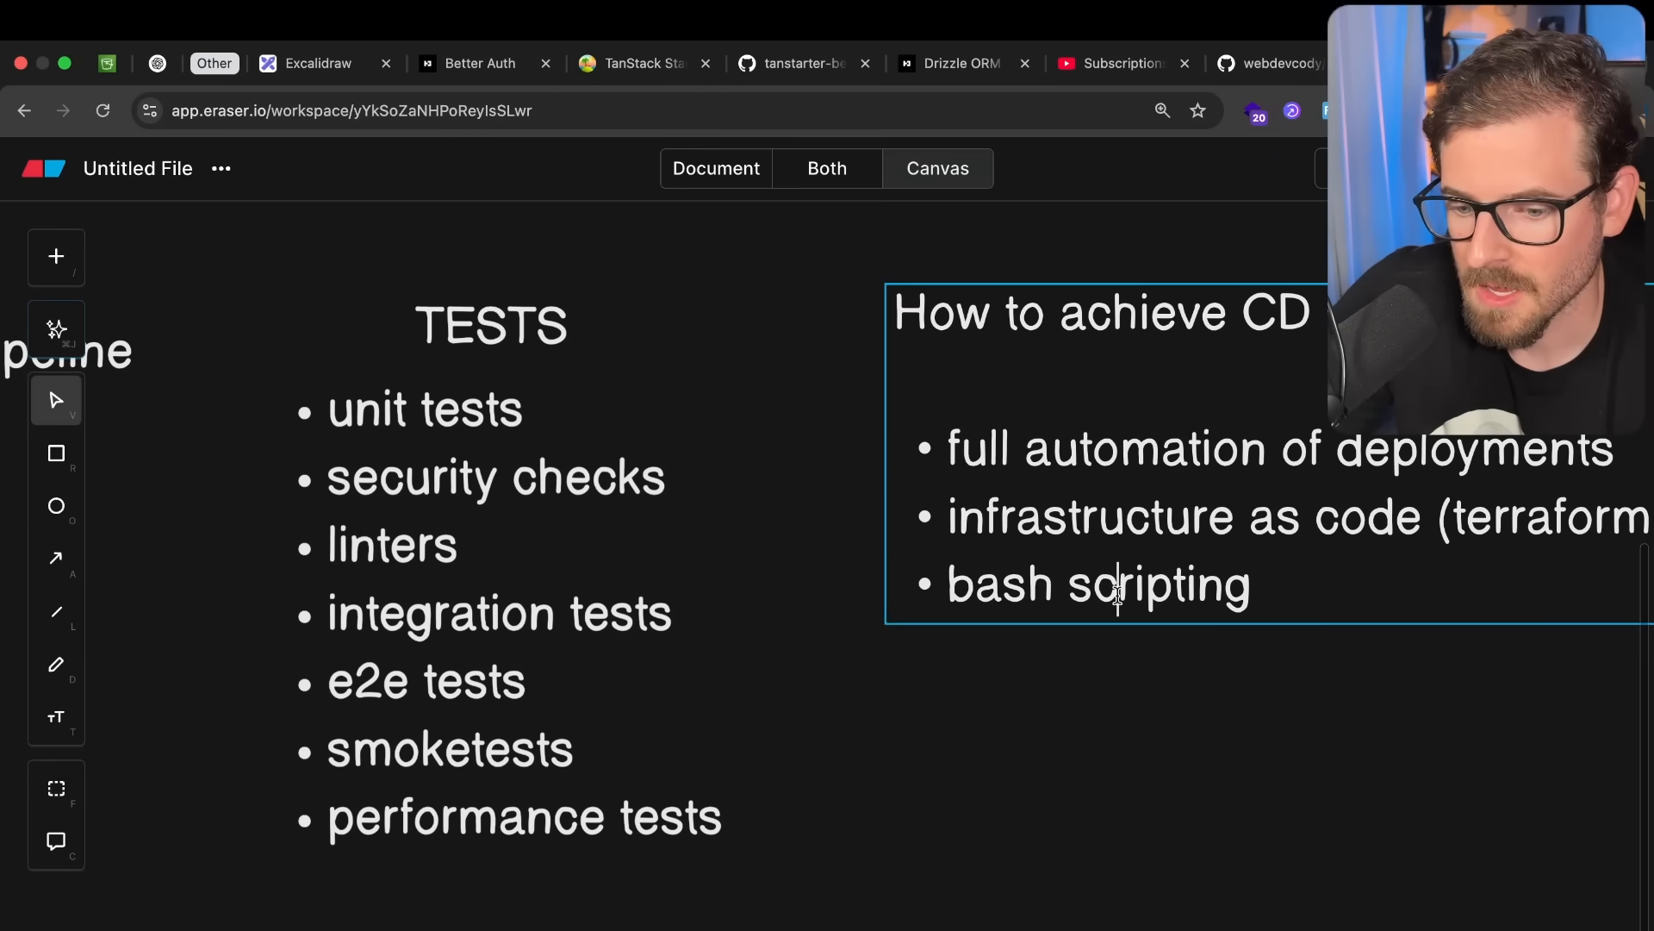
type("blue / d")
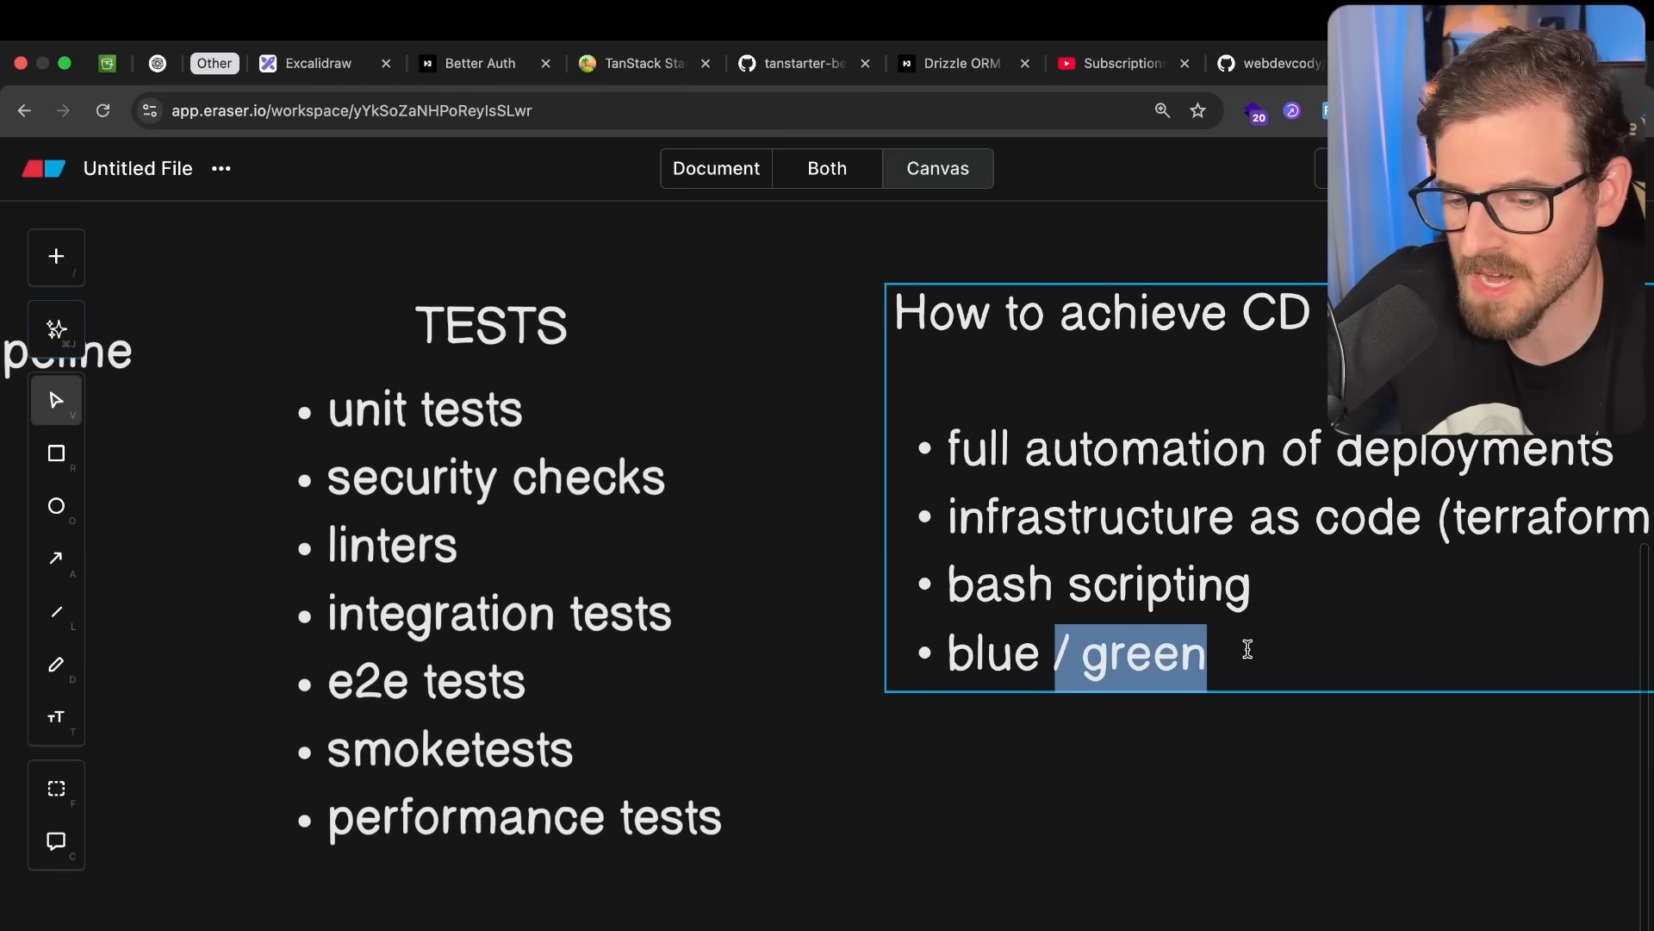
left_click(1175, 748)
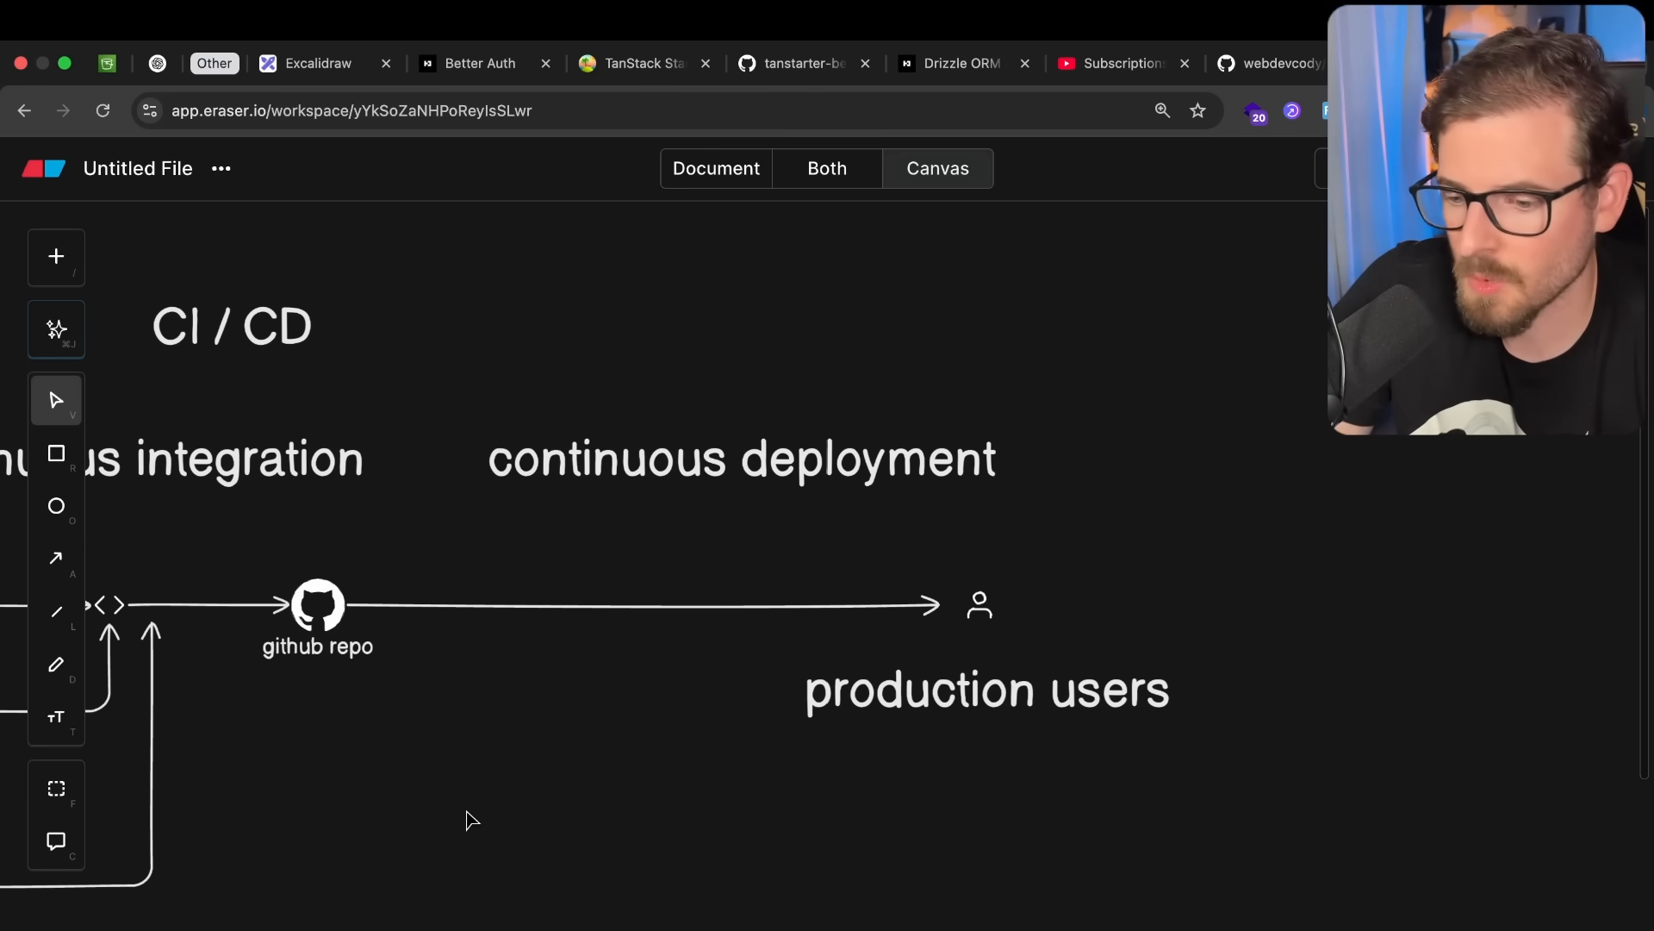
scroll("down", 3)
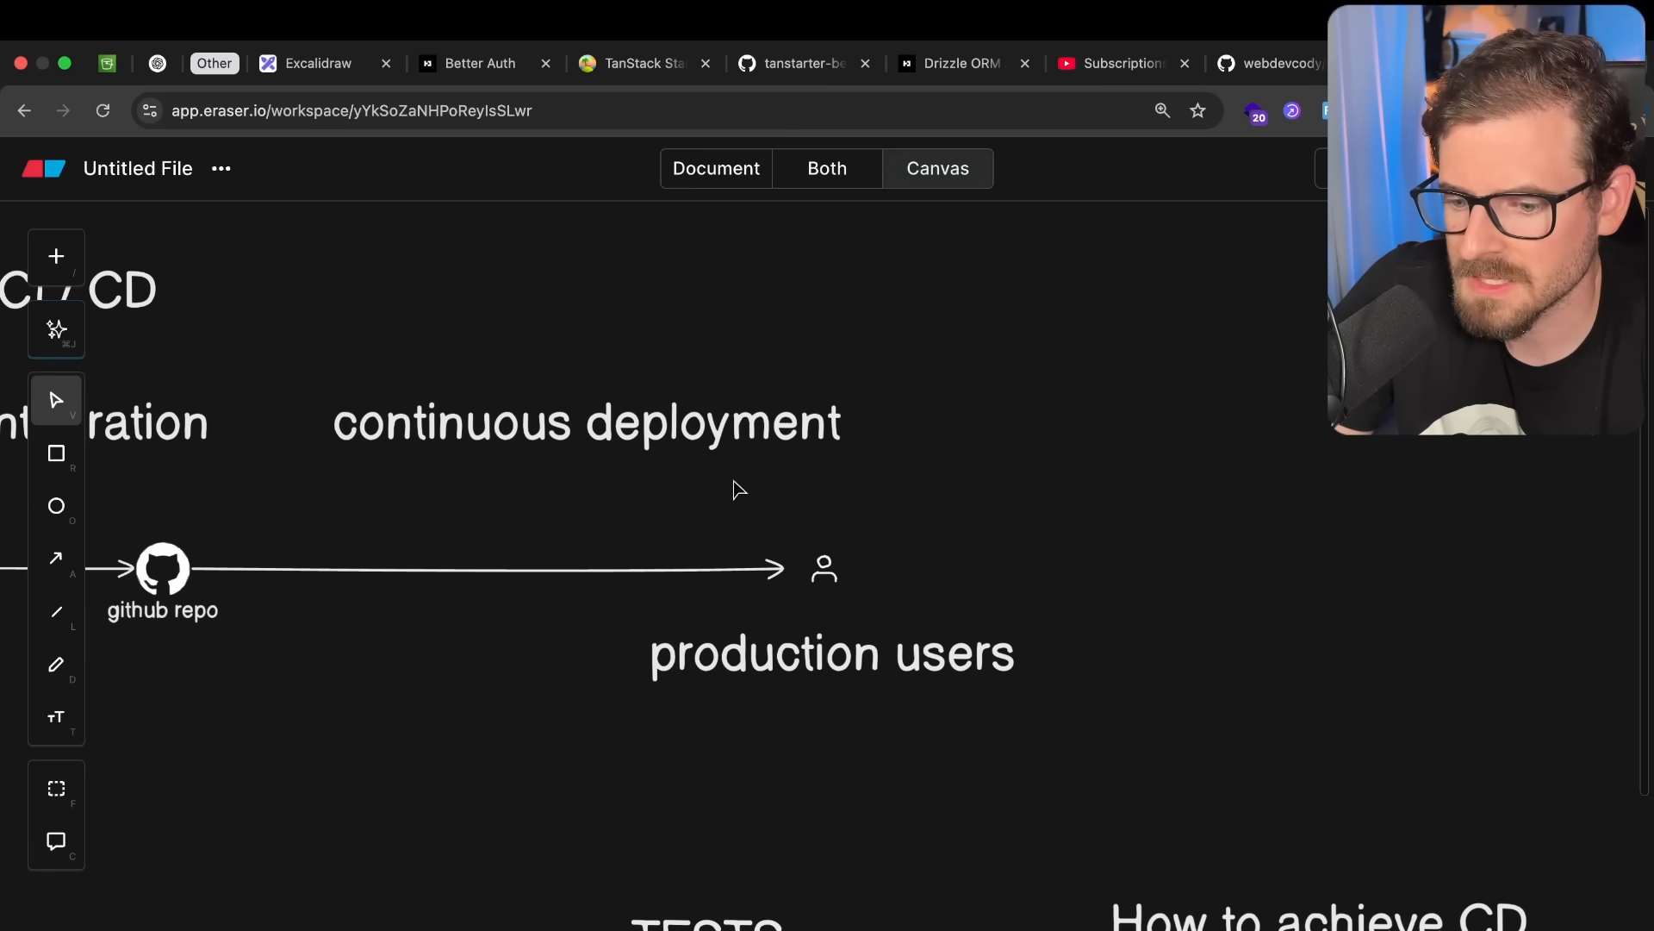
scroll("down", 3)
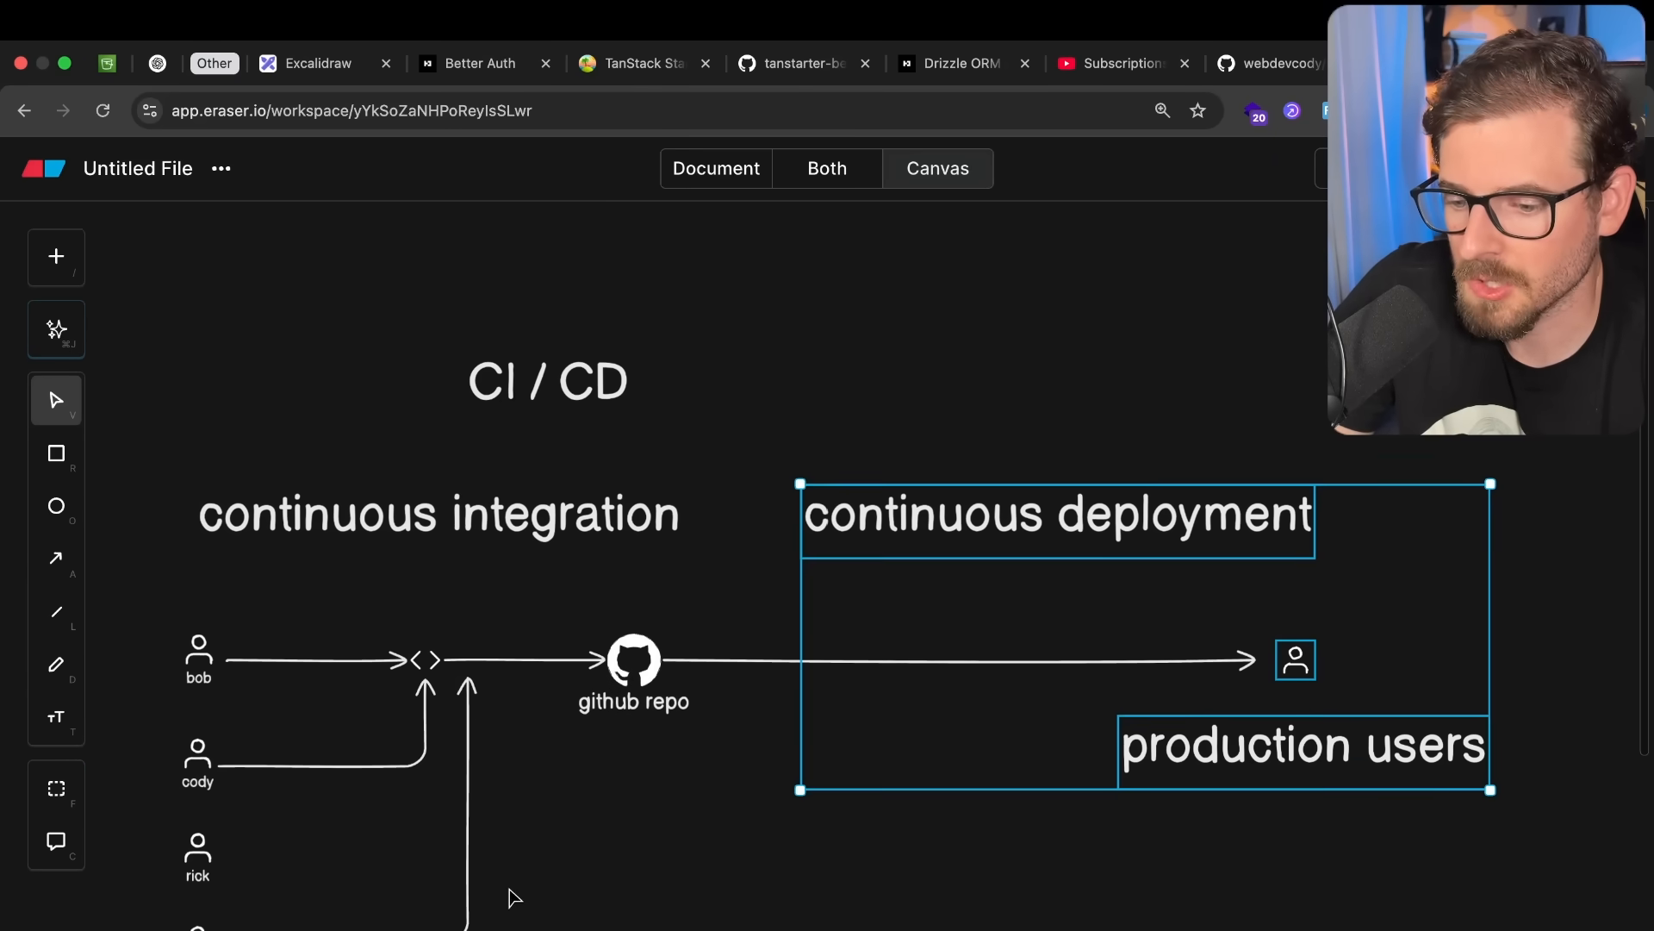
left_click(710, 836)
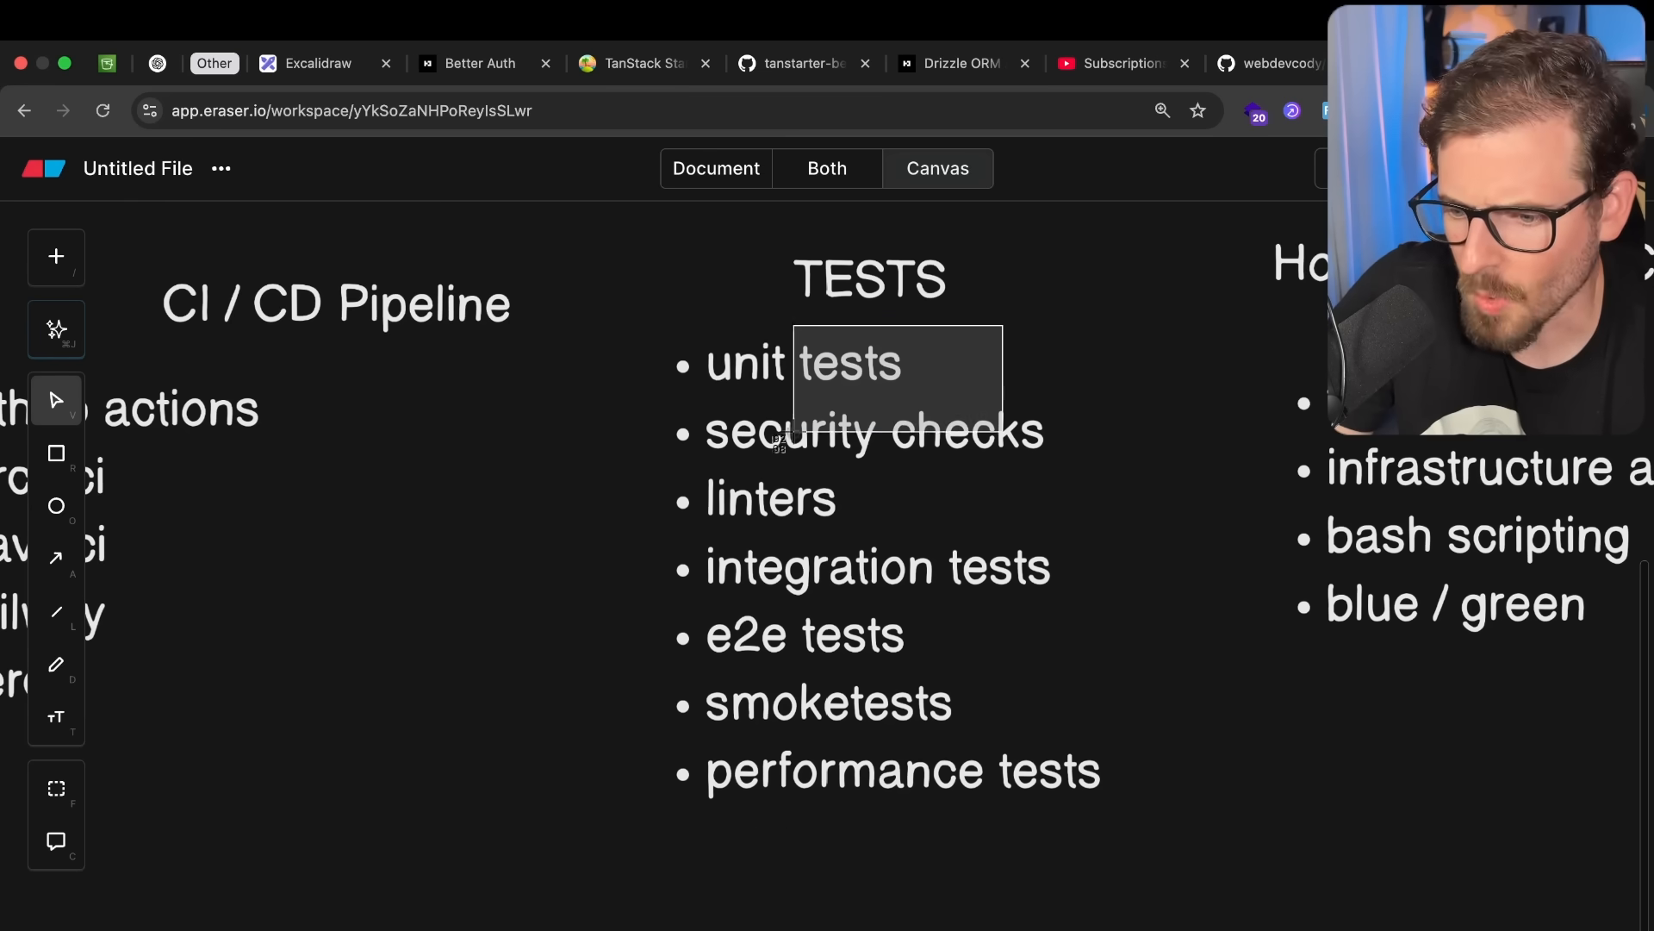
left_click(798, 634)
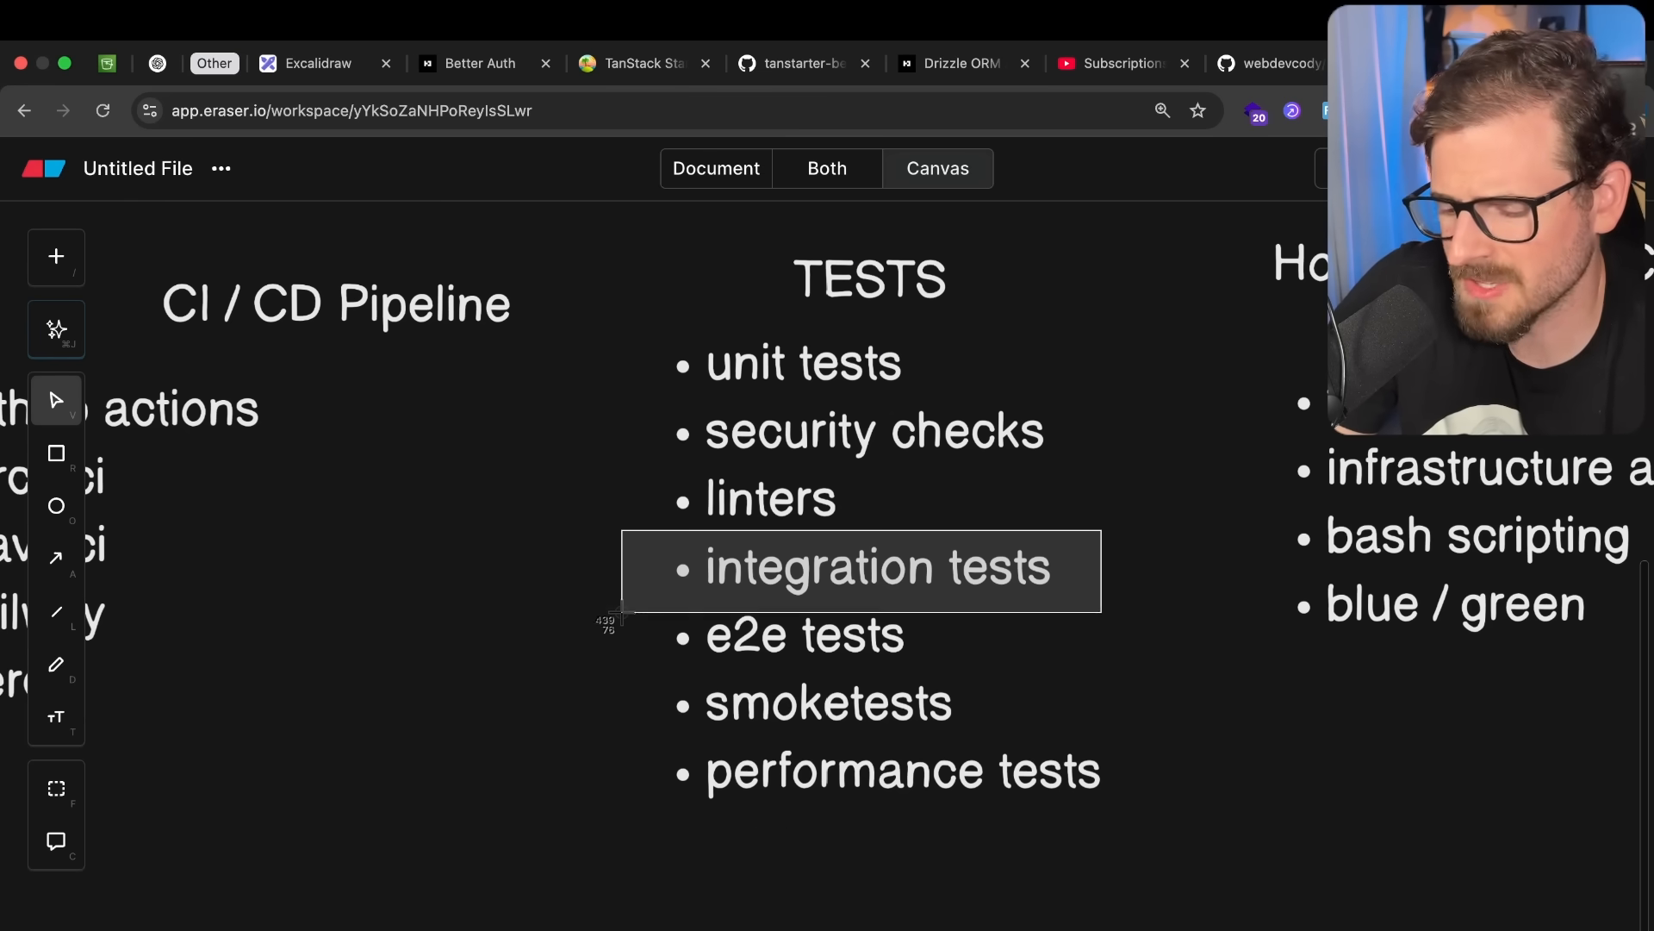
left_click(635, 619)
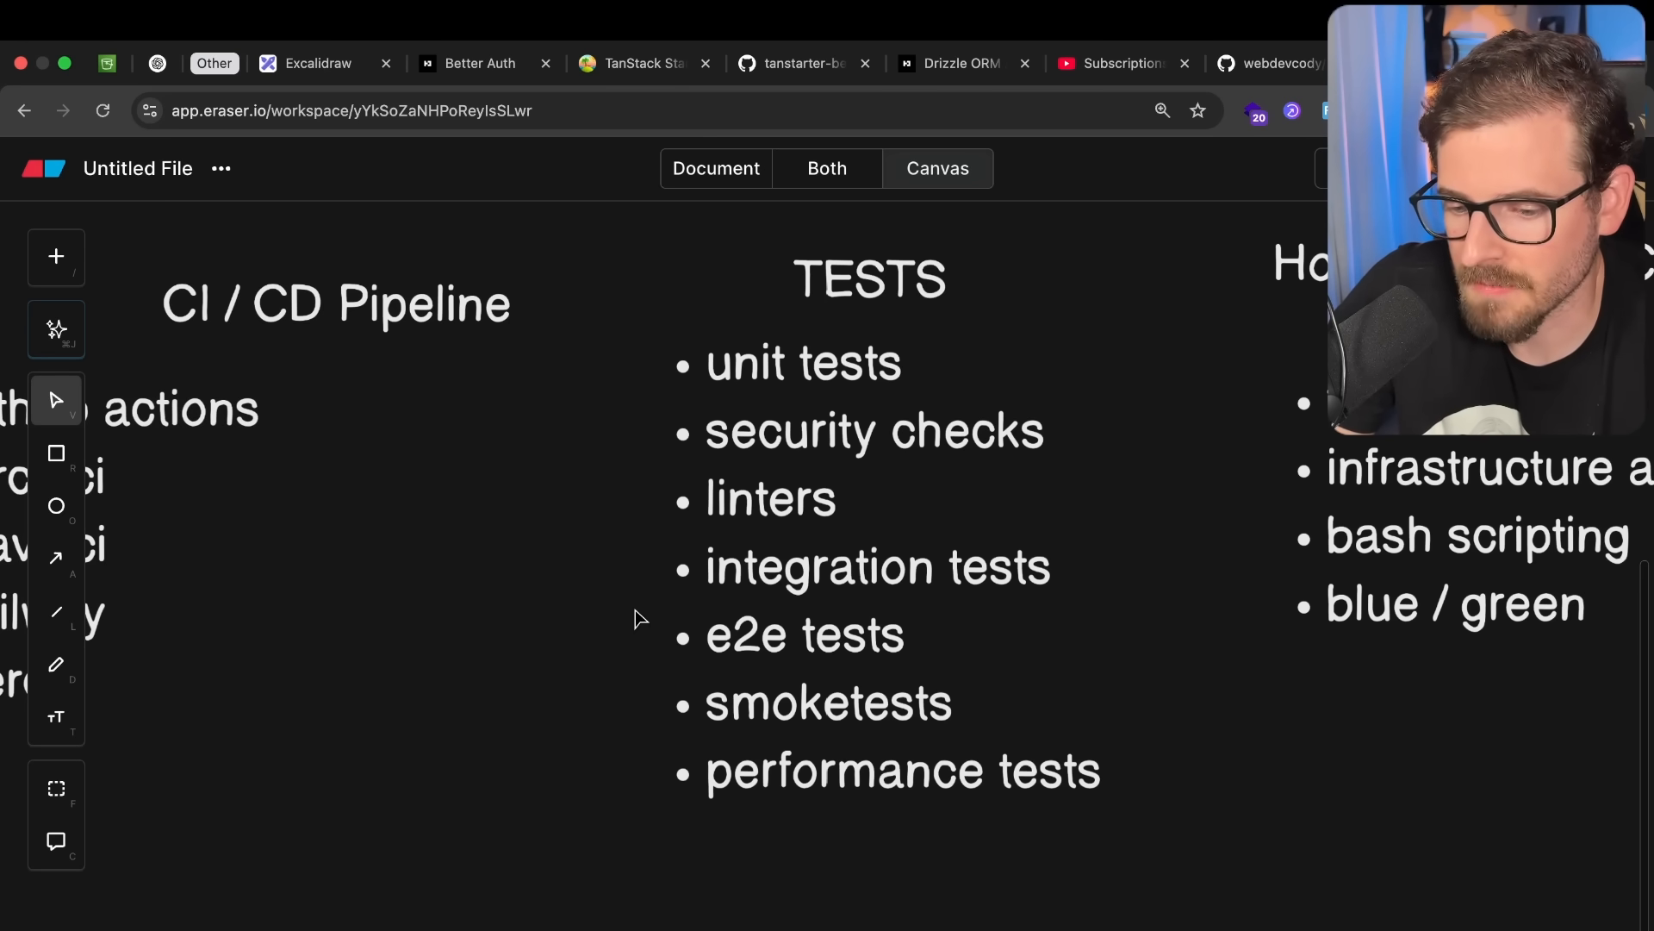
mouse_move(962, 724)
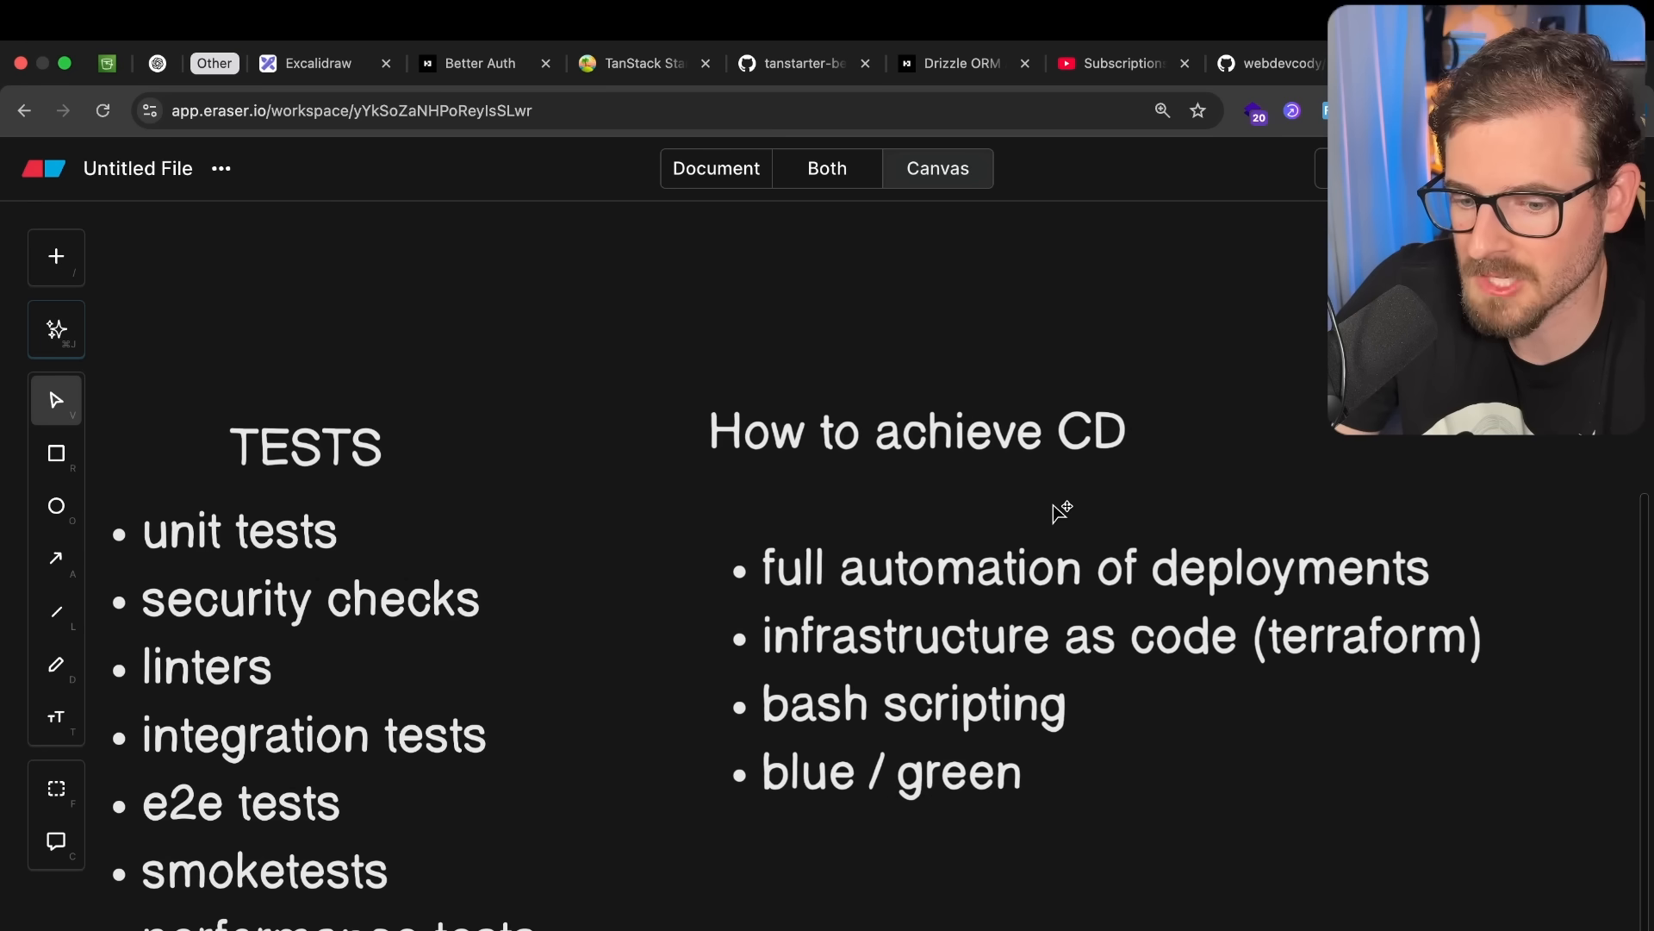
mouse_move(1048, 639)
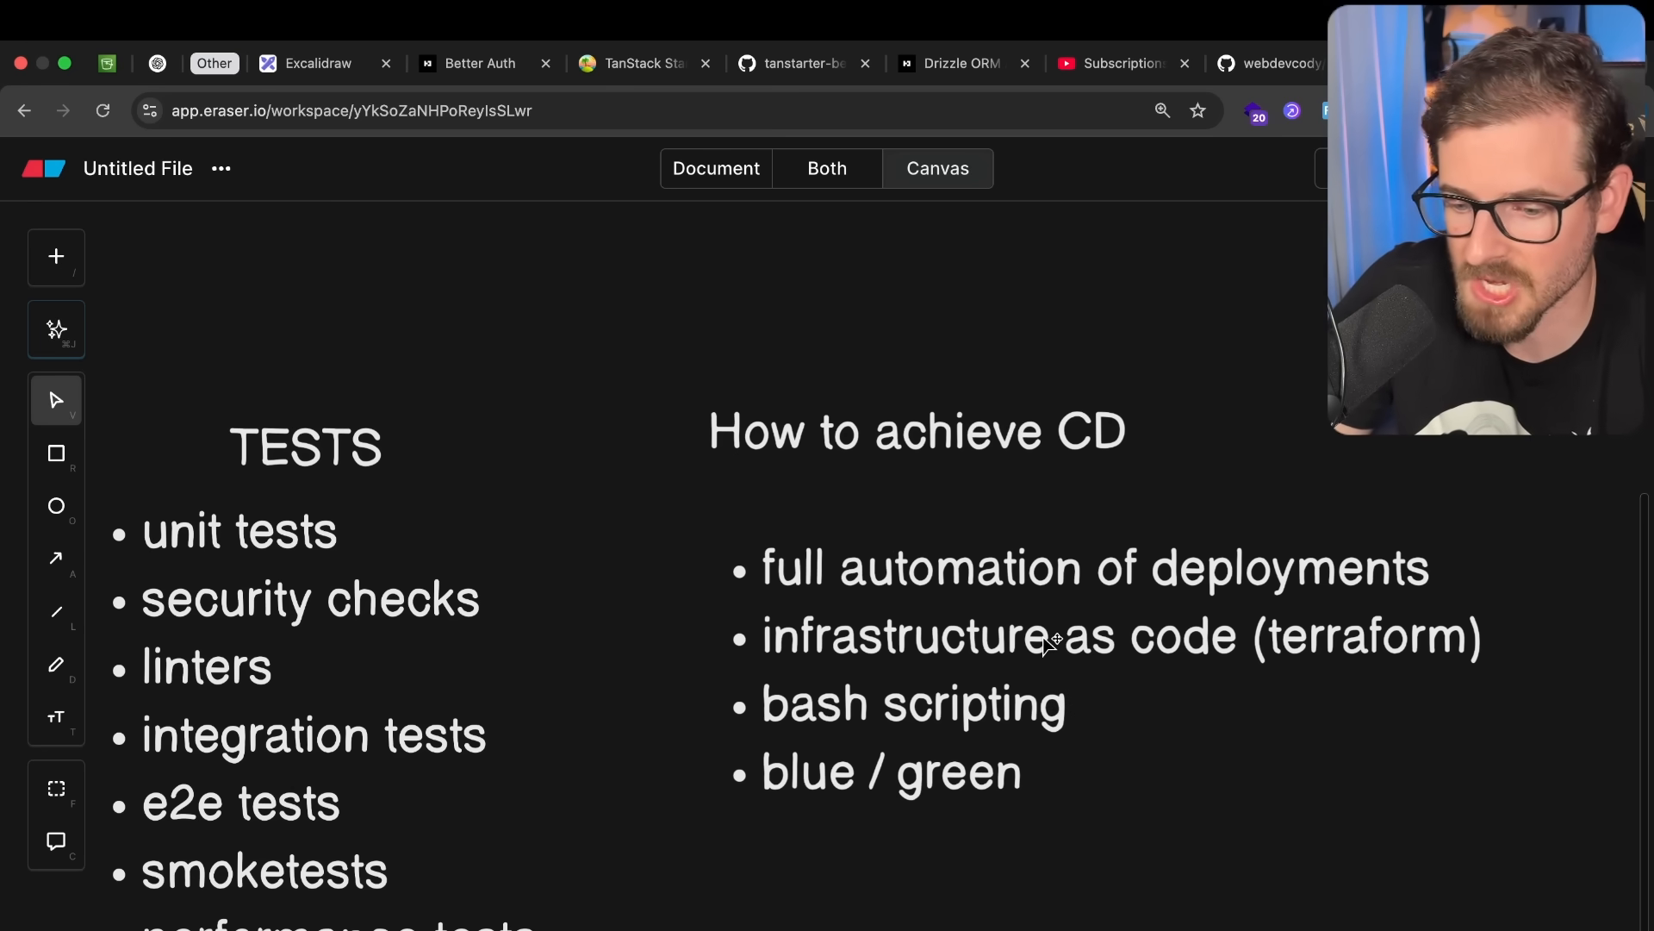
mouse_move(804, 645)
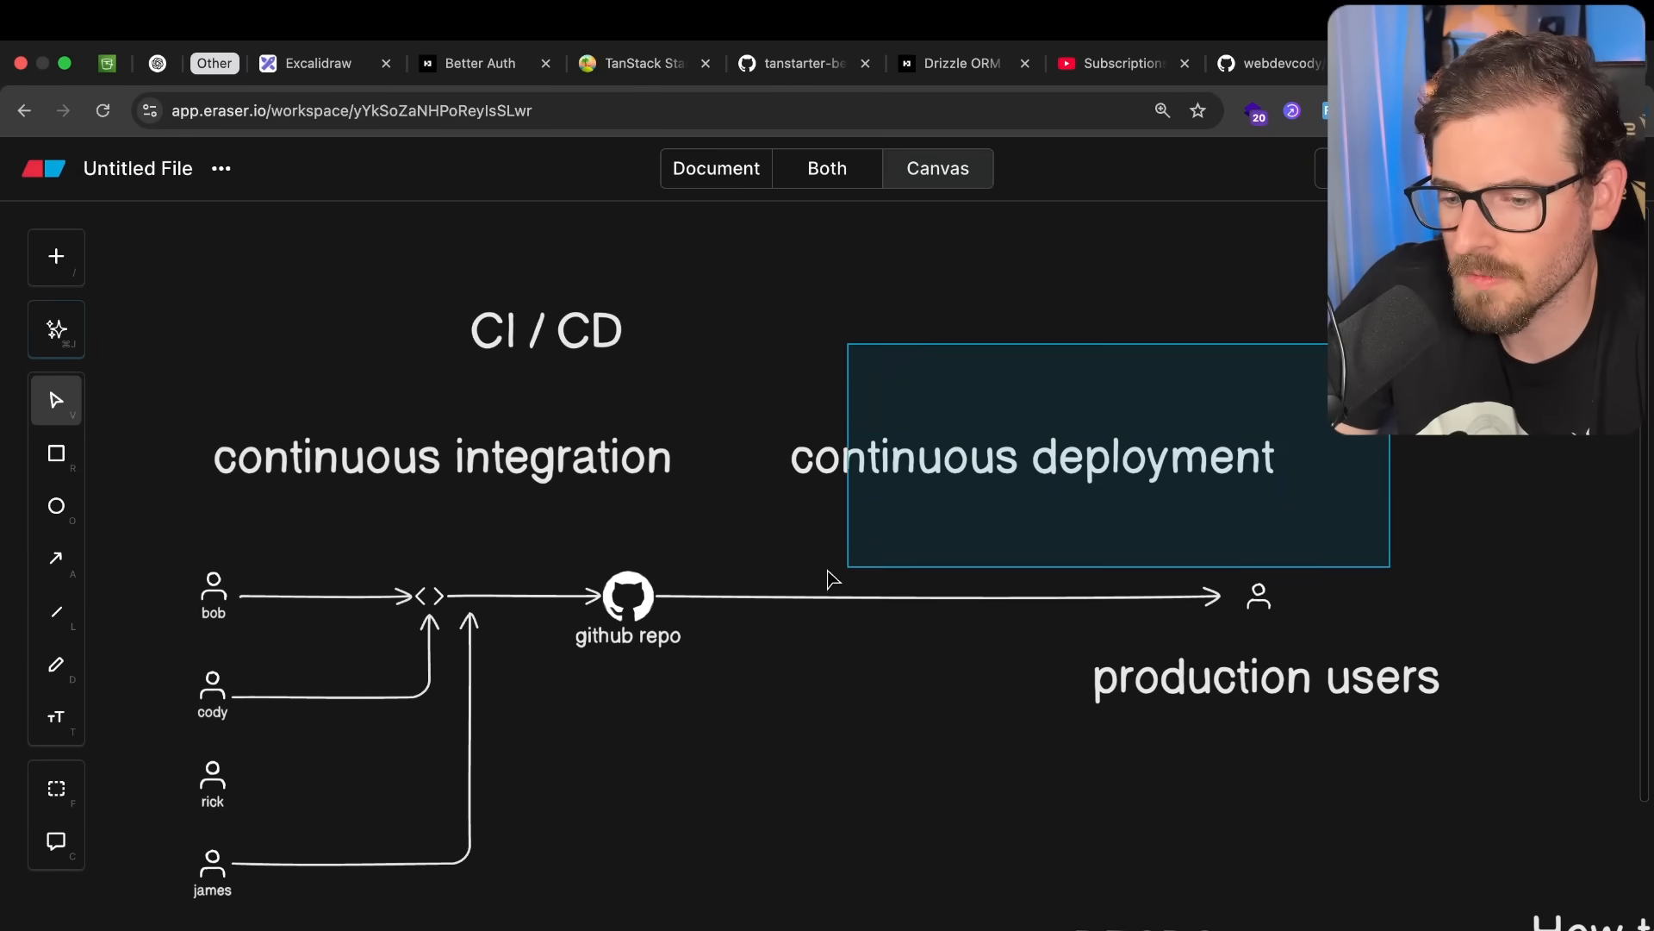
left_click(544, 331)
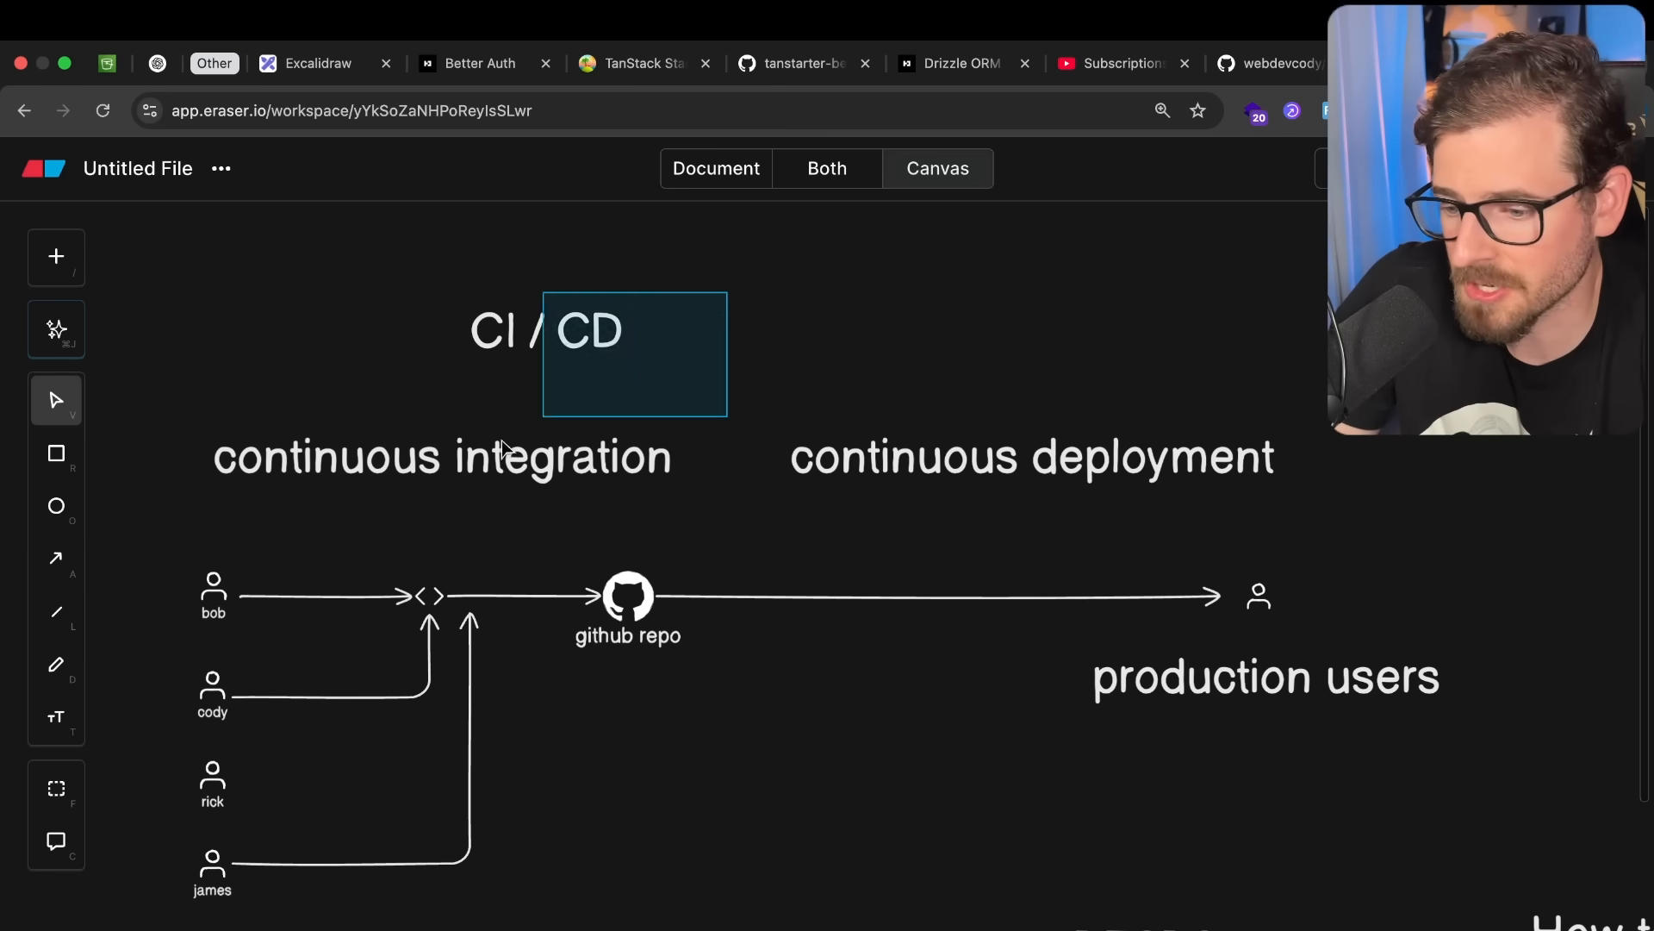
left_click(439, 456)
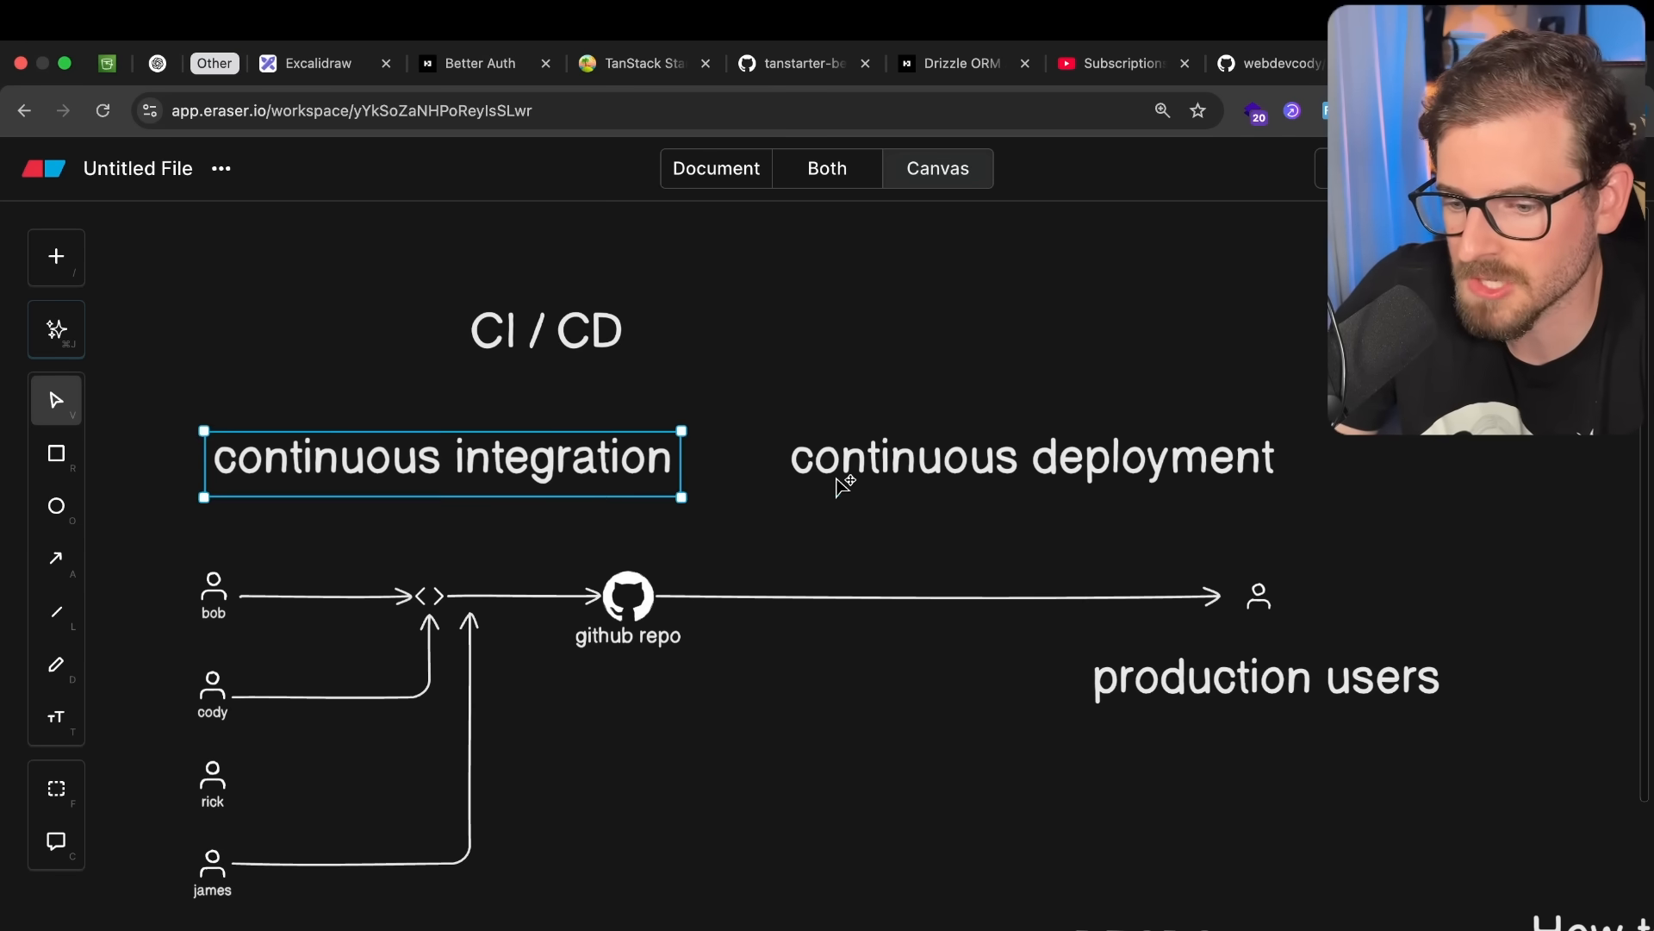
left_click(869, 486)
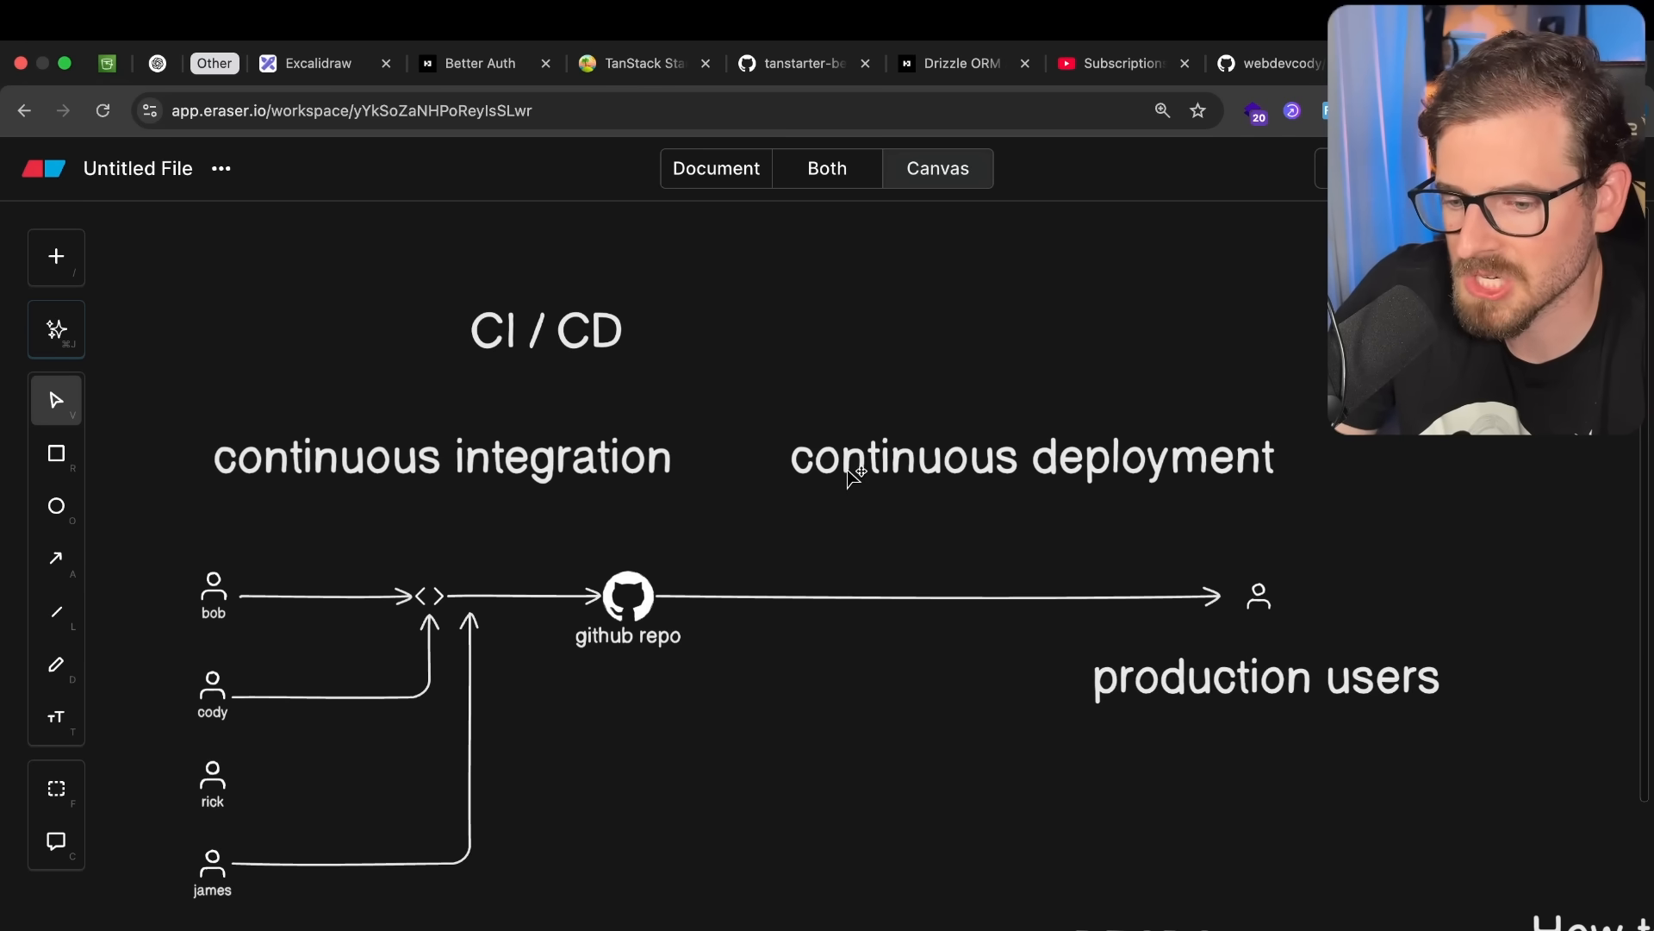
scroll("down", 3)
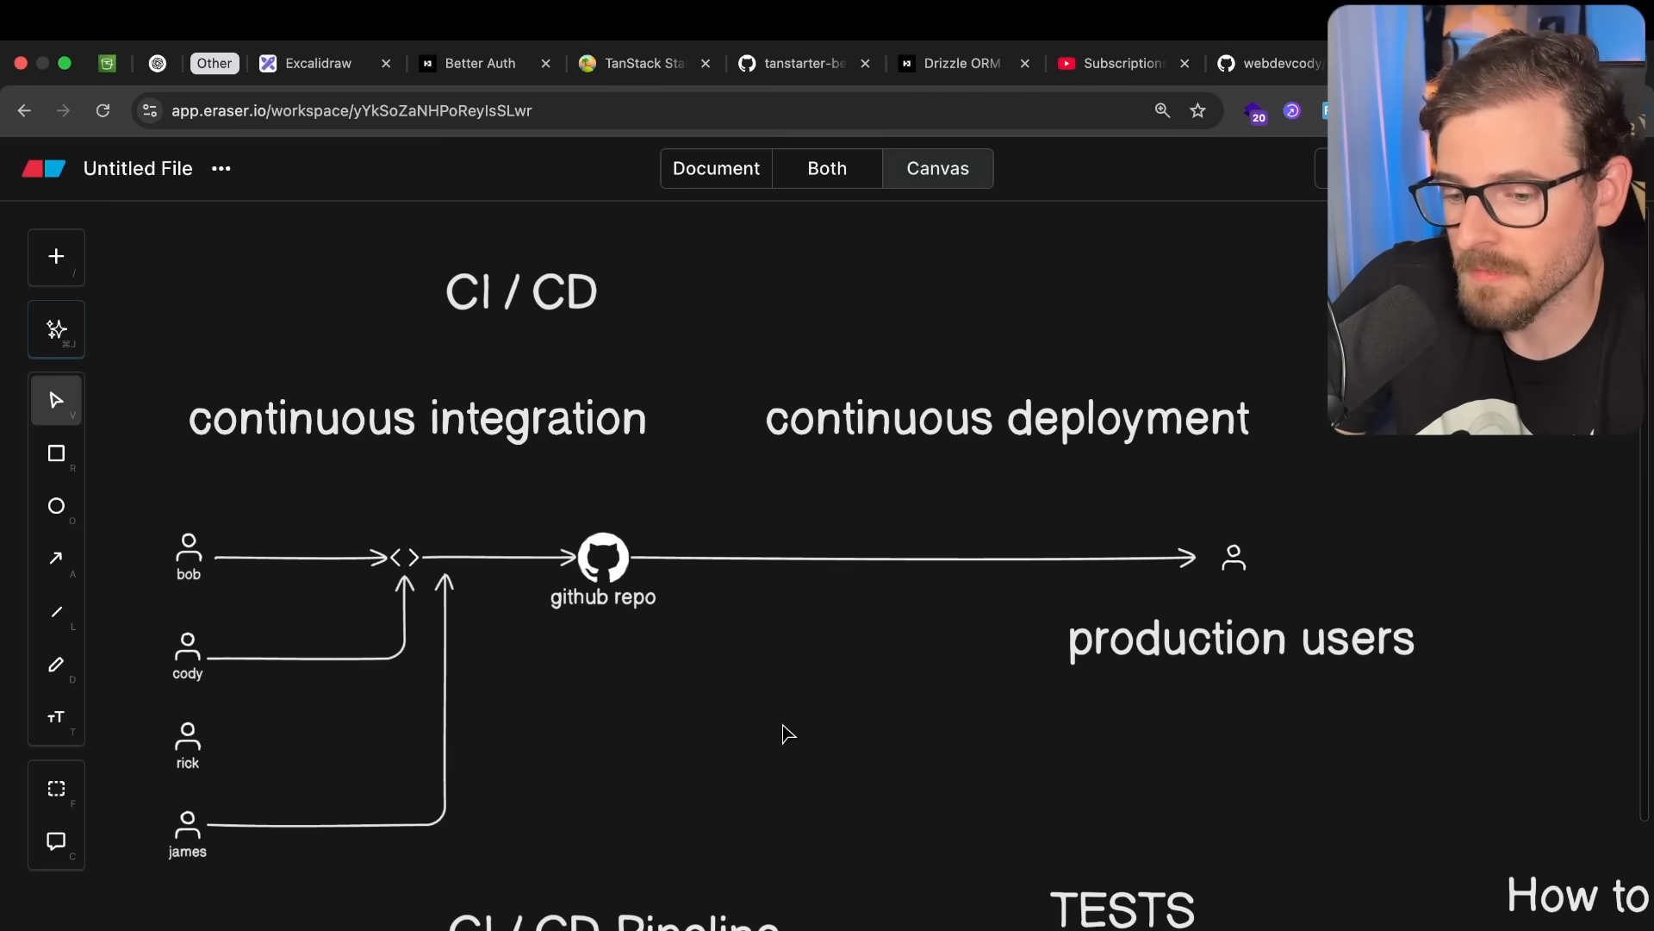
mouse_move(840, 374)
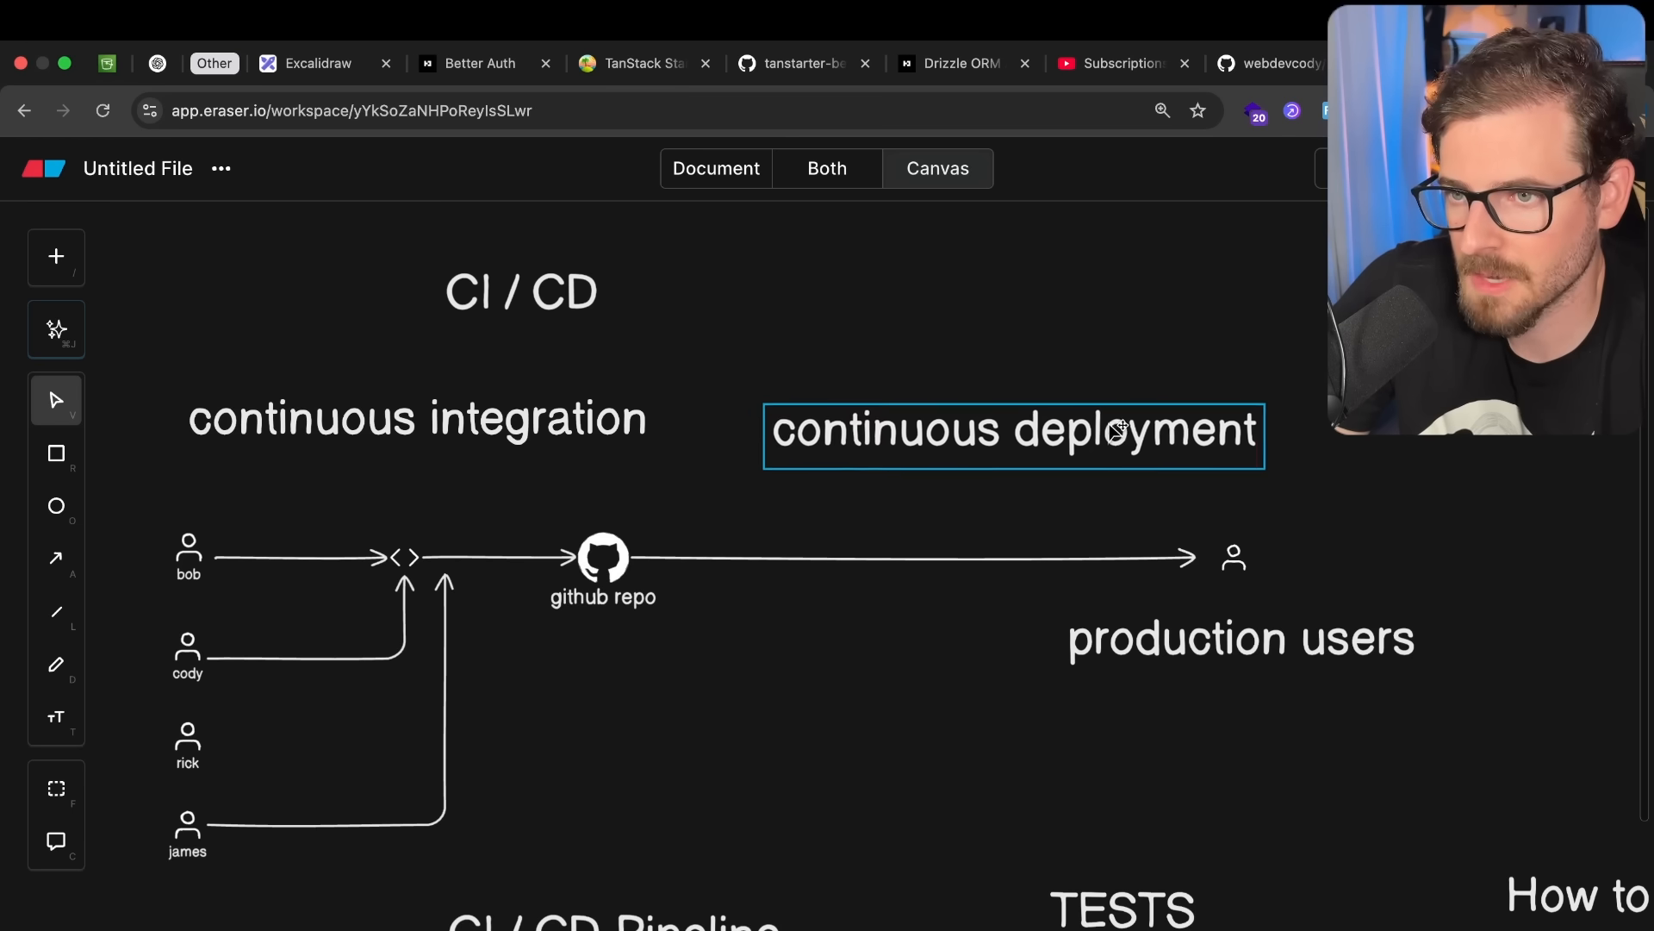
Nudge the 'continuous deployment' heading a few pixels lower on the canvas.
left_click(867, 634)
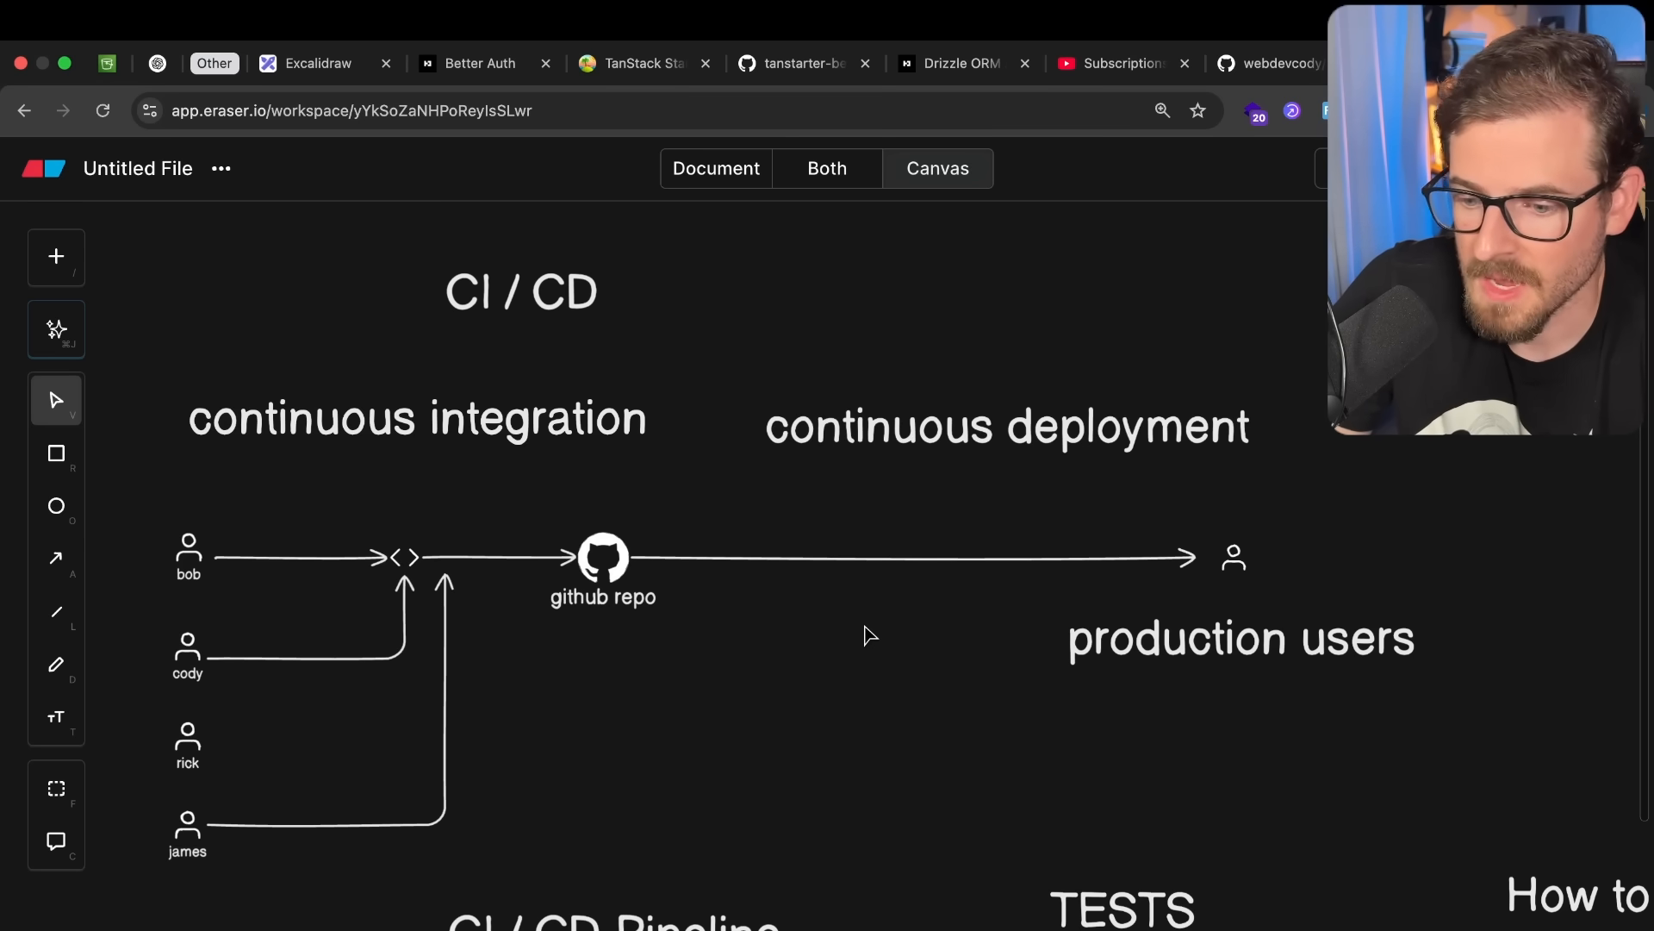
mouse_move(912, 483)
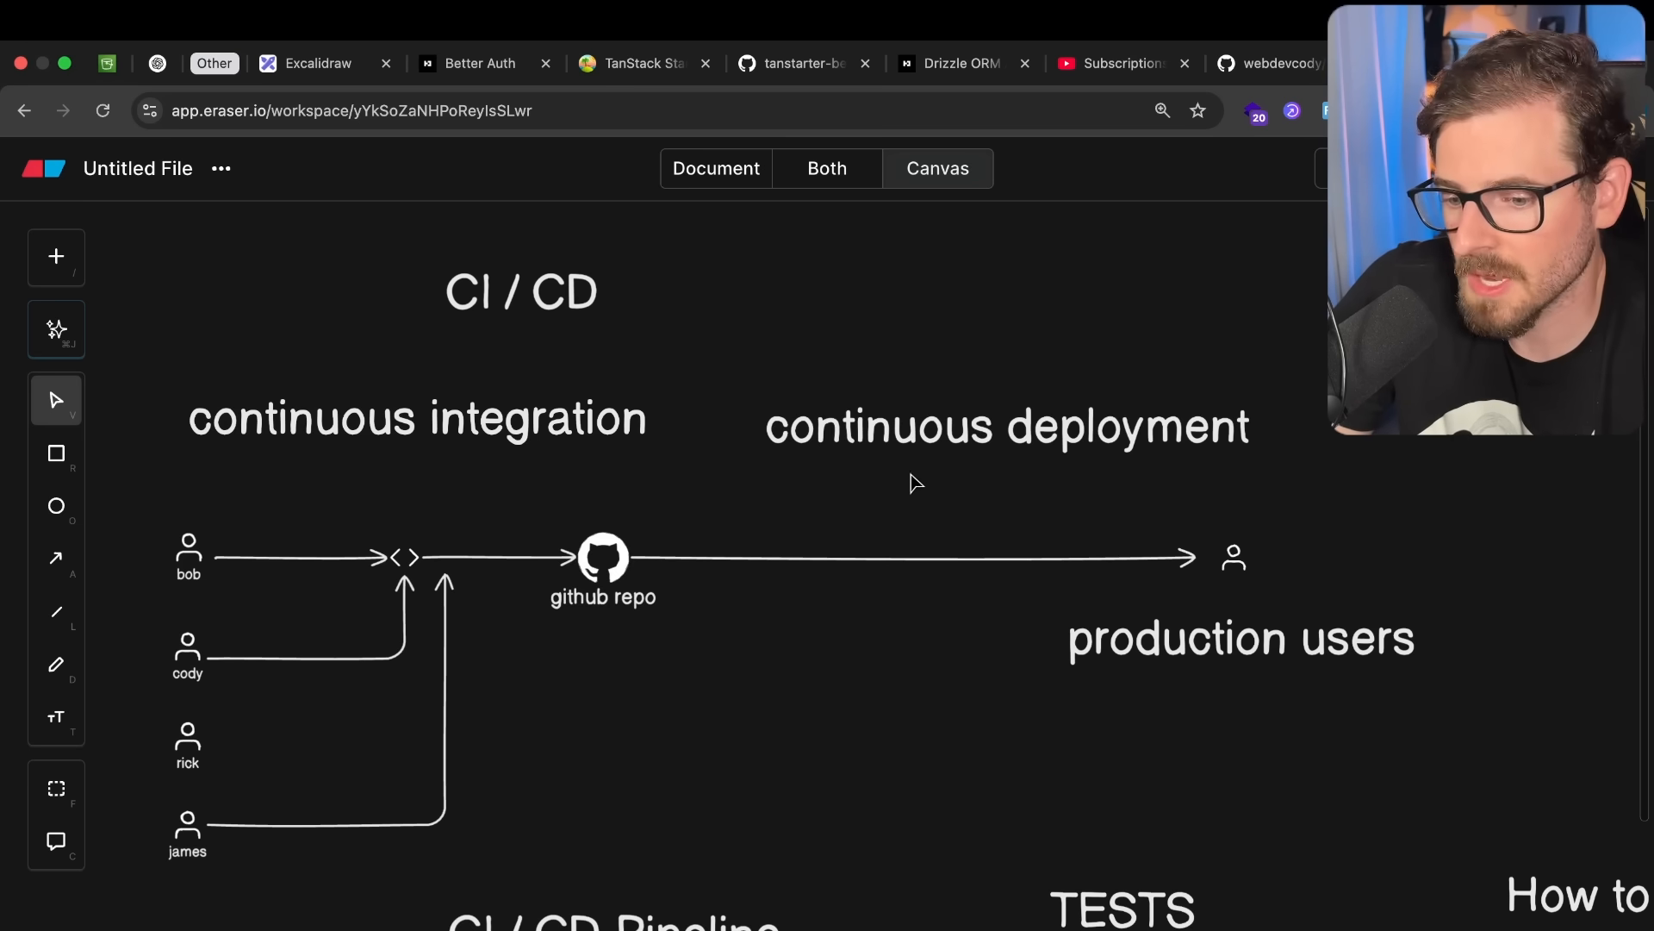
mouse_move(910, 465)
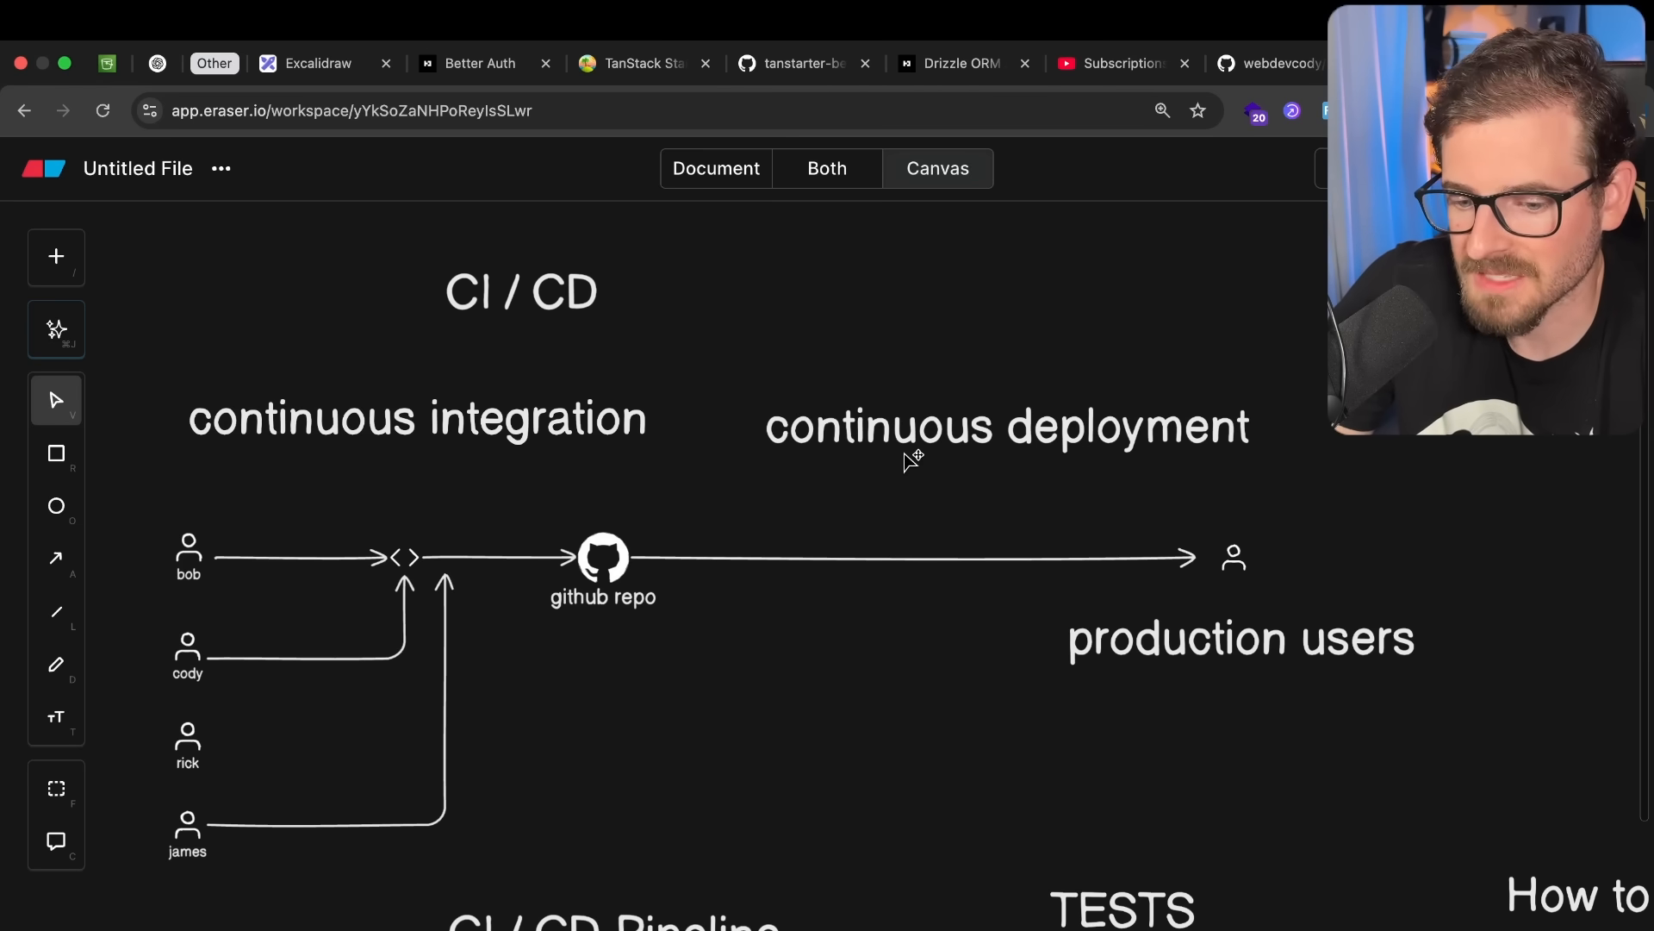
mouse_move(962, 731)
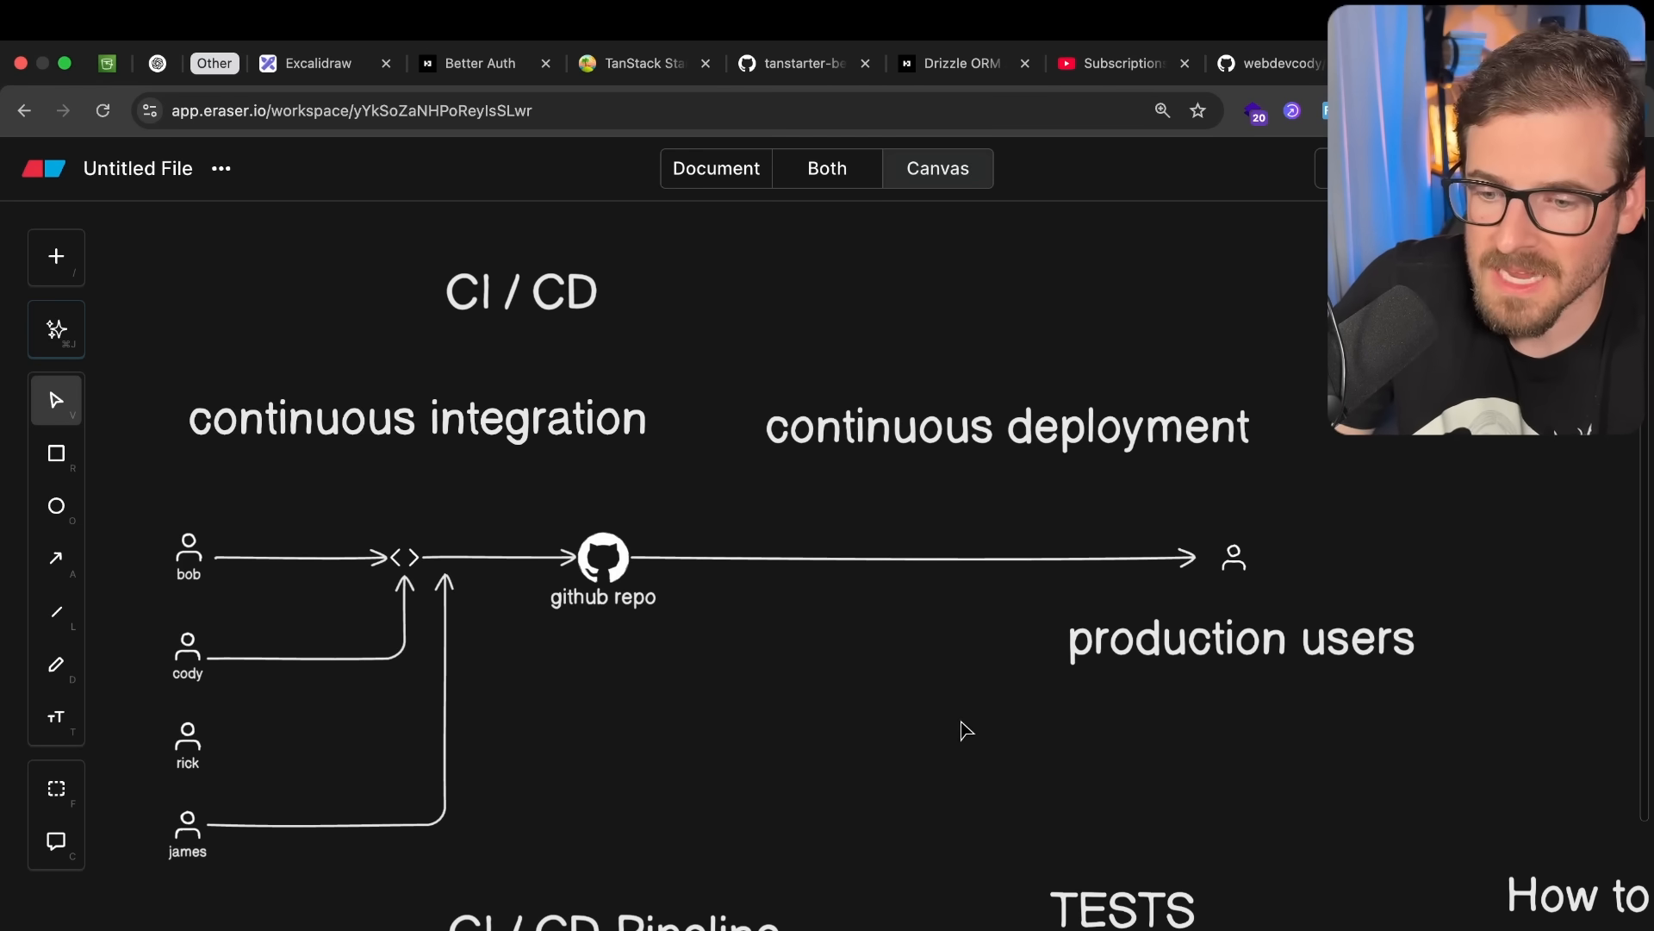
mouse_move(836, 769)
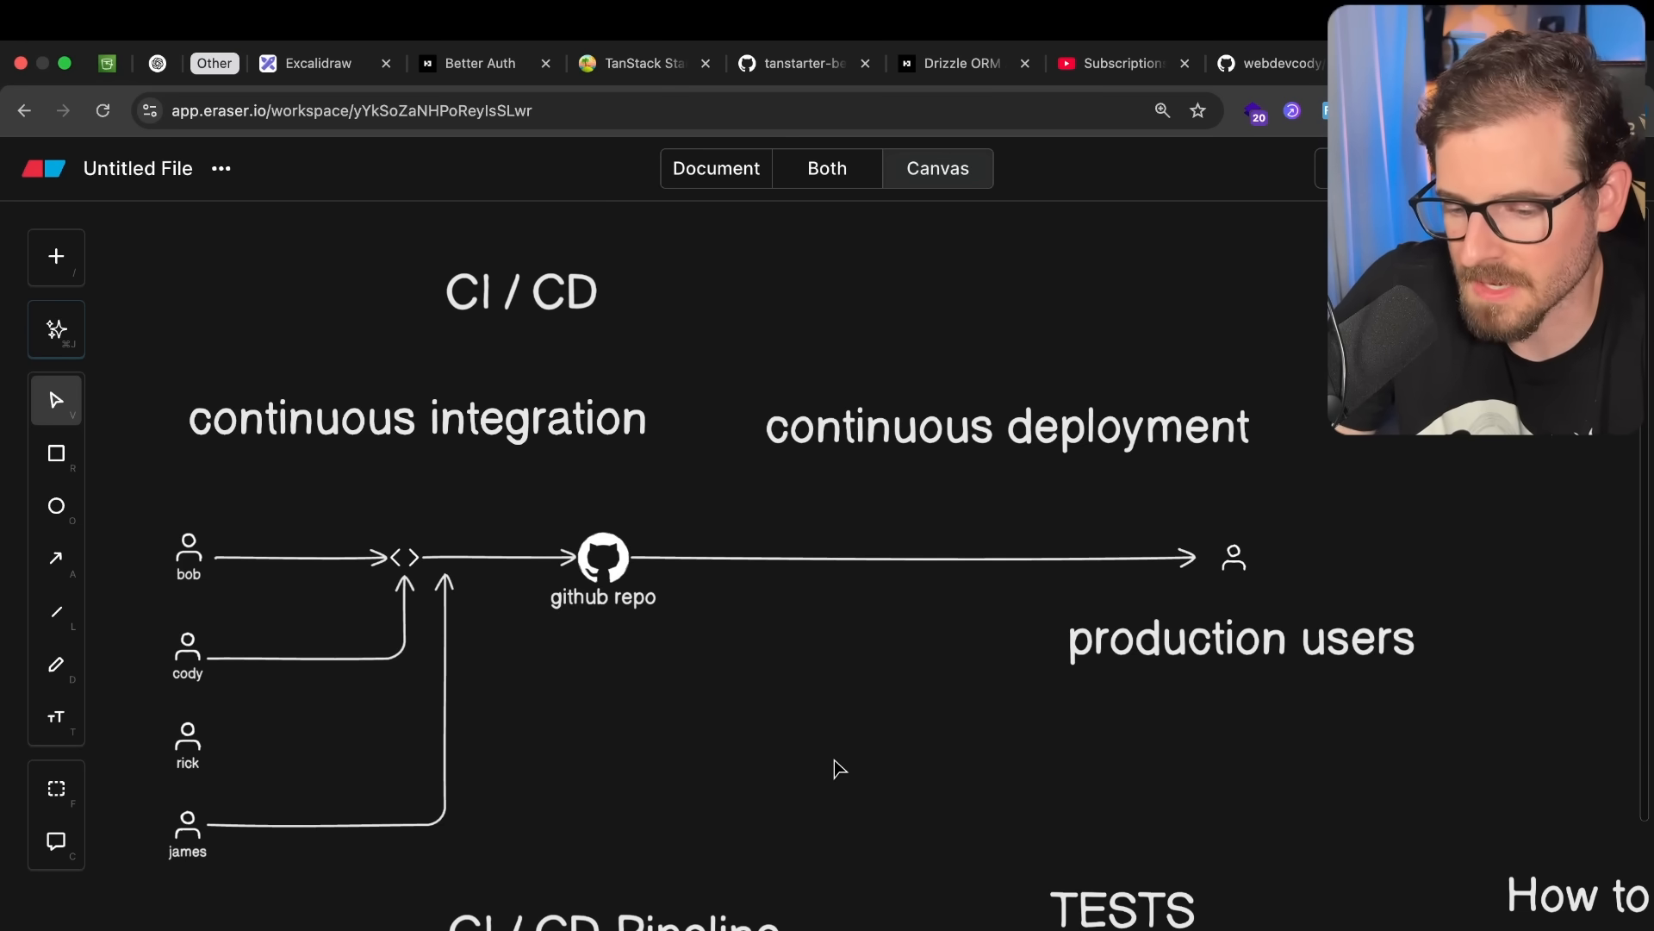
mouse_move(868, 694)
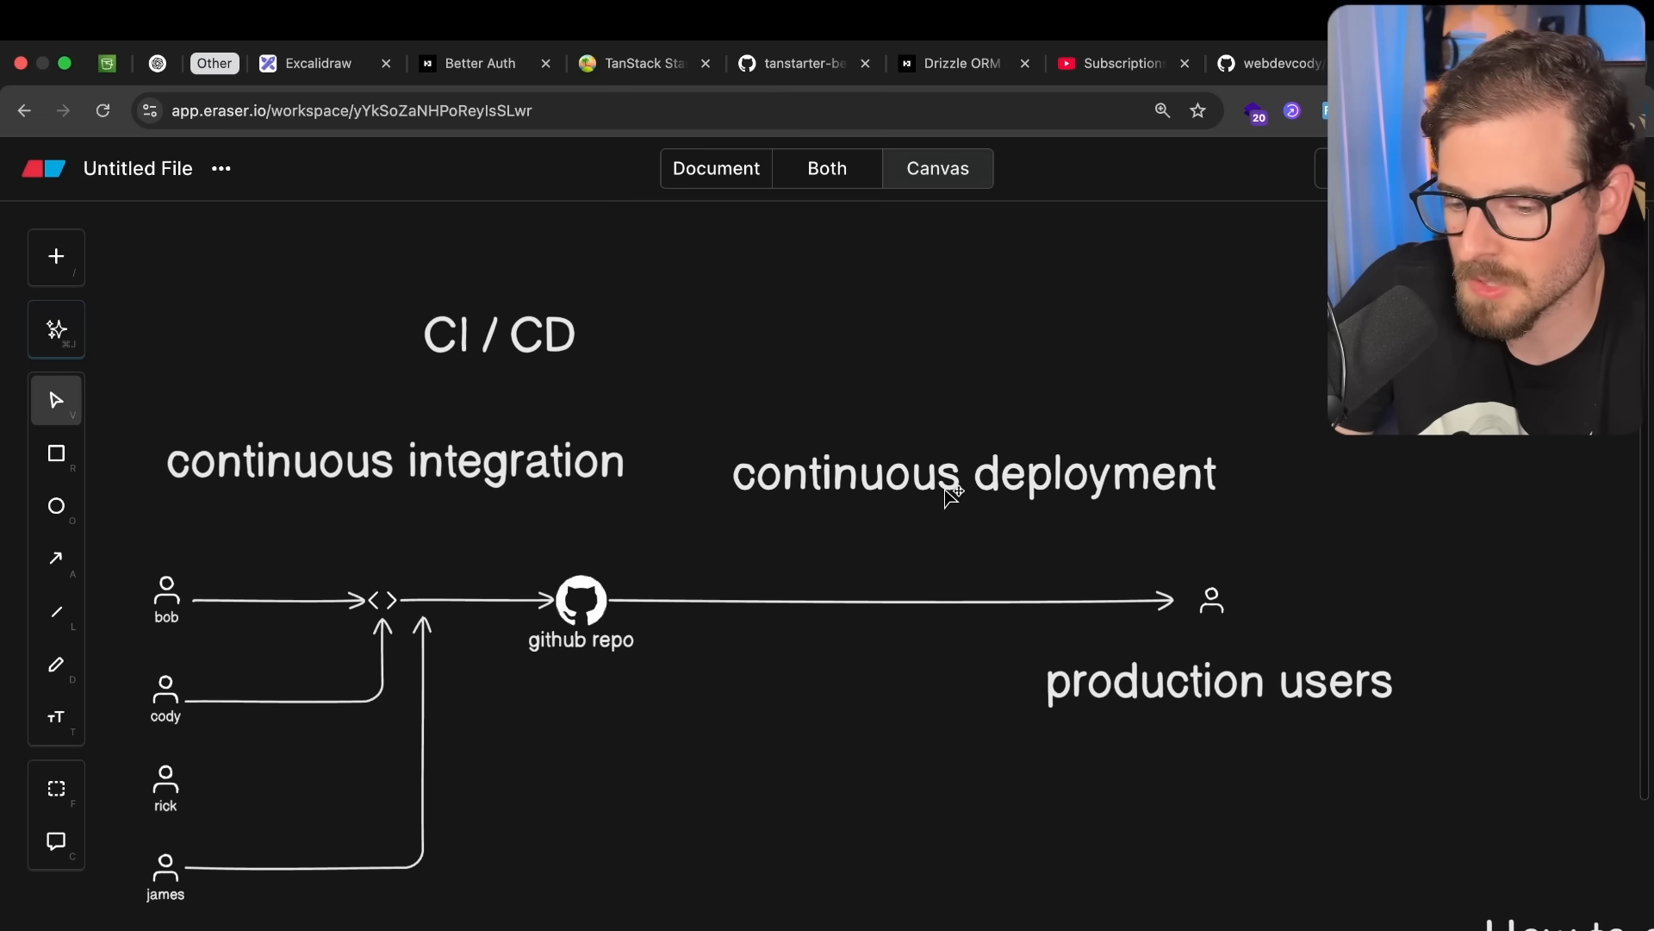
scroll("down", 3)
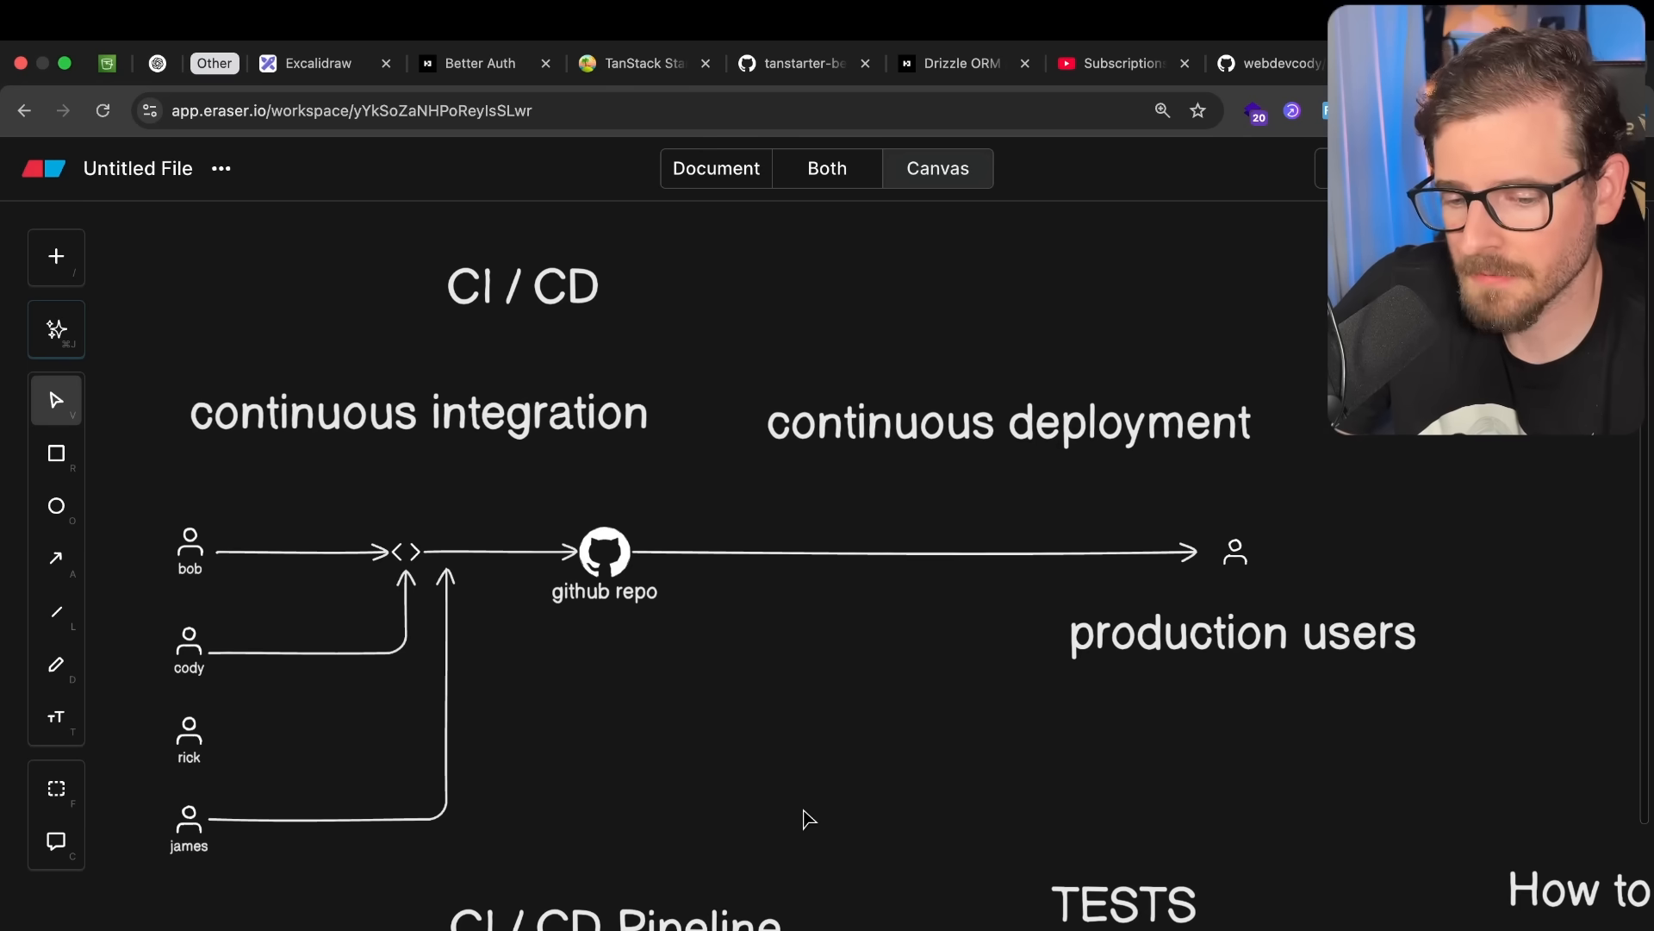